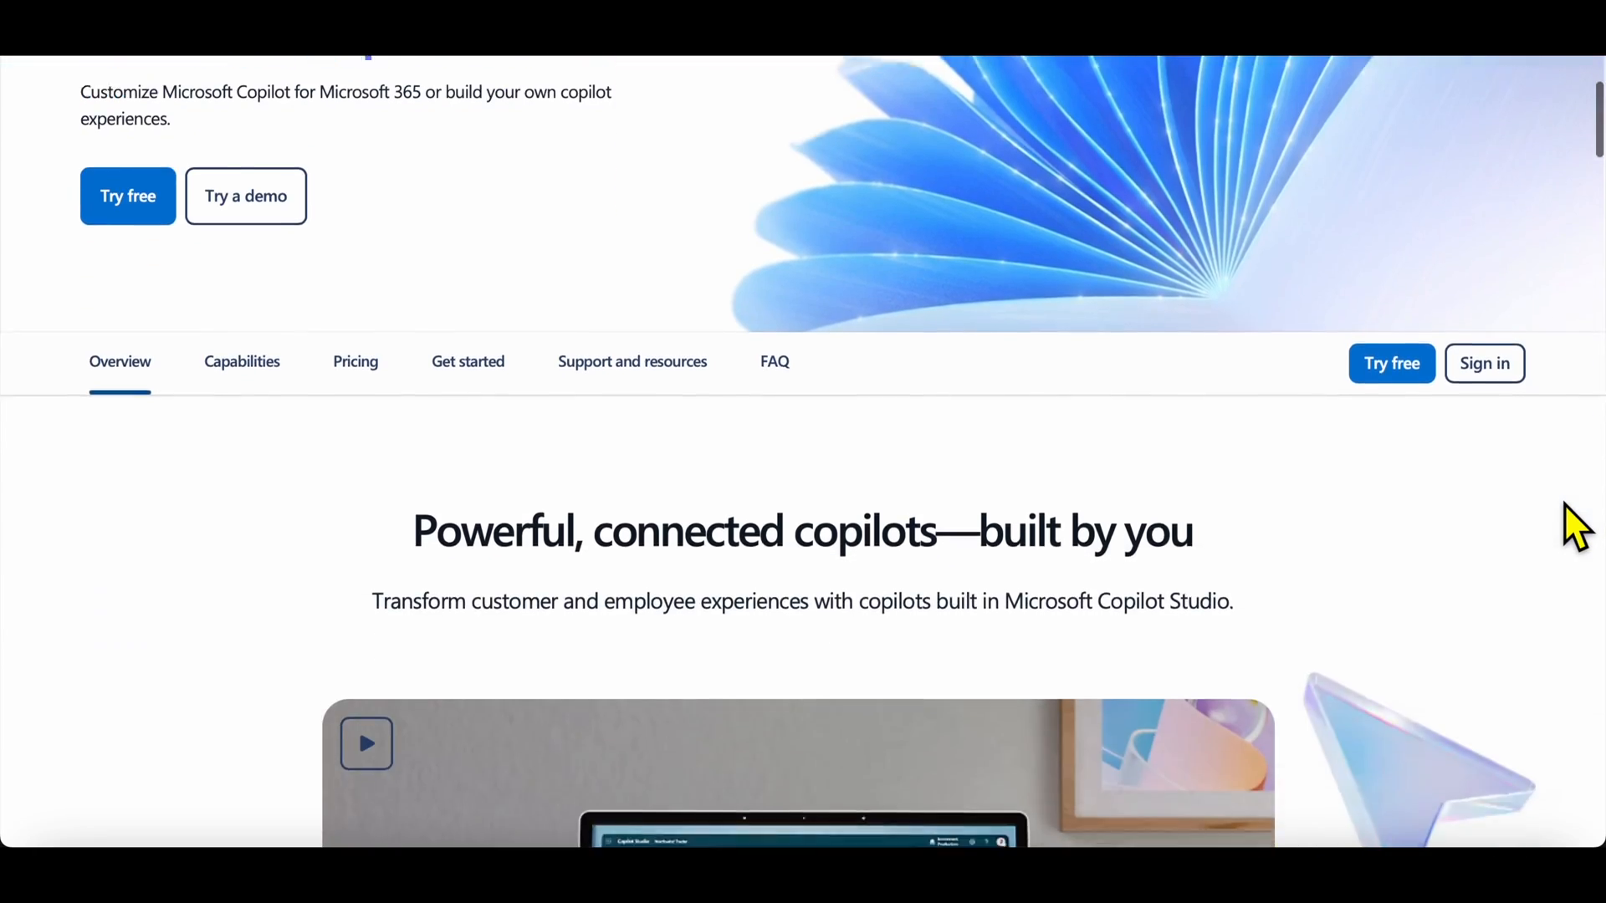
Search Bing for Copilot Studio, open the Microsoft Copilot Studio product page and choose Try free.
scroll(down, 3)
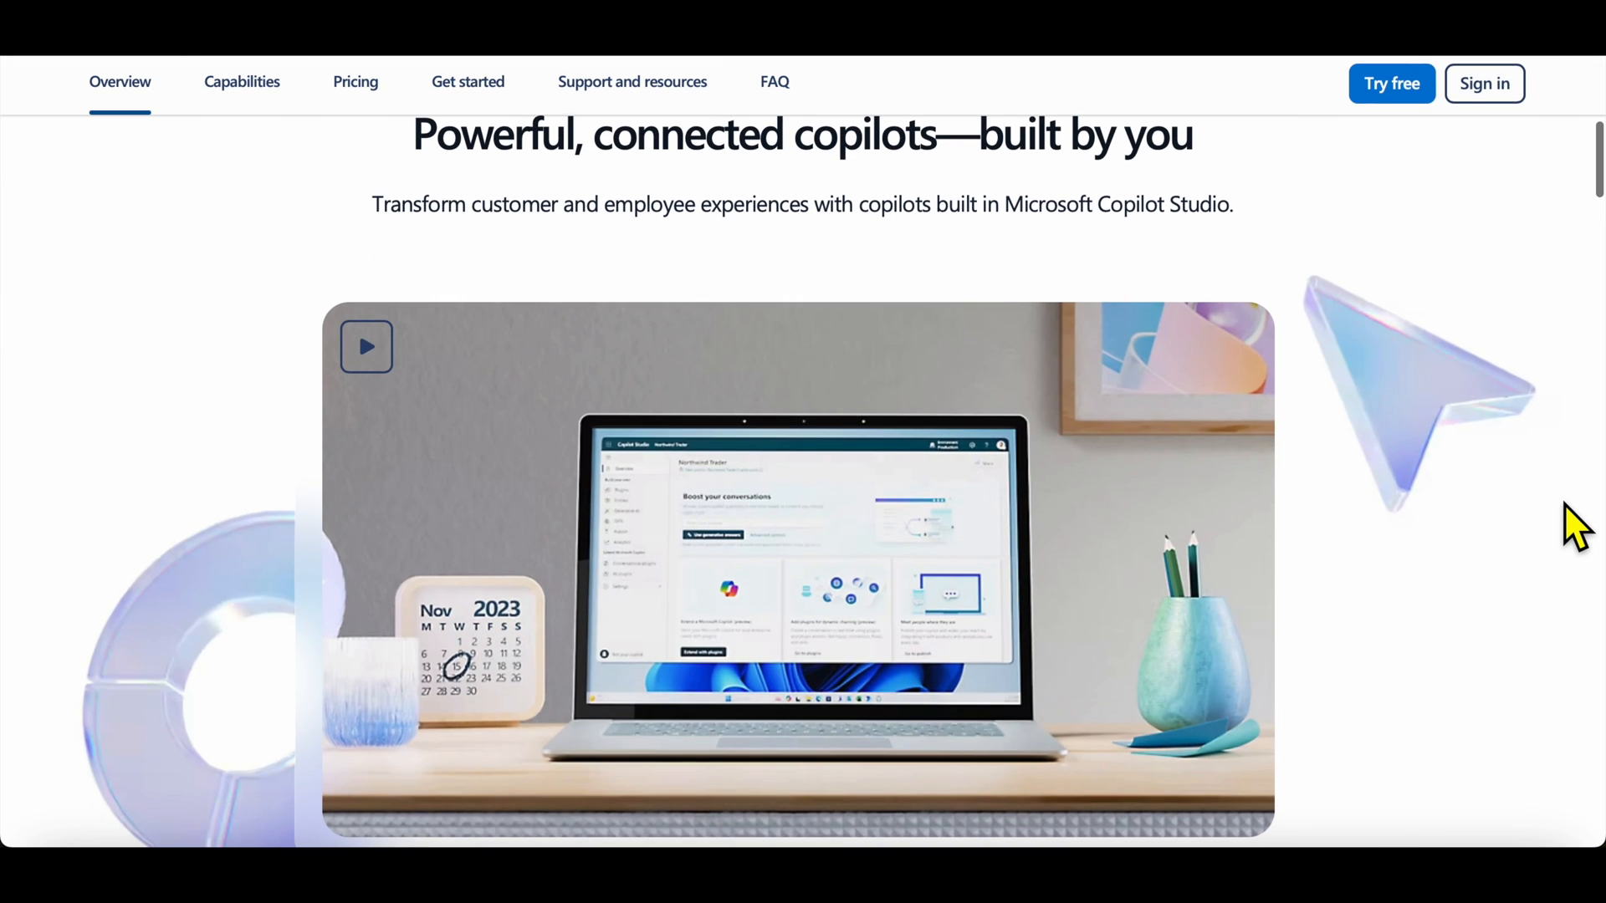
scroll(down, 3)
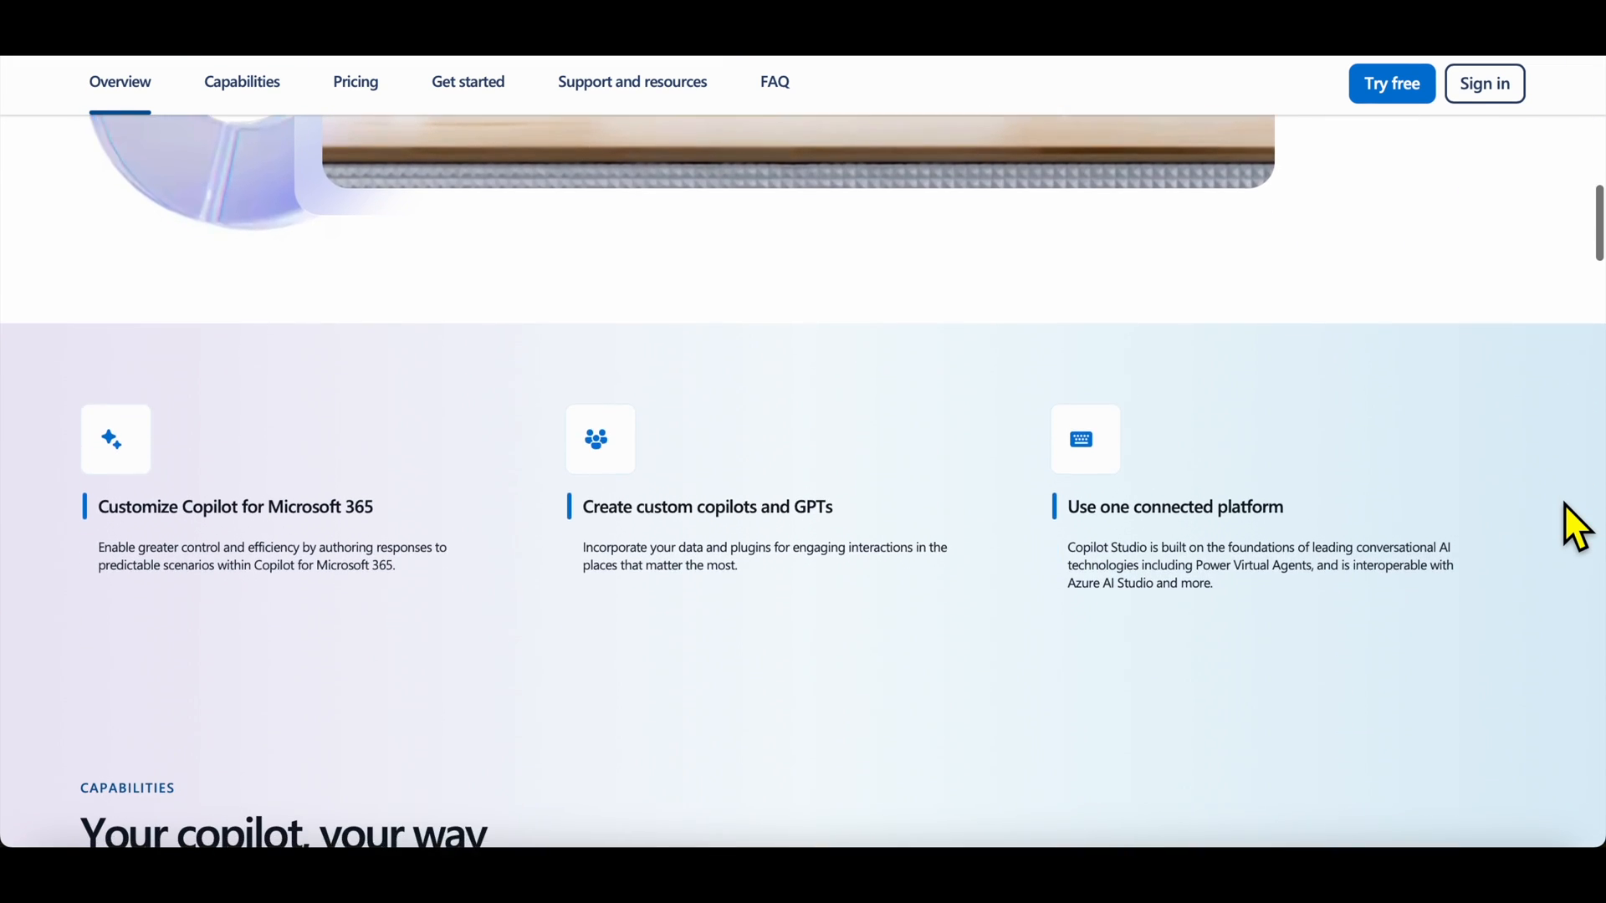
scroll(down, 3)
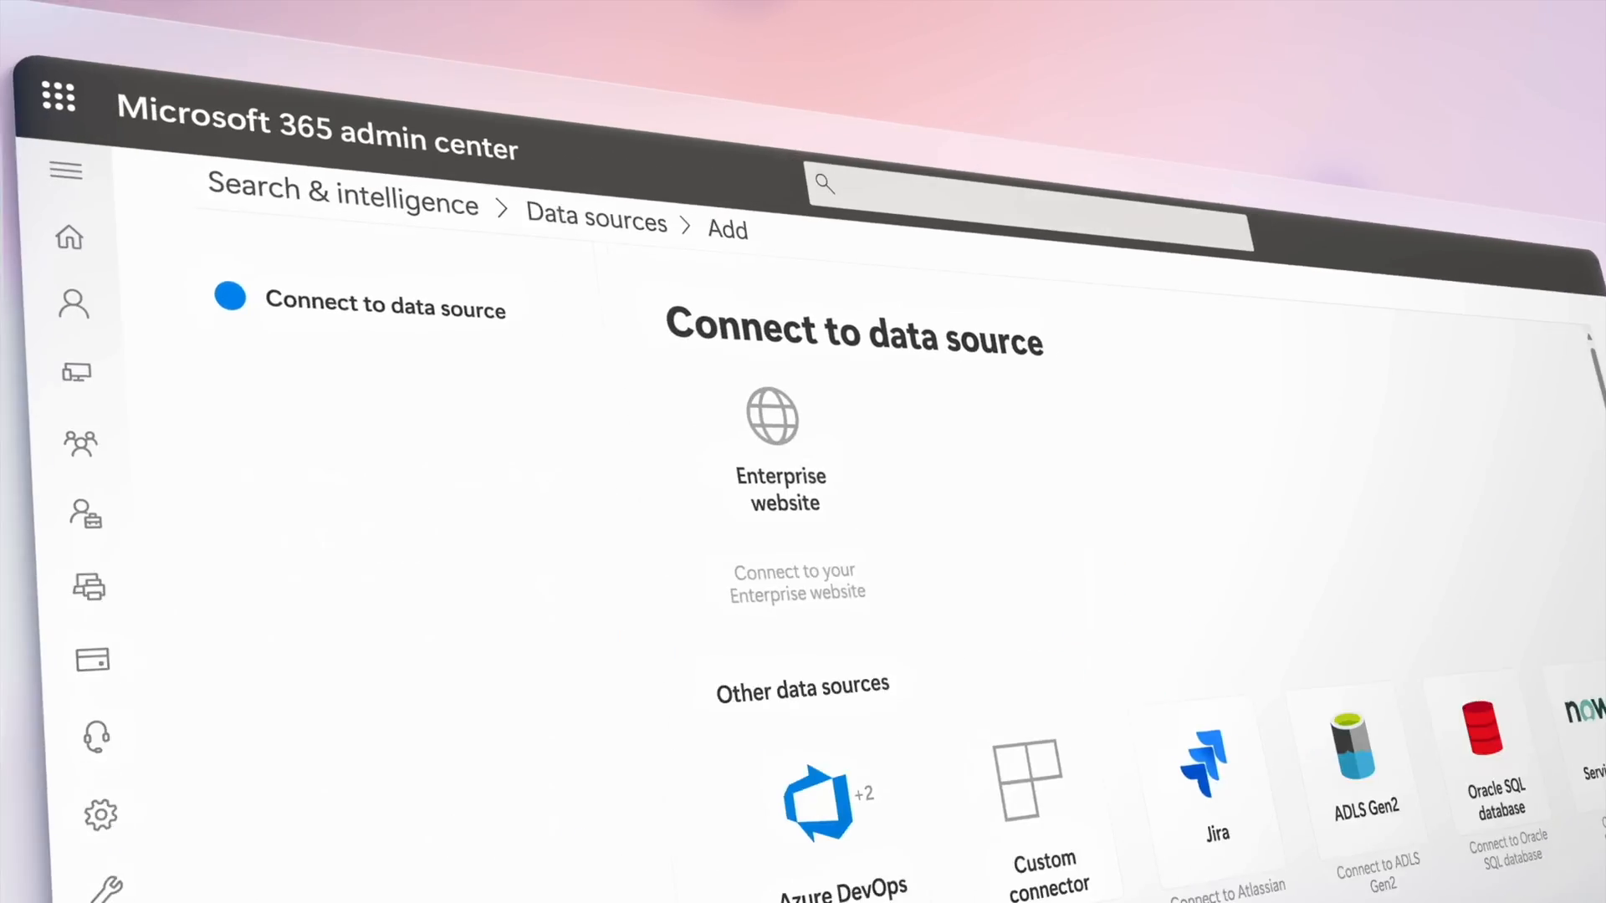
text(copi)
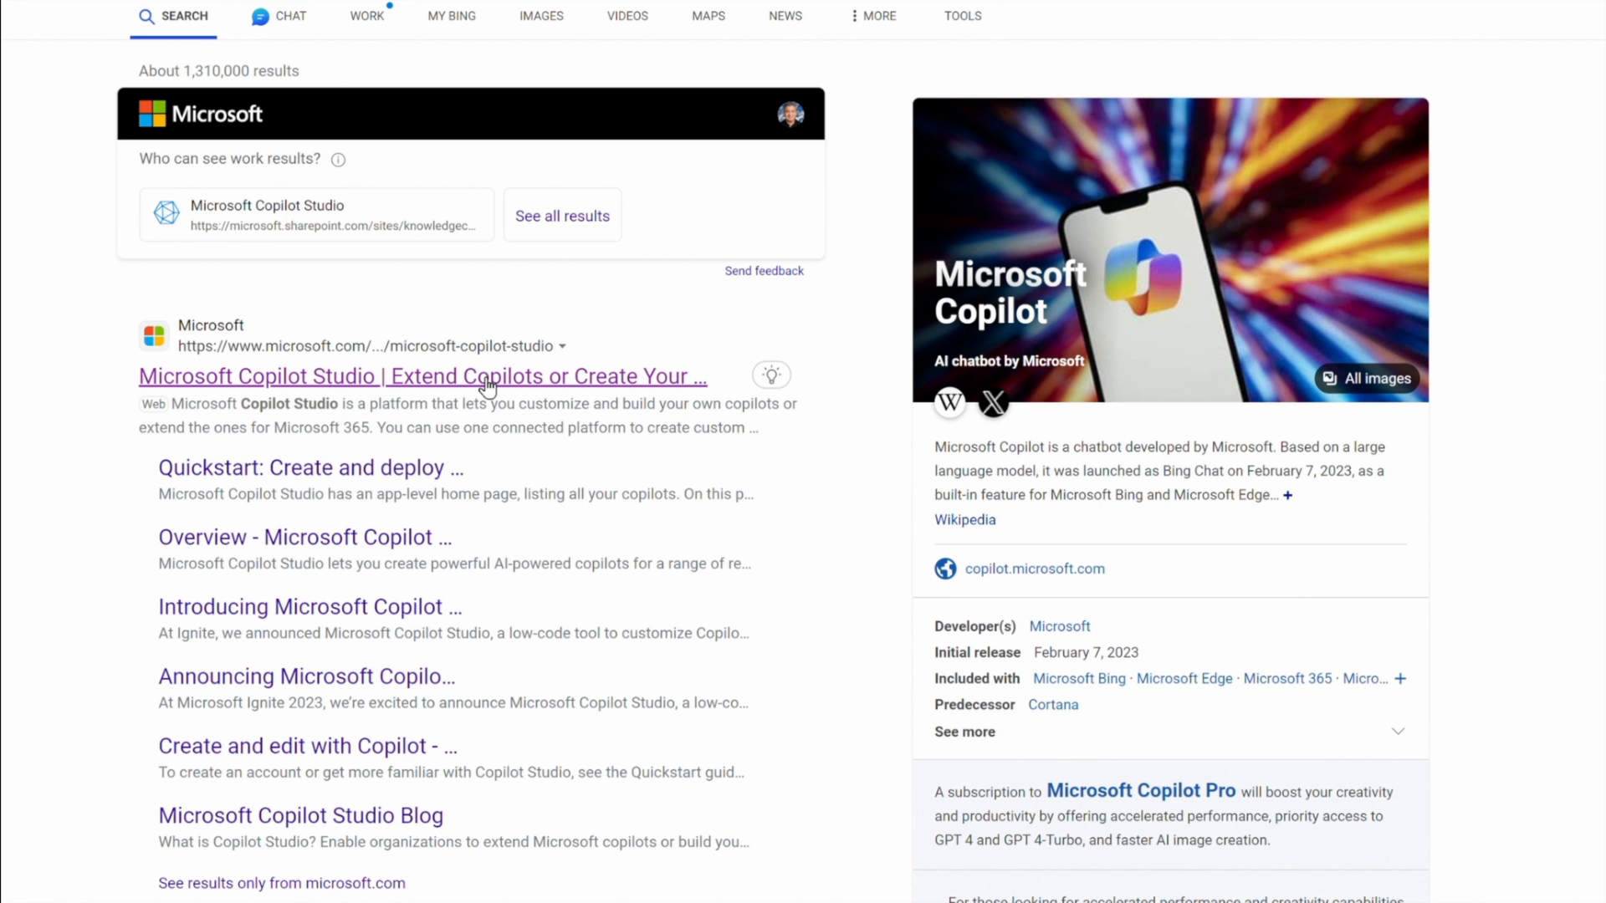
click(421, 376)
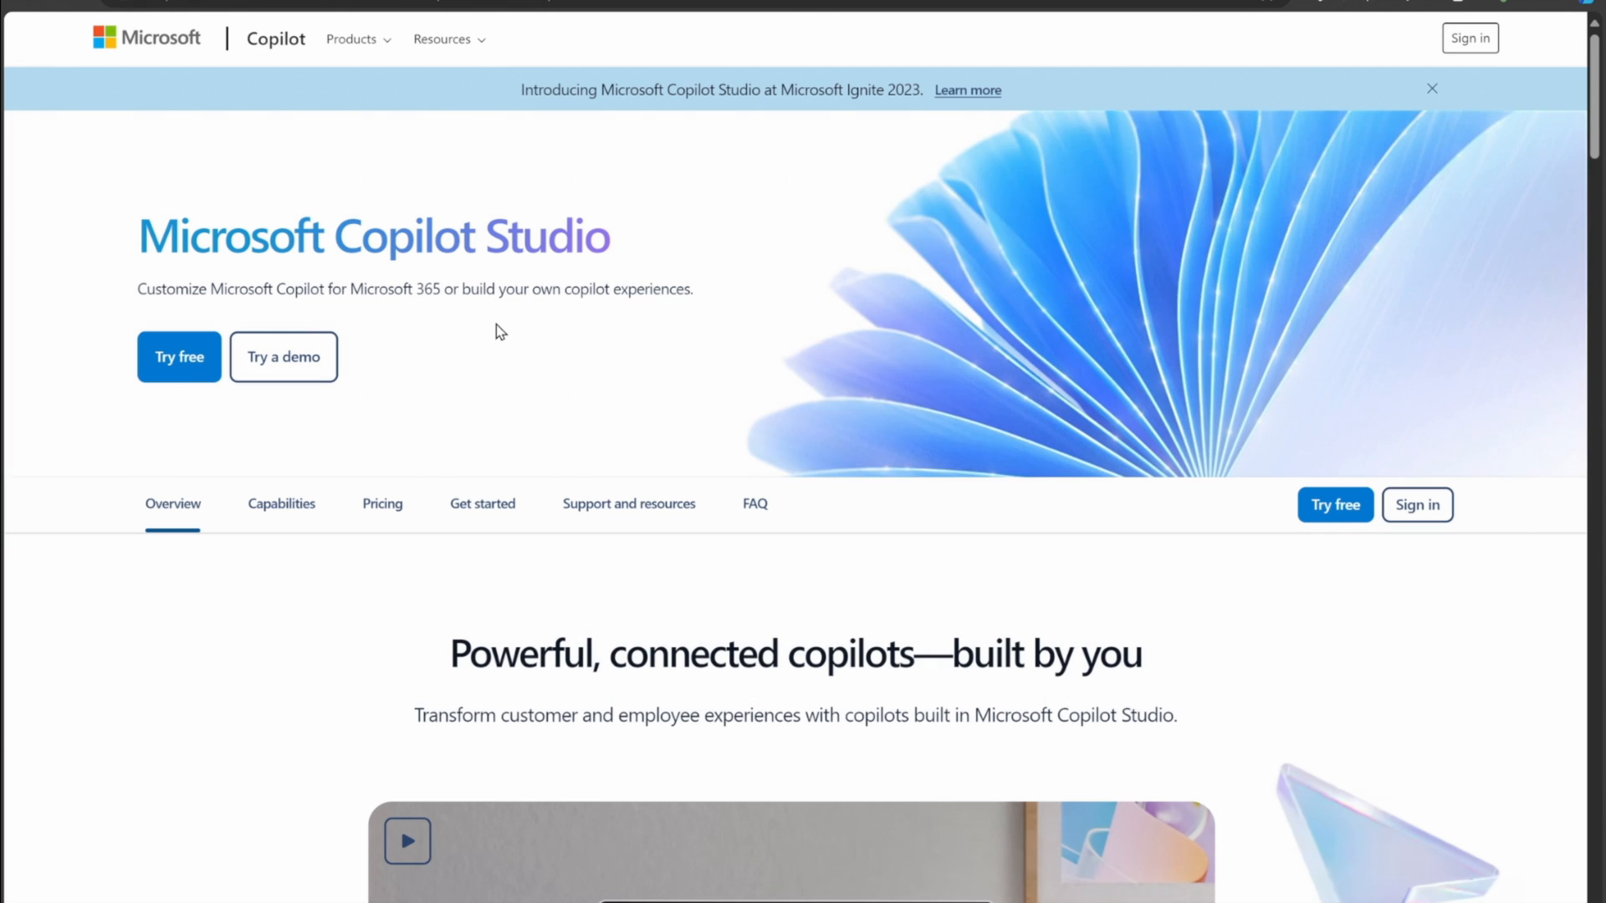
scroll(down, 3)
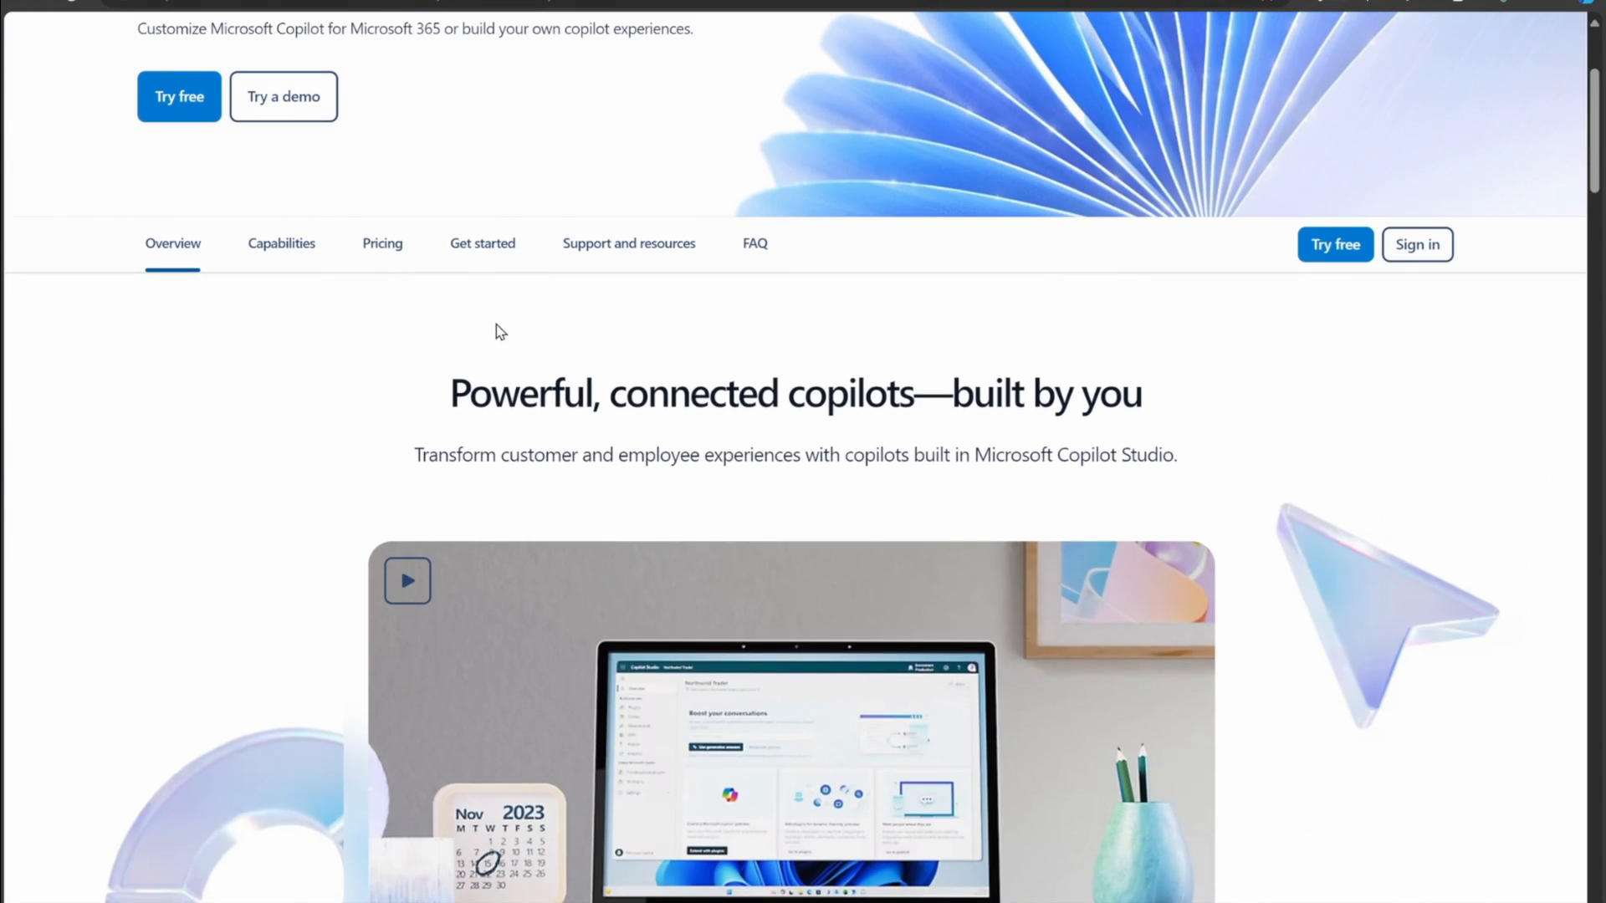
click(179, 97)
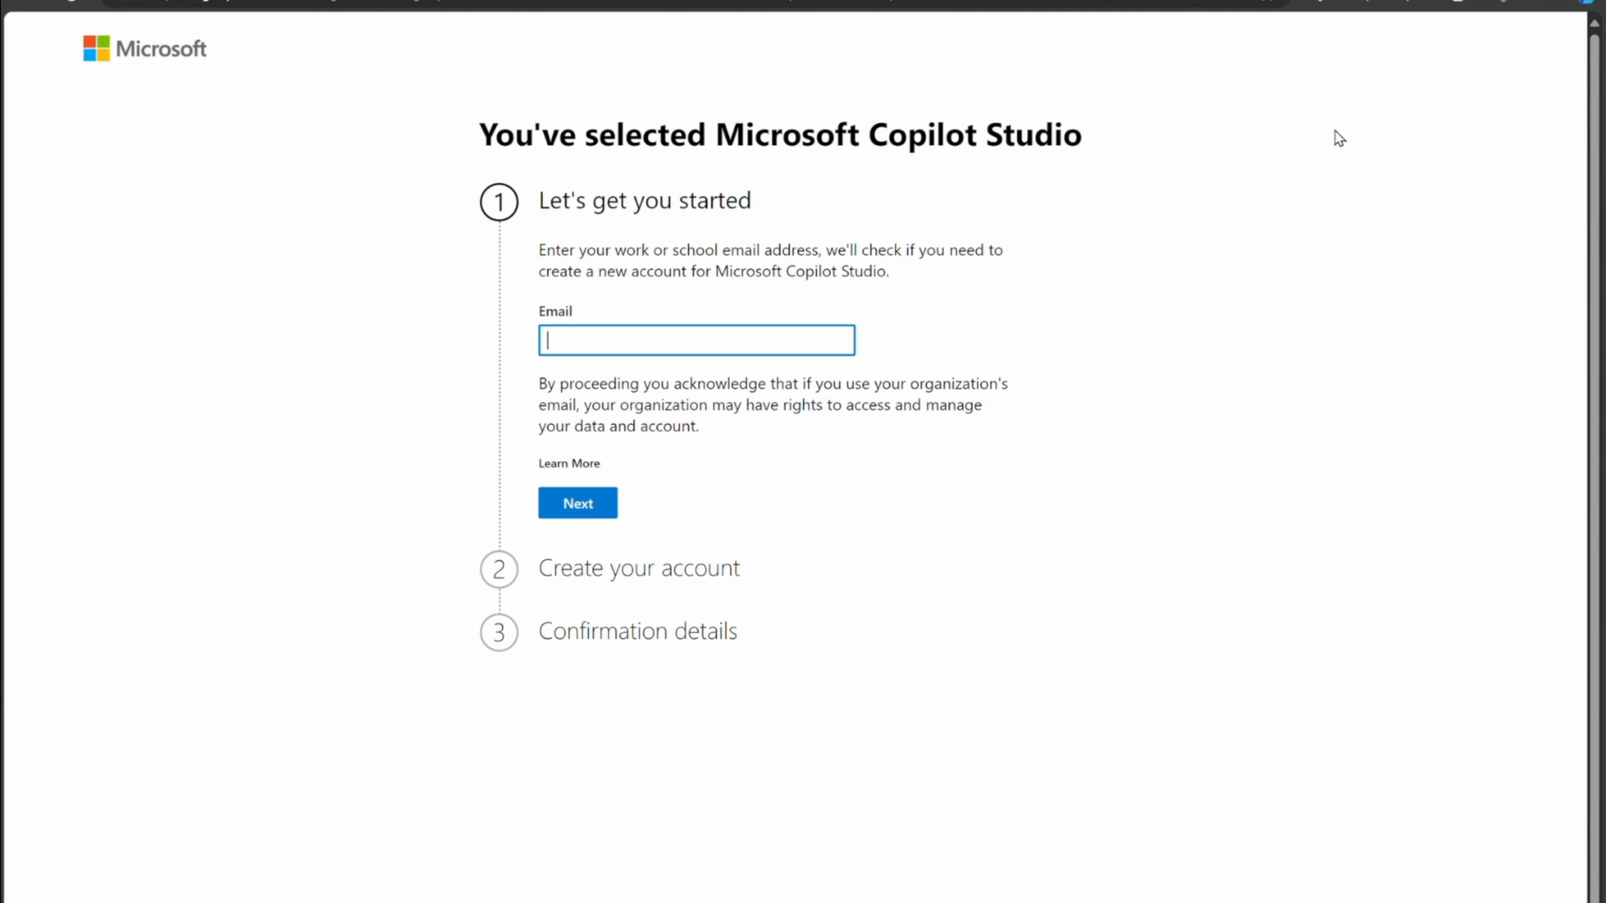
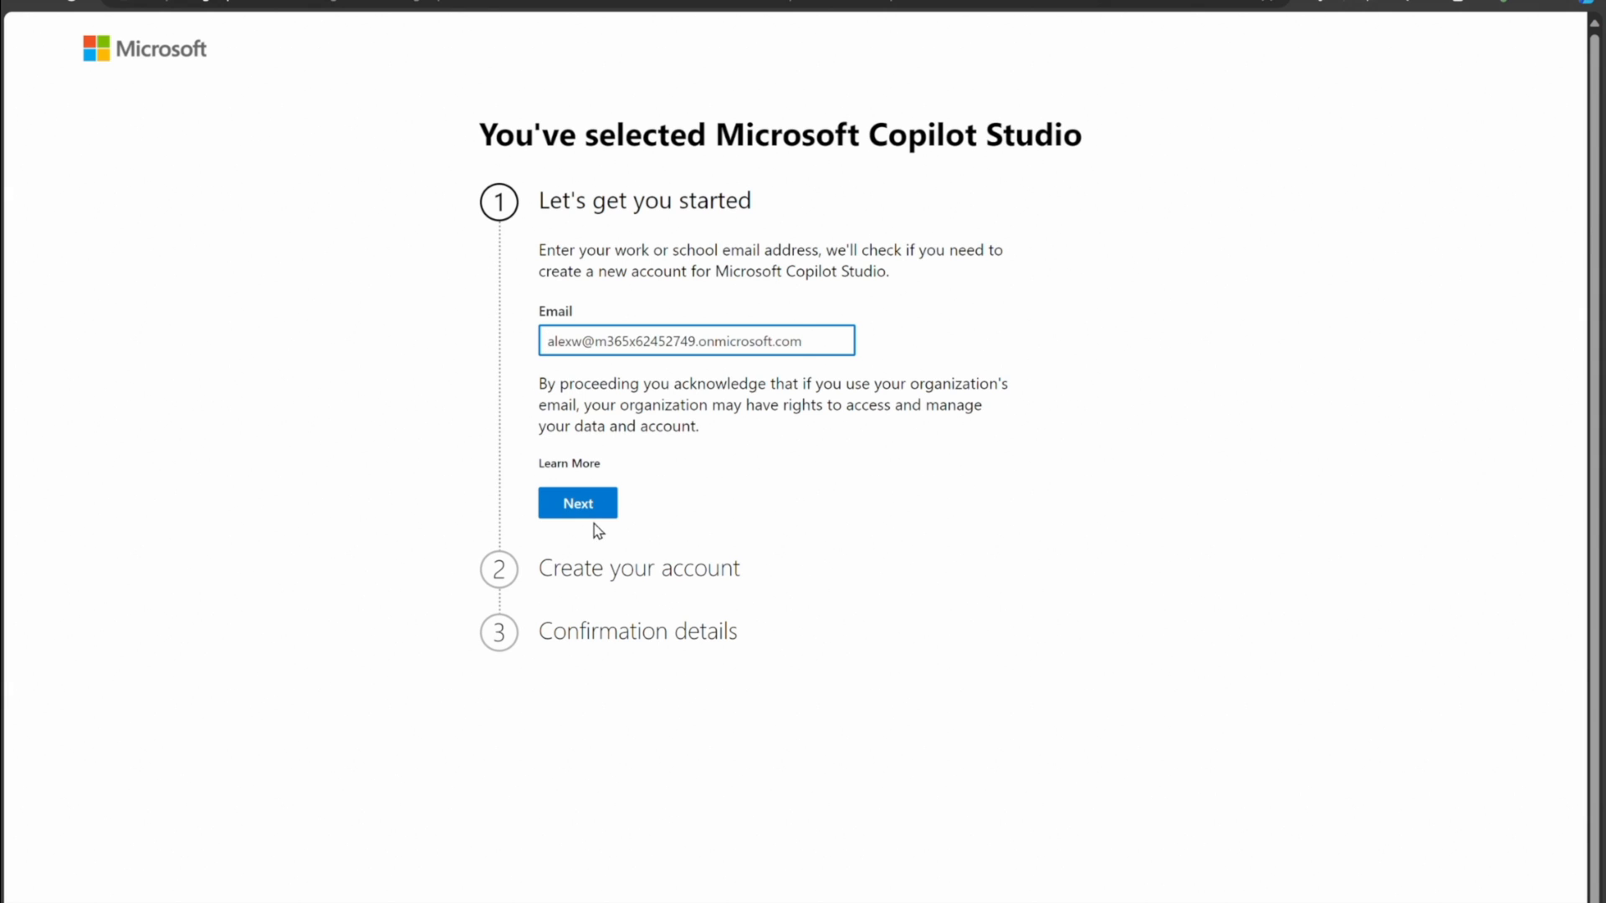
click(577, 503)
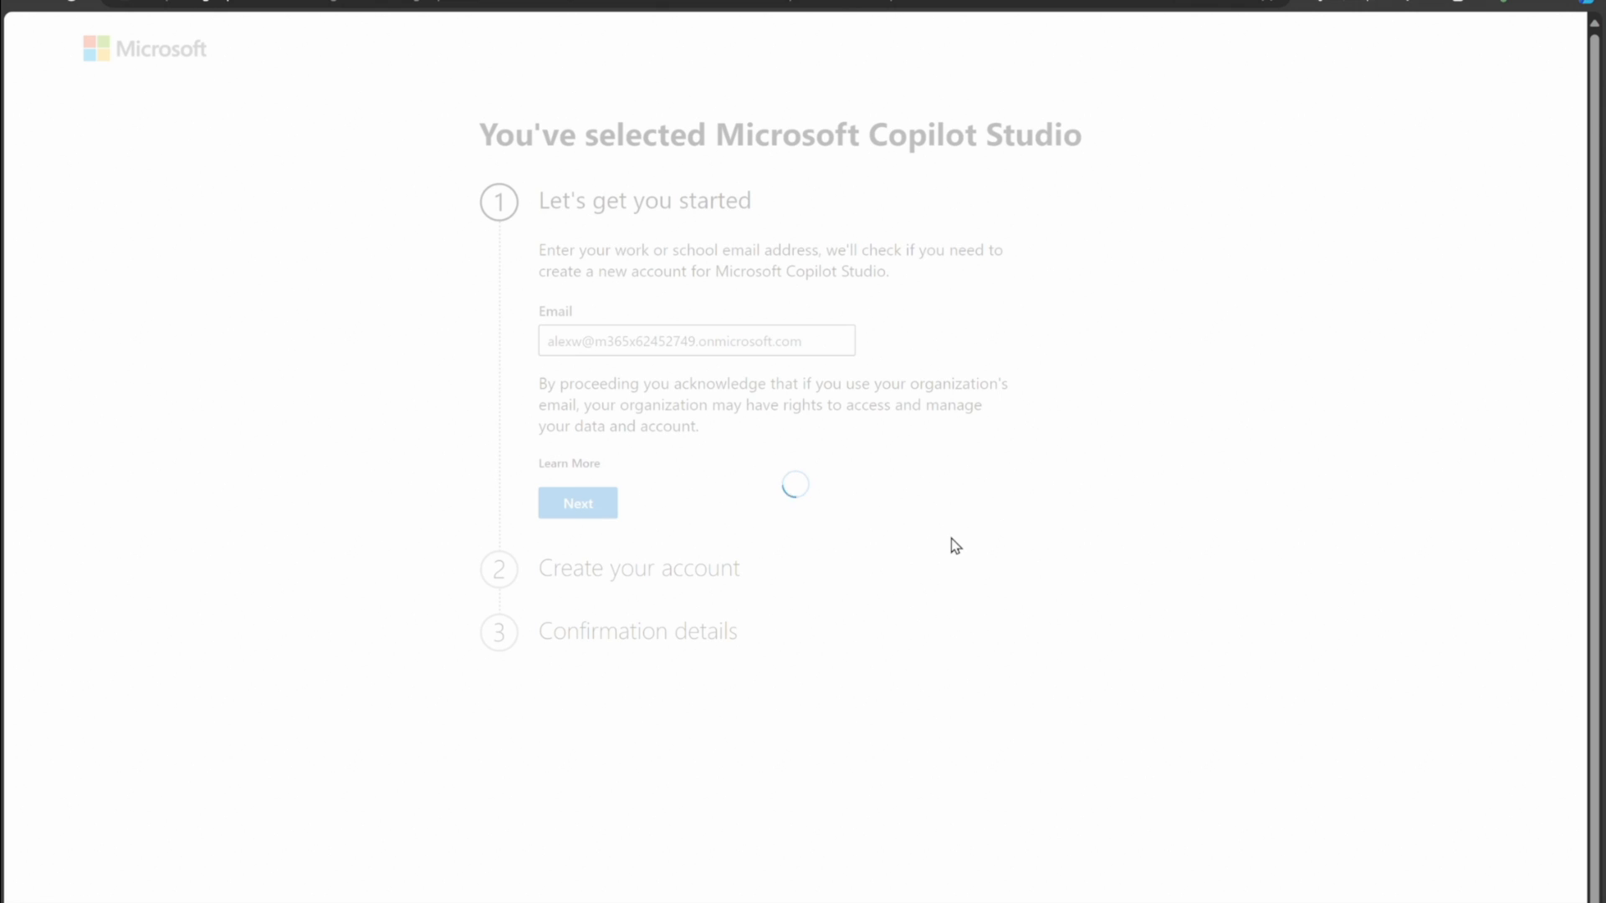
click(577, 504)
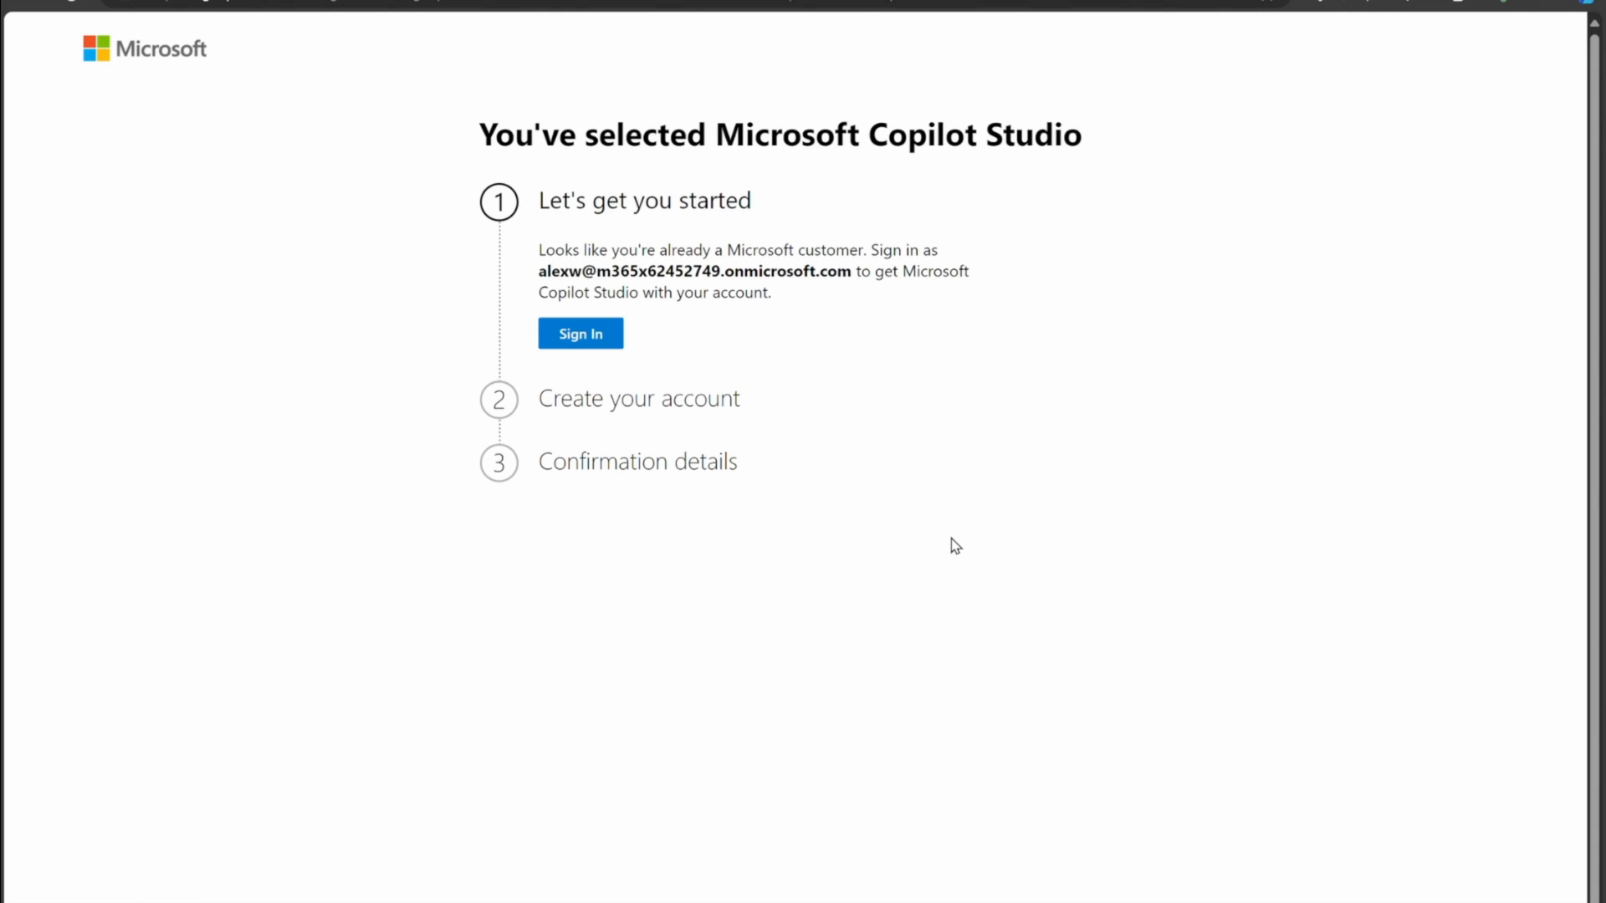
click(581, 333)
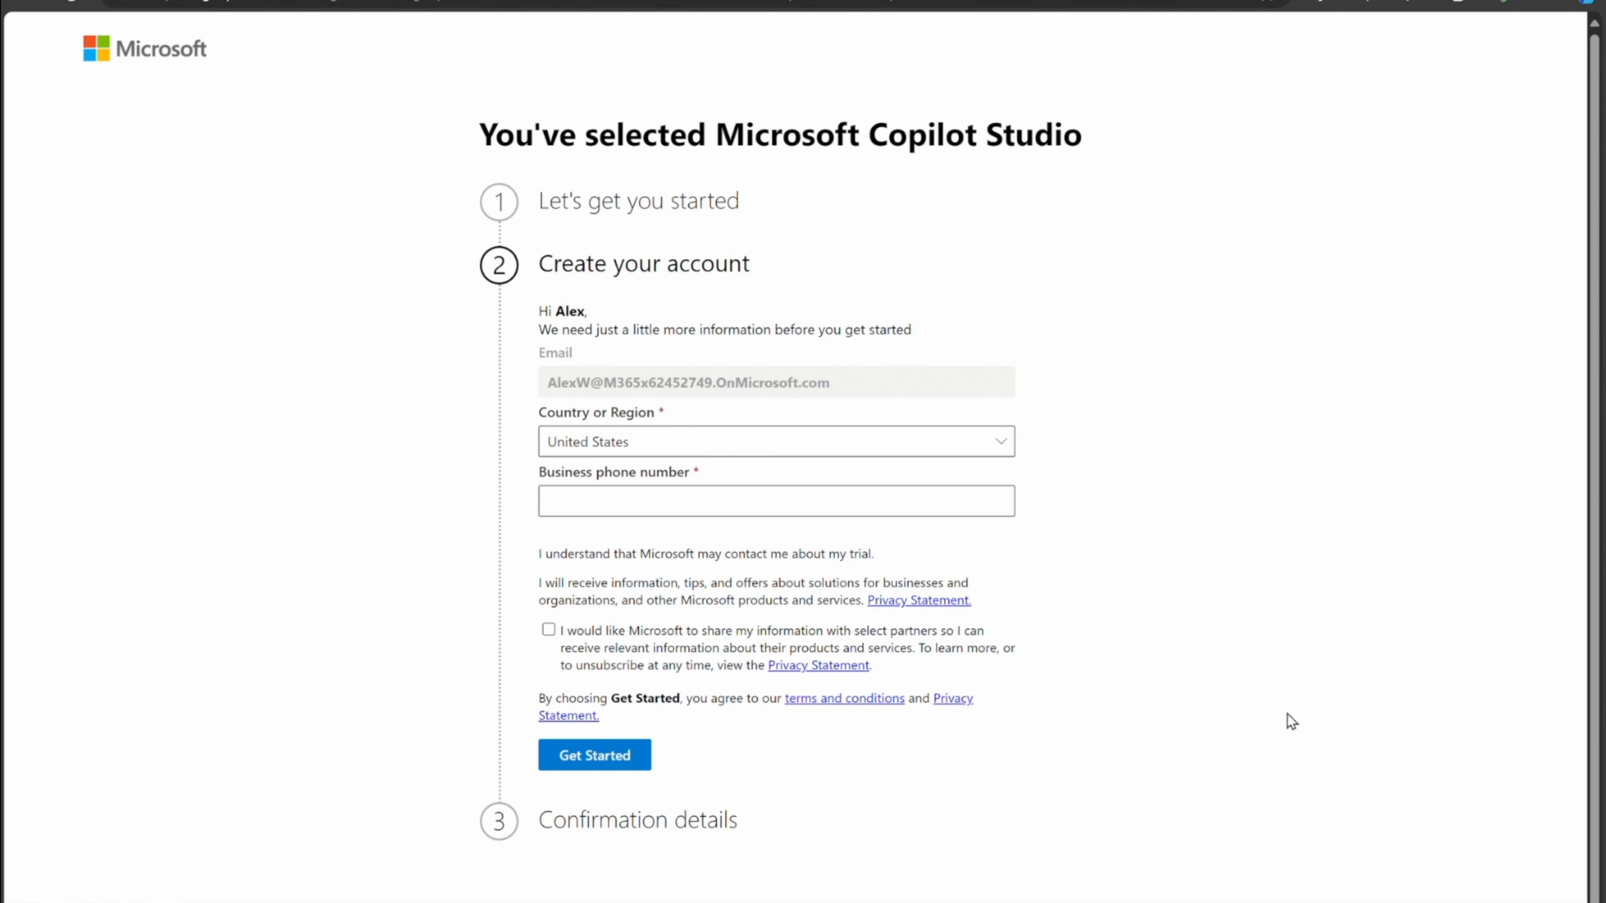
click(593, 754)
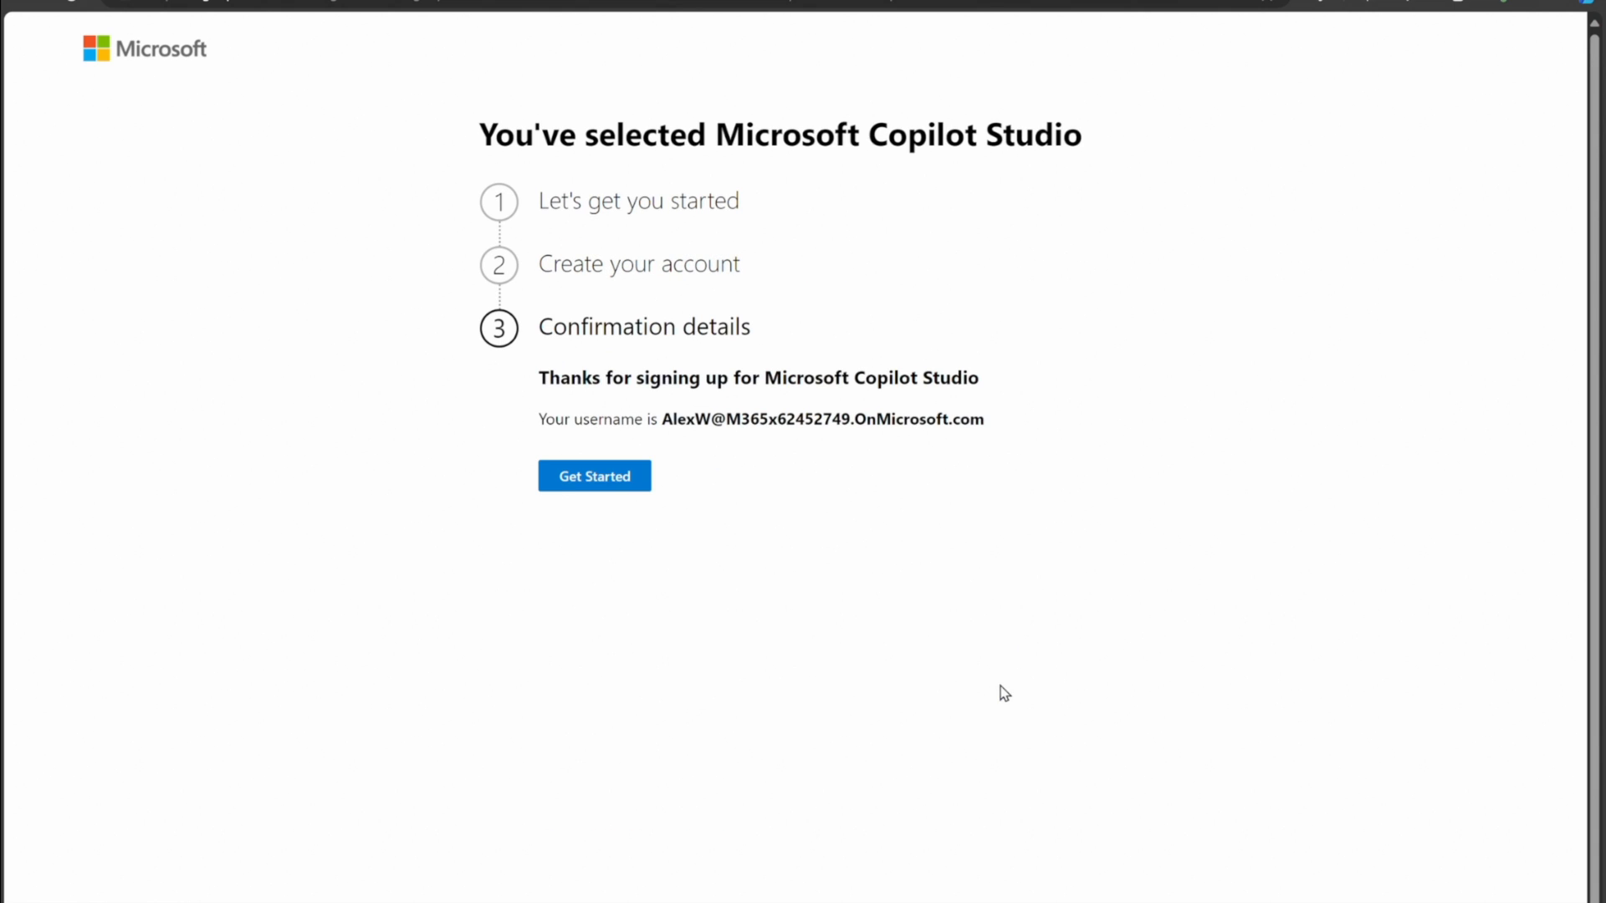
mouse_move(684, 554)
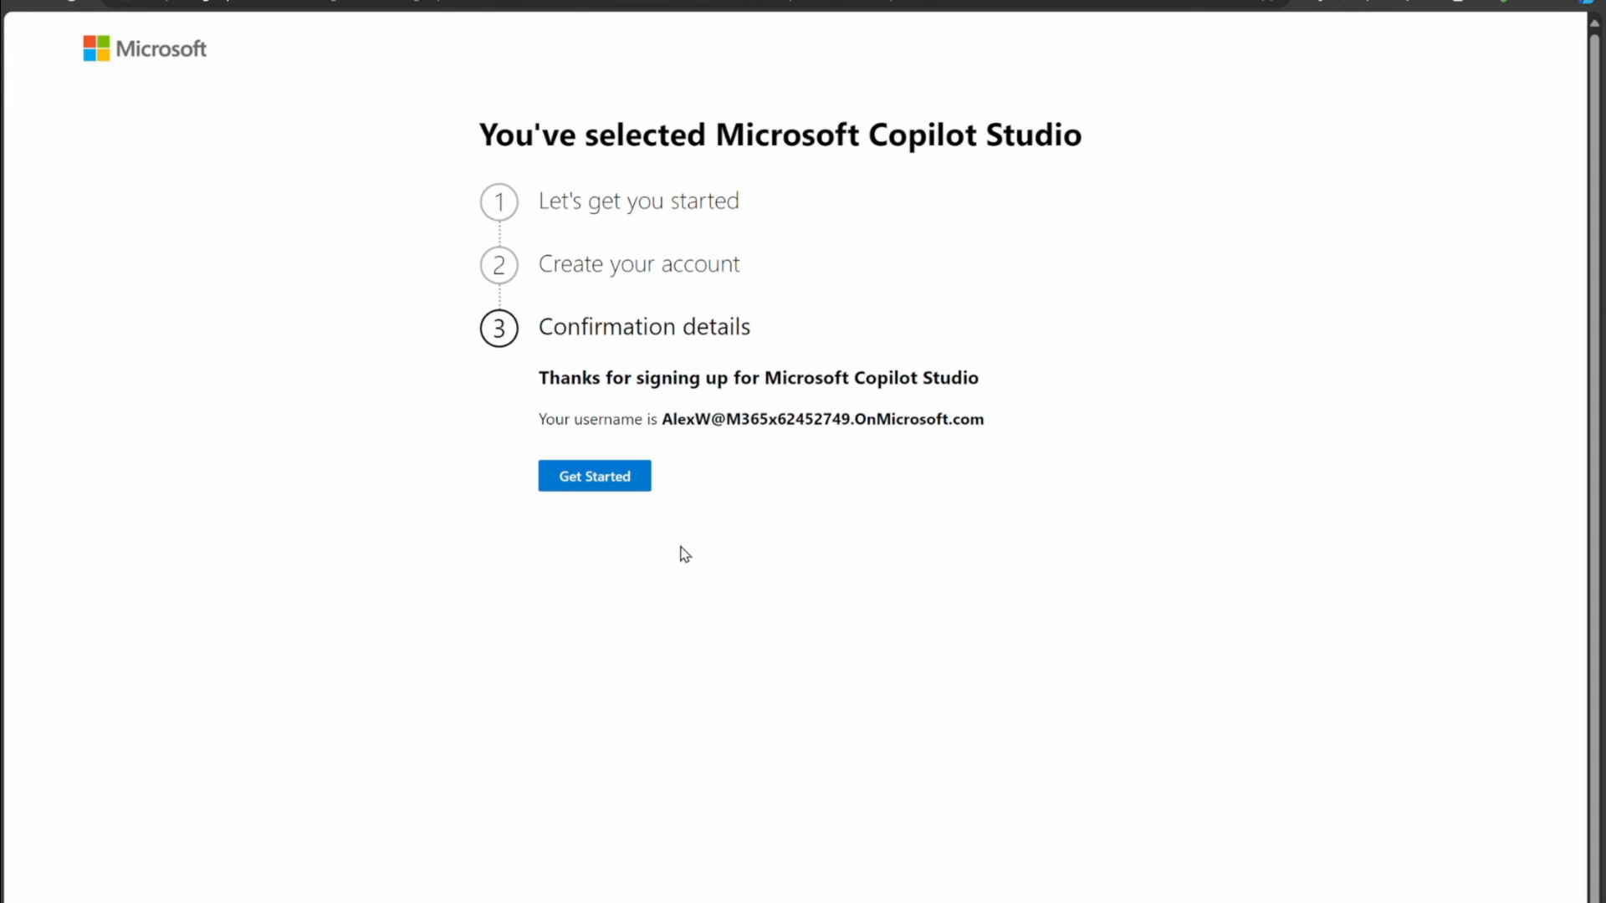
click(594, 475)
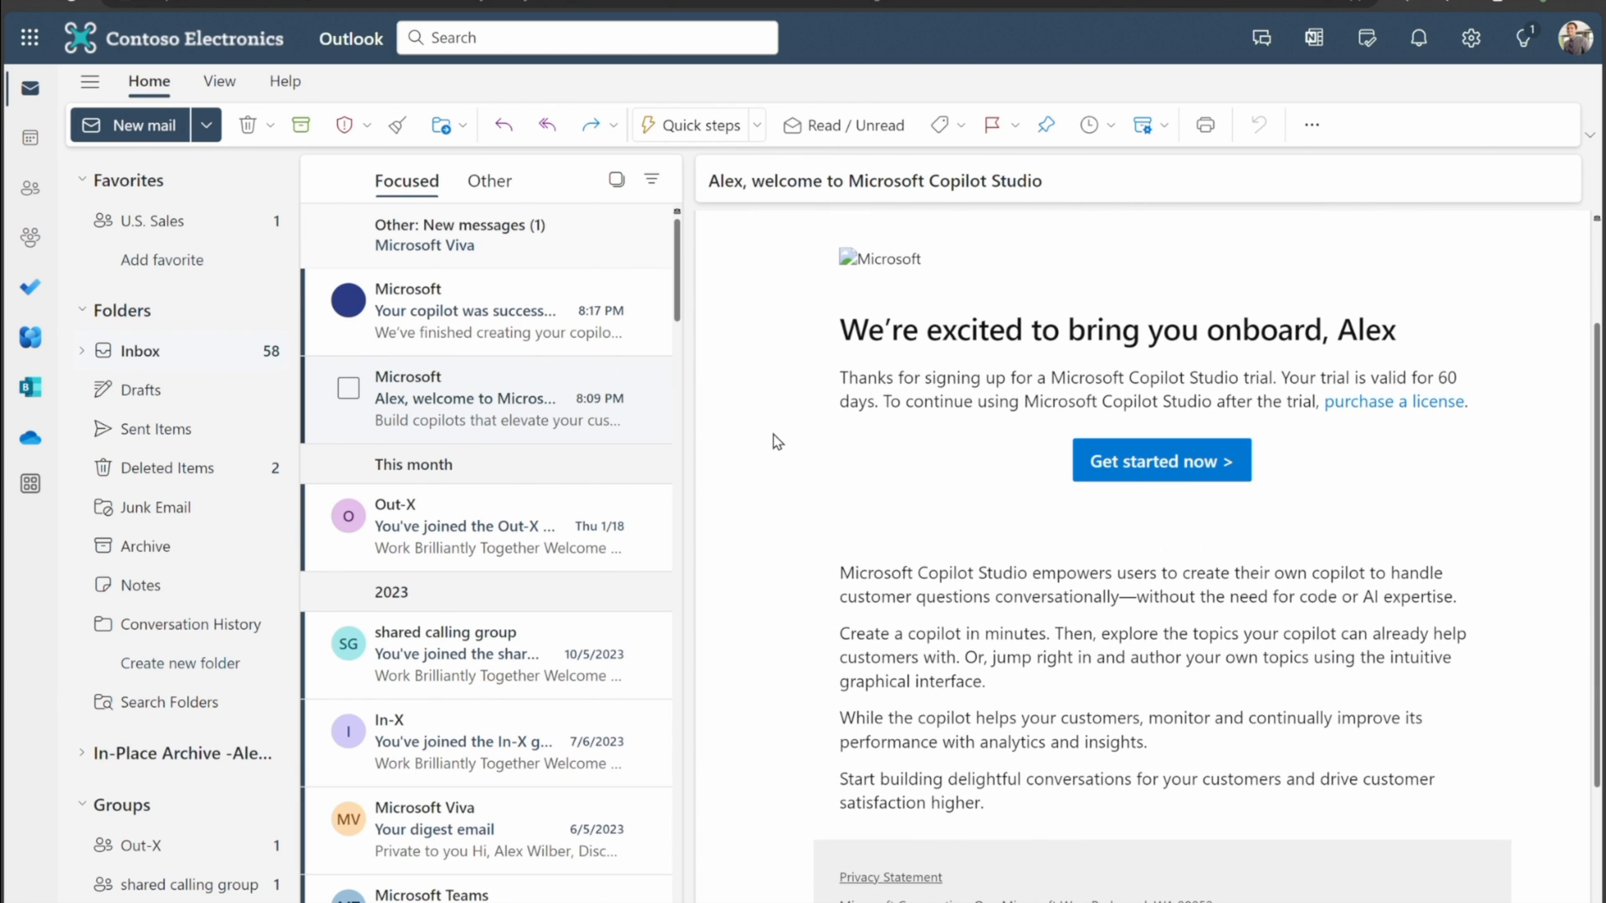
mouse_move(1097, 477)
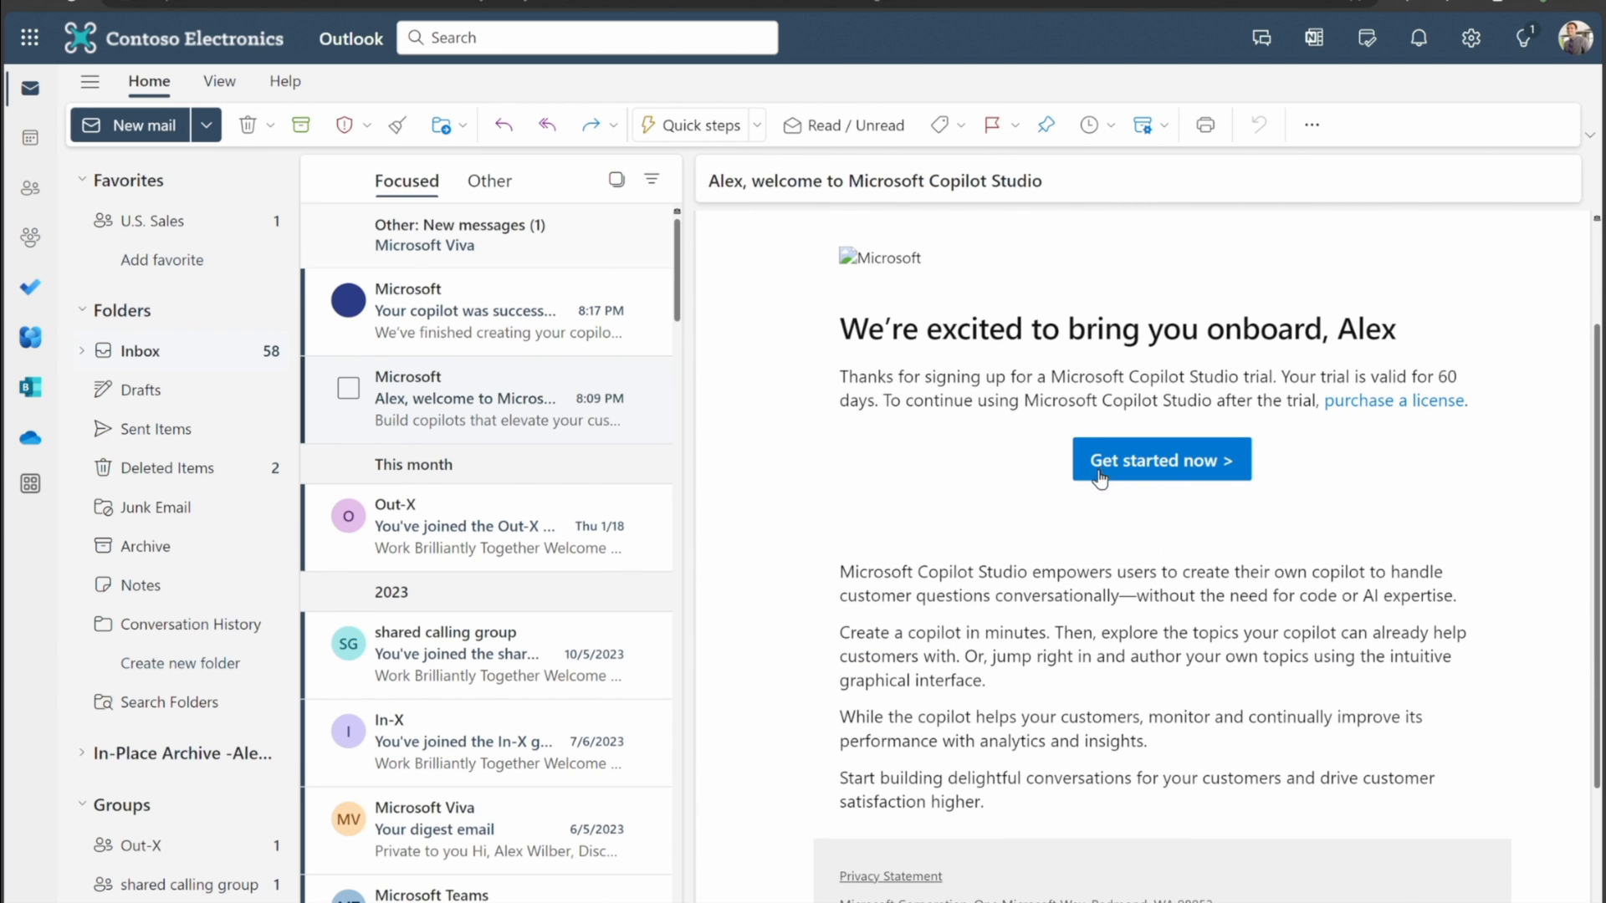
Open Copilot Studio from the welcome email's Get started now link.
click(1159, 458)
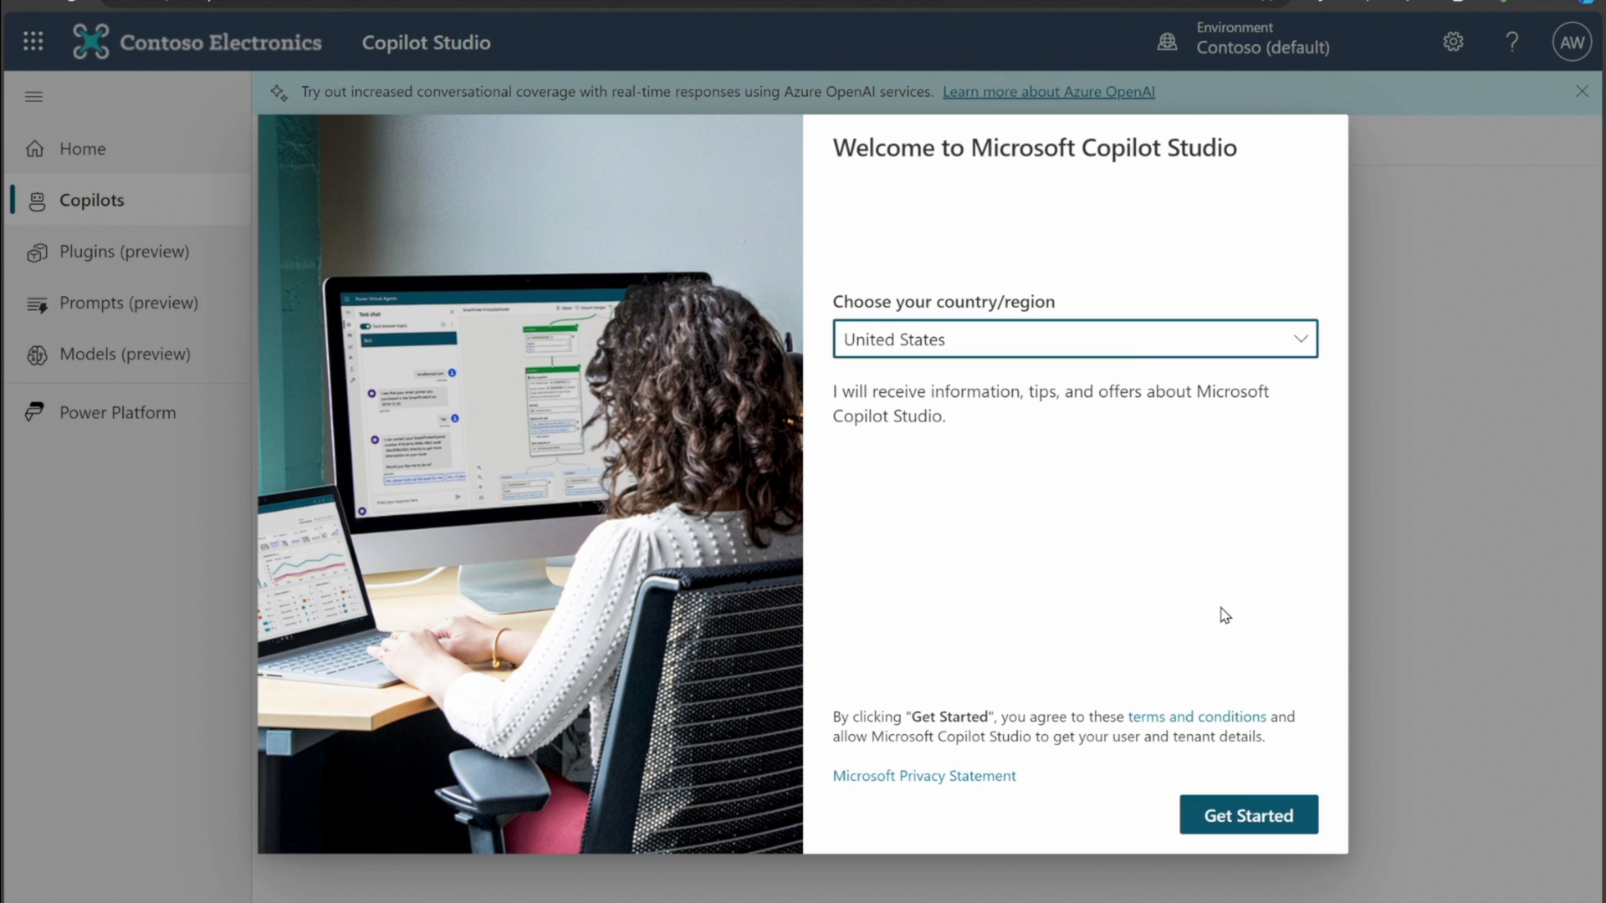
Accept the Copilot Studio welcome prompts and name the new copilot Teams Admin Guide.
click(1248, 815)
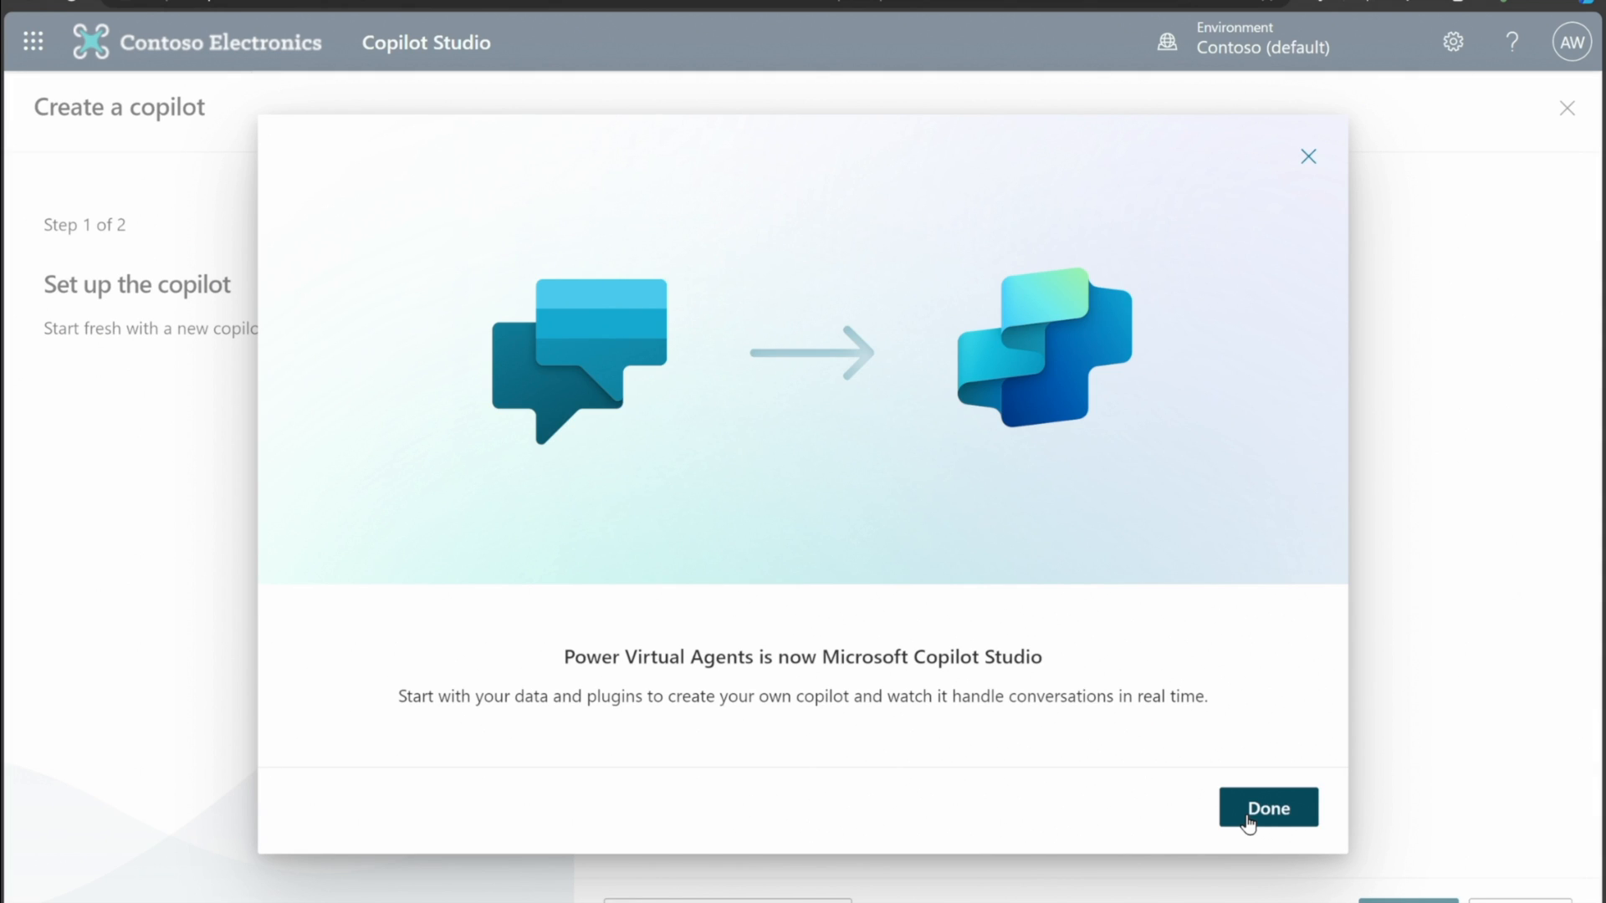
click(1266, 808)
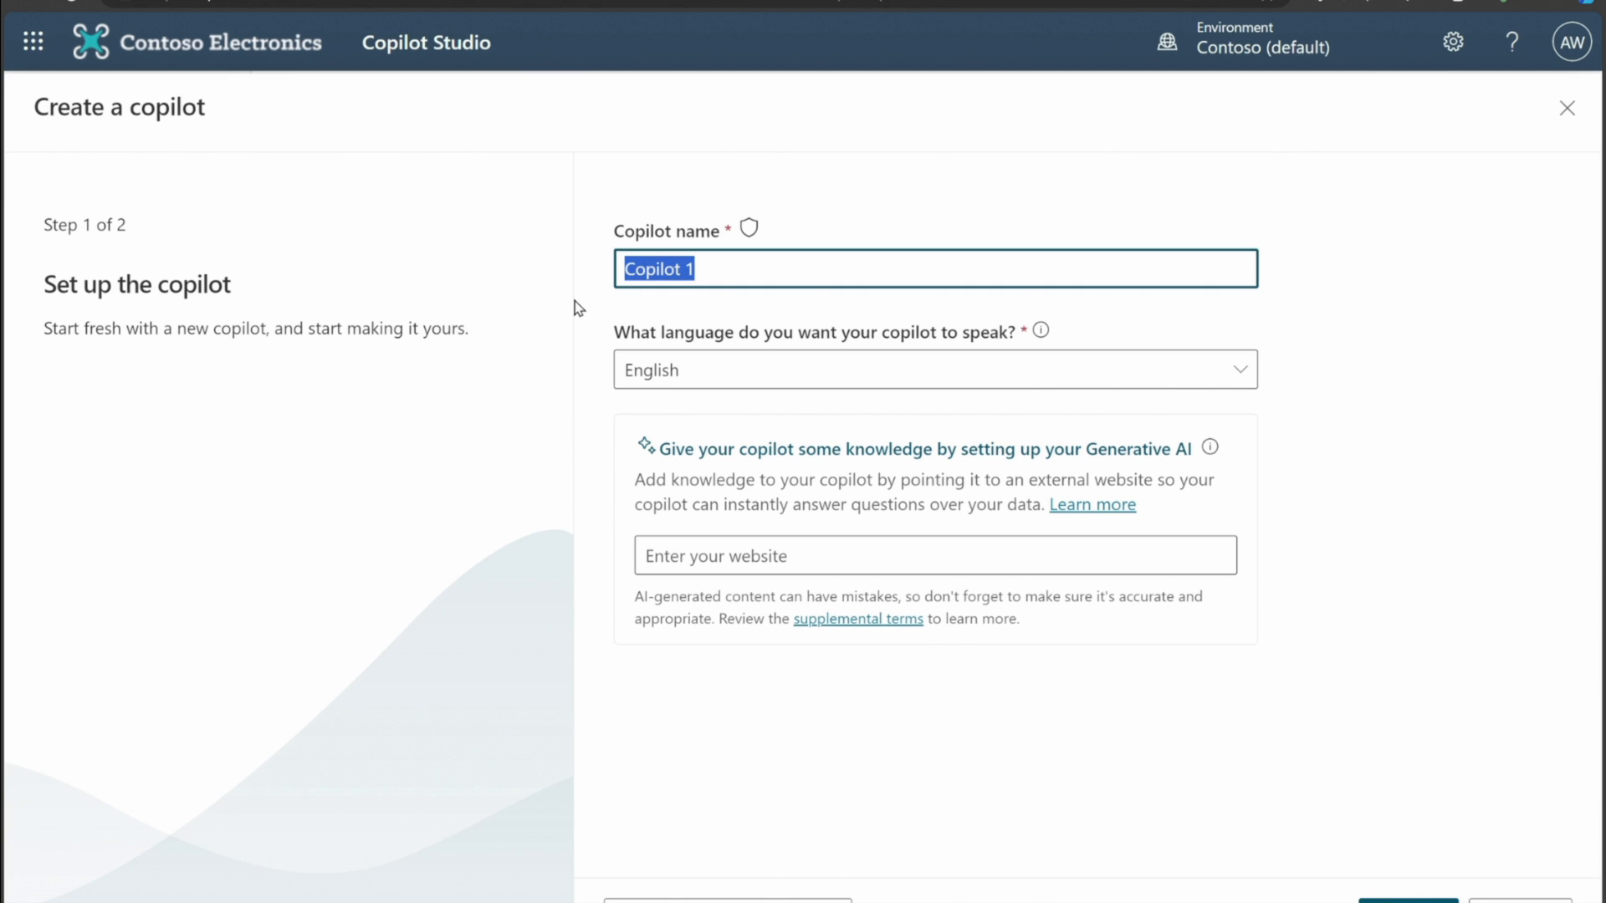
text(Team)
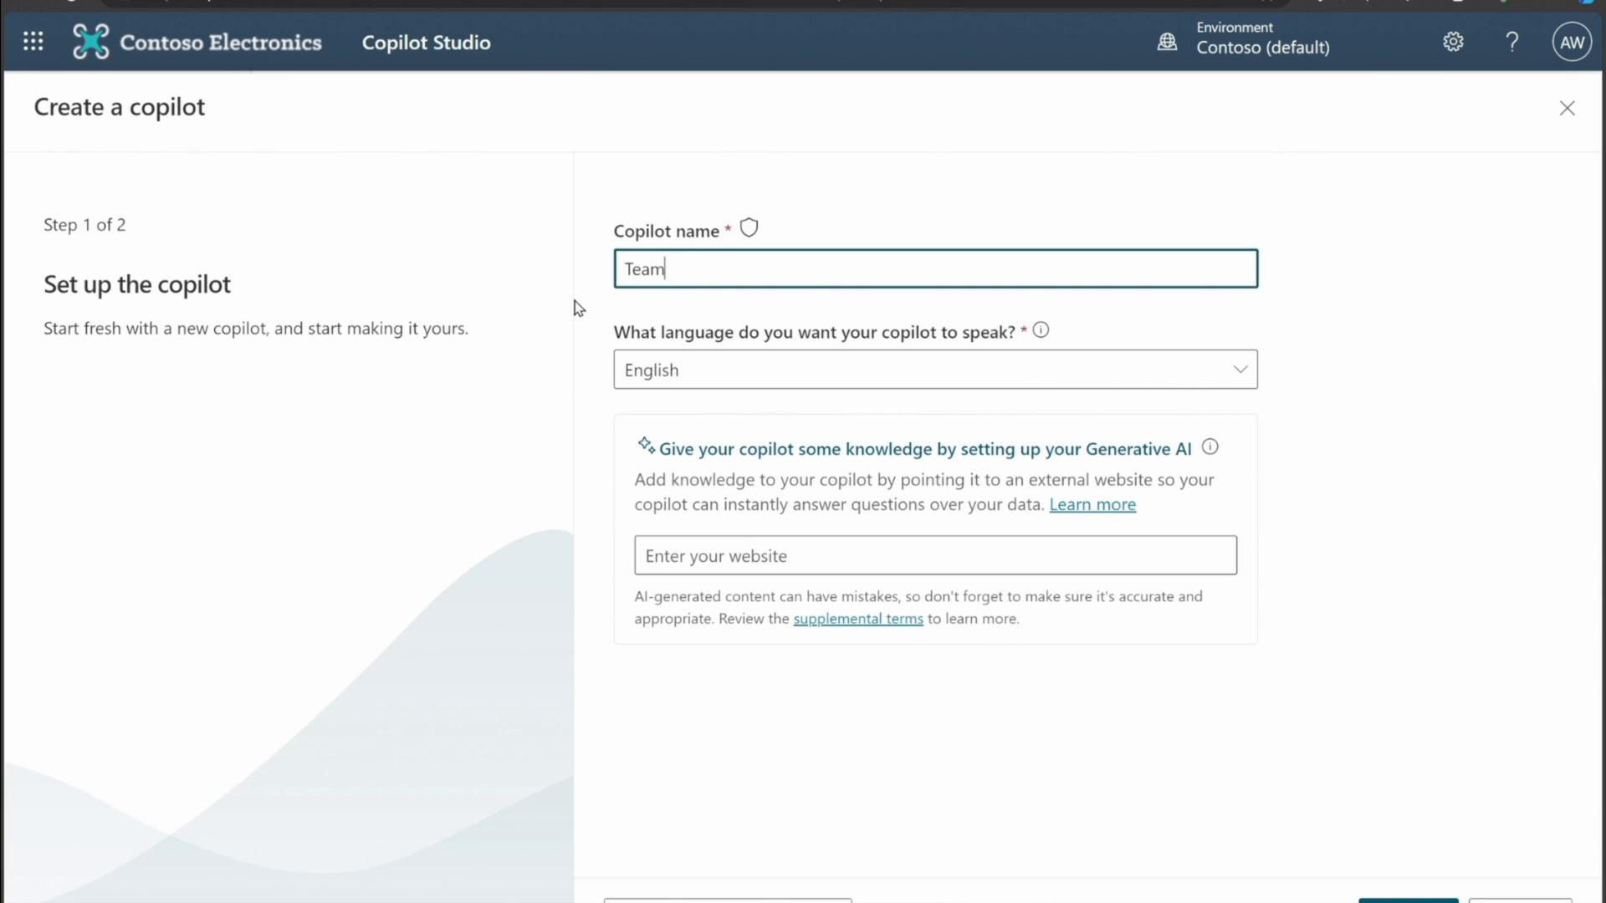
text(s Admin)
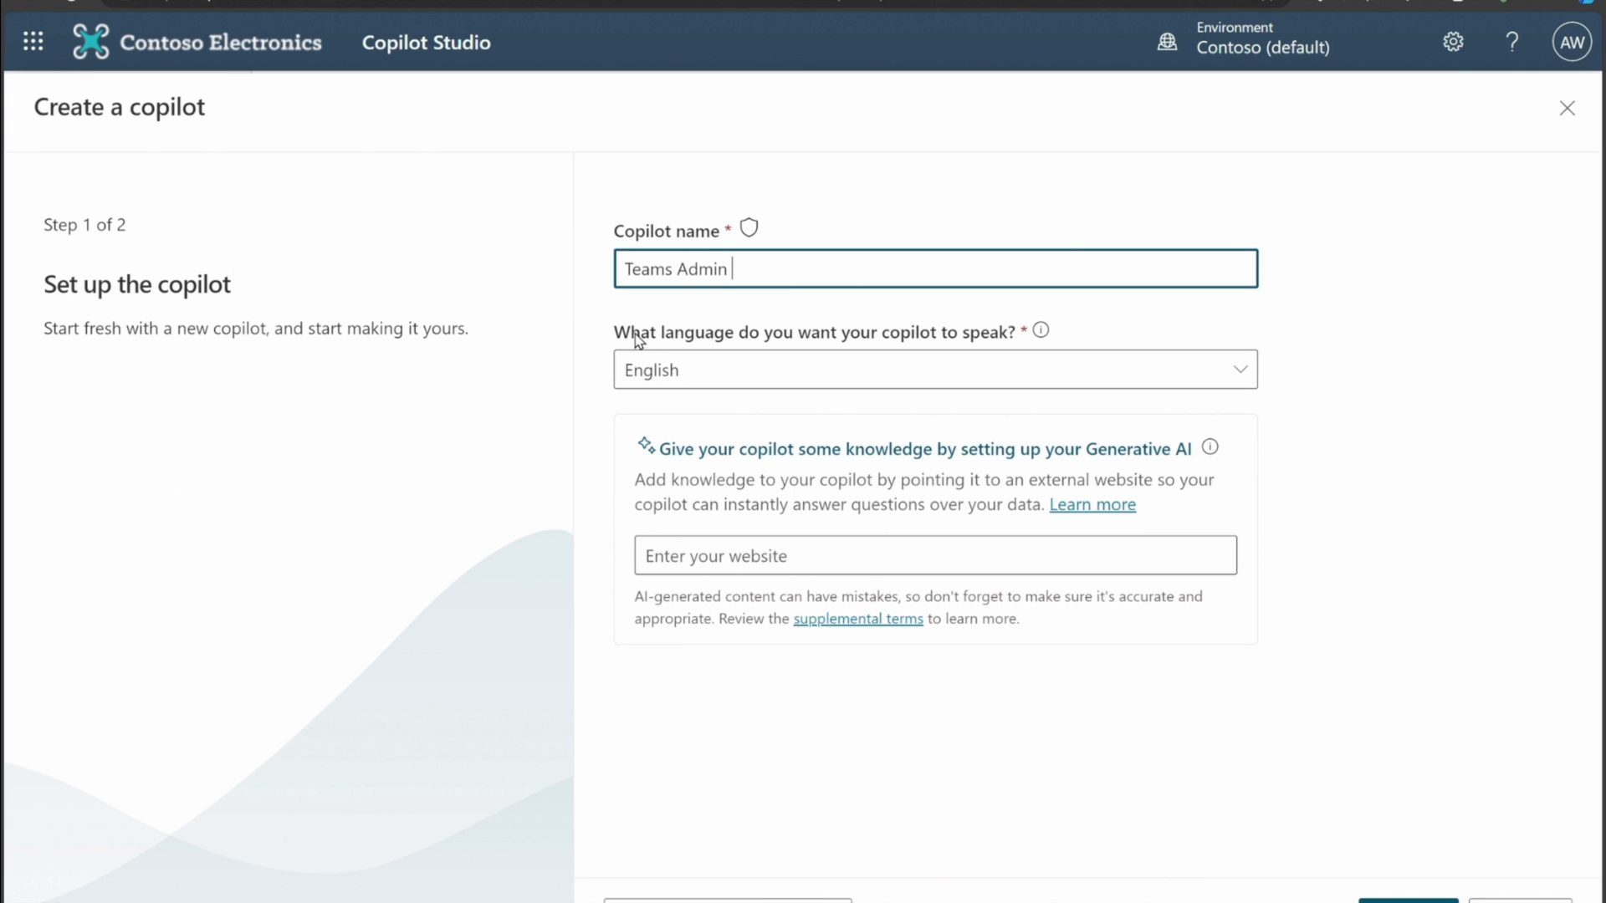
text(Guide)
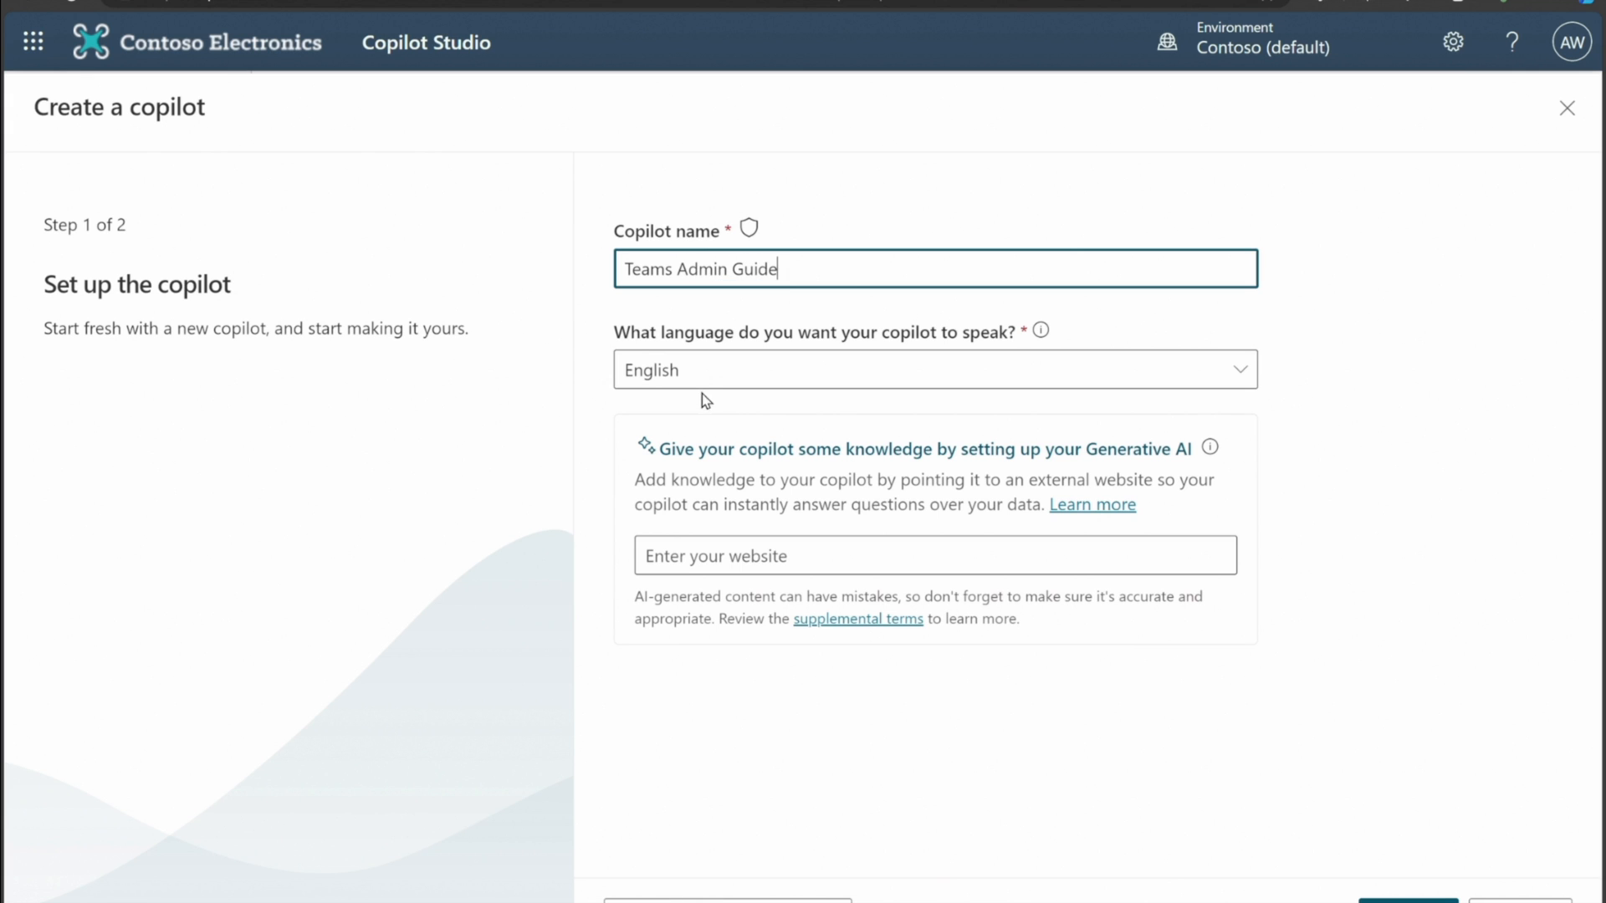
Keep English as the language, create the Teams Admin Guide copilot and enter its test chat.
click(932, 370)
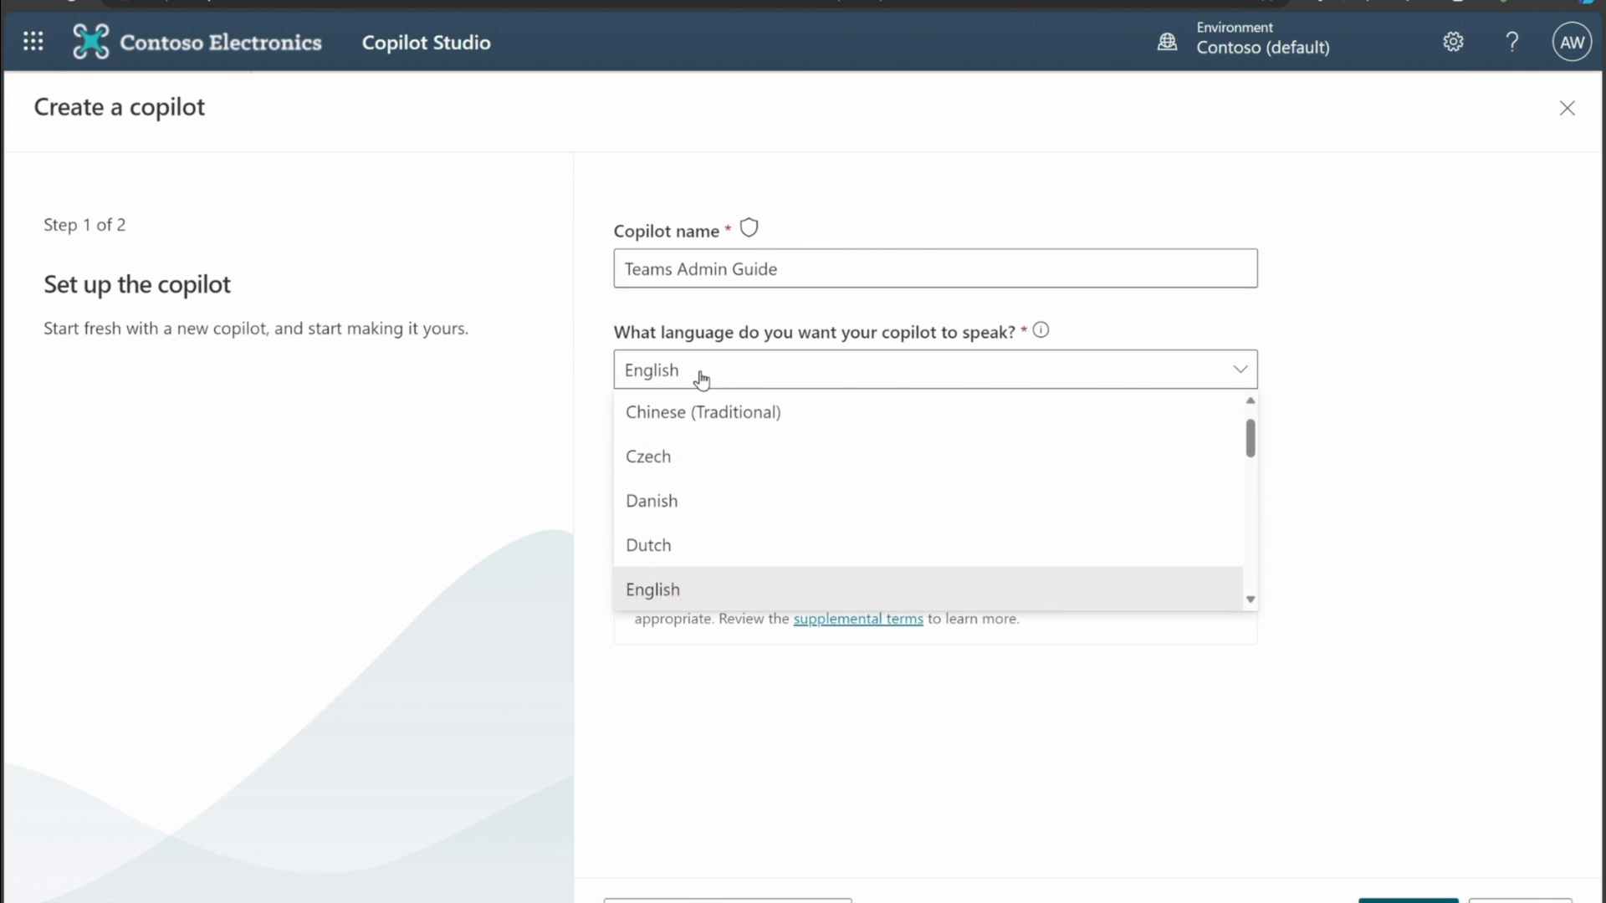
scroll(down, 3)
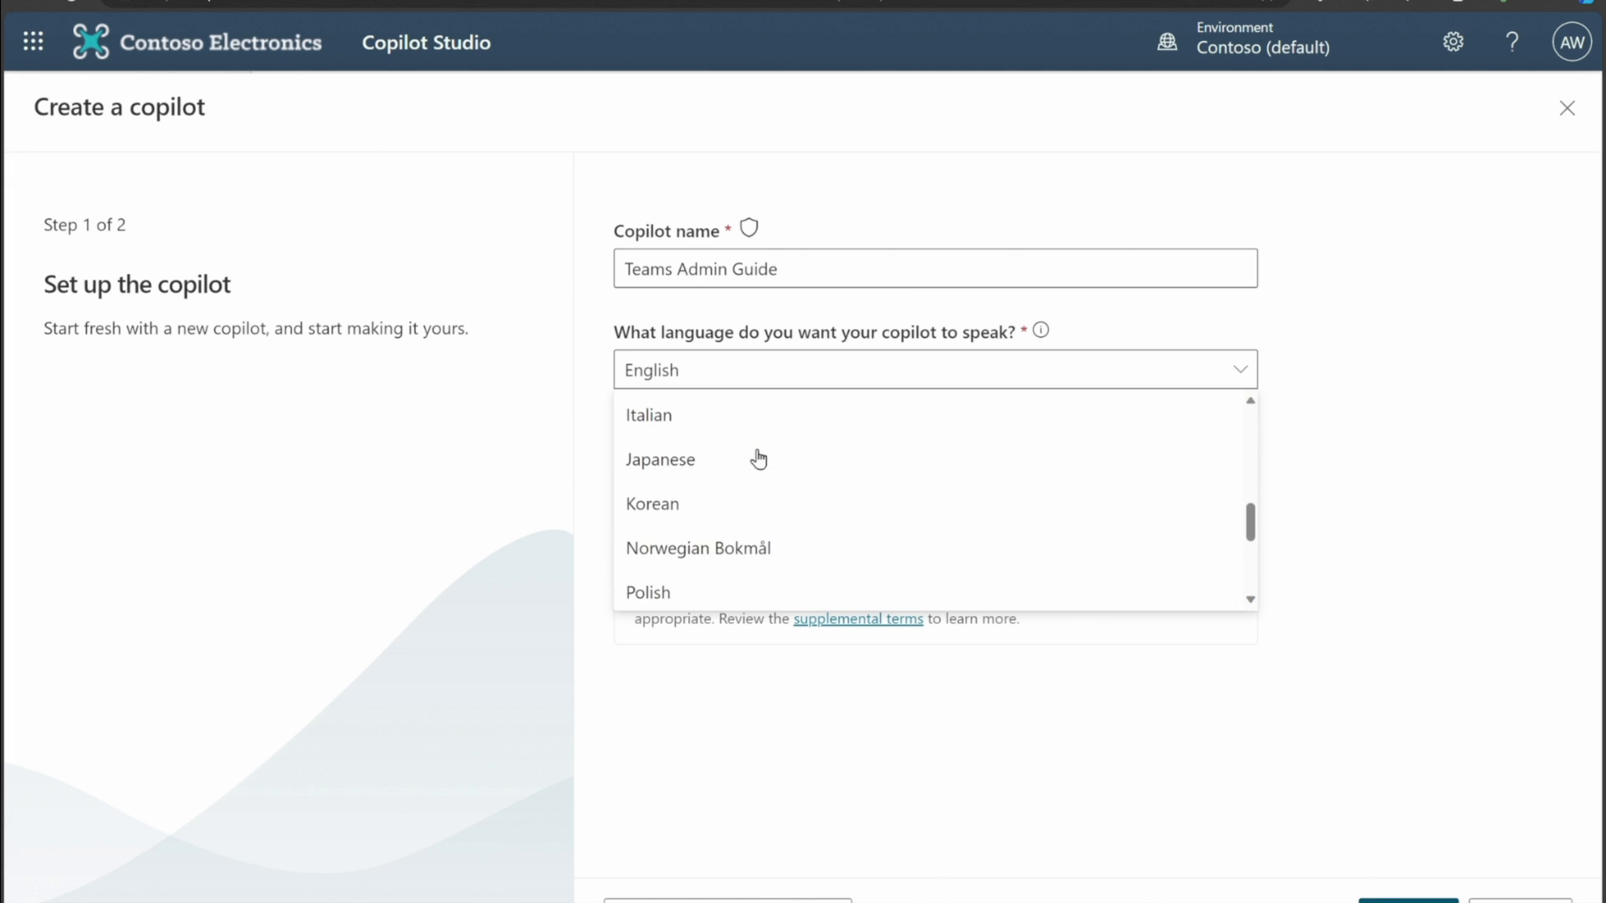
scroll(up, 3)
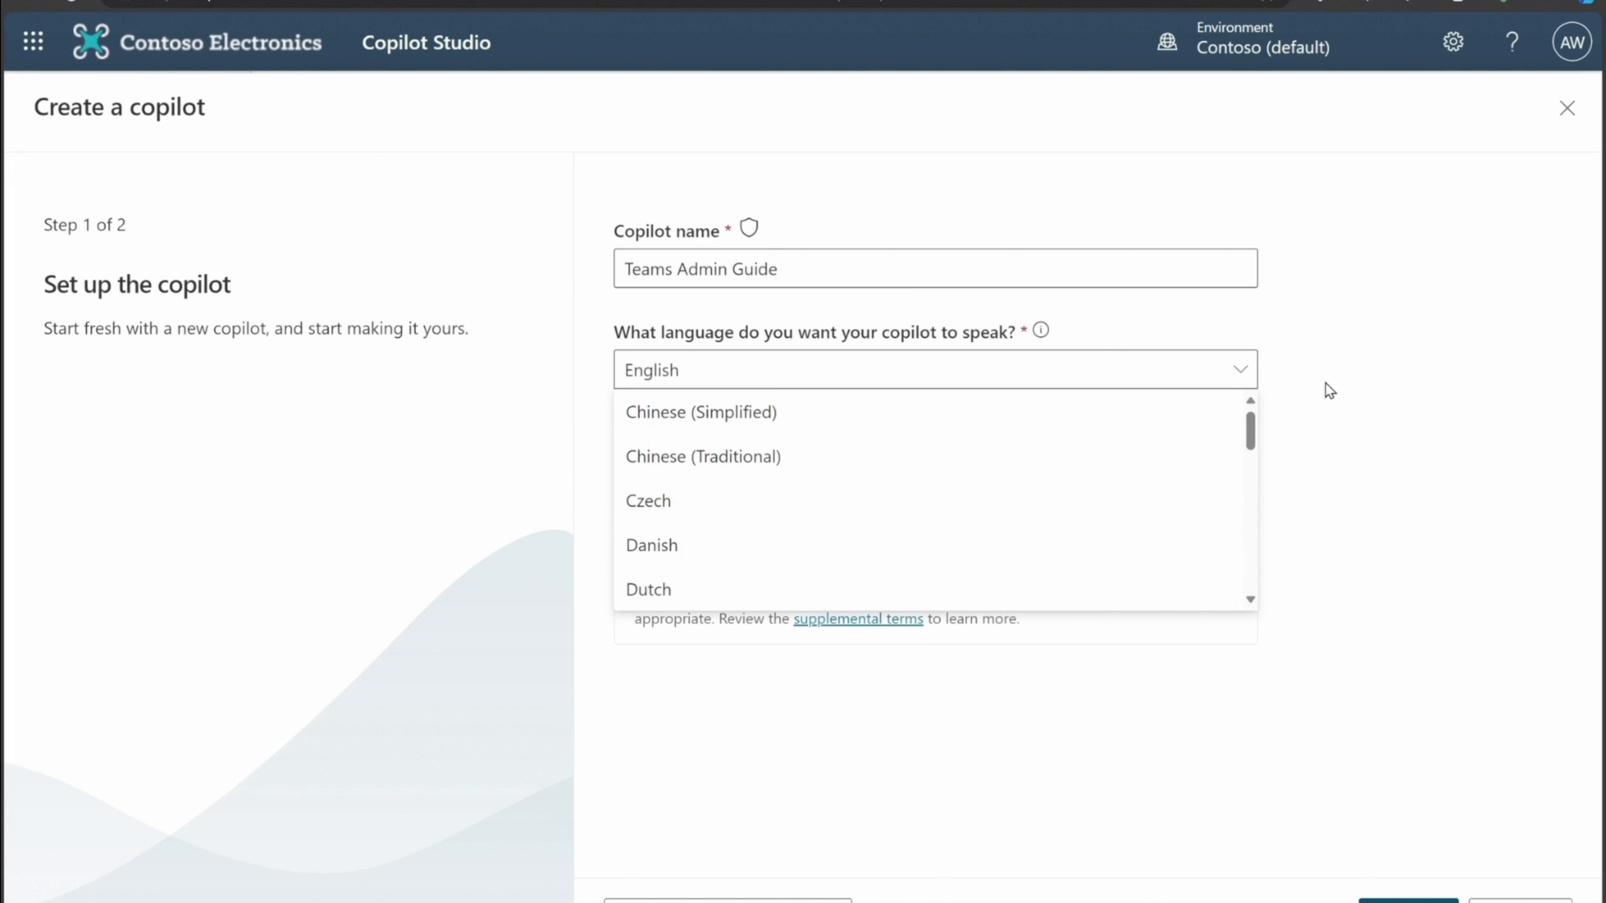
click(933, 370)
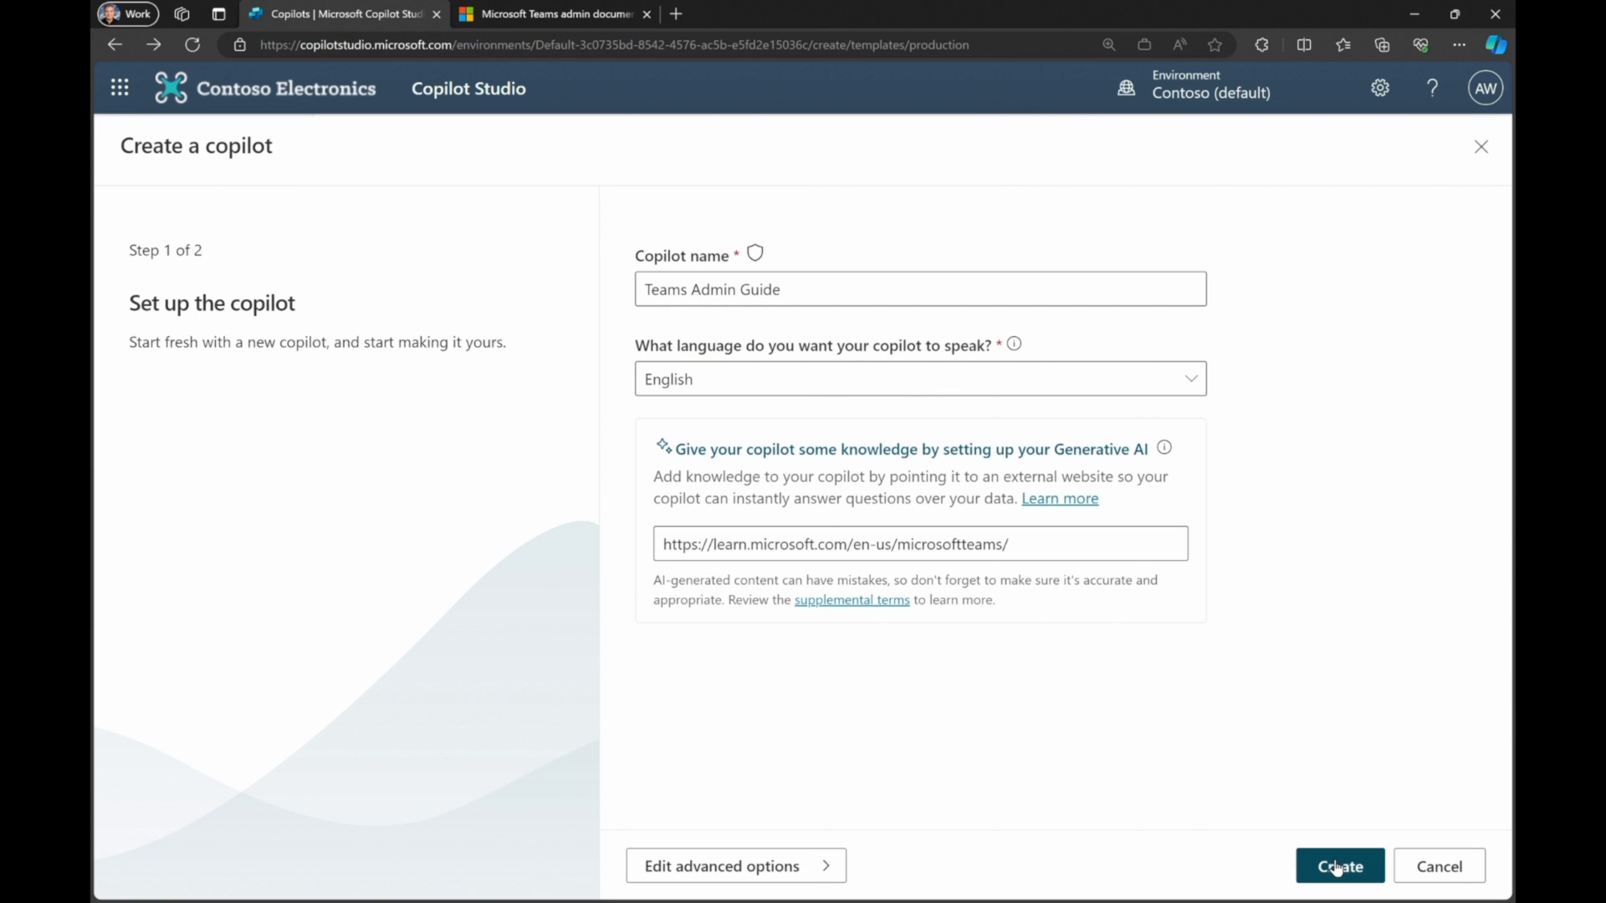
click(1338, 865)
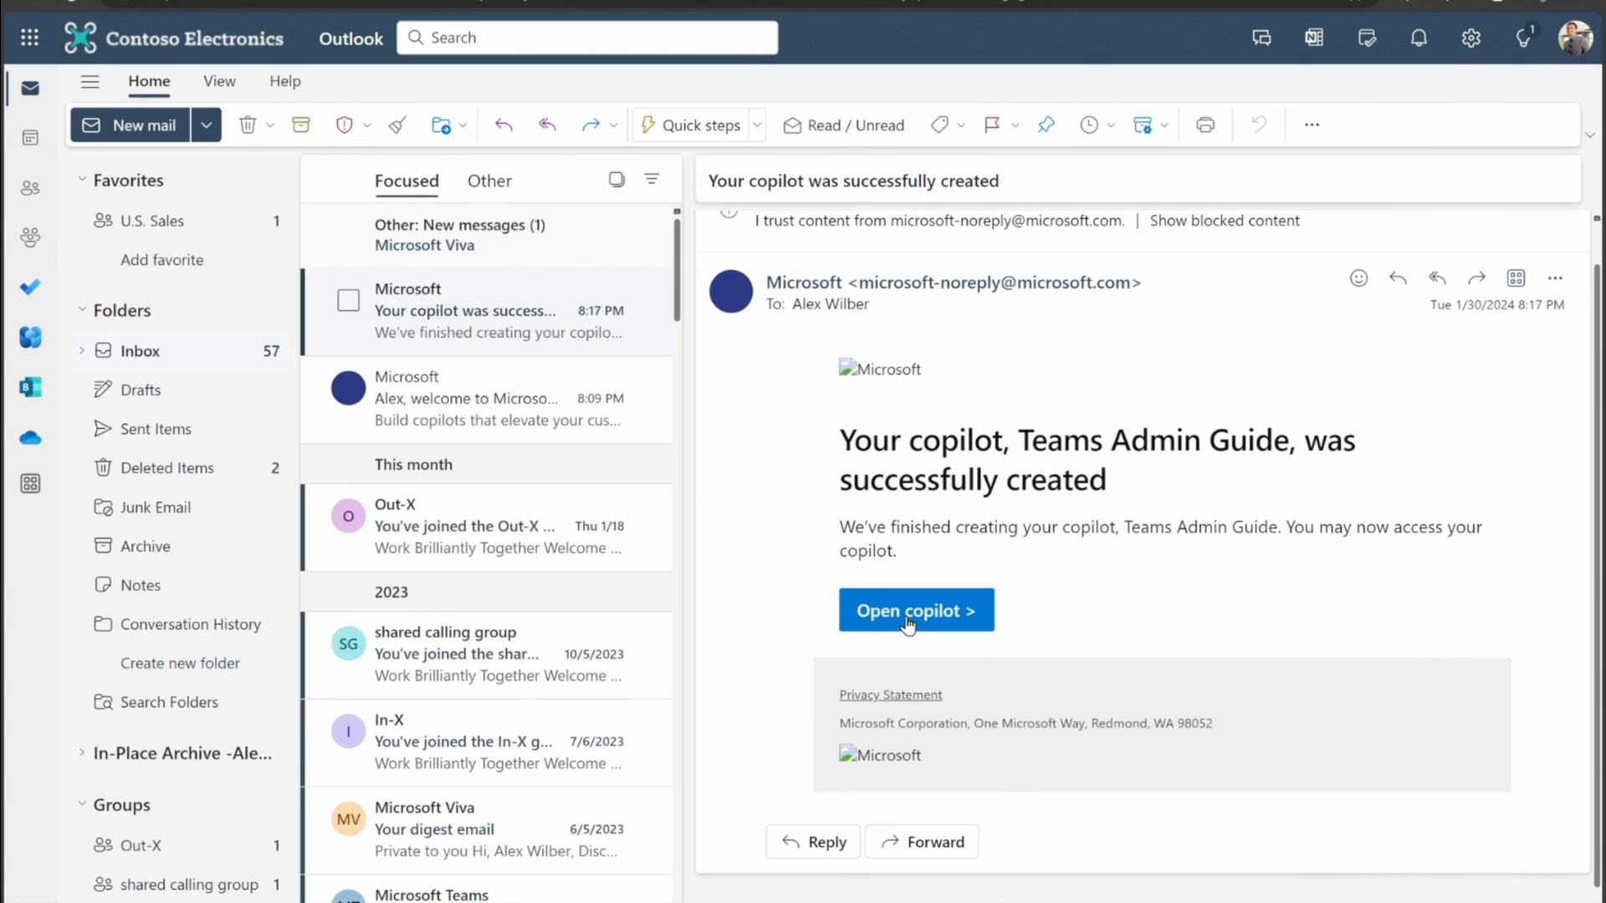
click(913, 610)
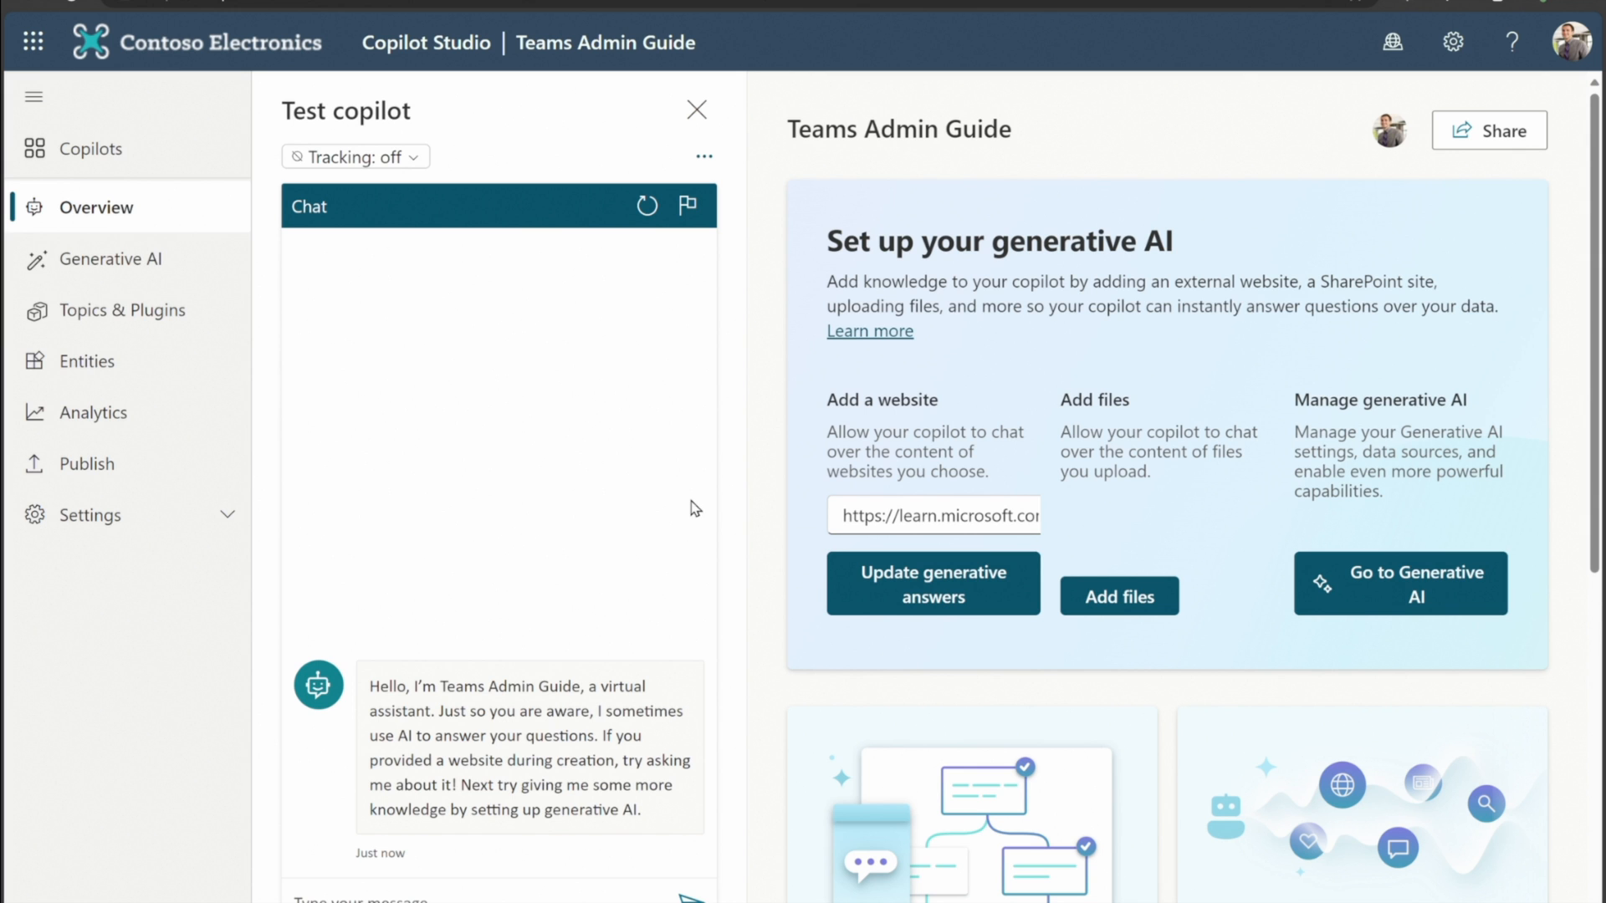
mouse_move(697, 508)
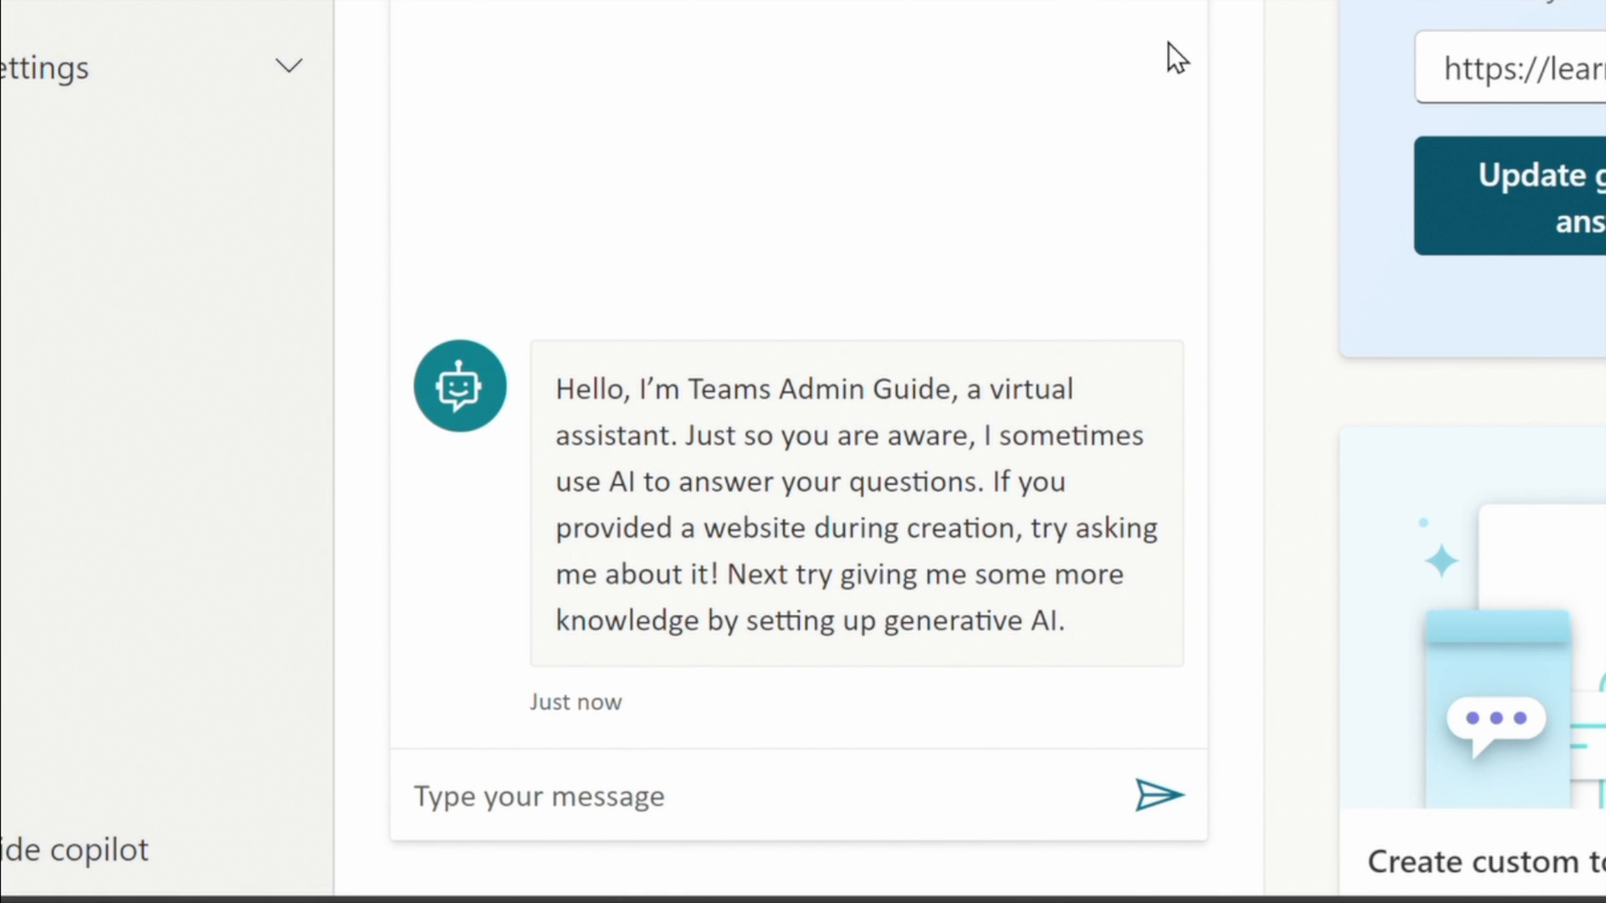
Ask the test copilot 'what are some of the main features of teams phone?'.
text(what are some of)
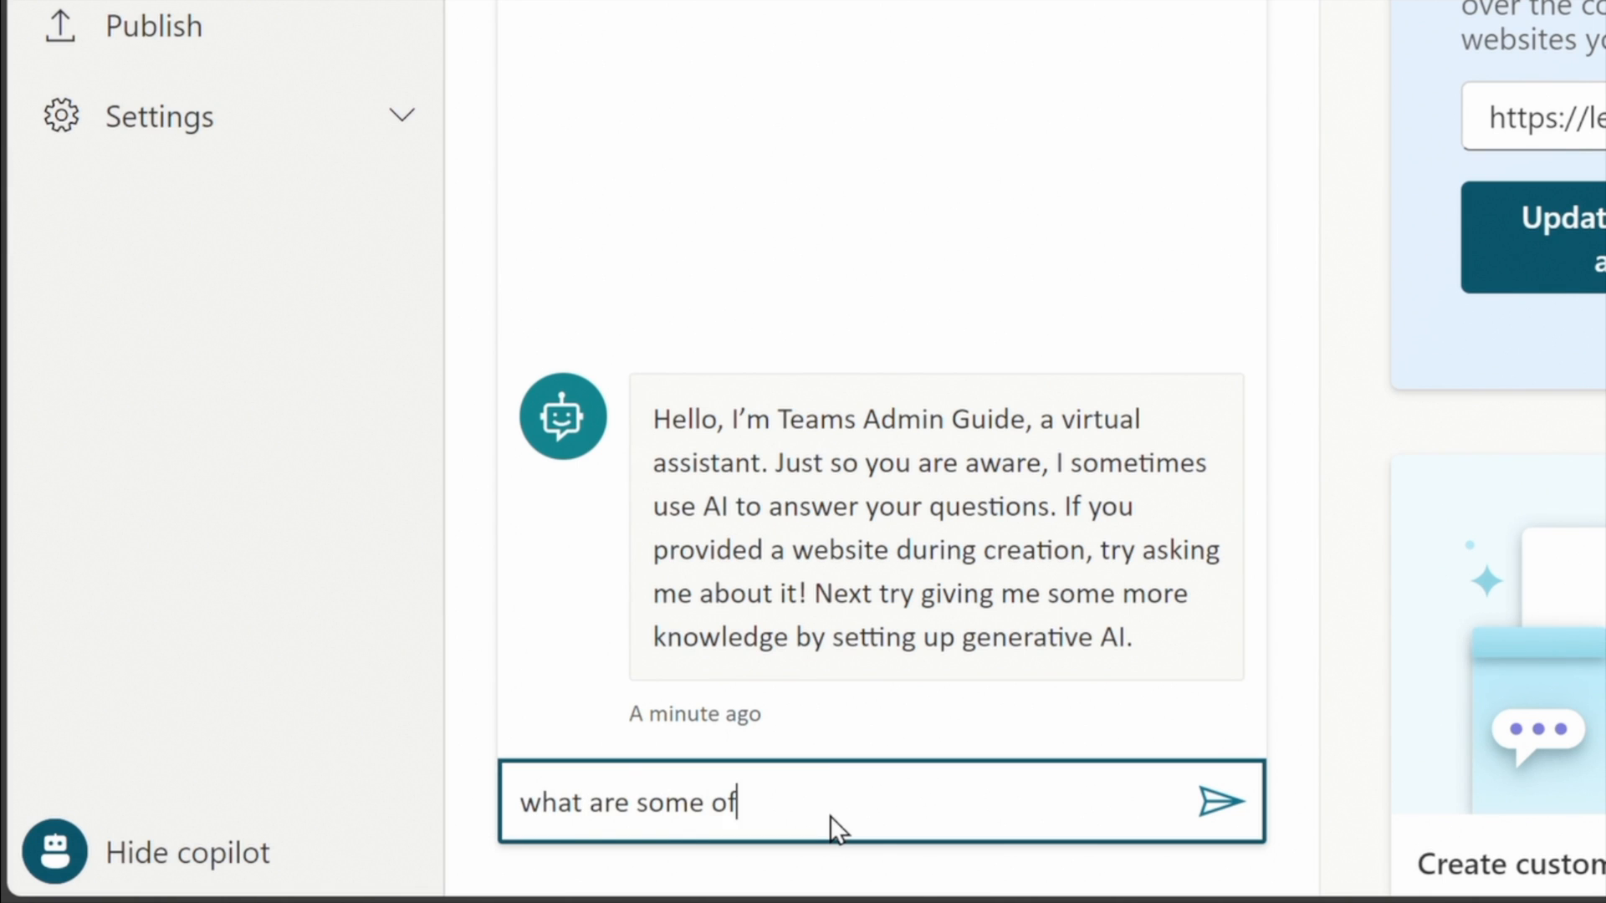
text(the main features o)
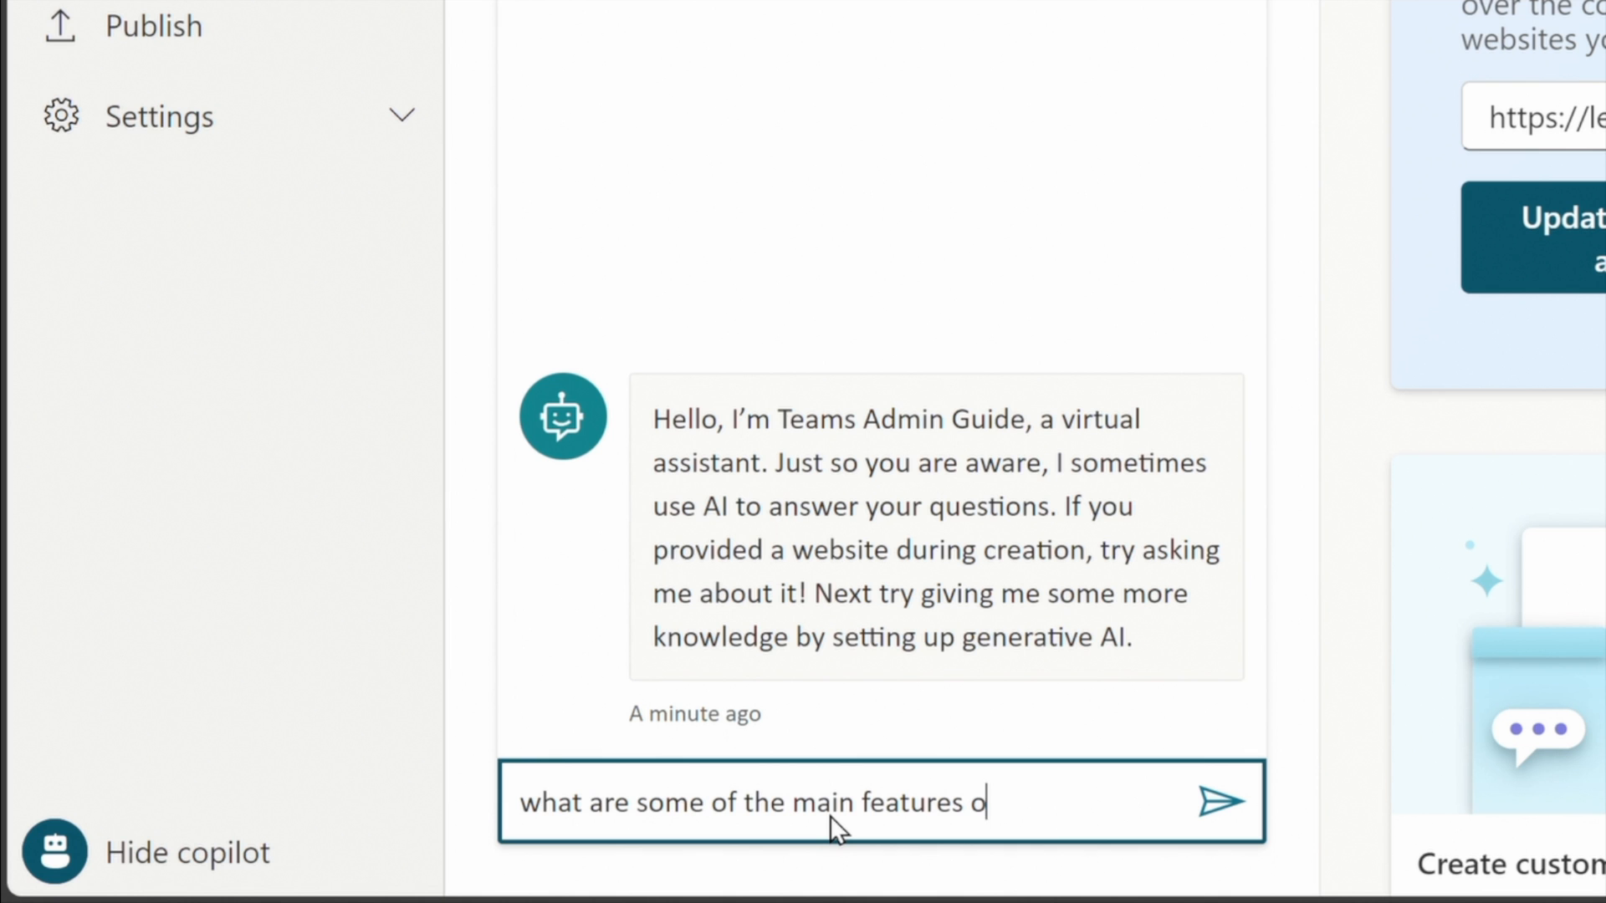
text(f teams phone?)
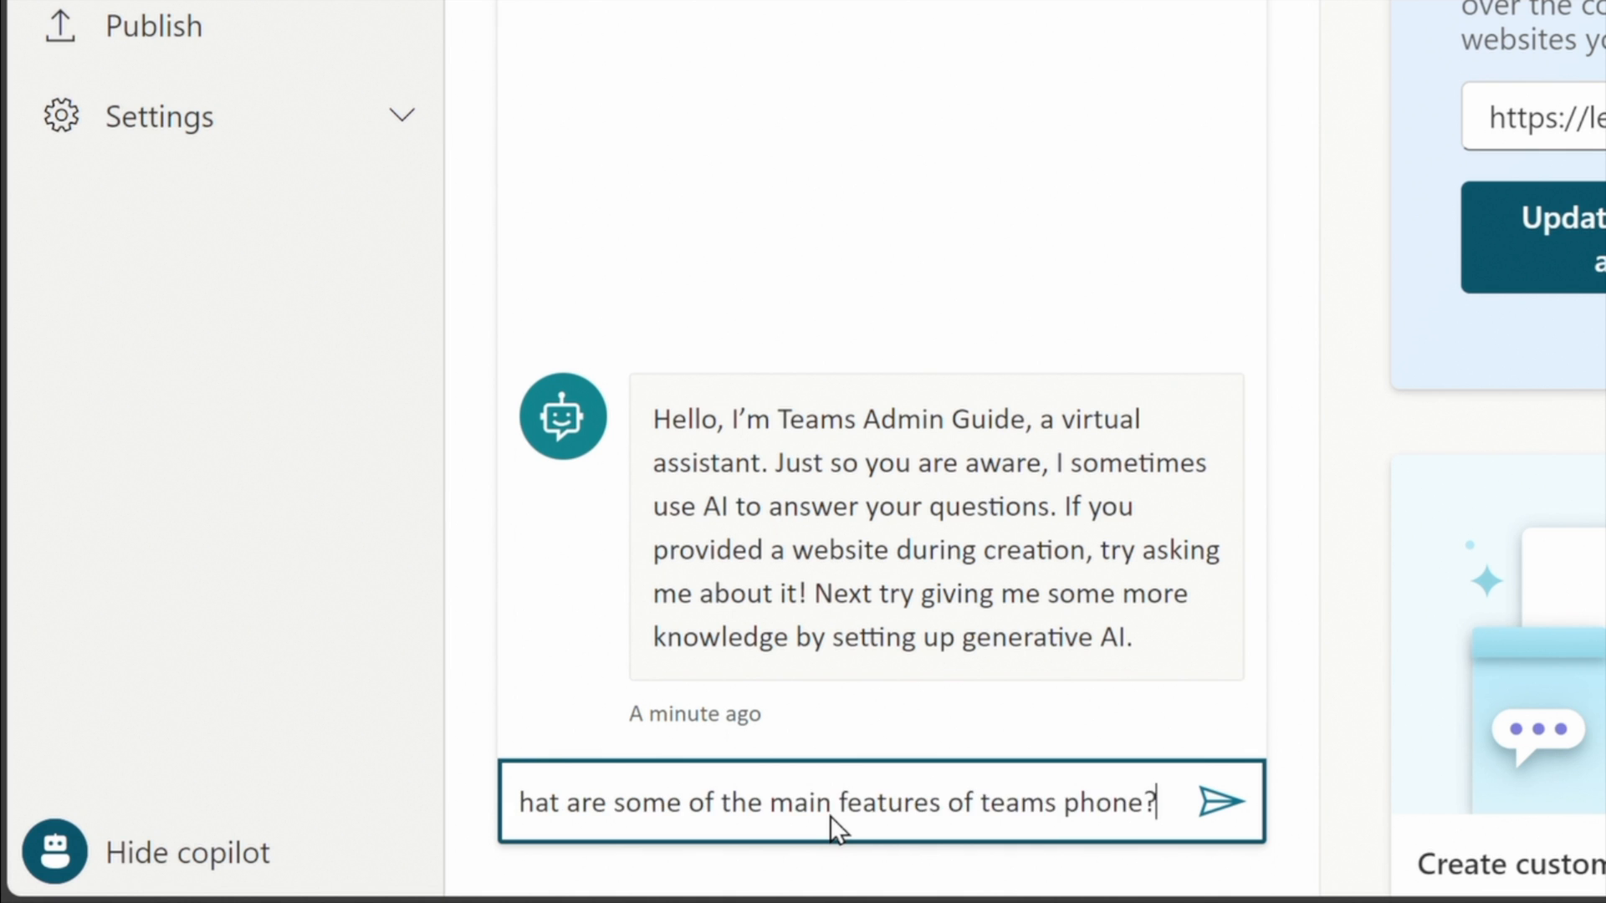
click(1217, 802)
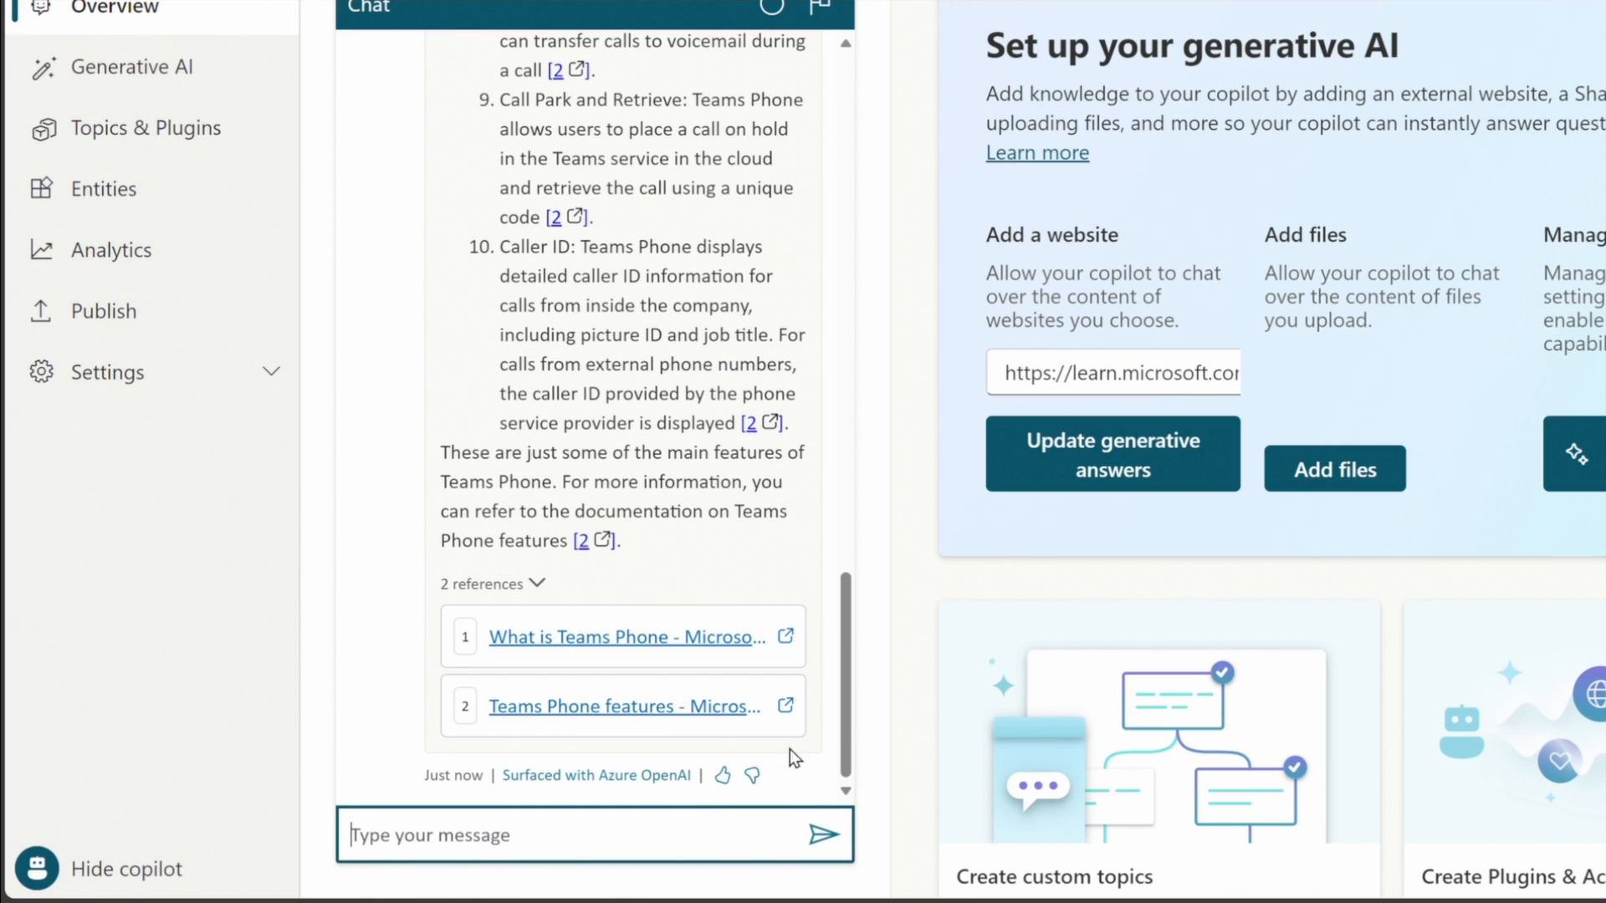
Read the cited answer, view the referenced Teams Phone features article and return to the copilot.
scroll(up, 3)
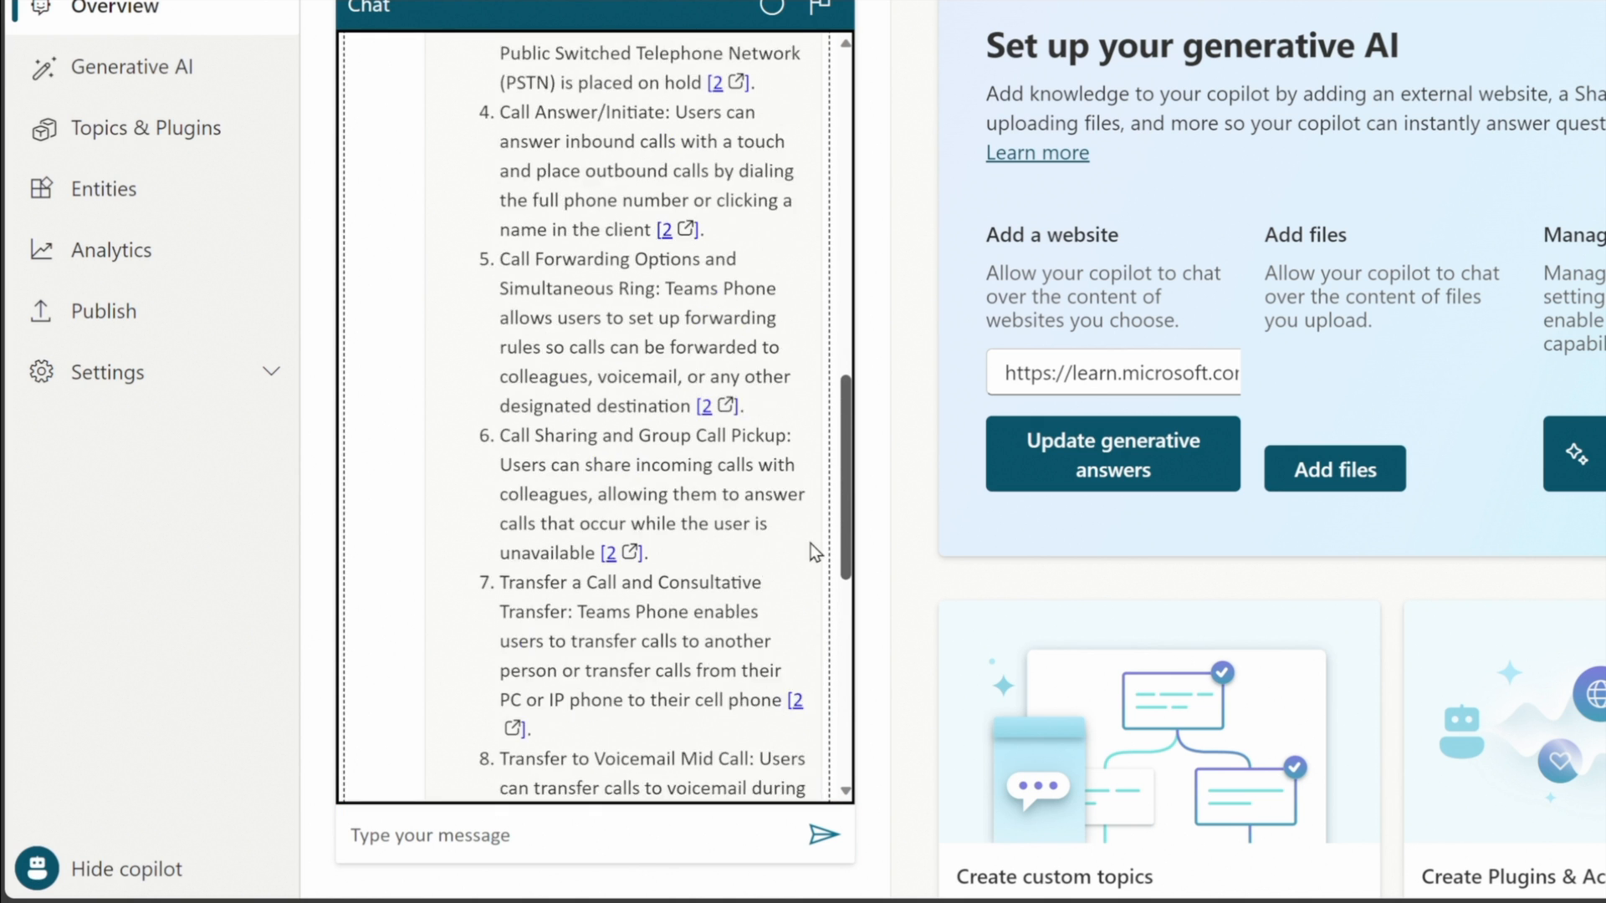
scroll(up, 3)
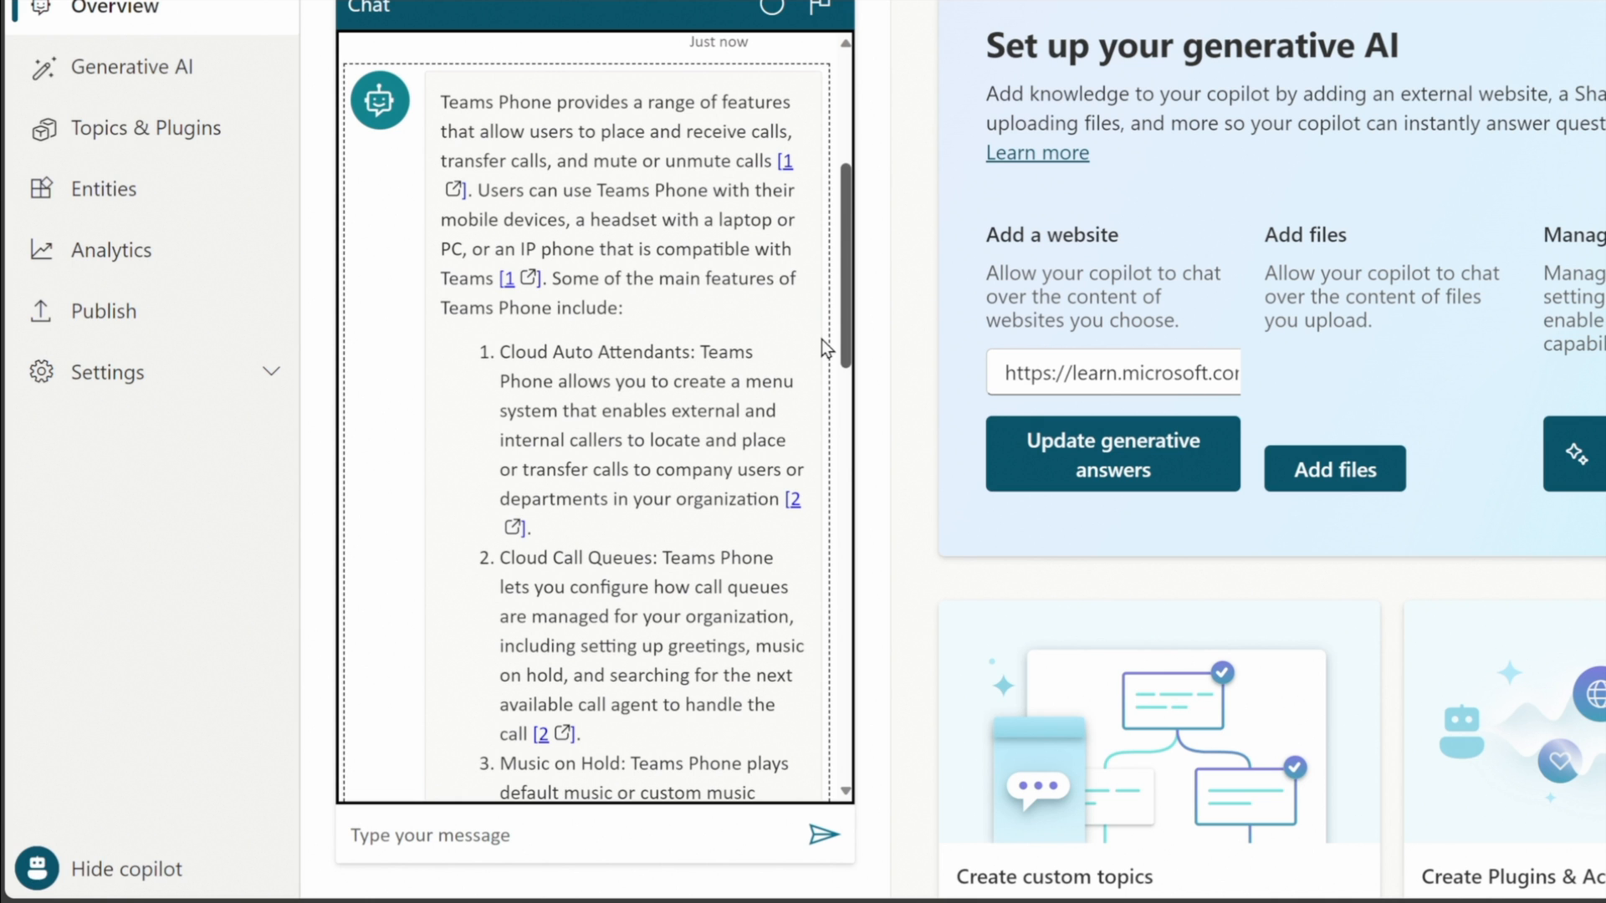
scroll(down, 3)
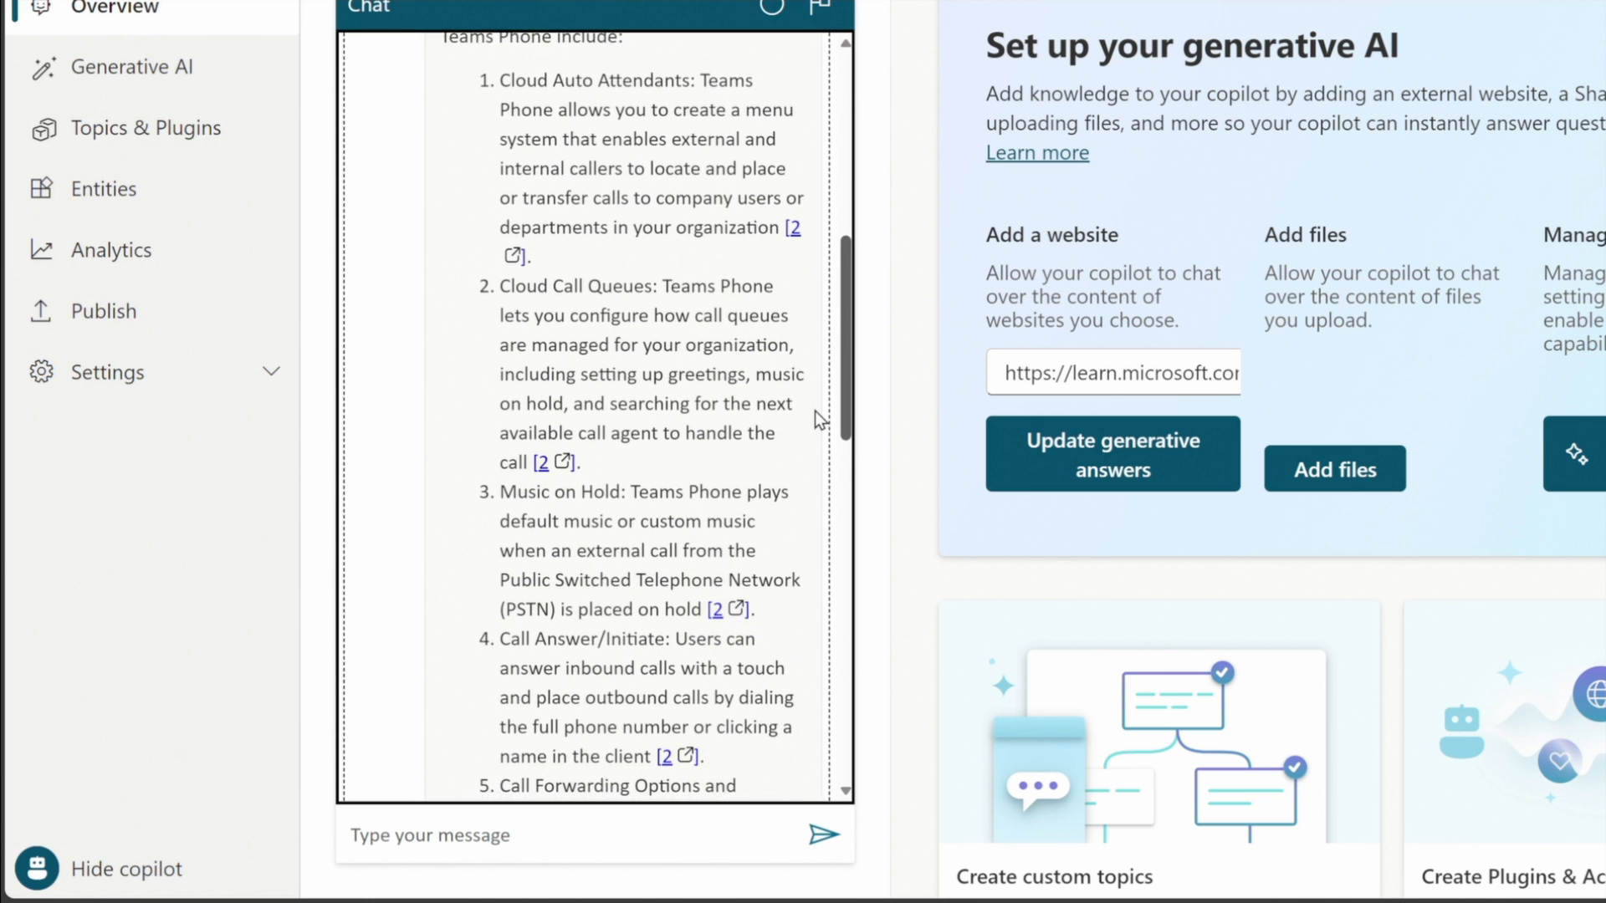
scroll(down, 3)
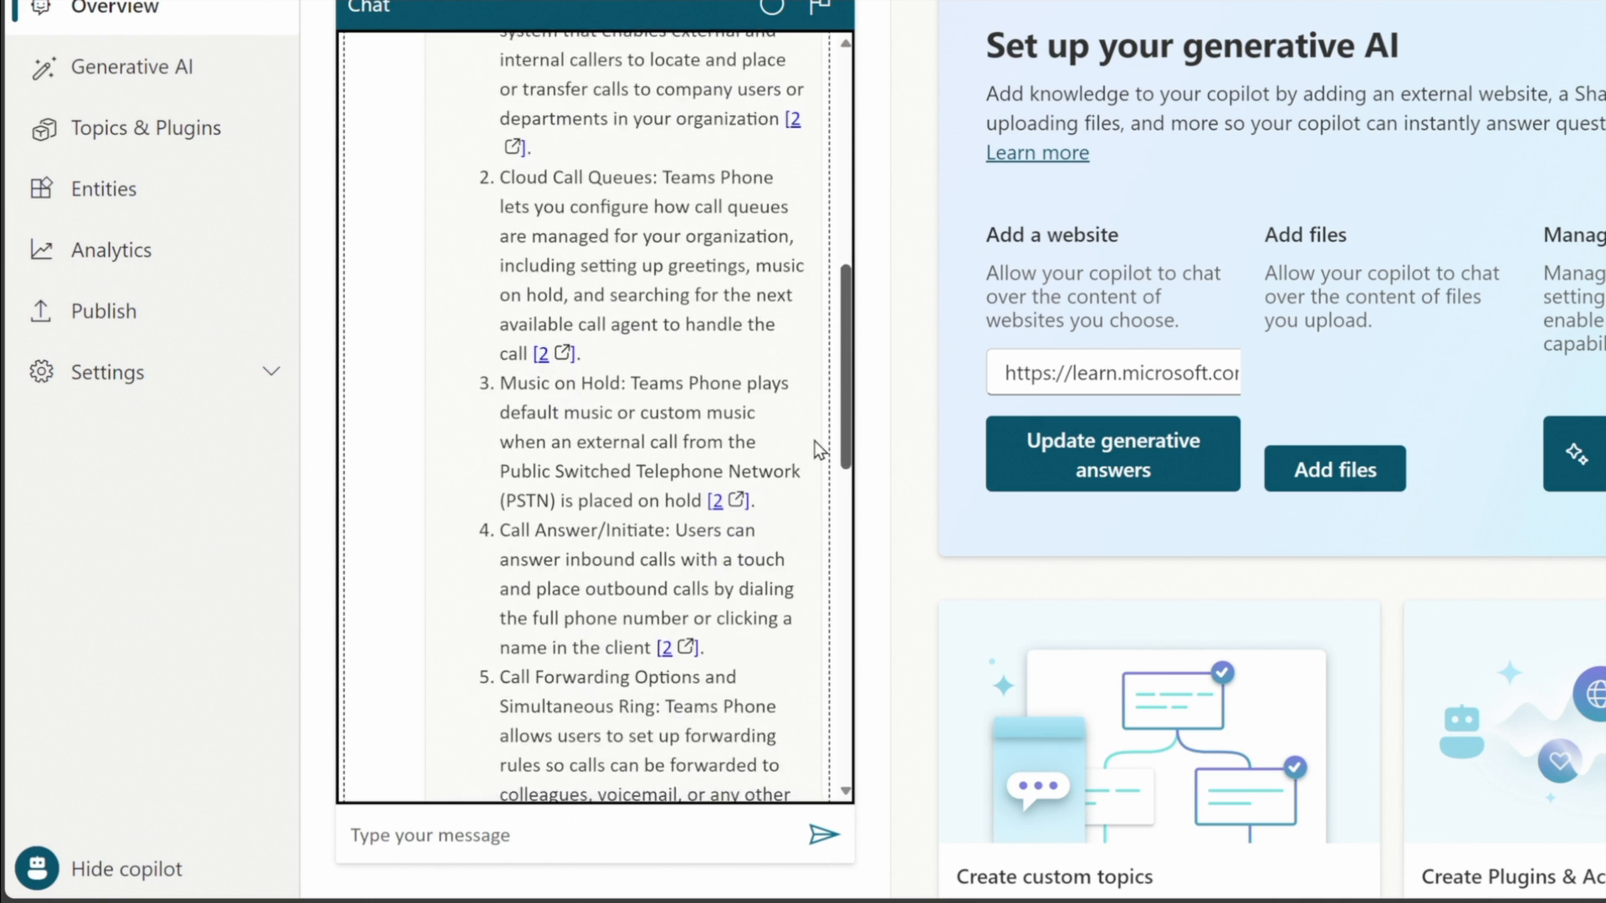
scroll(down, 3)
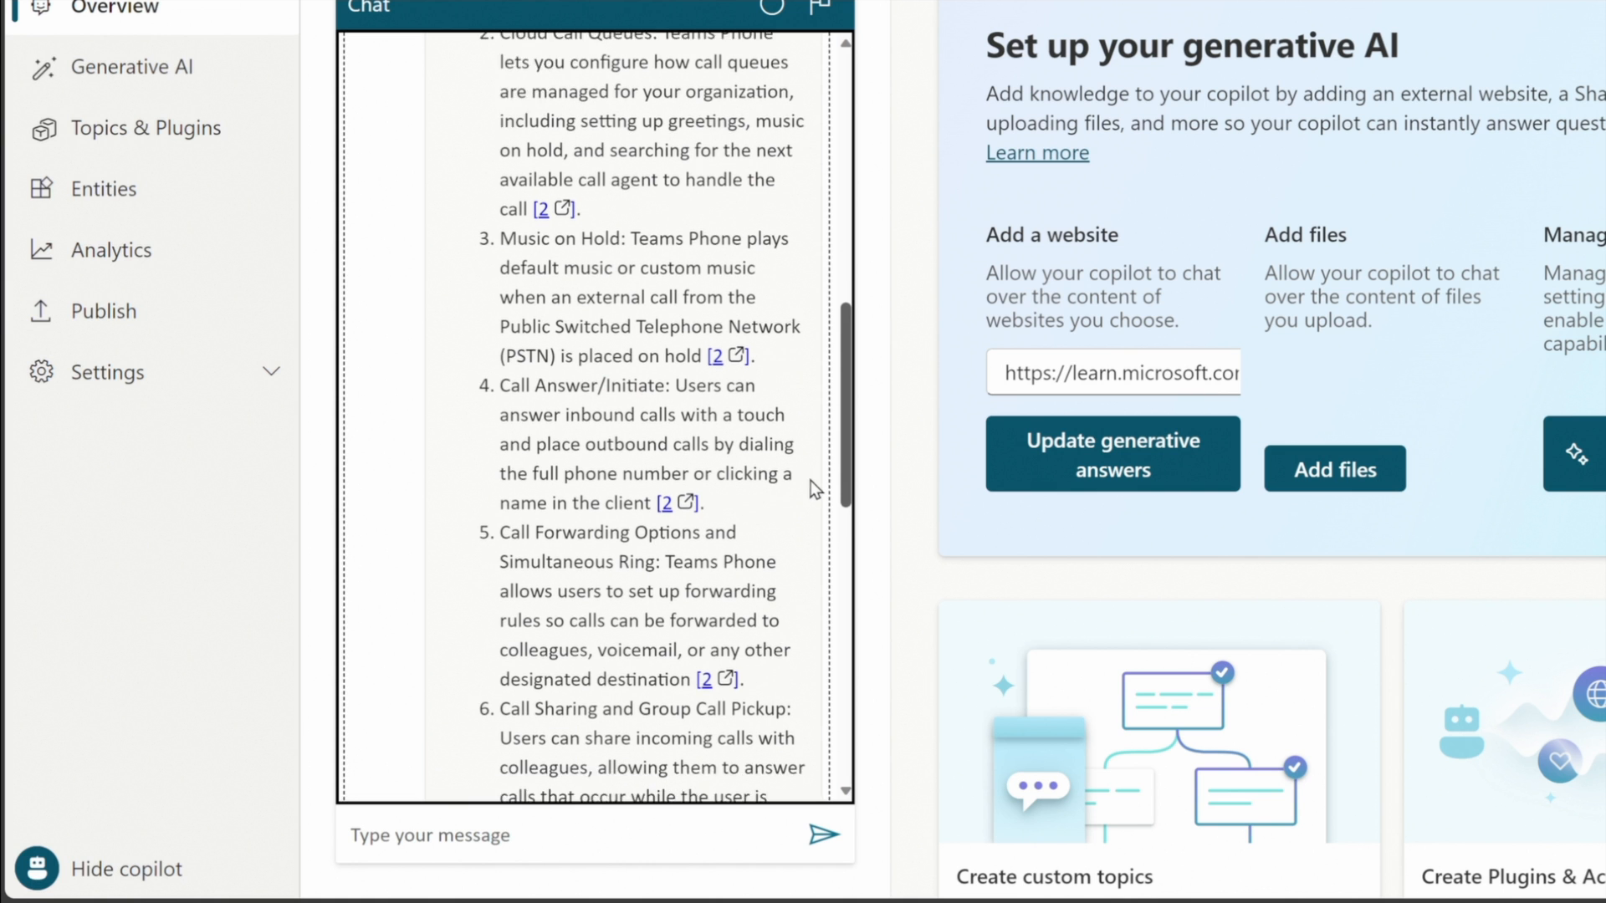
scroll(down, 3)
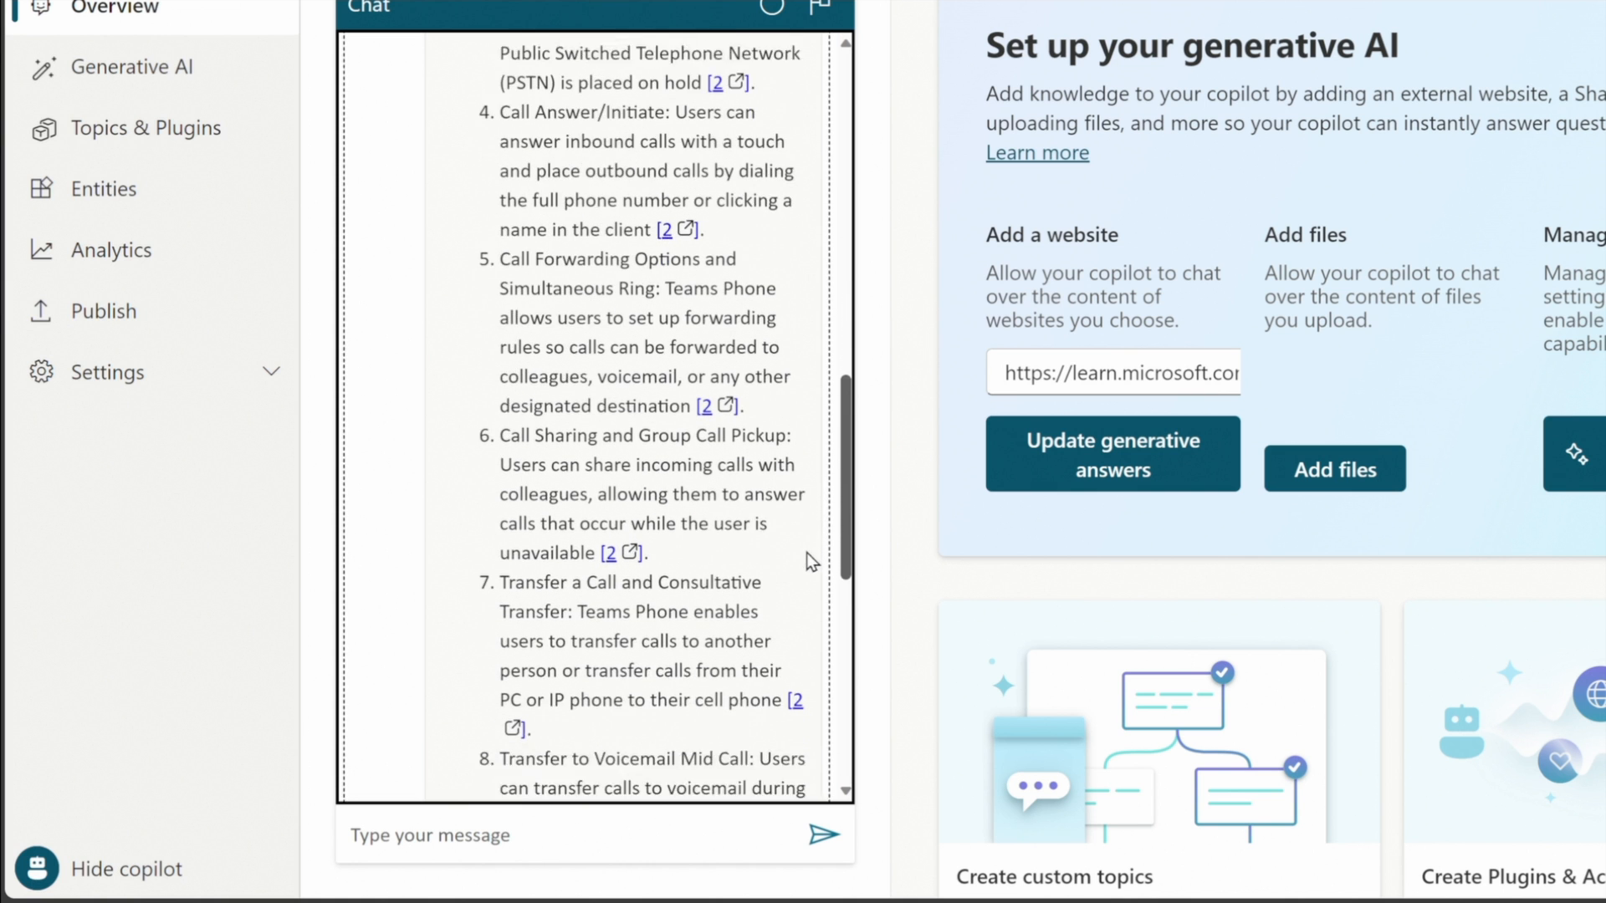
scroll(down, 3)
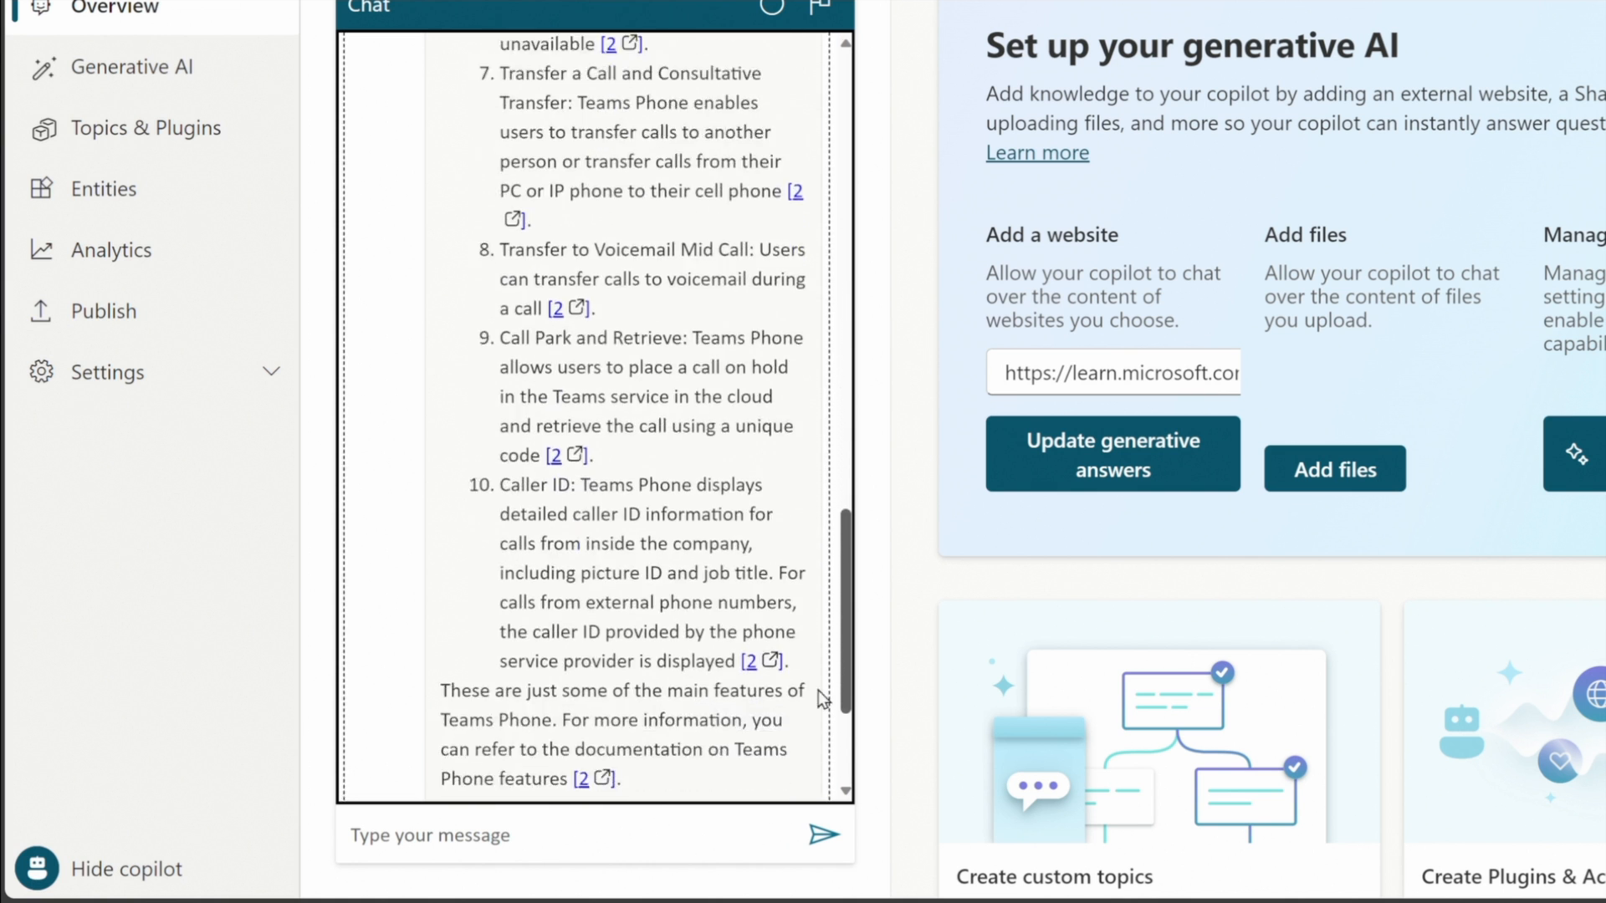
scroll(down, 3)
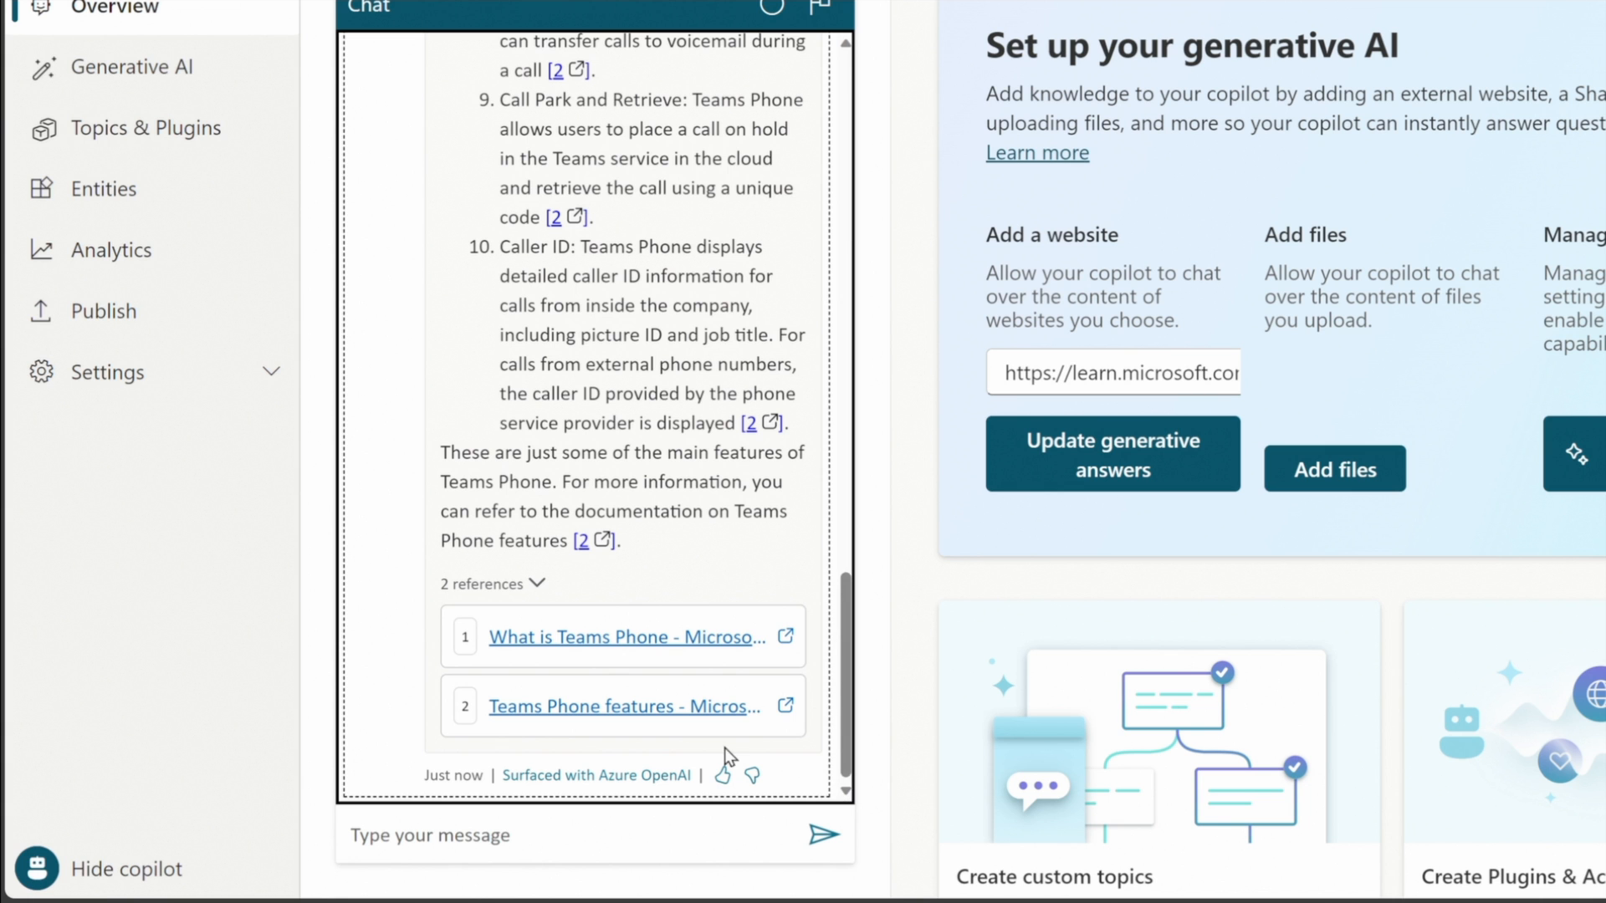
click(622, 706)
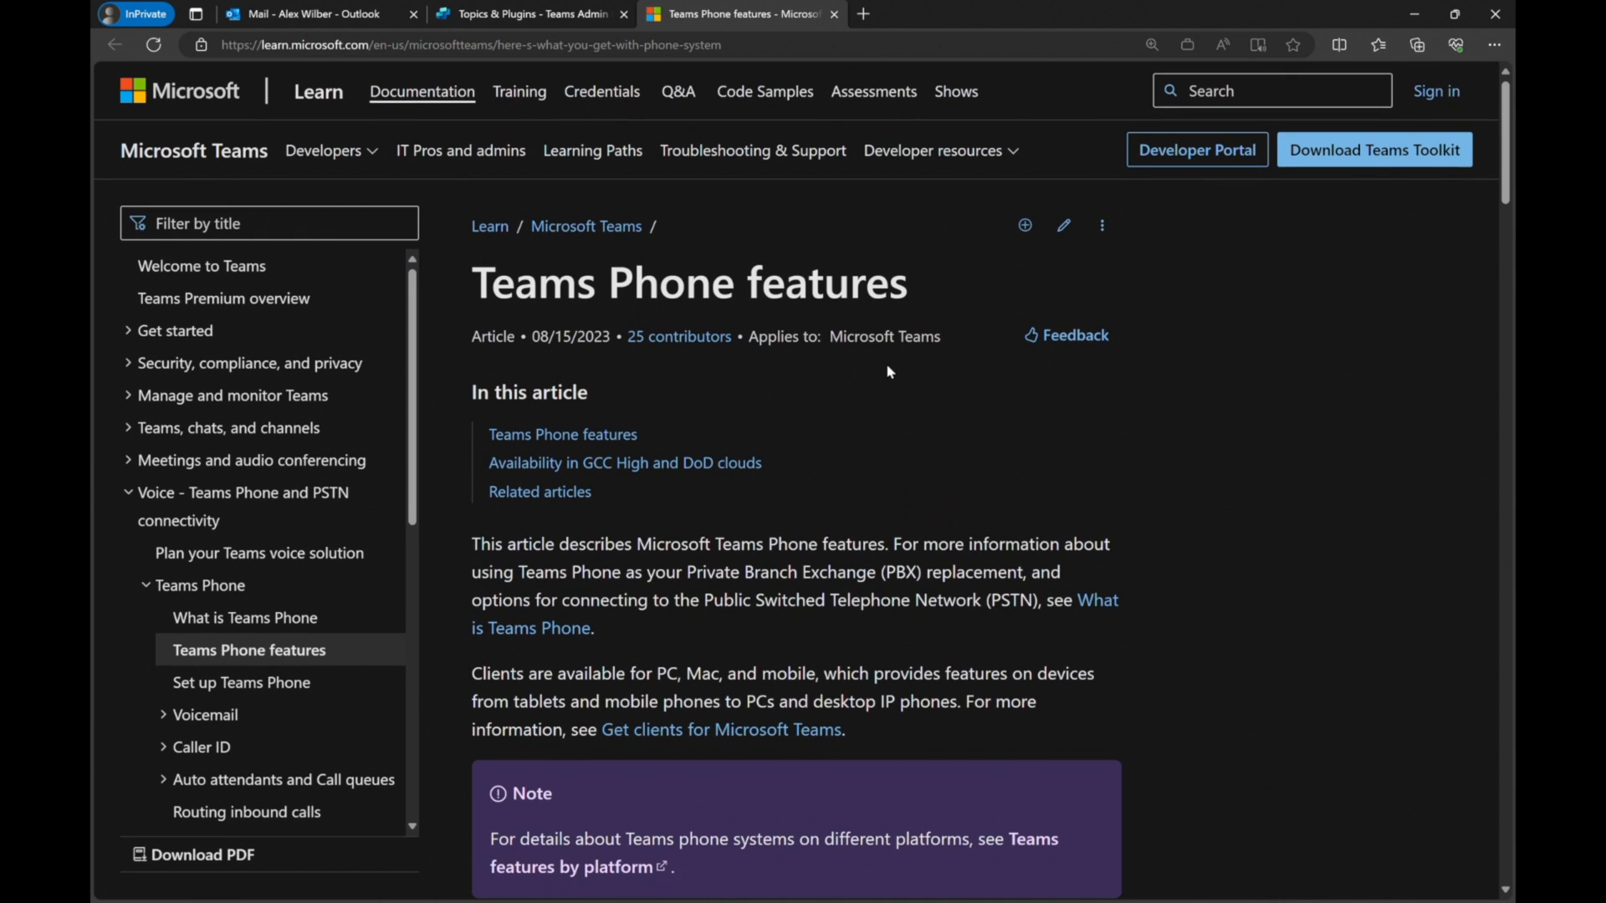
click(525, 13)
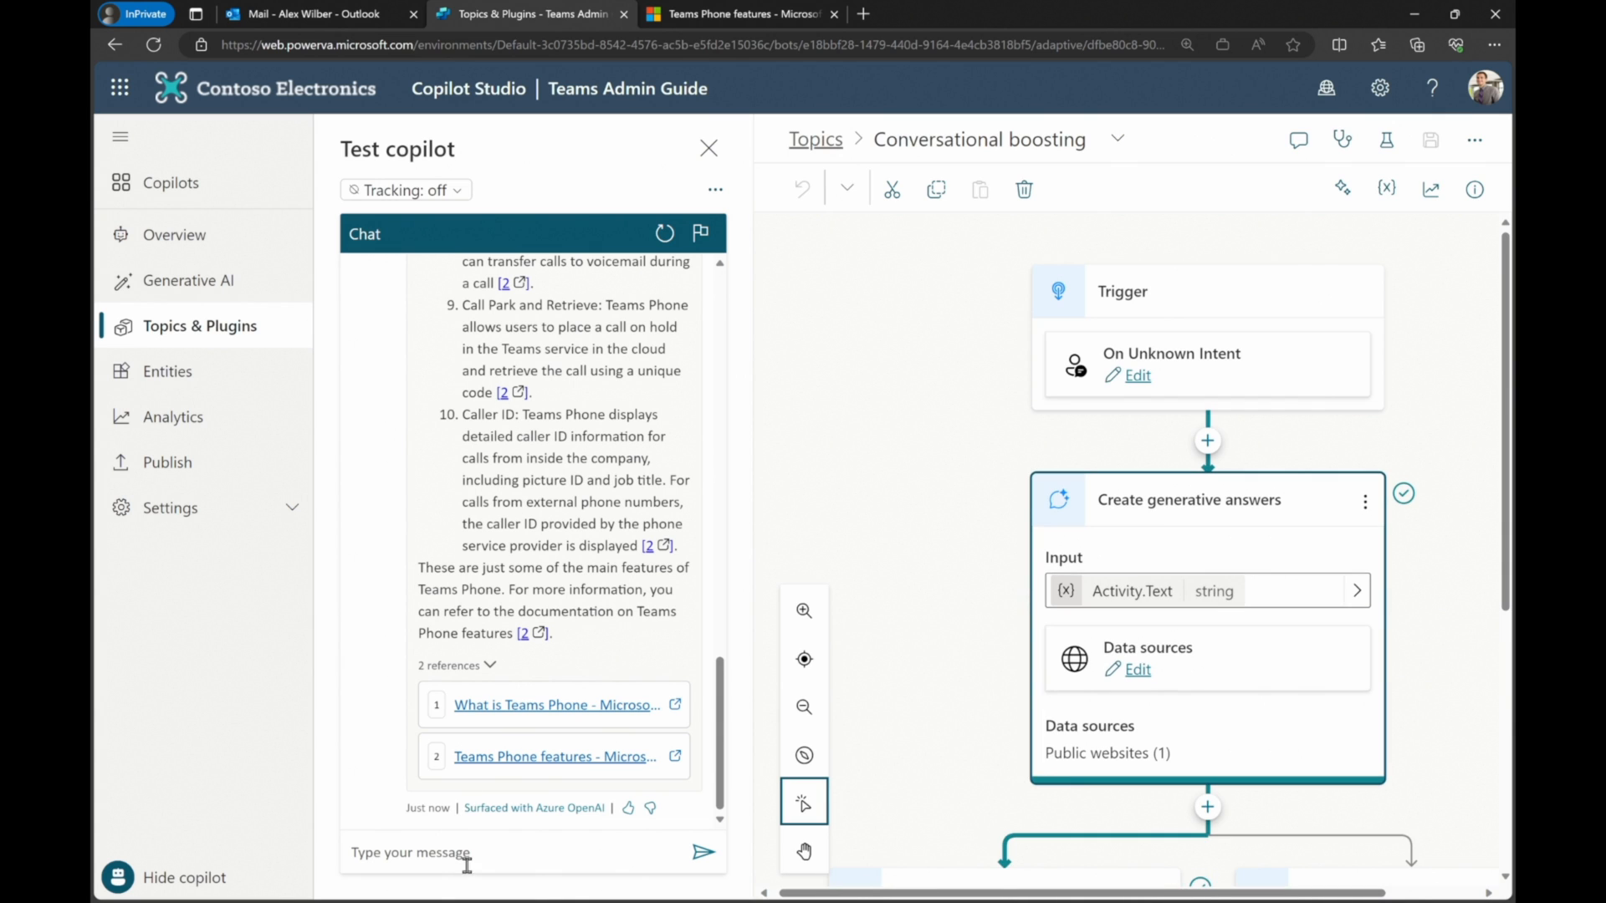
Ask the test copilot 'what countries does microsoft offer calling plans in?' and get its cited answer.
click(512, 851)
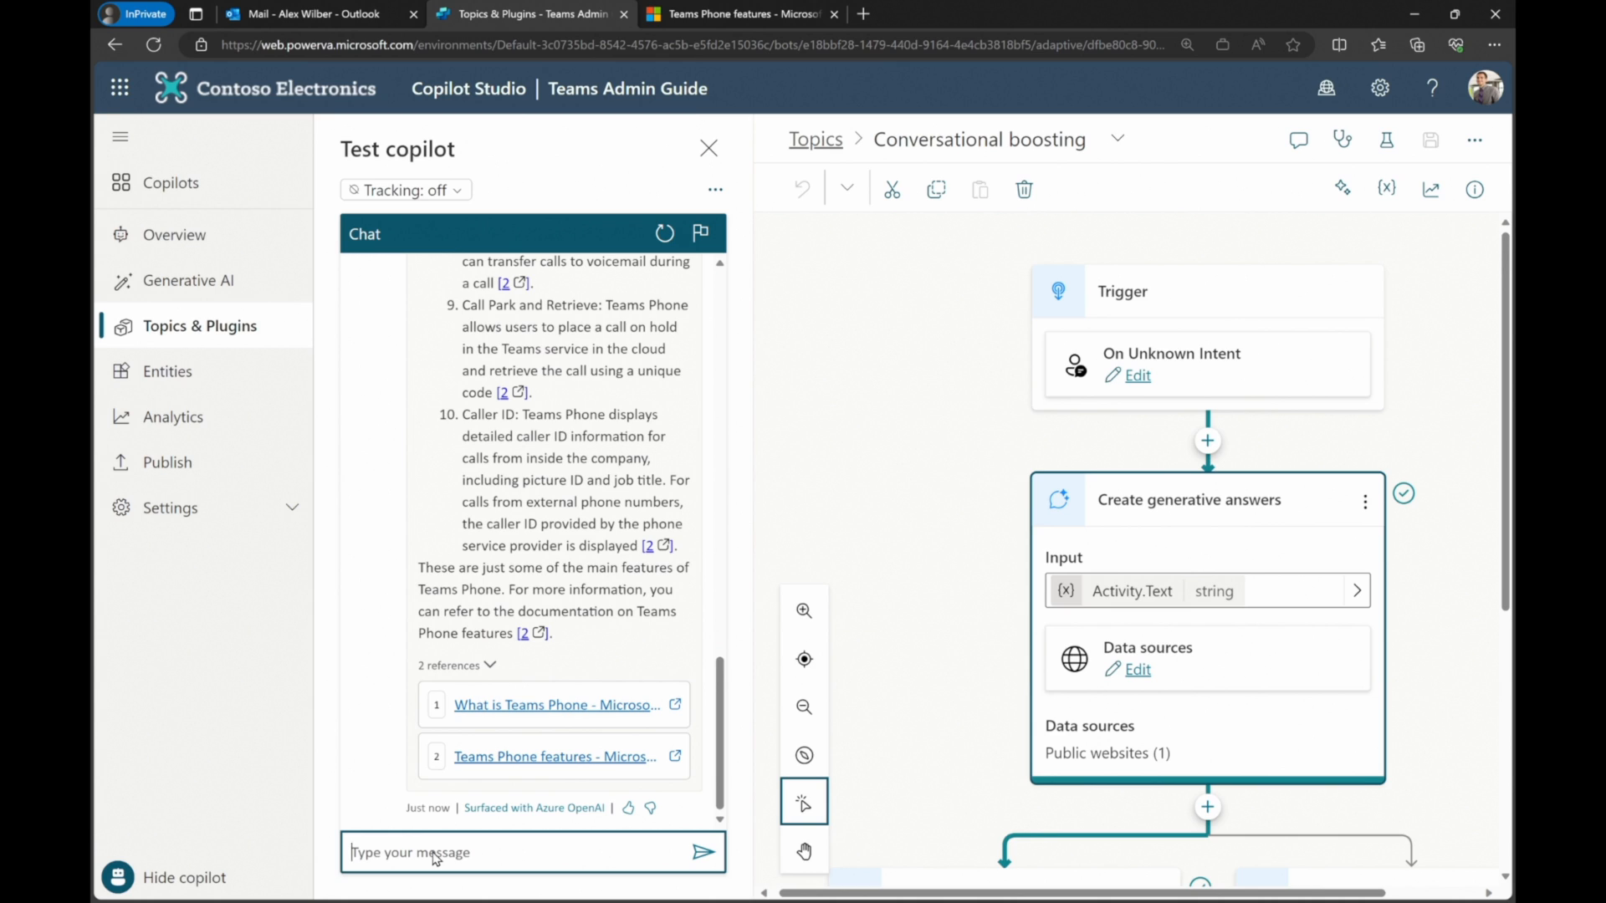
text(what countries)
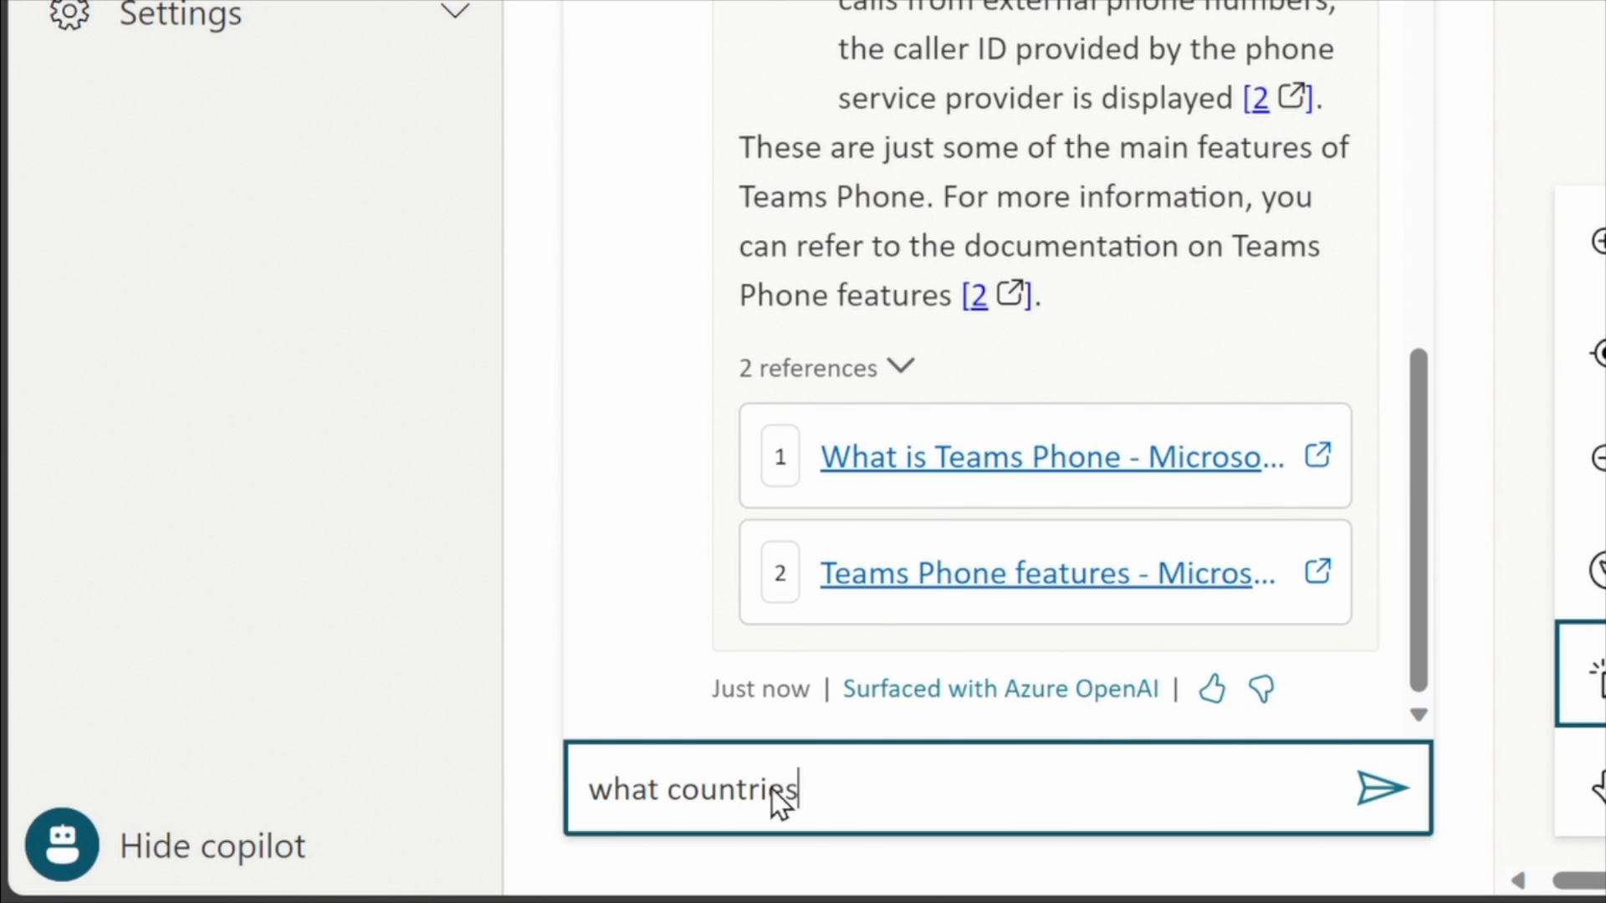
text(does microso)
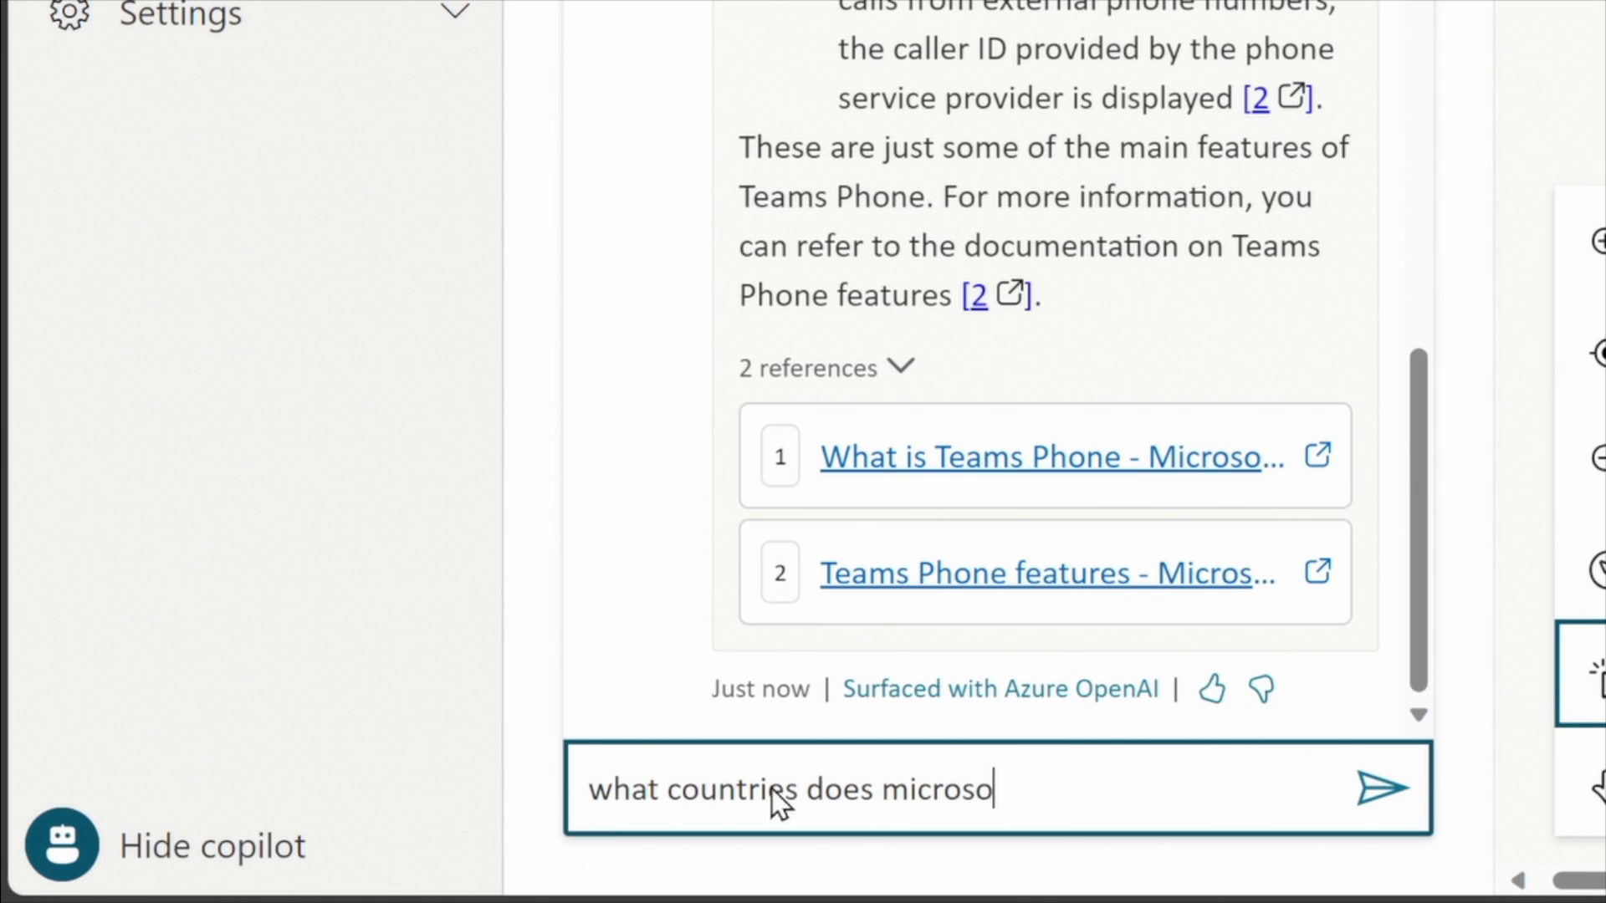
text(ft offer callin)
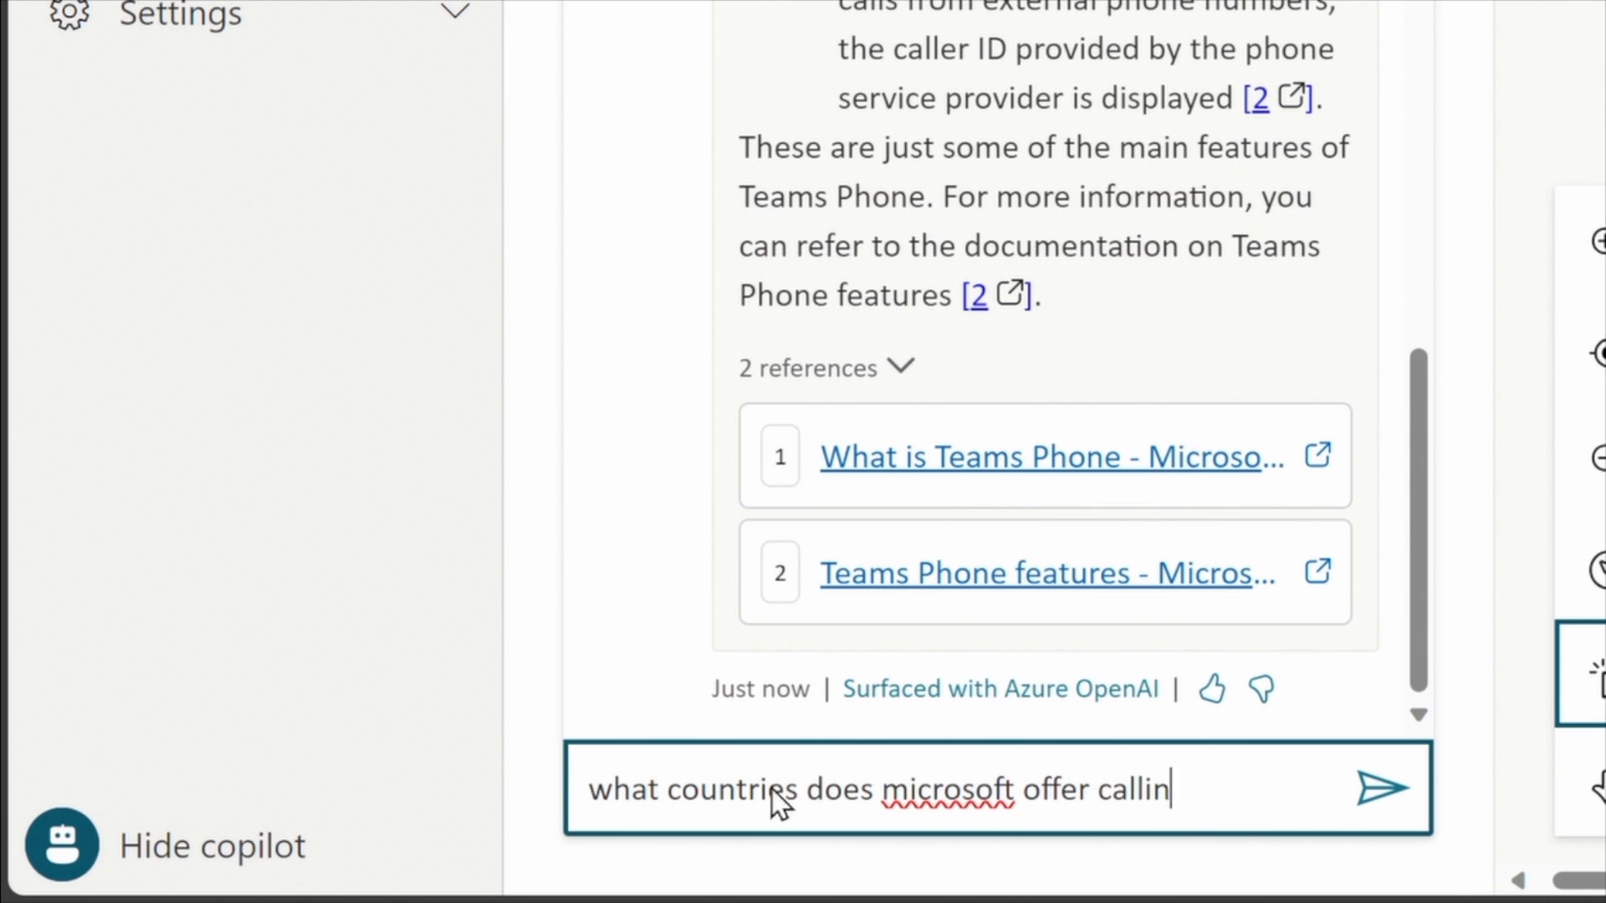
click(1385, 788)
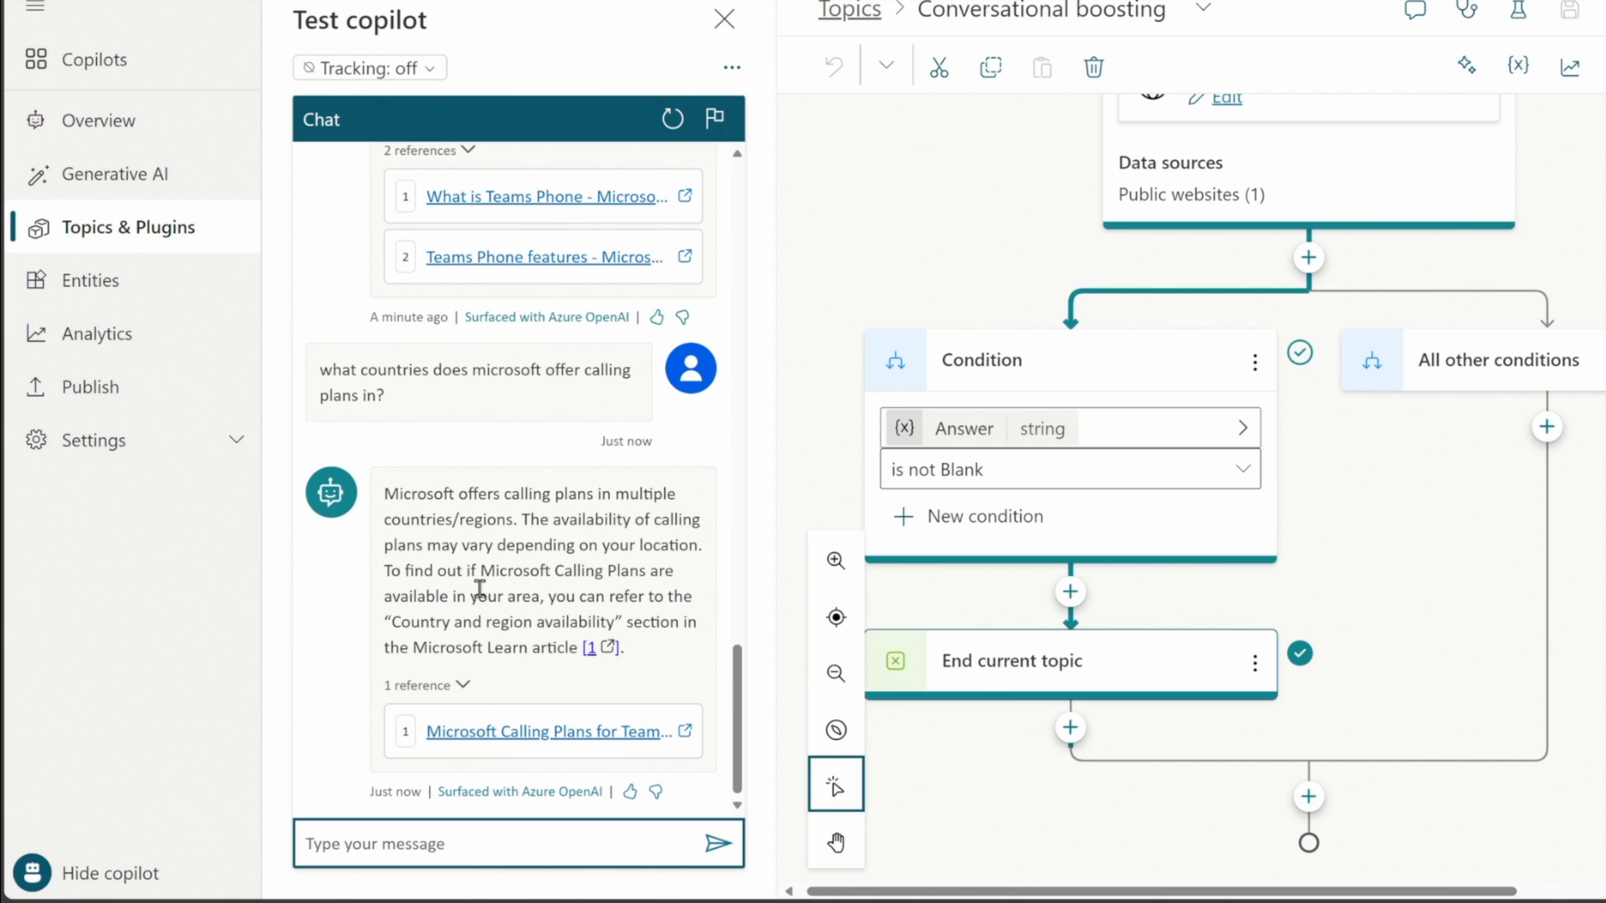
mouse_move(643, 634)
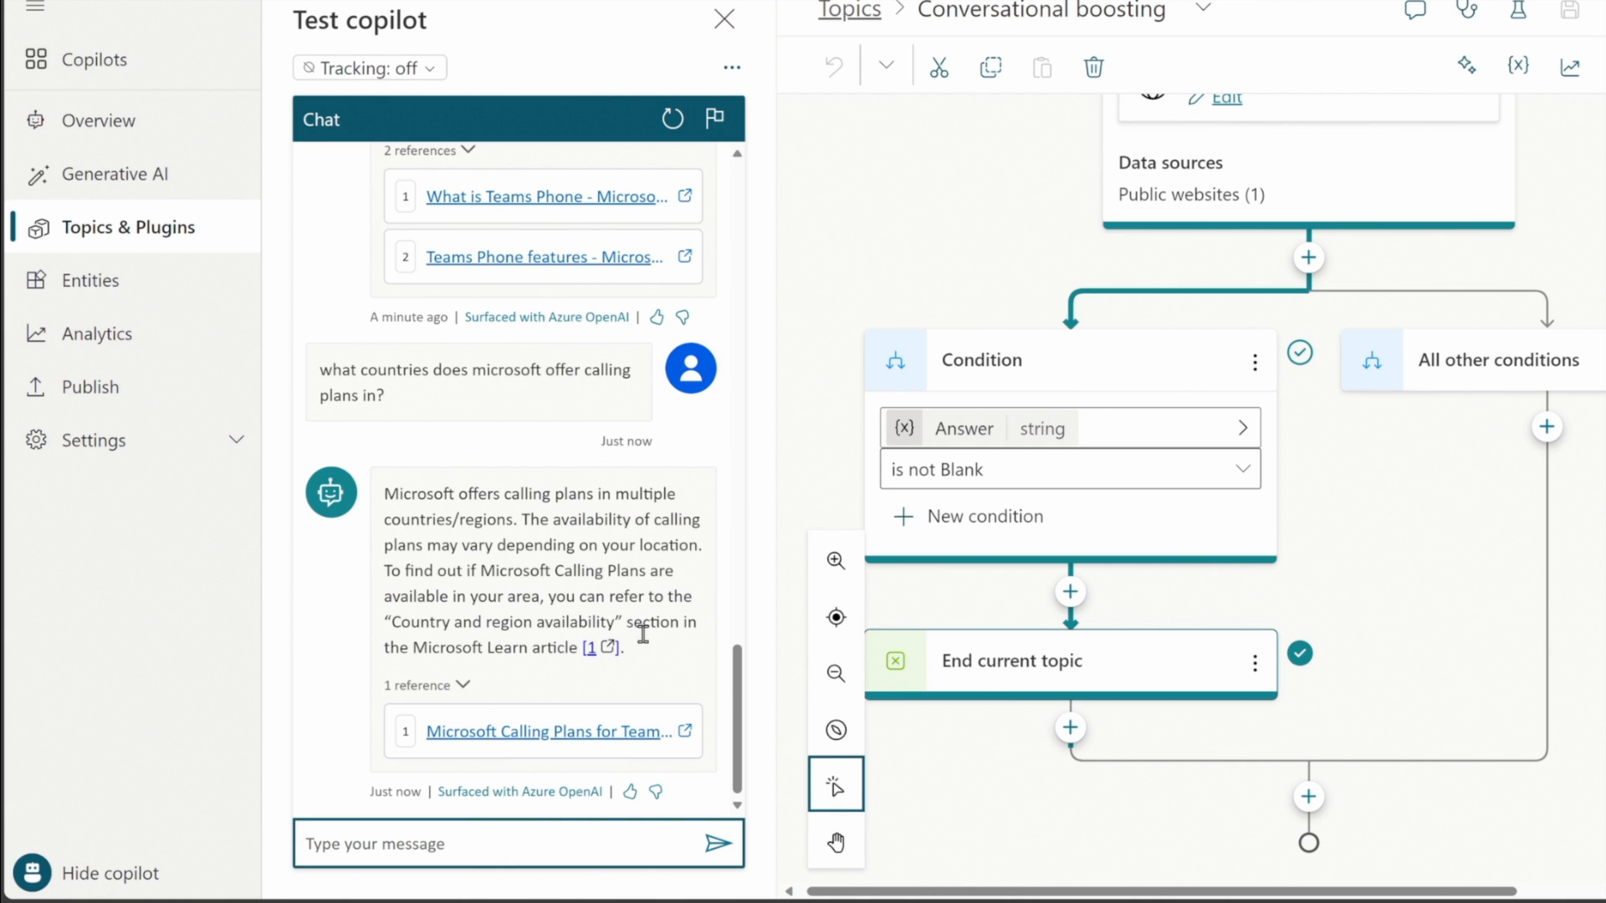
click(549, 731)
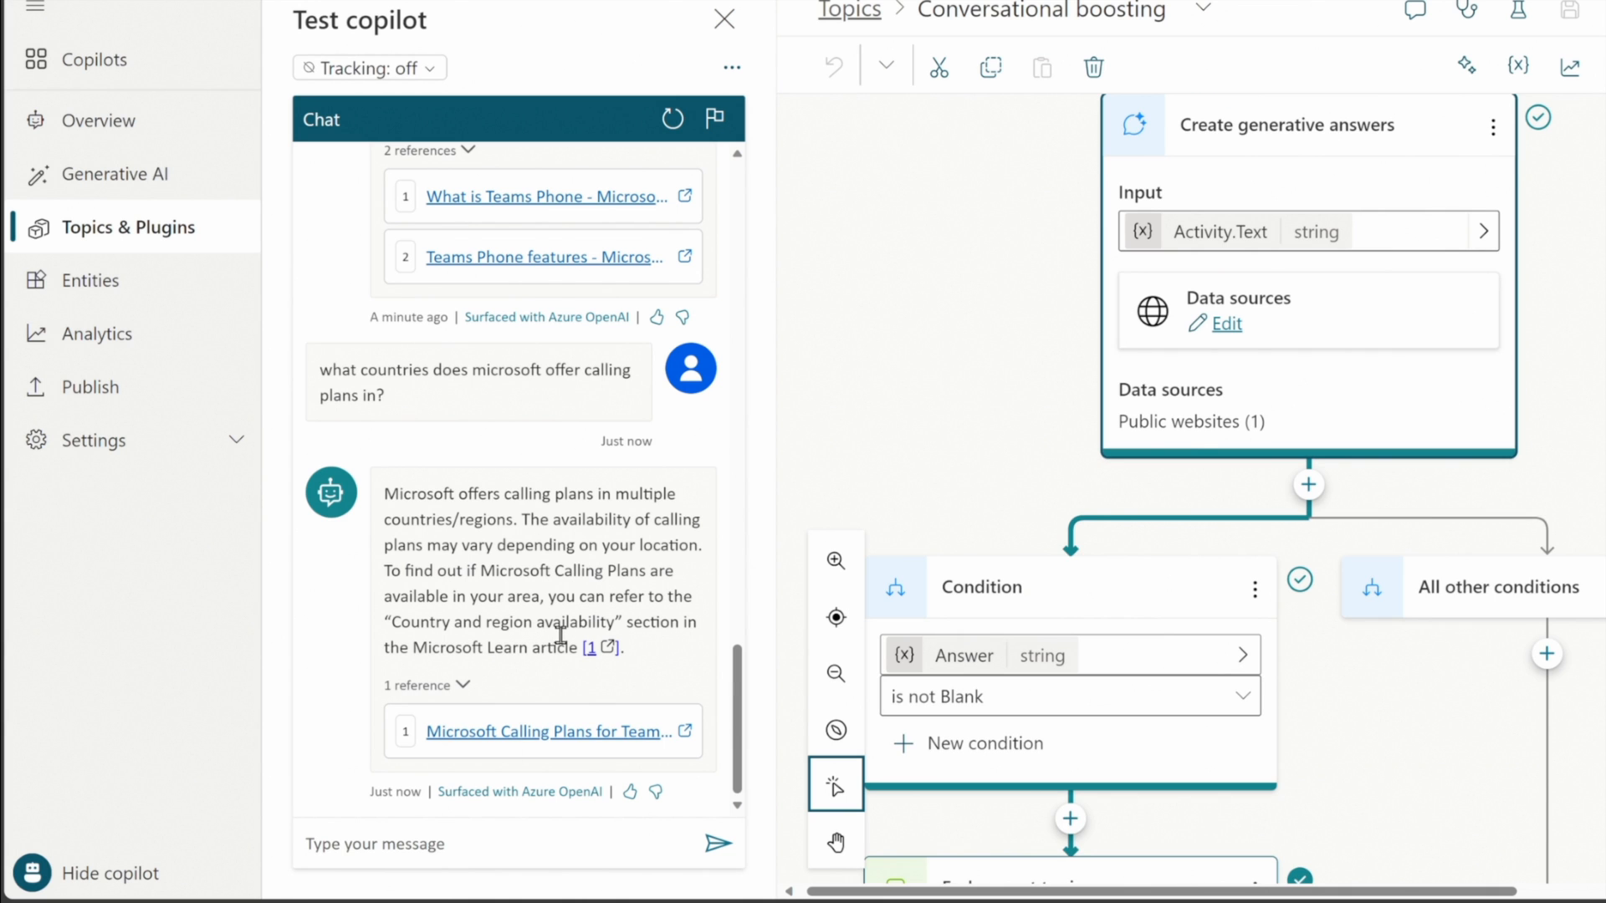
Ask 'what are advantages of teams room pro license compared to standard?' and read the cited reply.
text(what are)
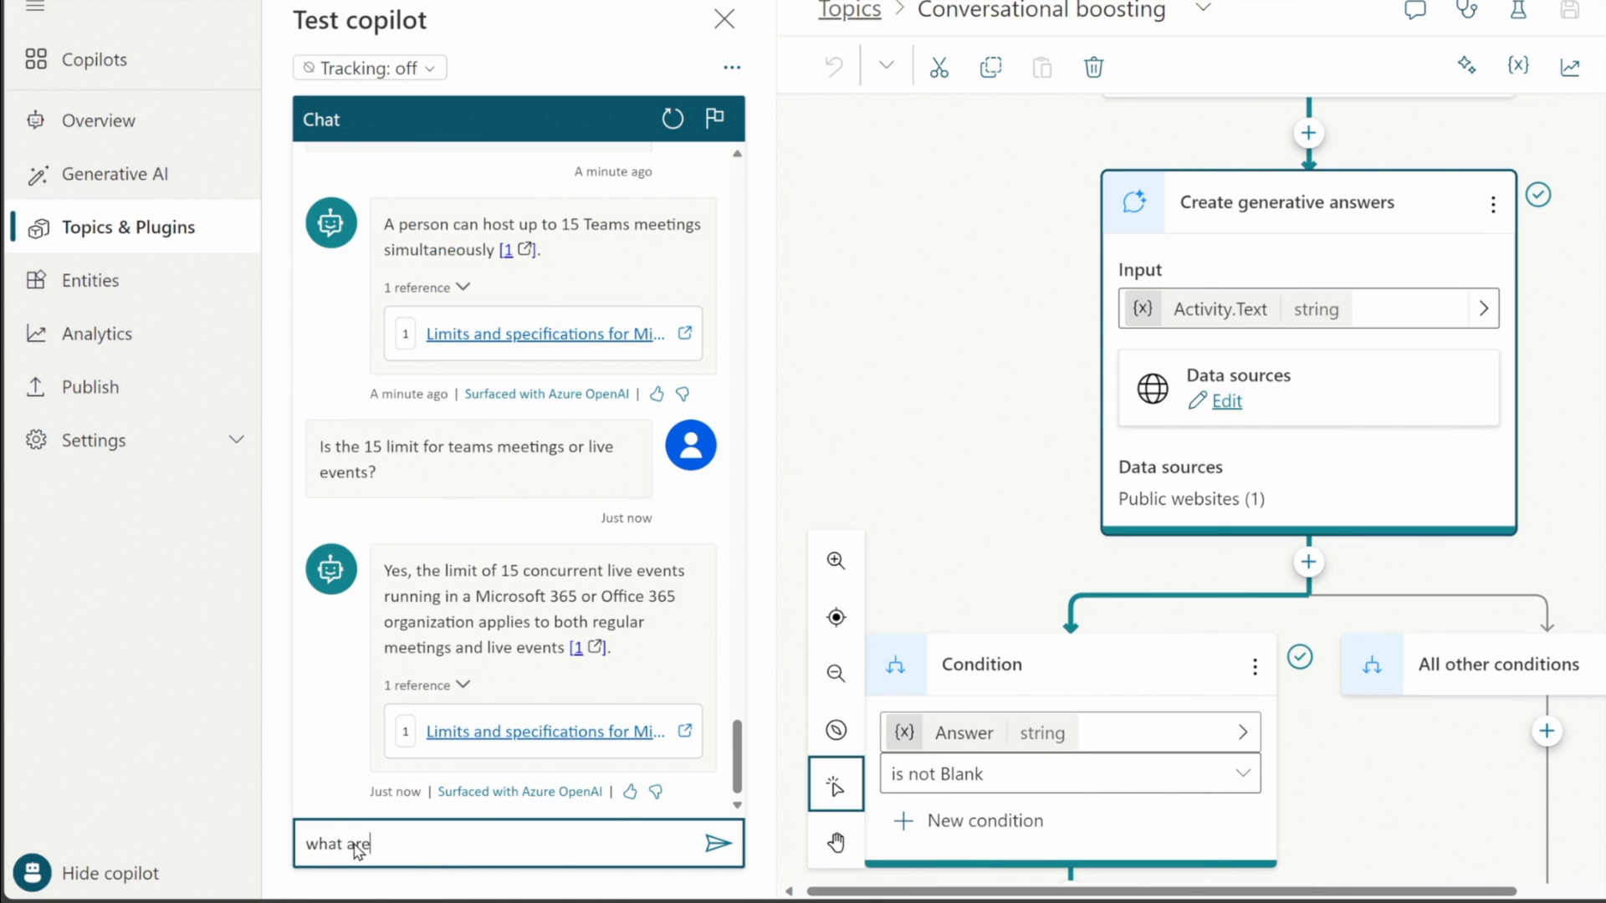
text(advantages)
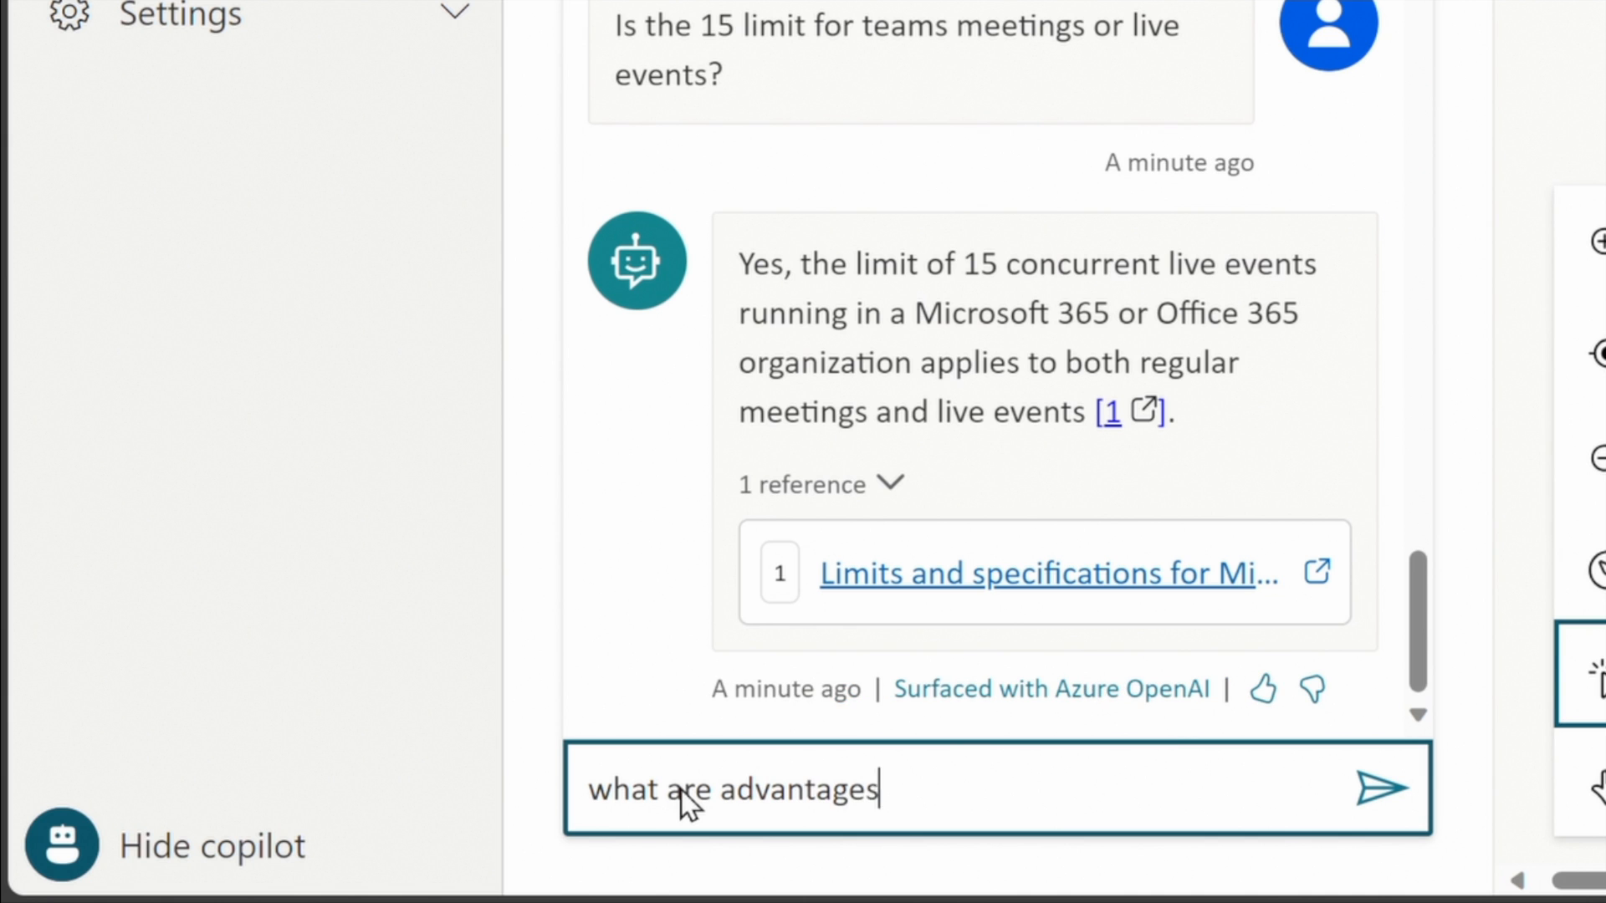
text(of)
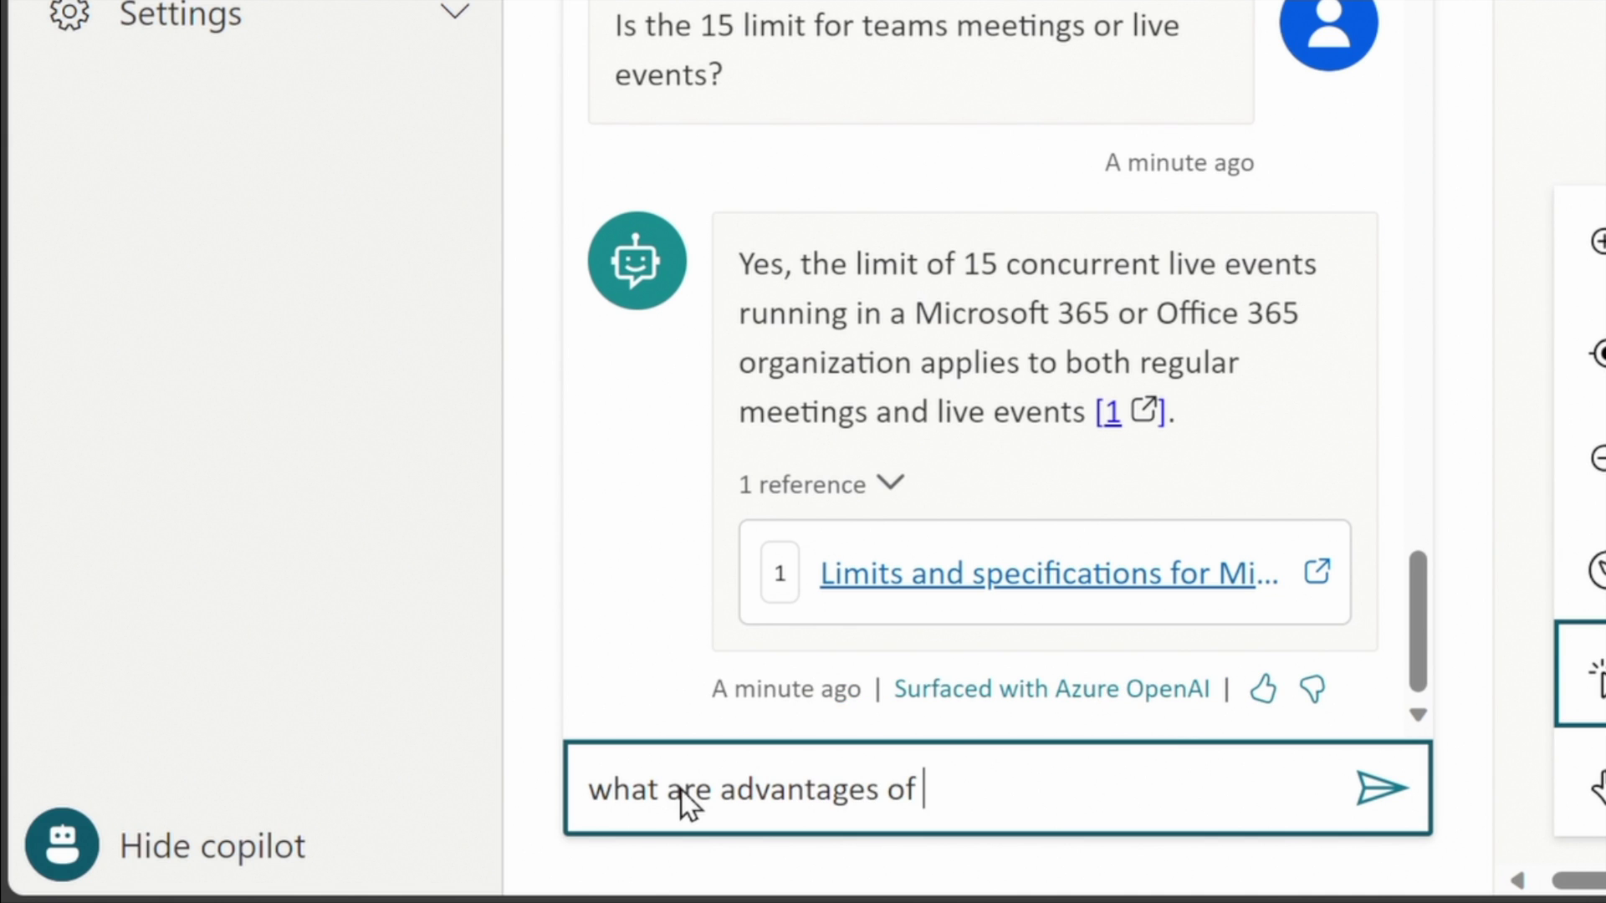
text(teams ro)
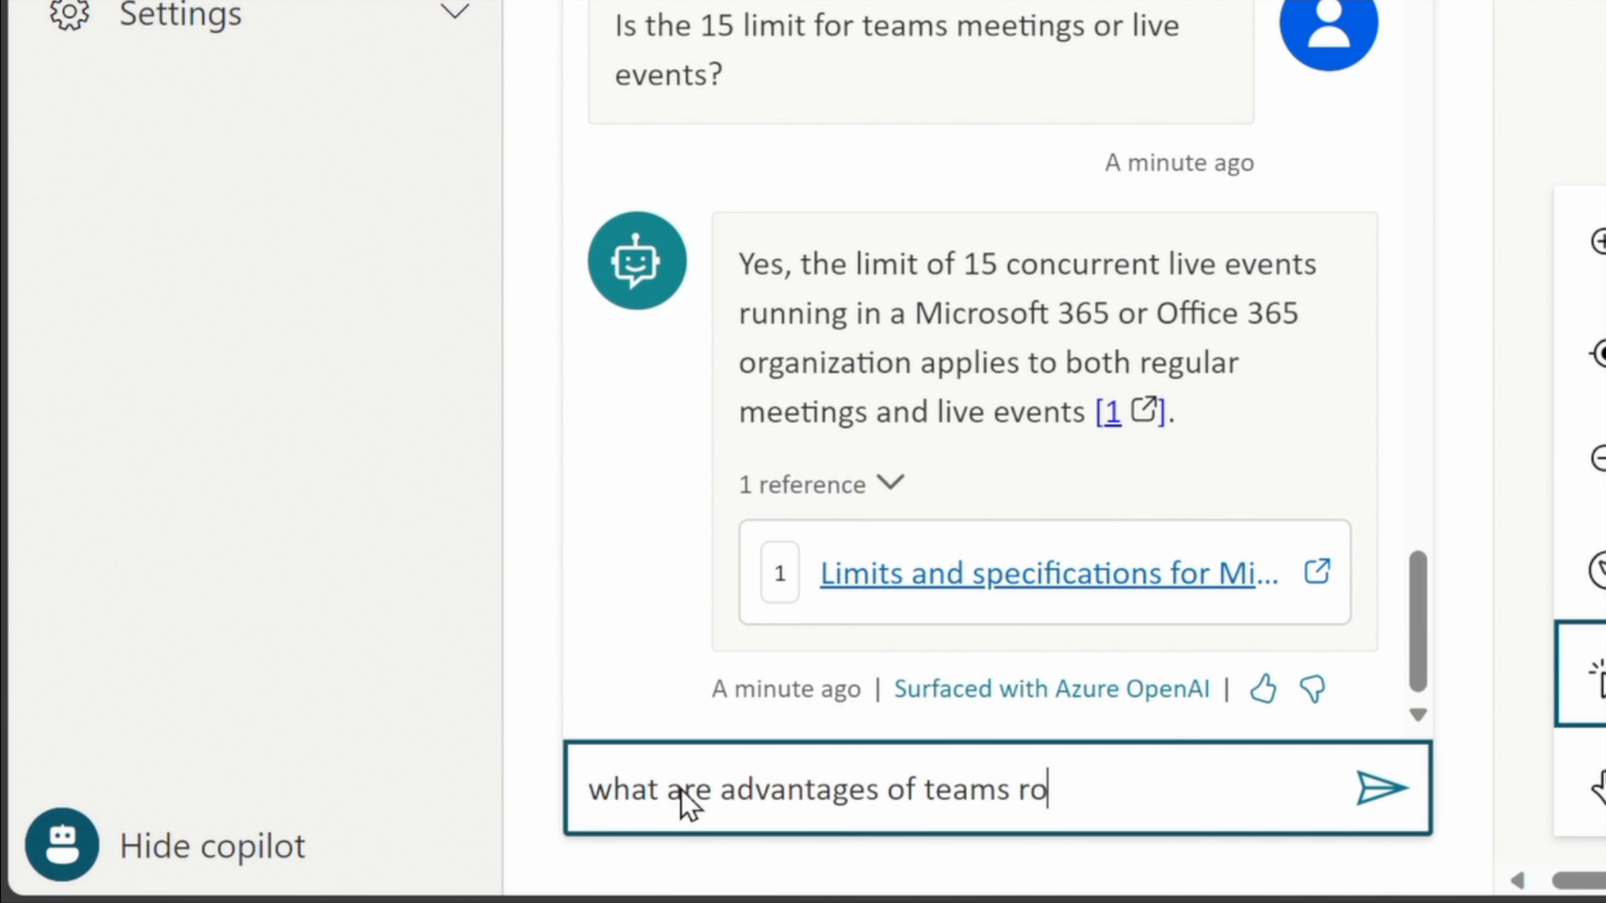
text(om pro license compared to s)
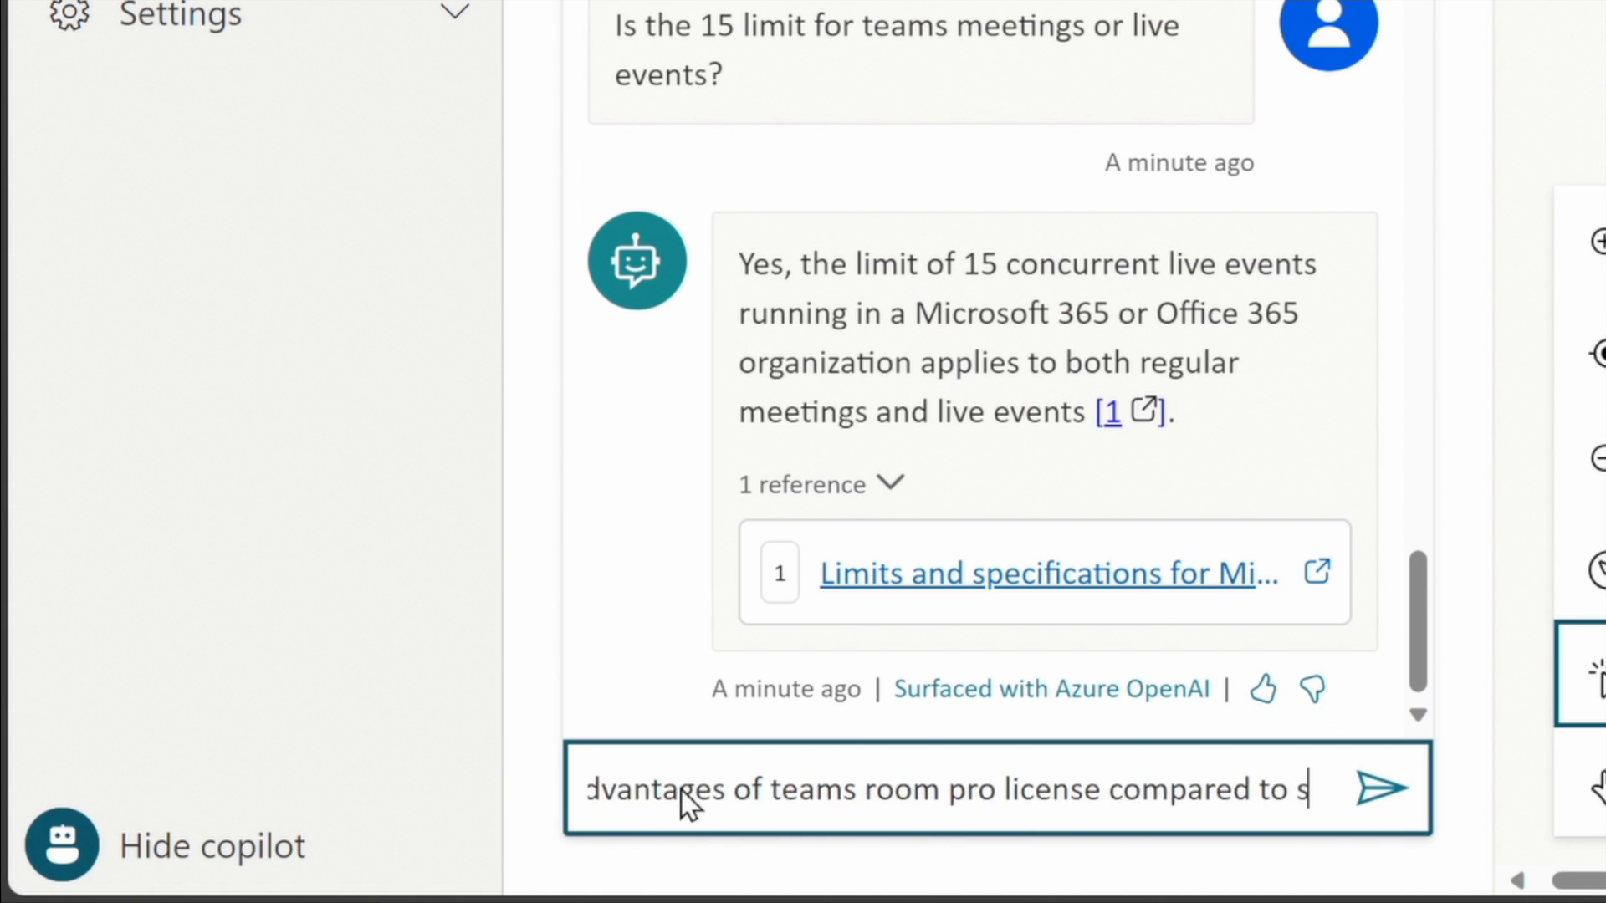
click(1388, 788)
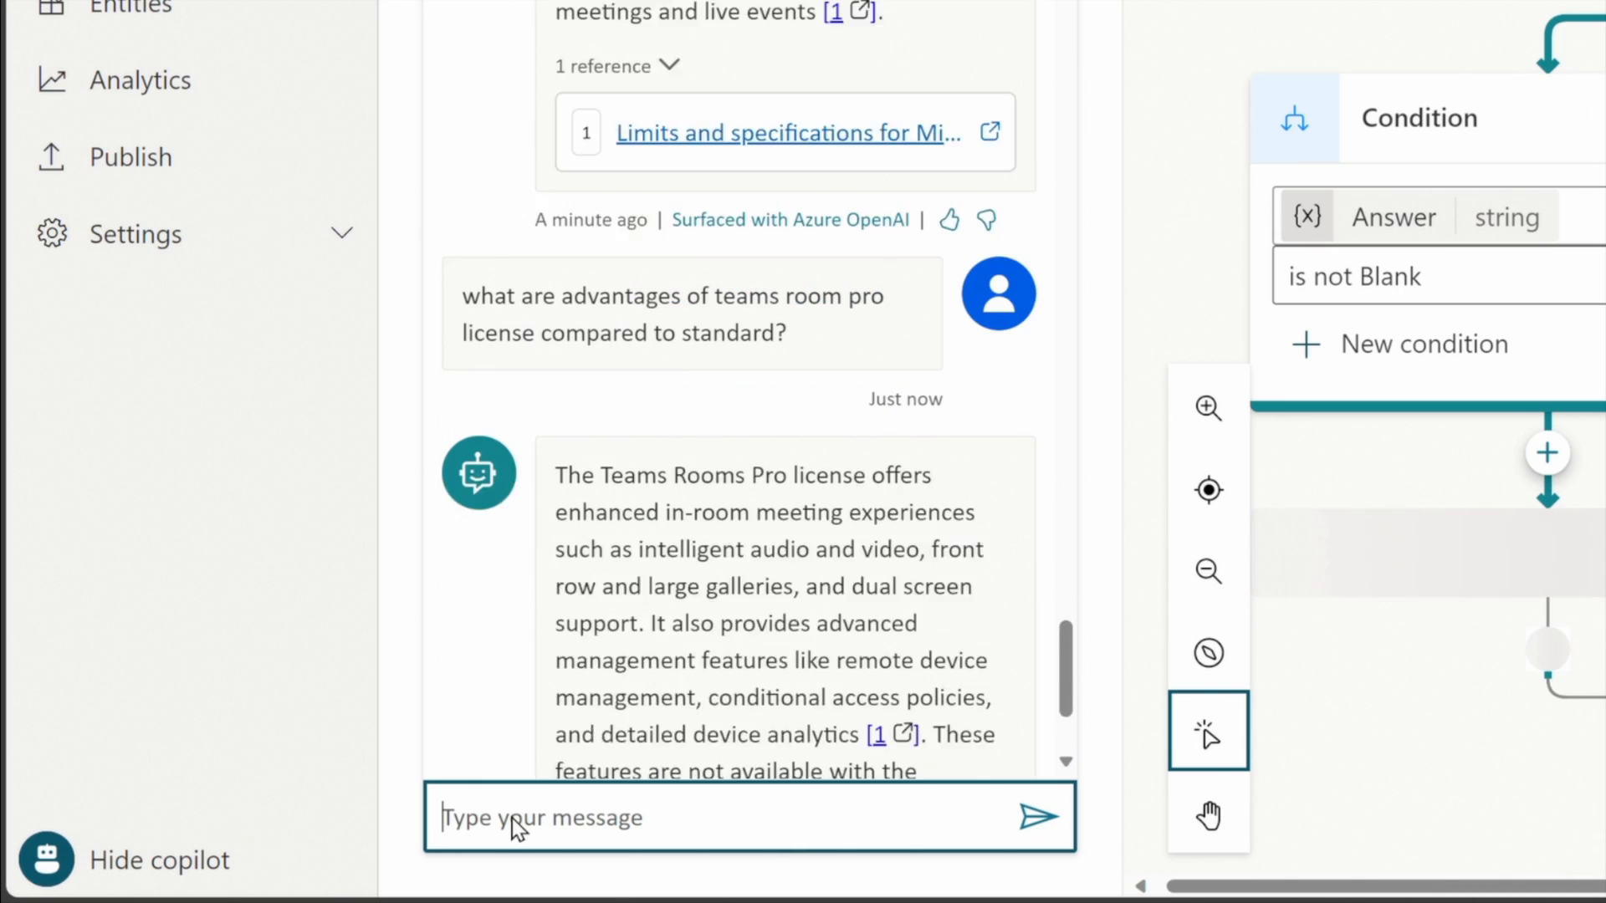
scroll(down, 3)
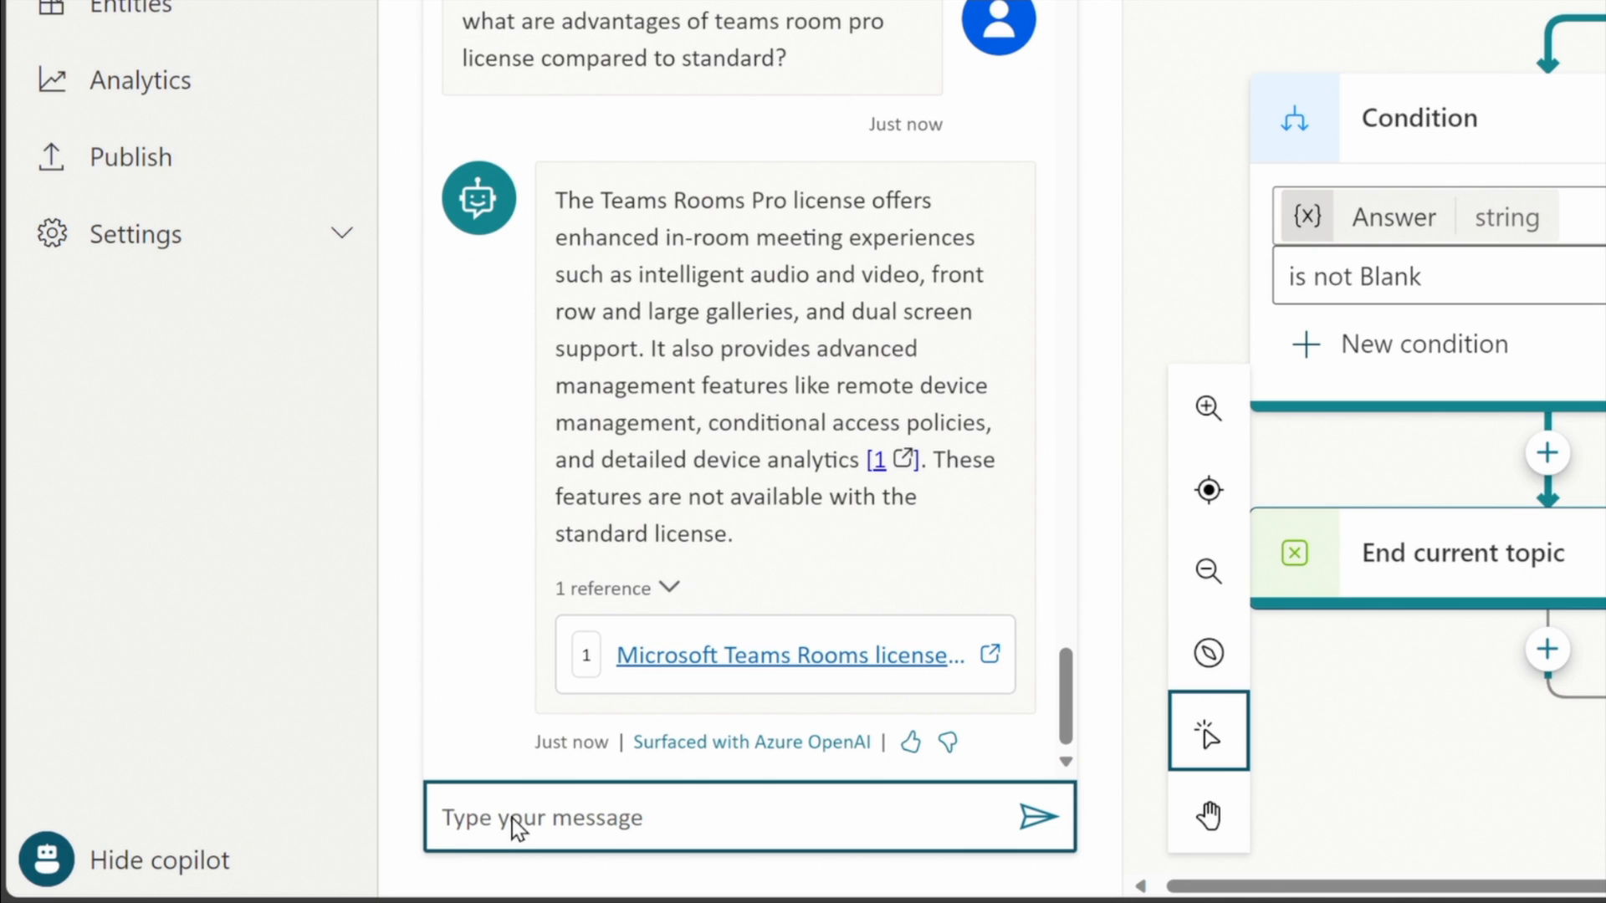
mouse_move(597, 340)
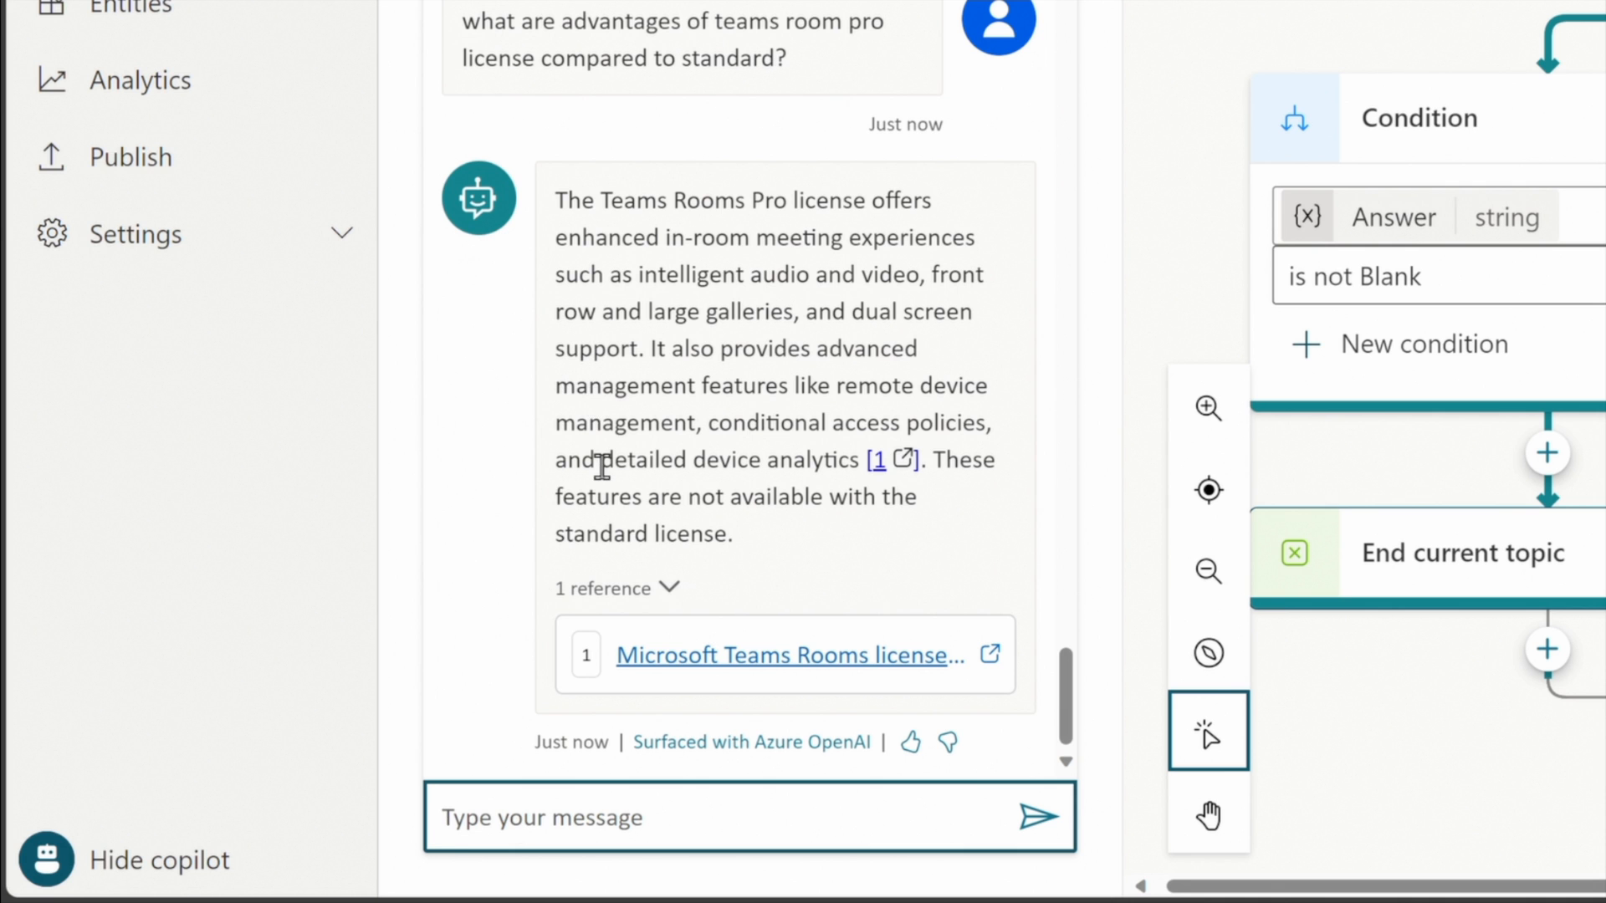
click(784, 655)
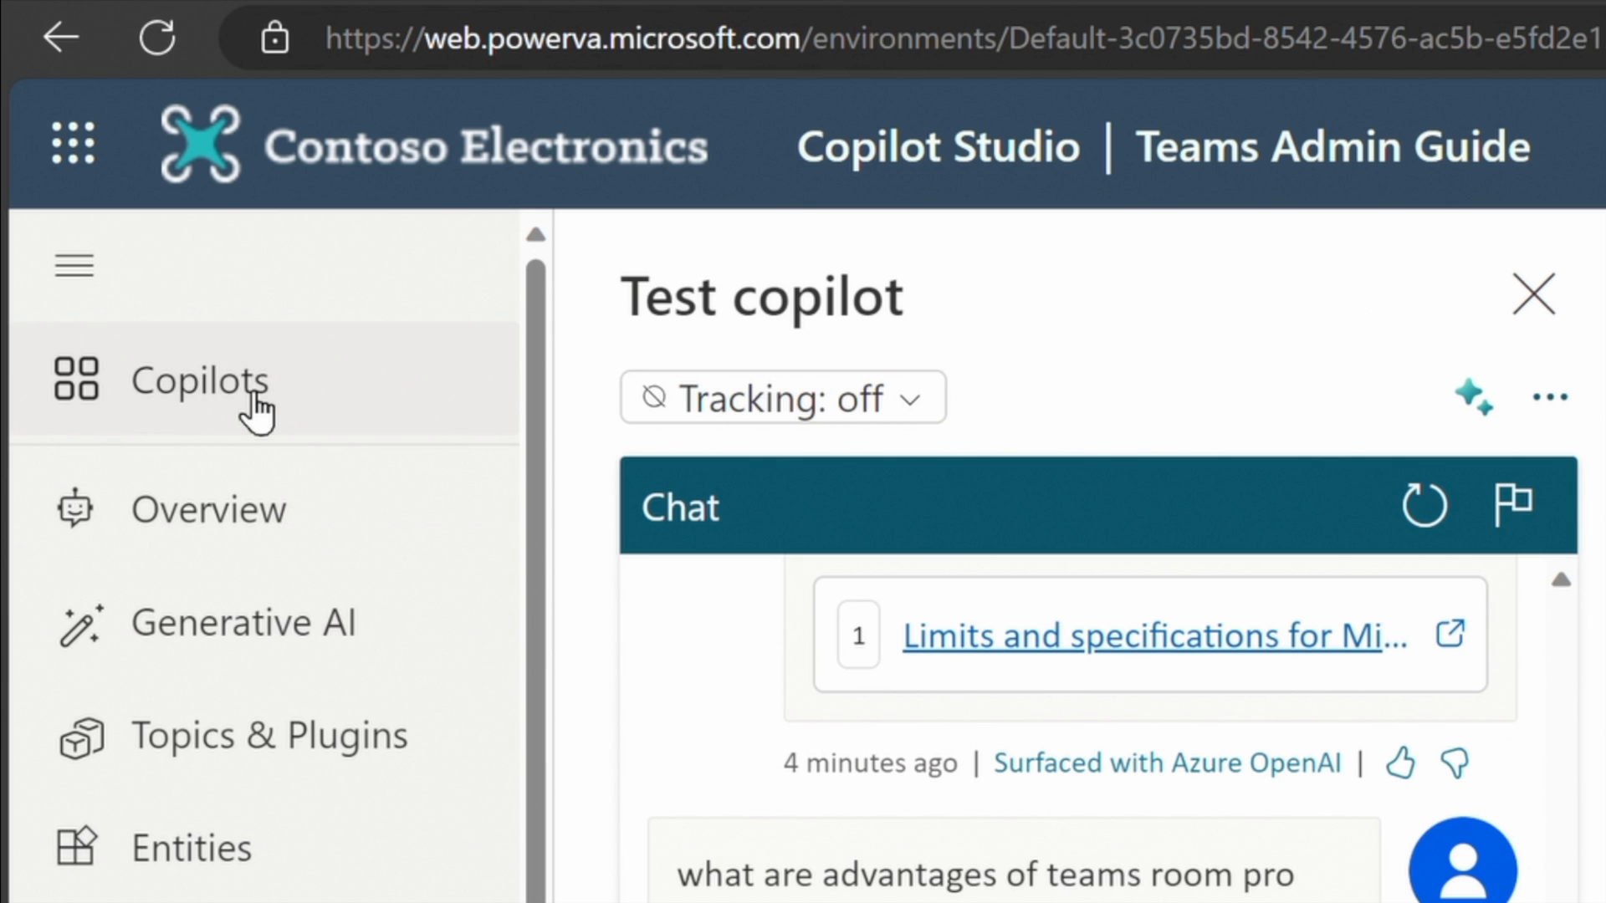
click(199, 379)
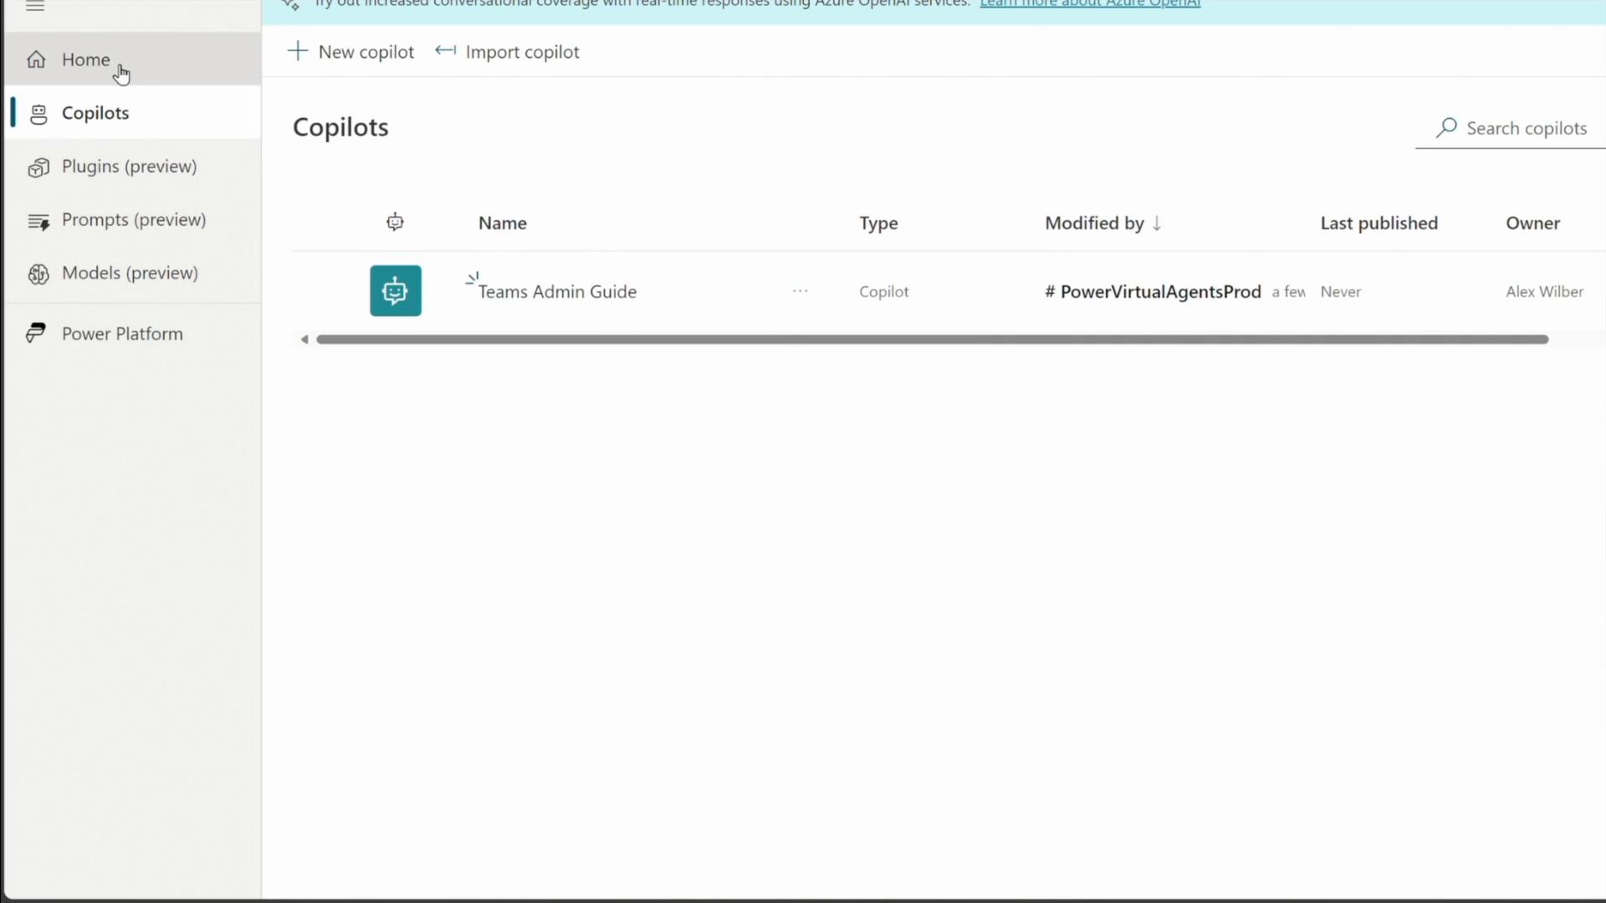
mouse_move(554, 299)
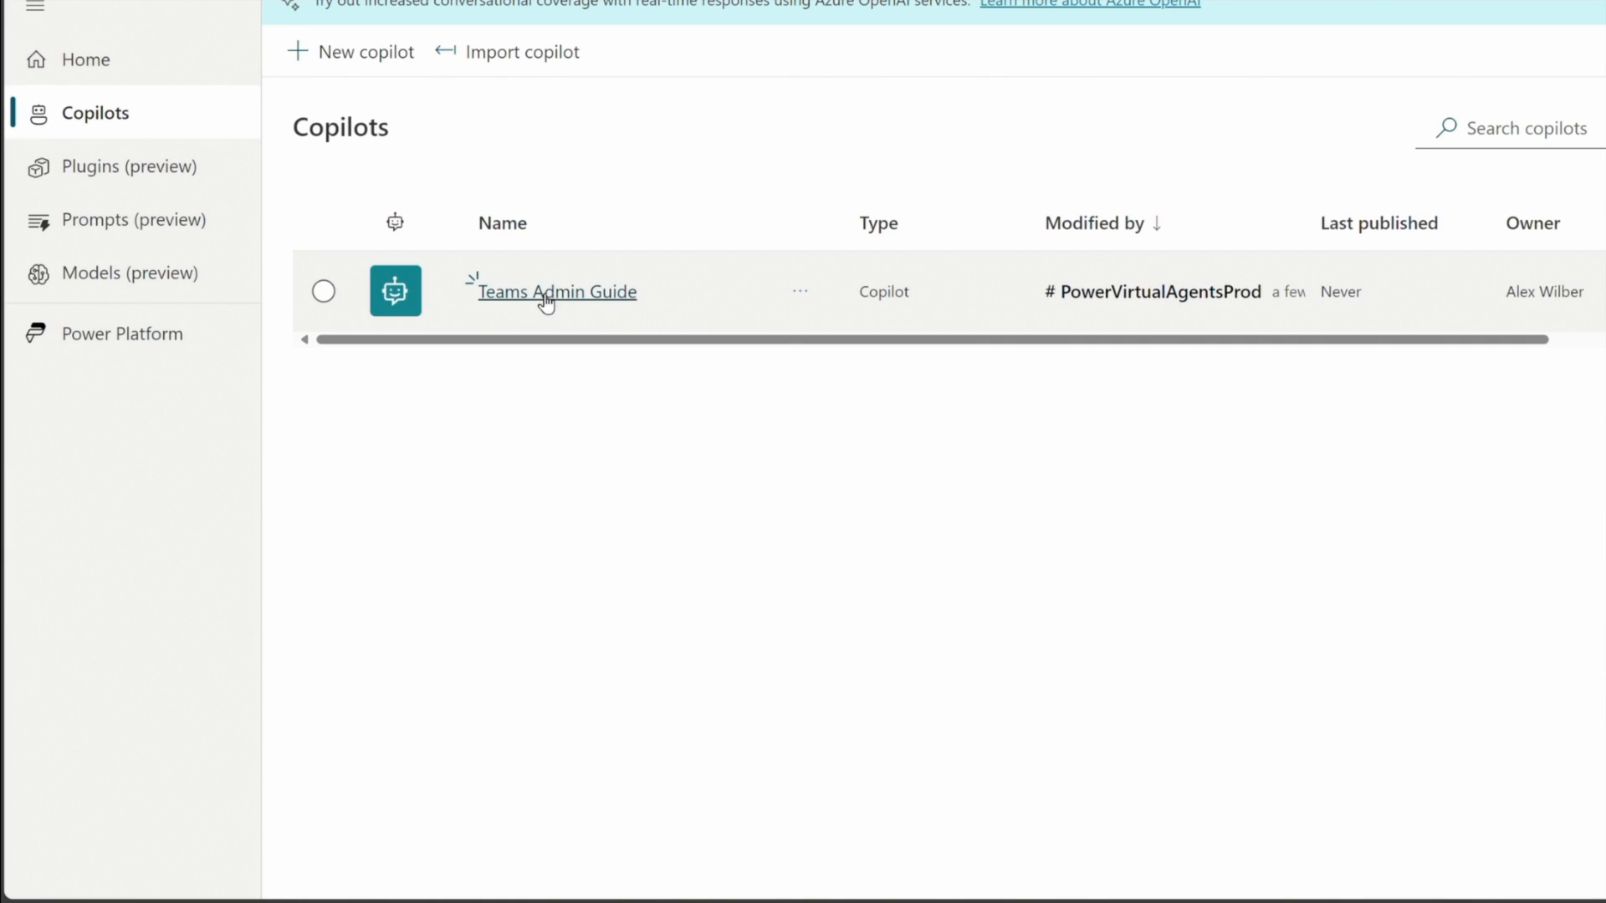
mouse_move(624, 425)
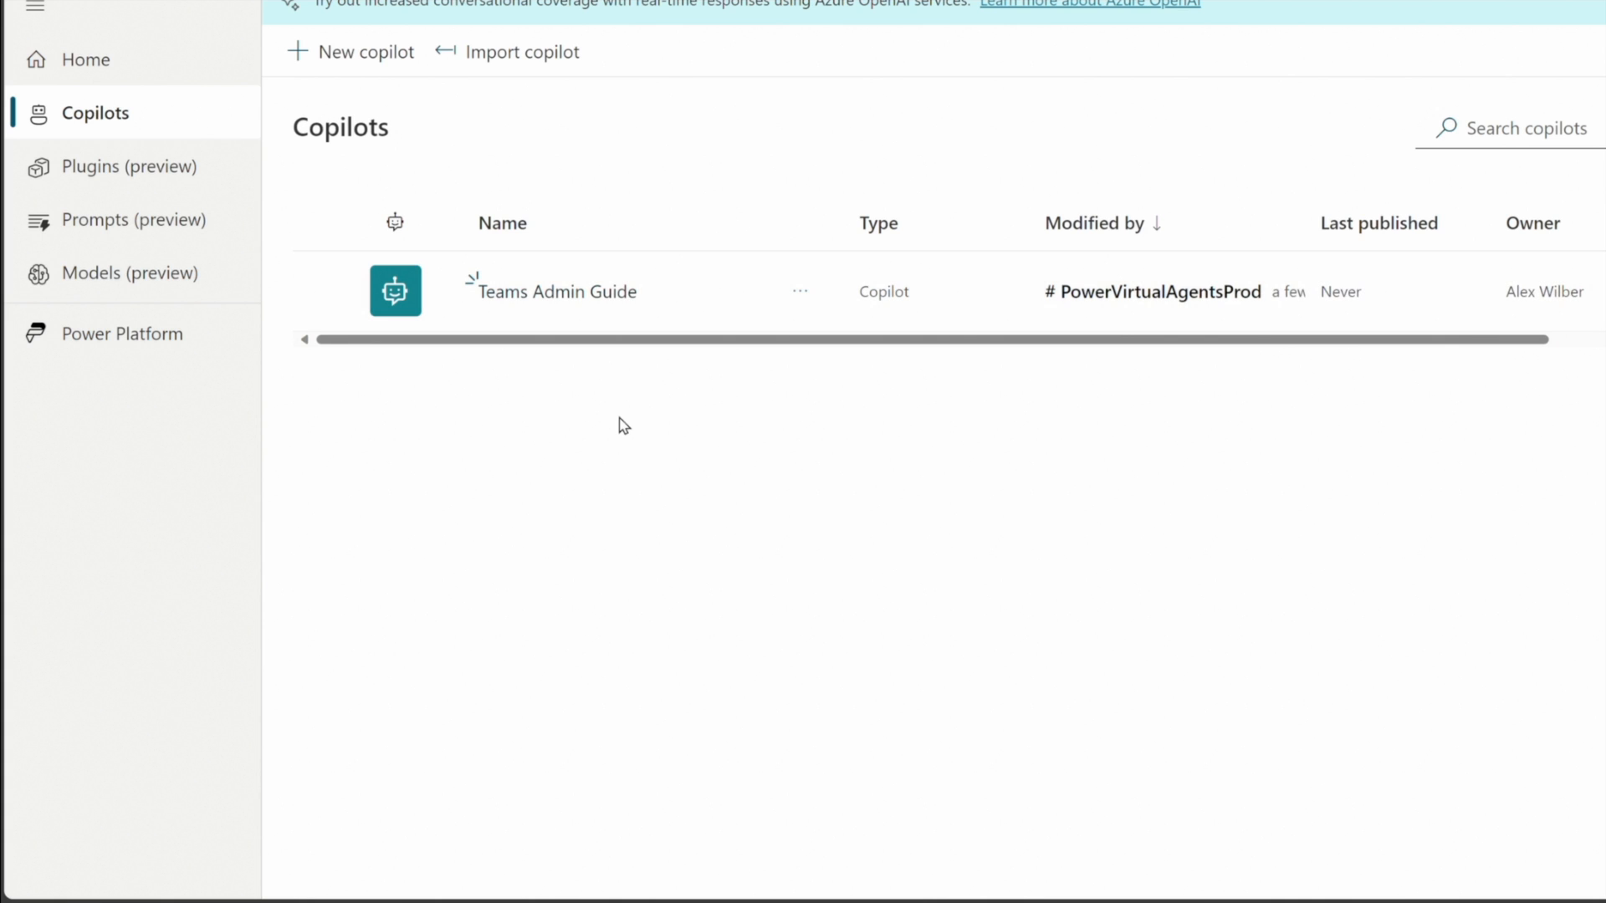
mouse_move(1288, 105)
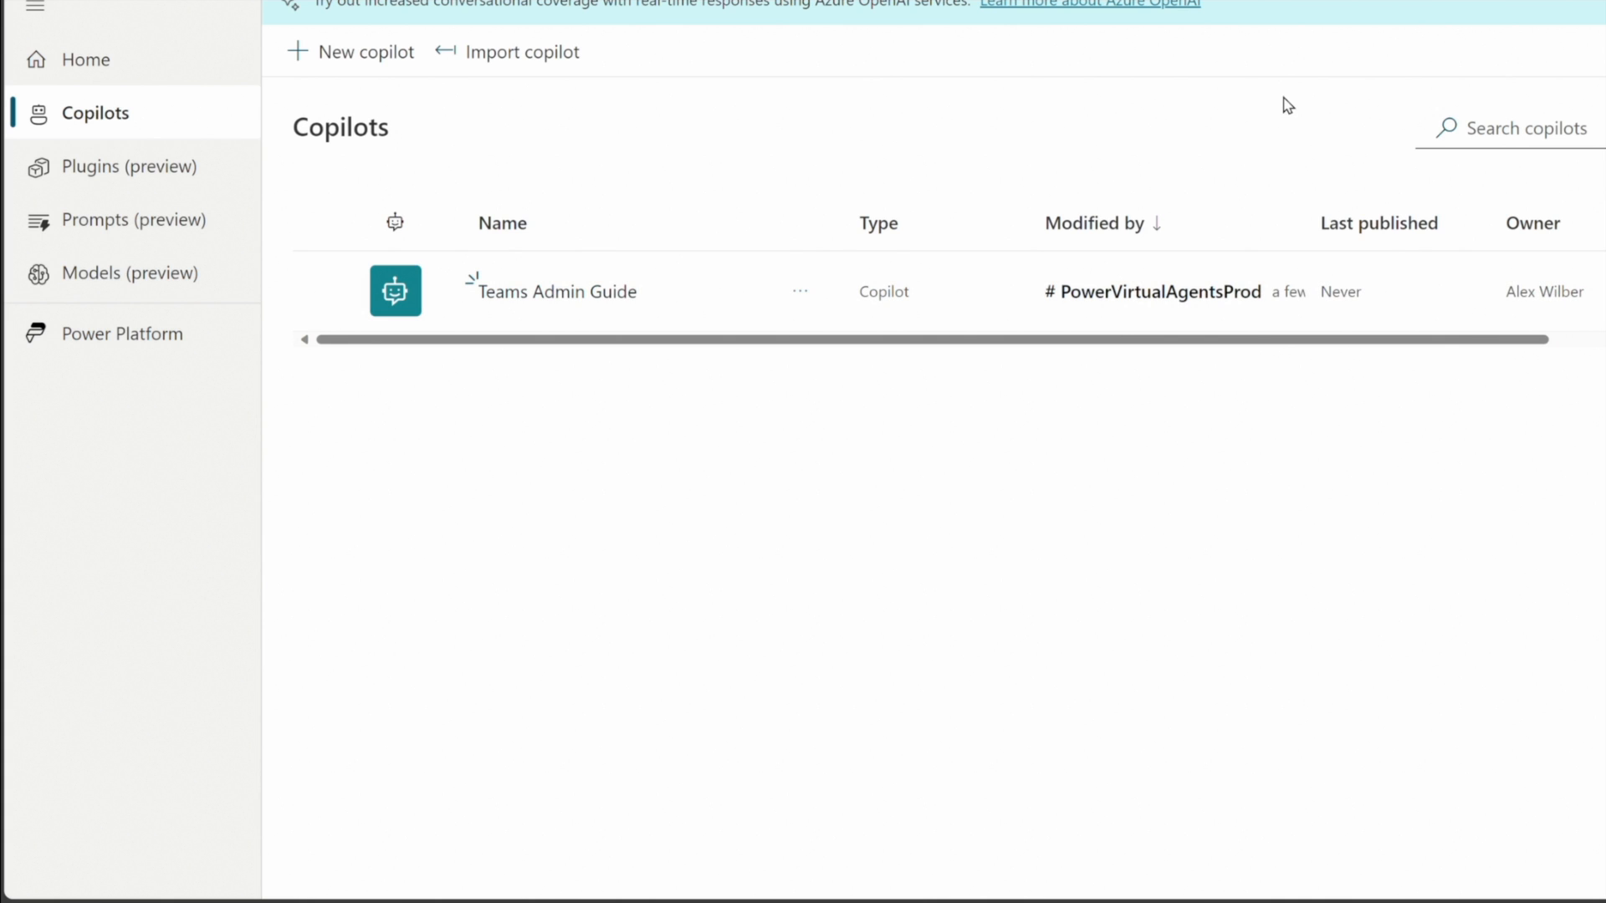
click(365, 51)
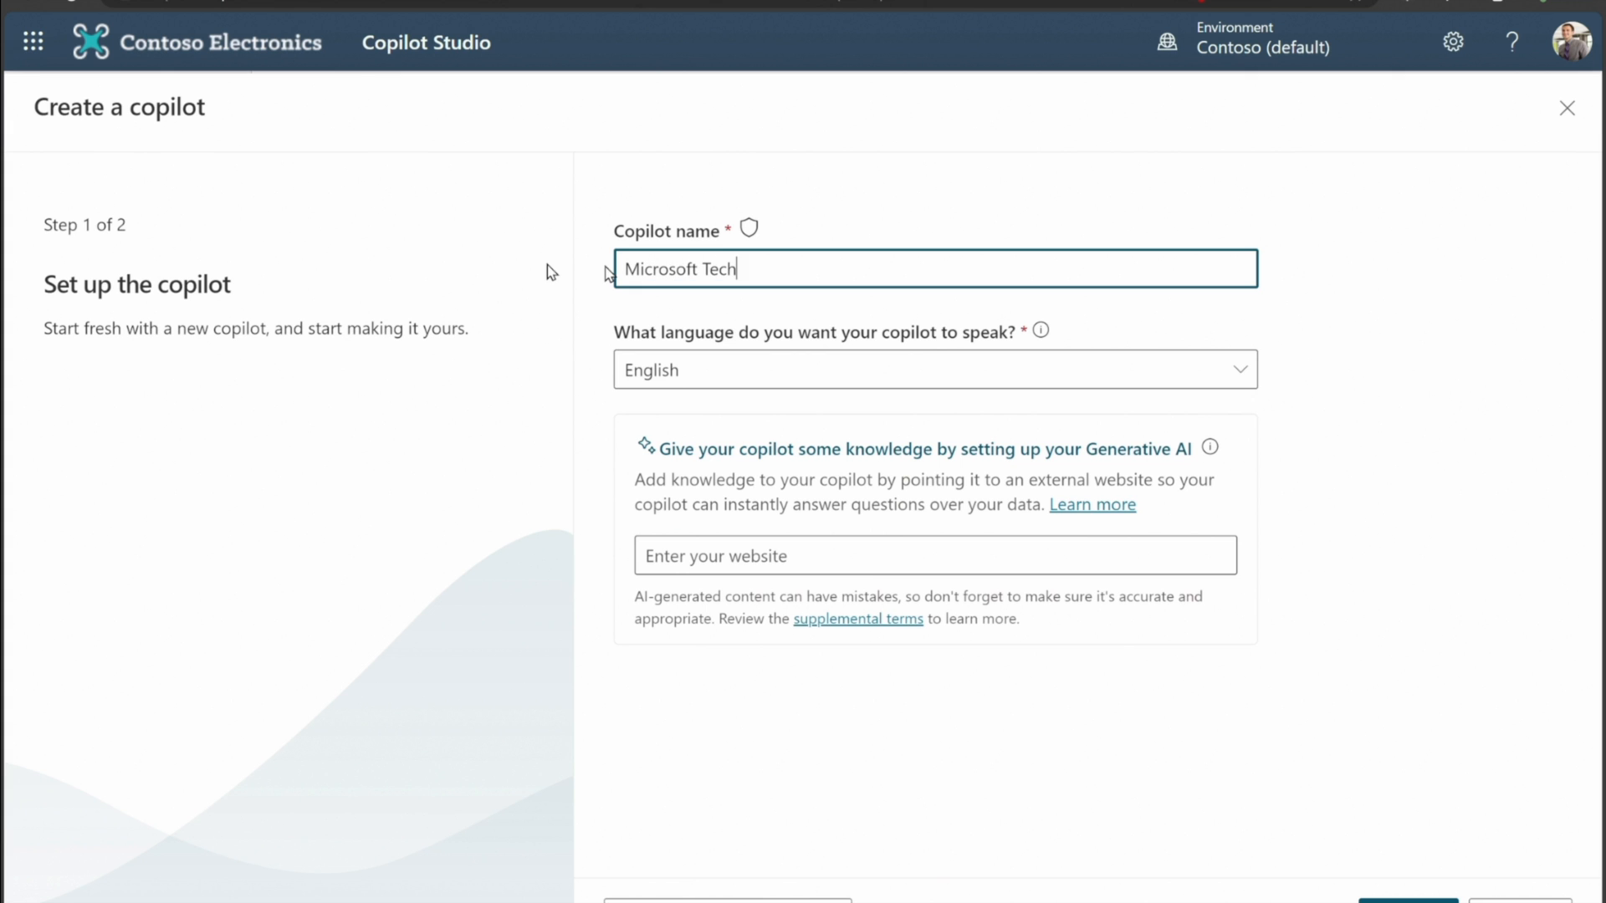
text(Communit)
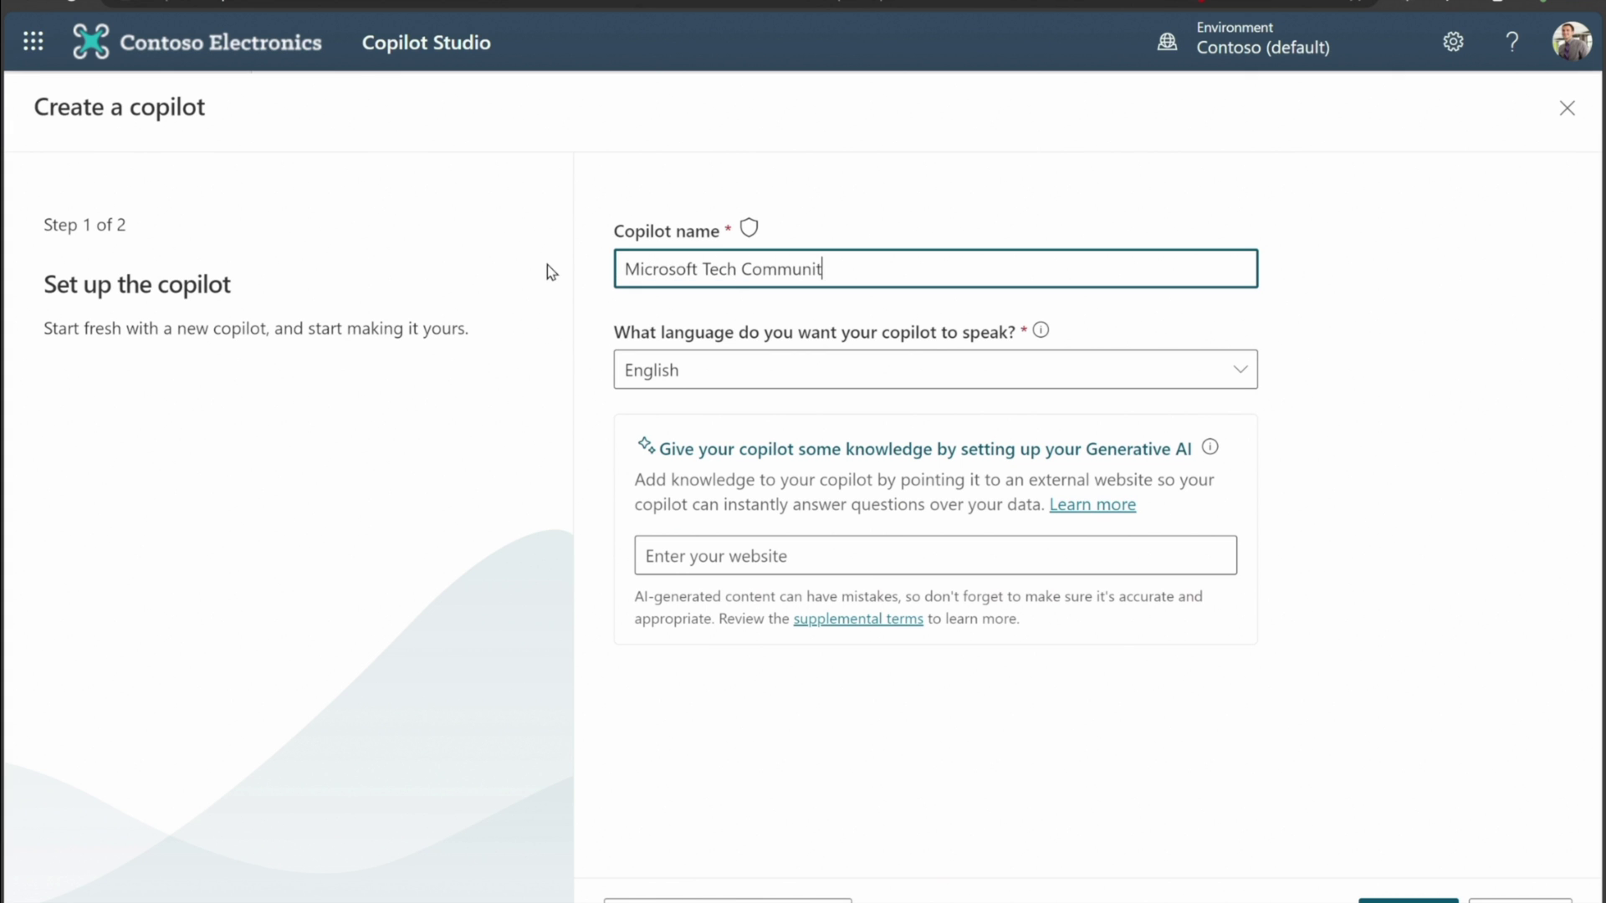
text(y)
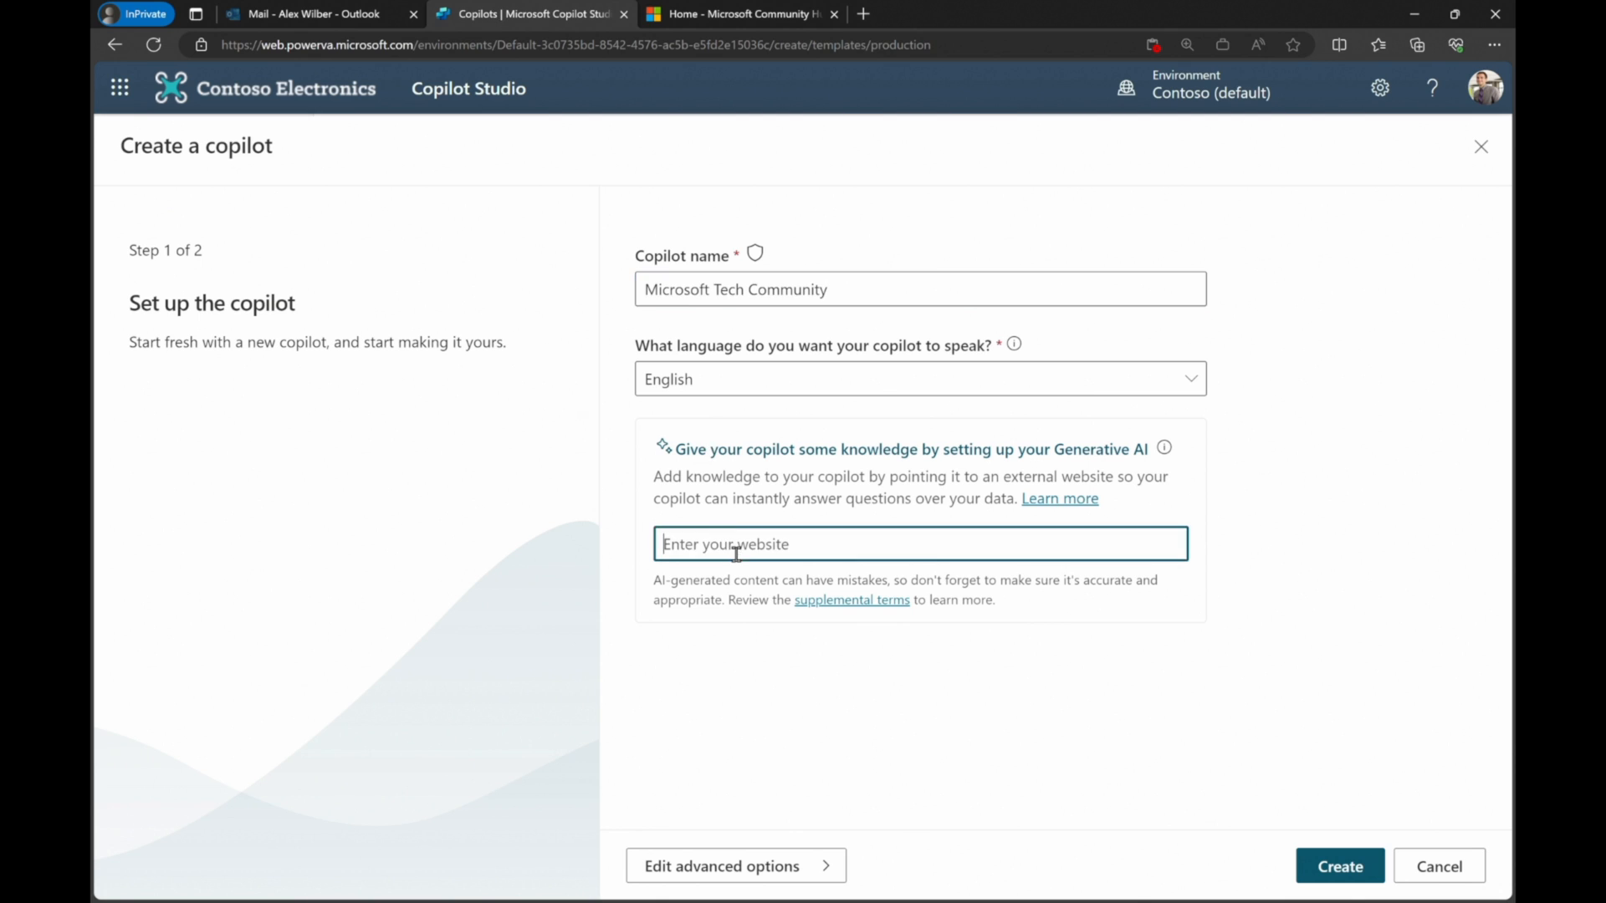
text(https://techcommunity.microsoft.com/)
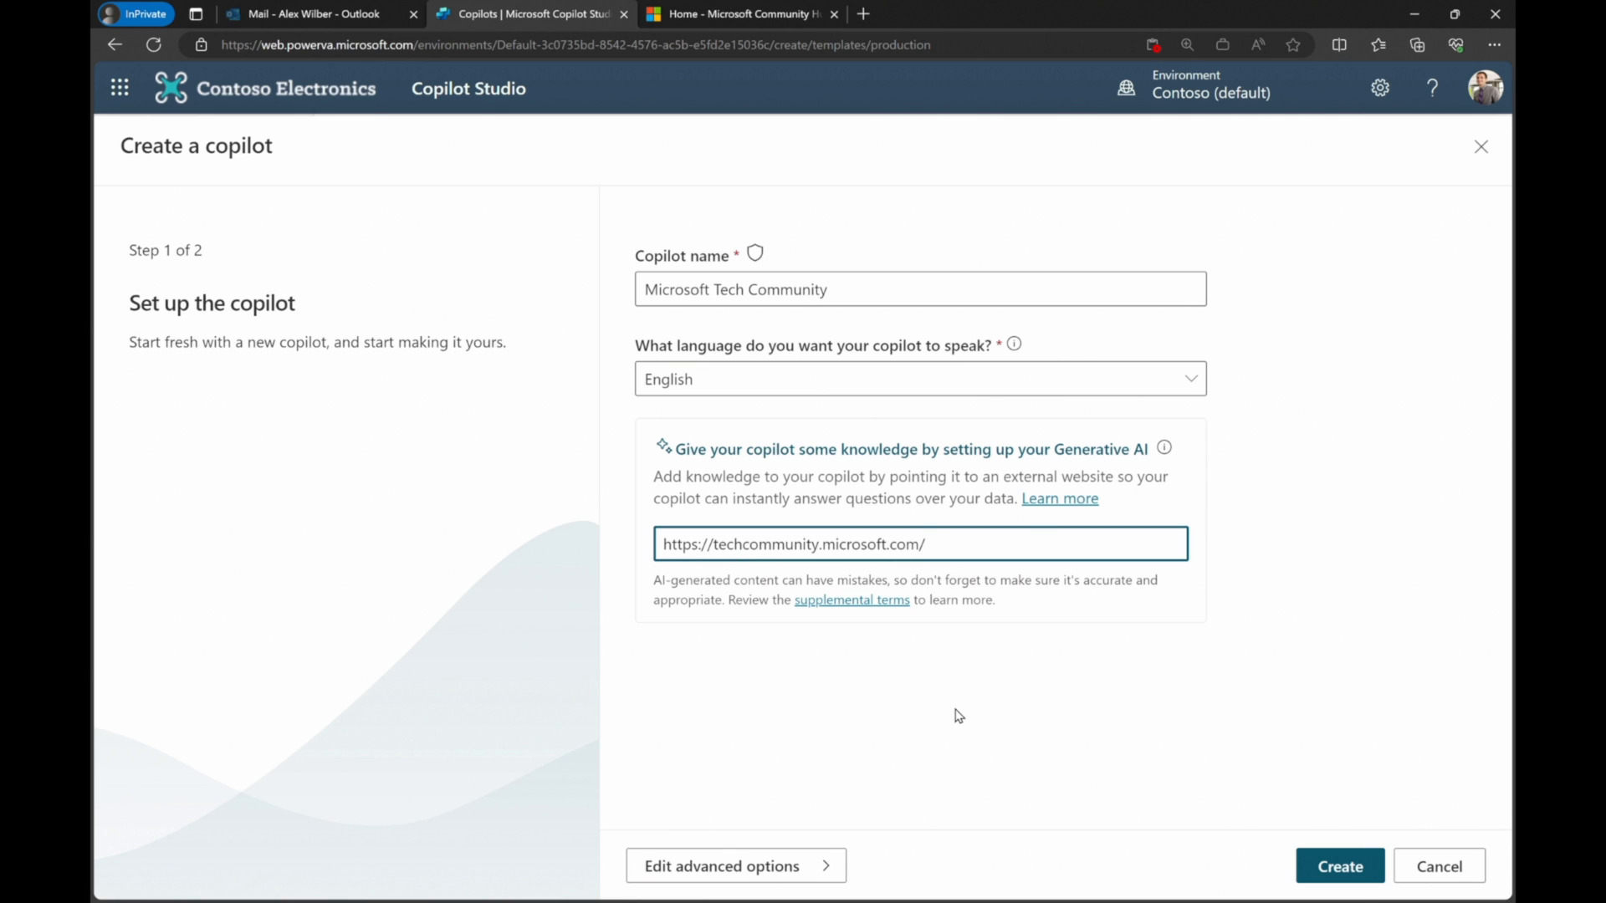
click(1338, 865)
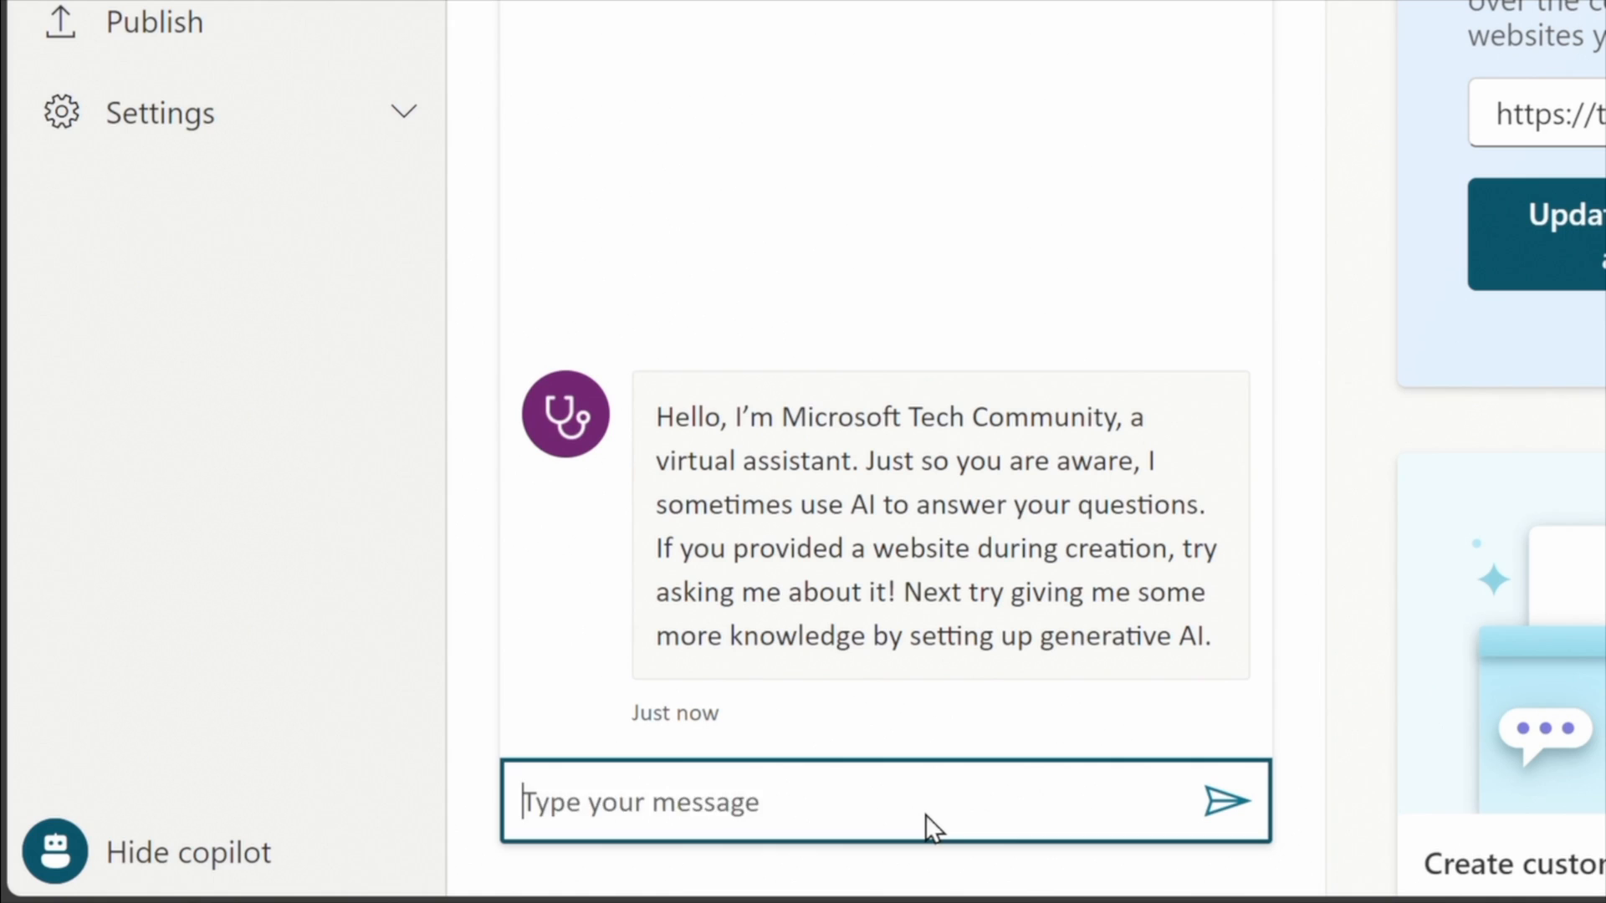
Ask 'what microsoft products do you have info on?', then draft 'What's the latest news with Copilot'.
text(what microso)
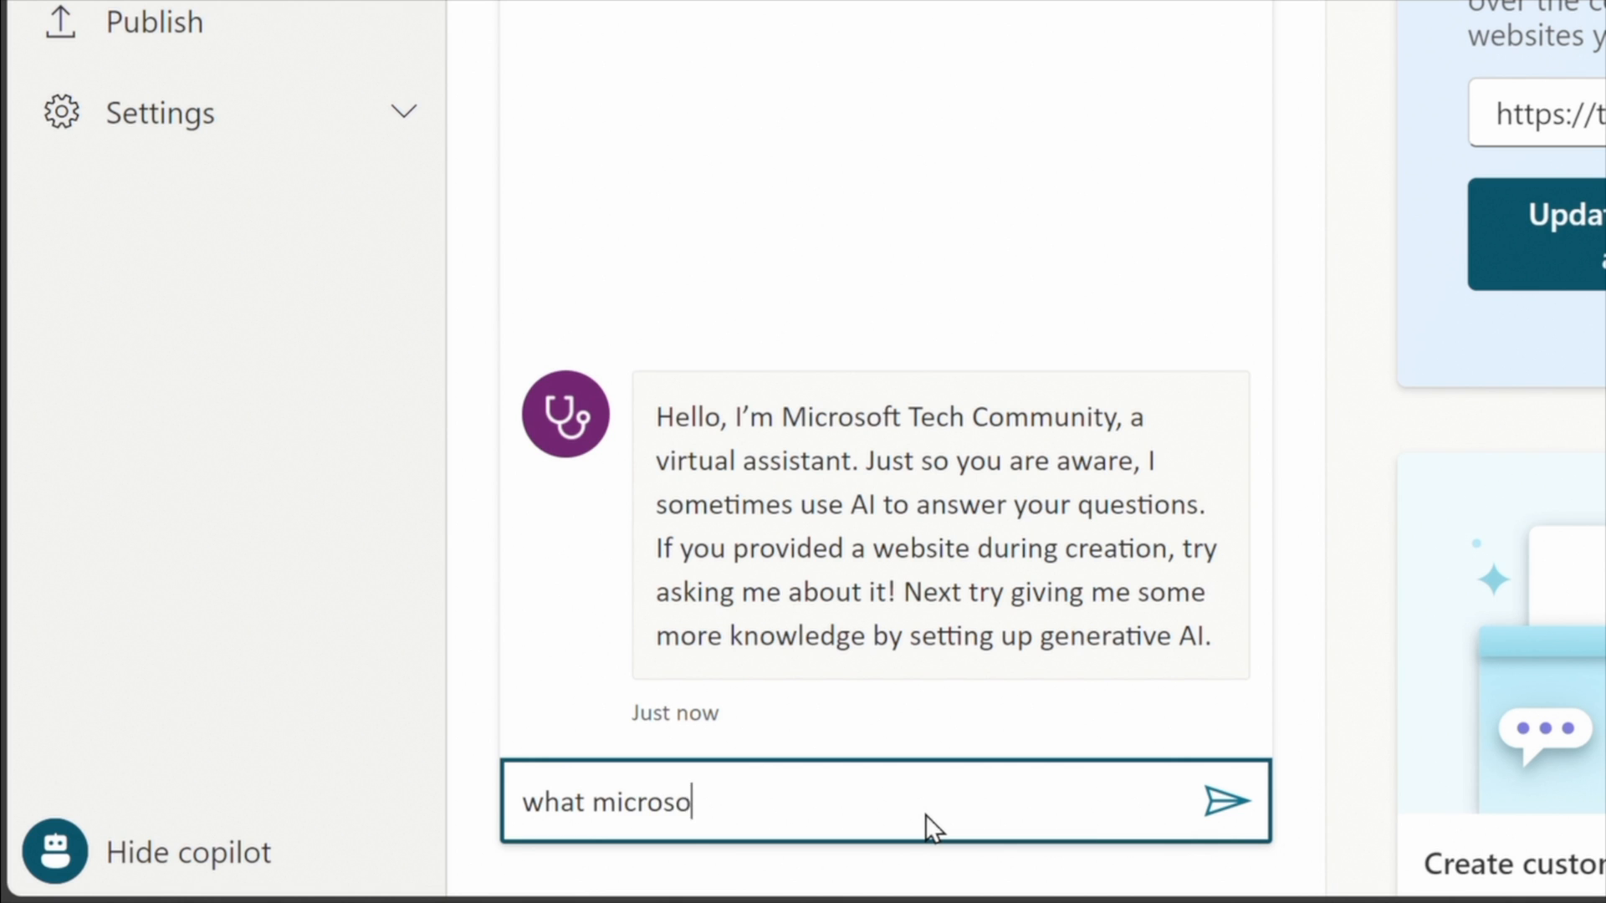
text(ft products do)
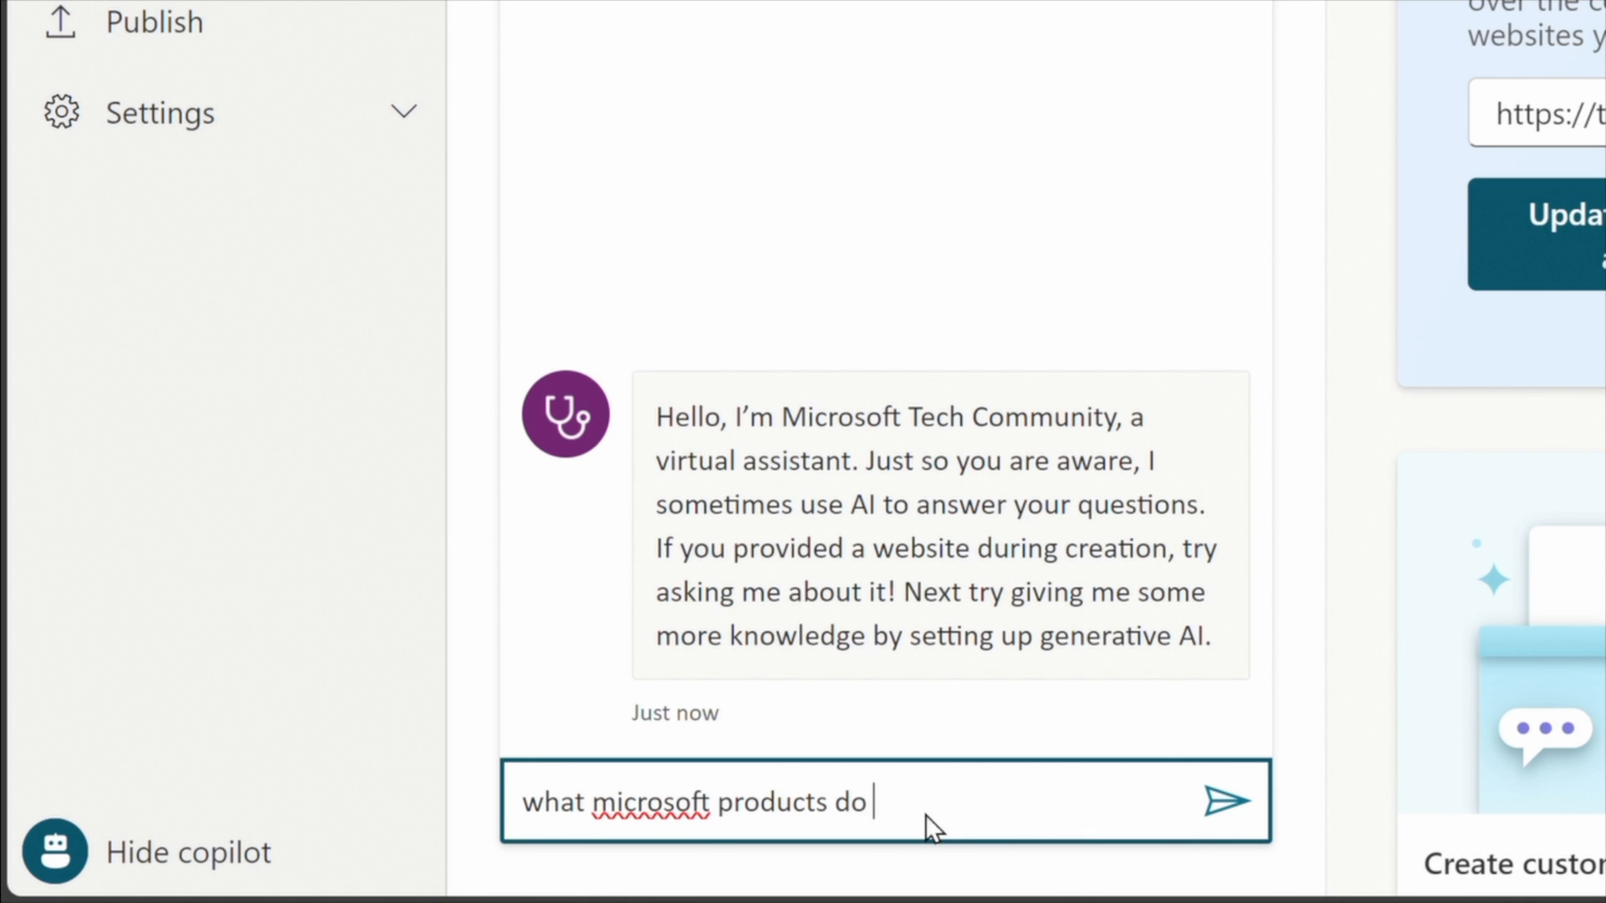
text(you have info)
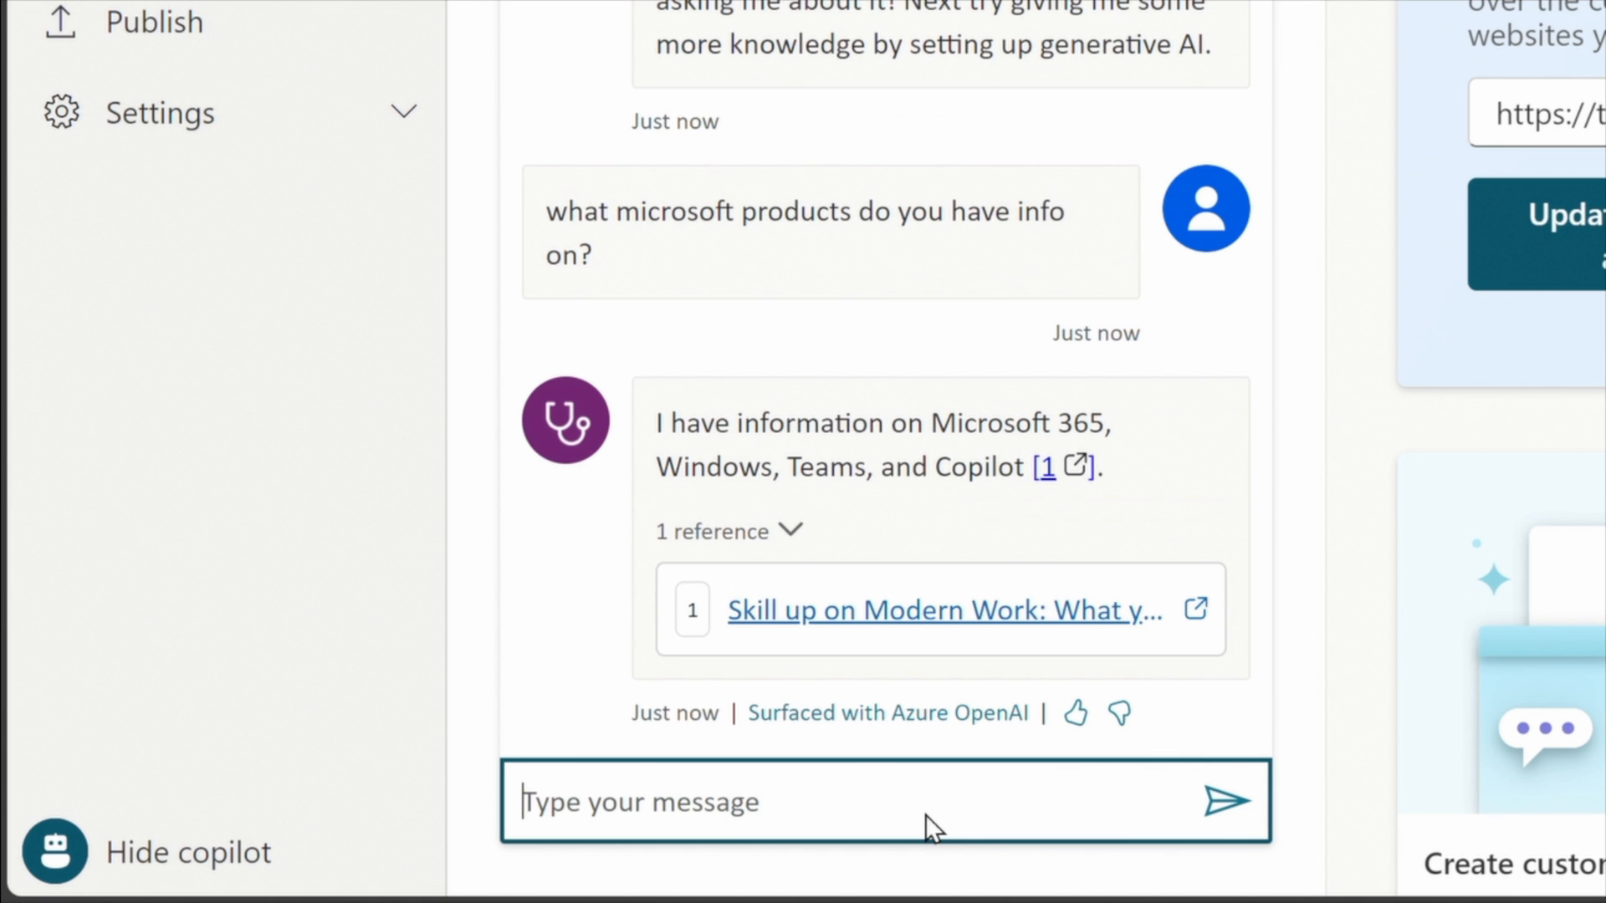
text(What's the latest news)
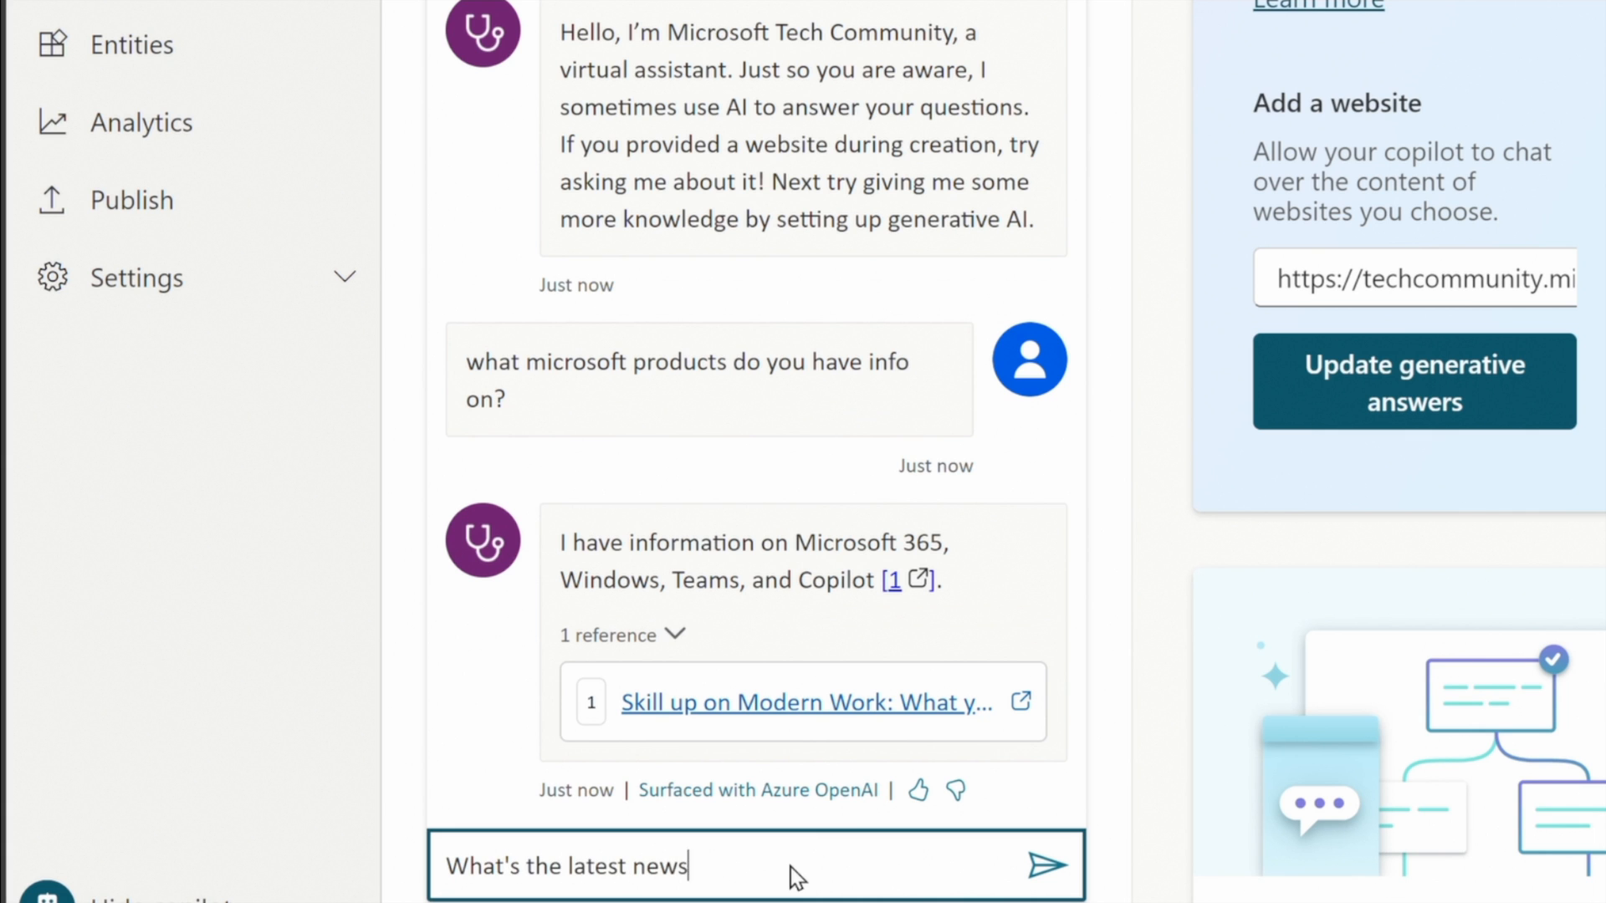
text(with Copilot)
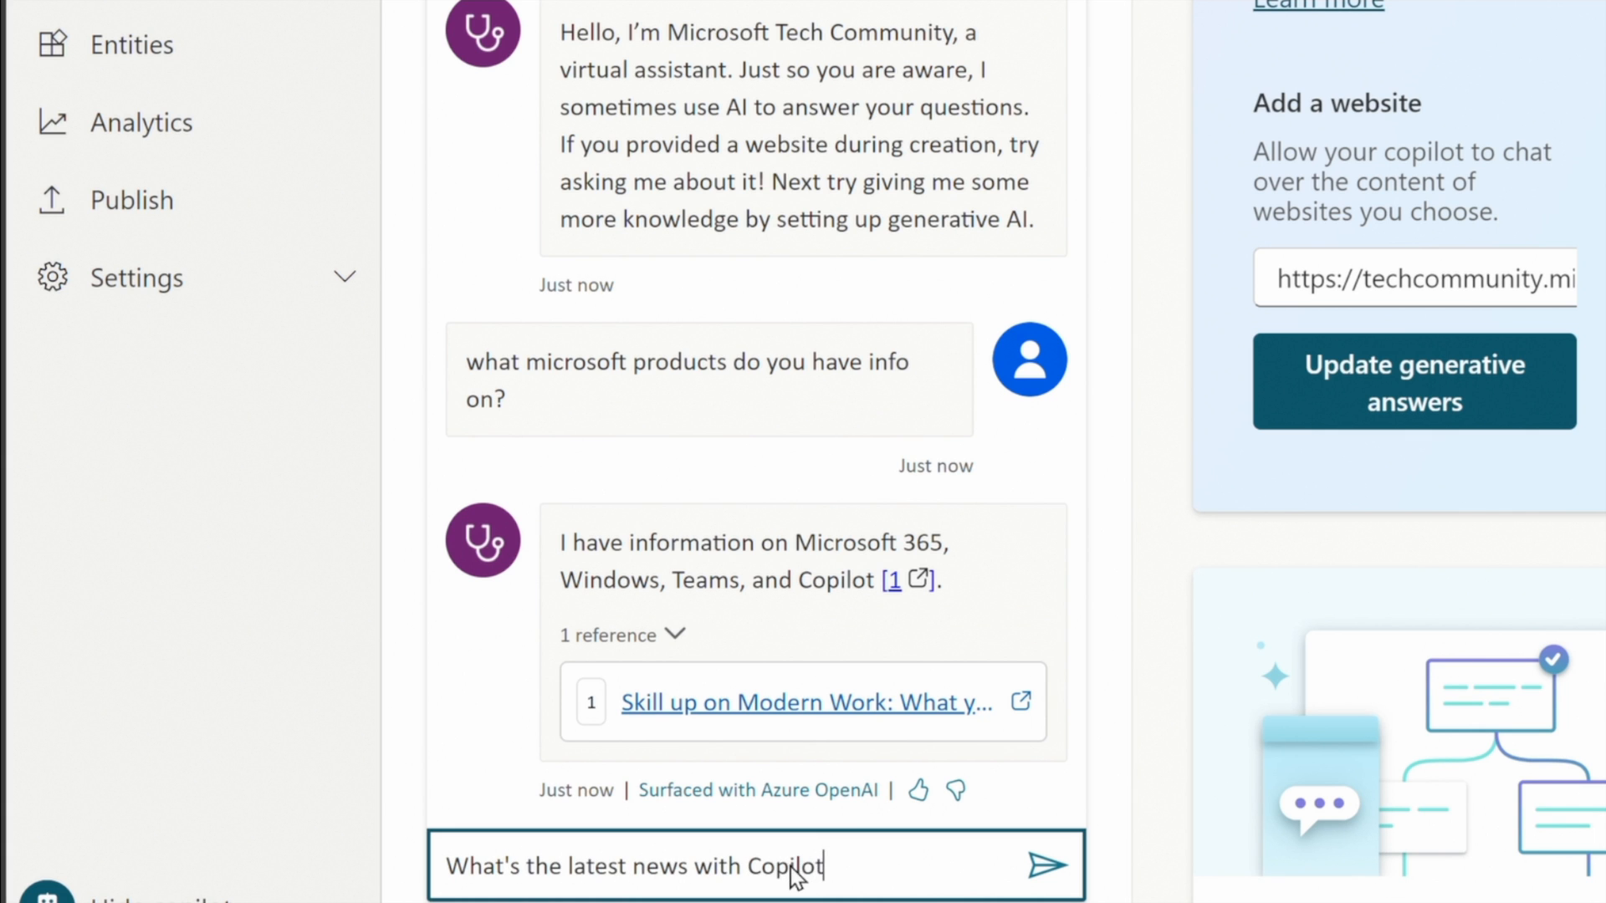
Send the Copilot news question and read through the cited reply on Copilot for Microsoft 365.
click(1057, 865)
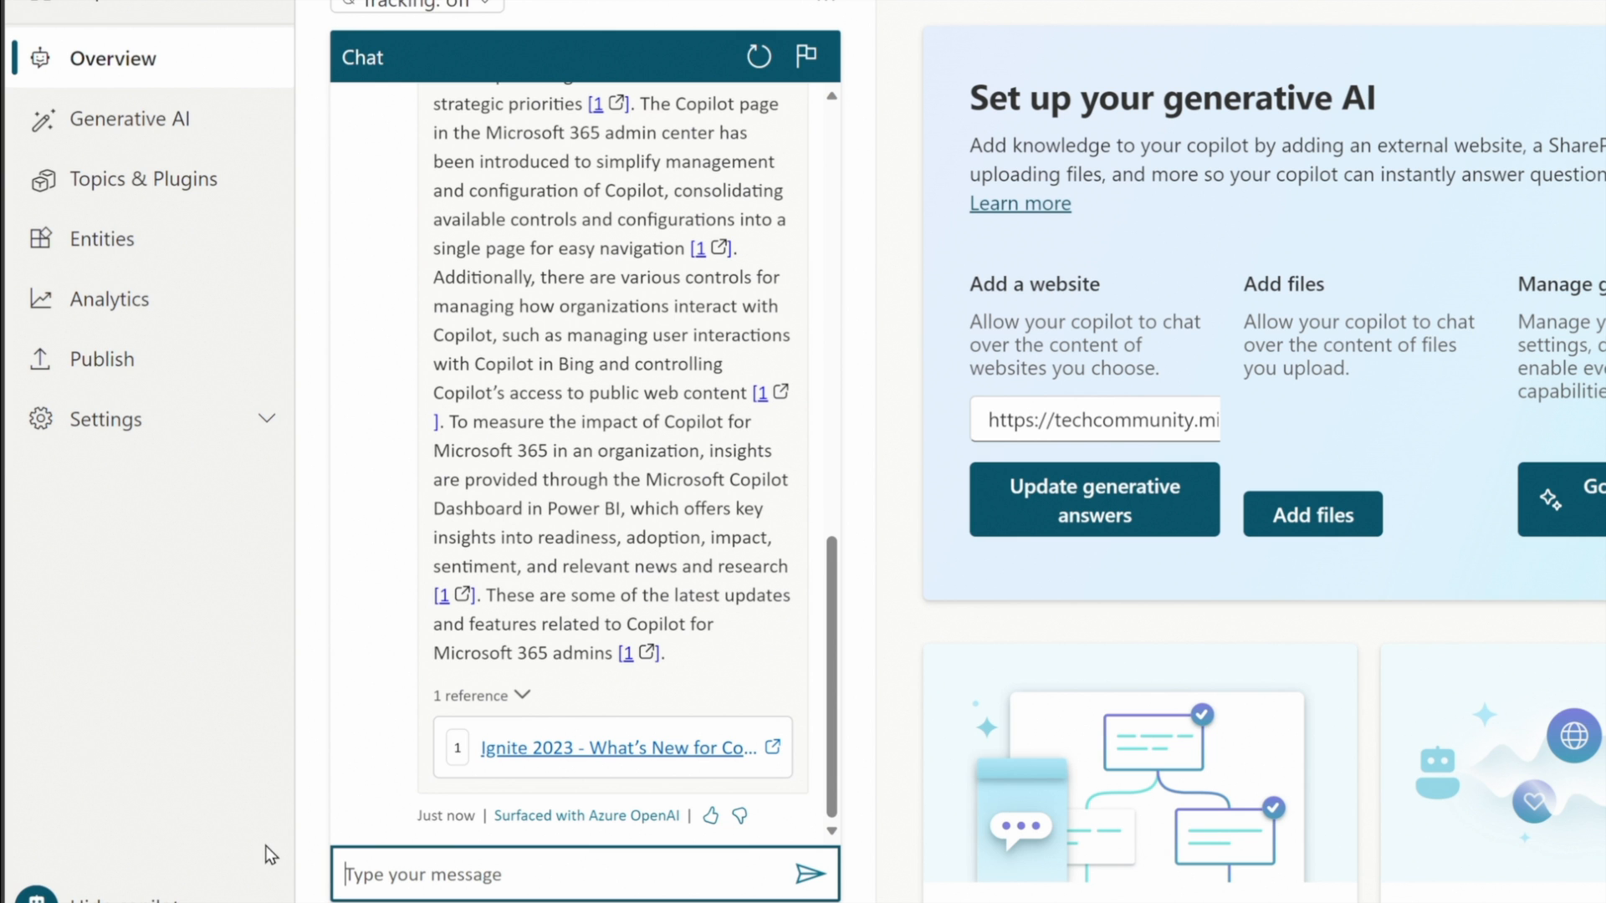
scroll(up, 3)
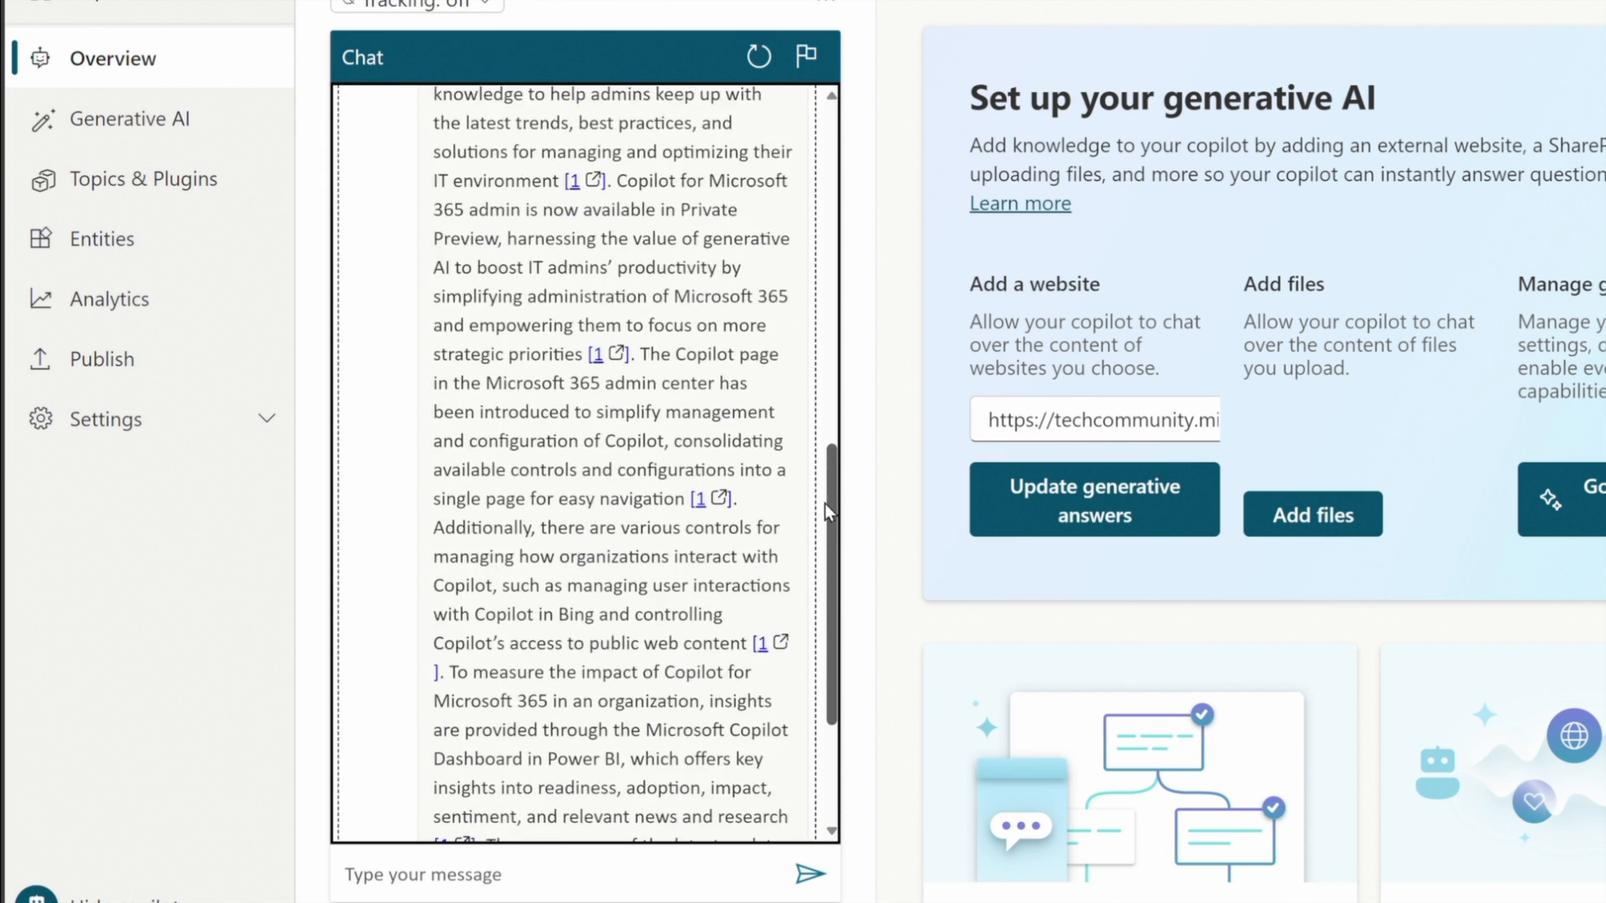
scroll(up, 3)
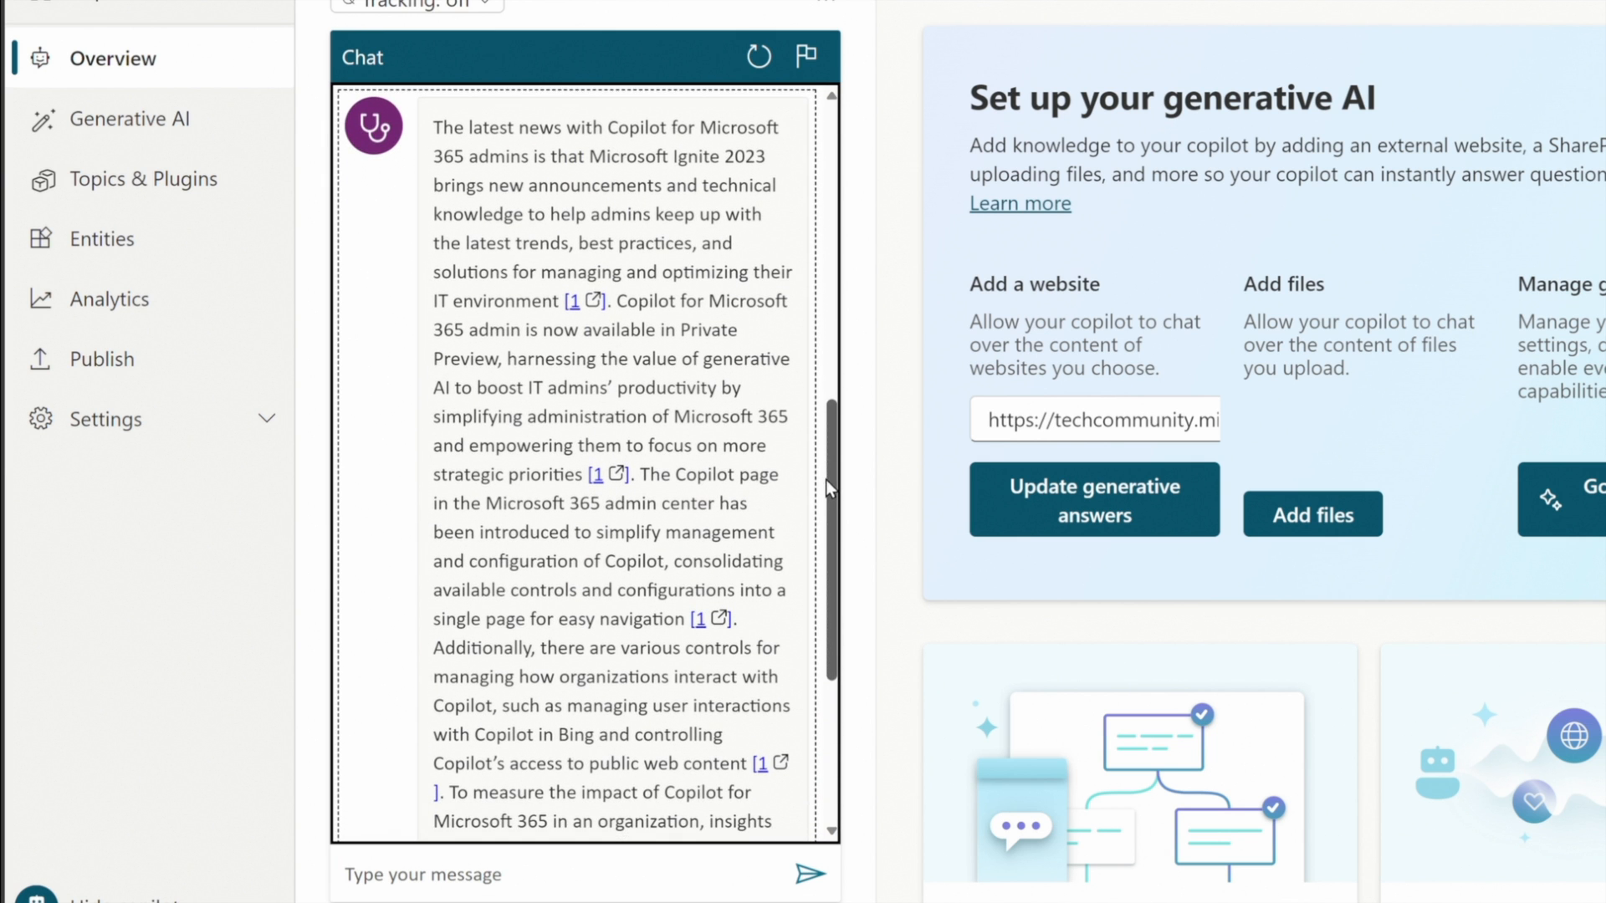
mouse_move(455, 145)
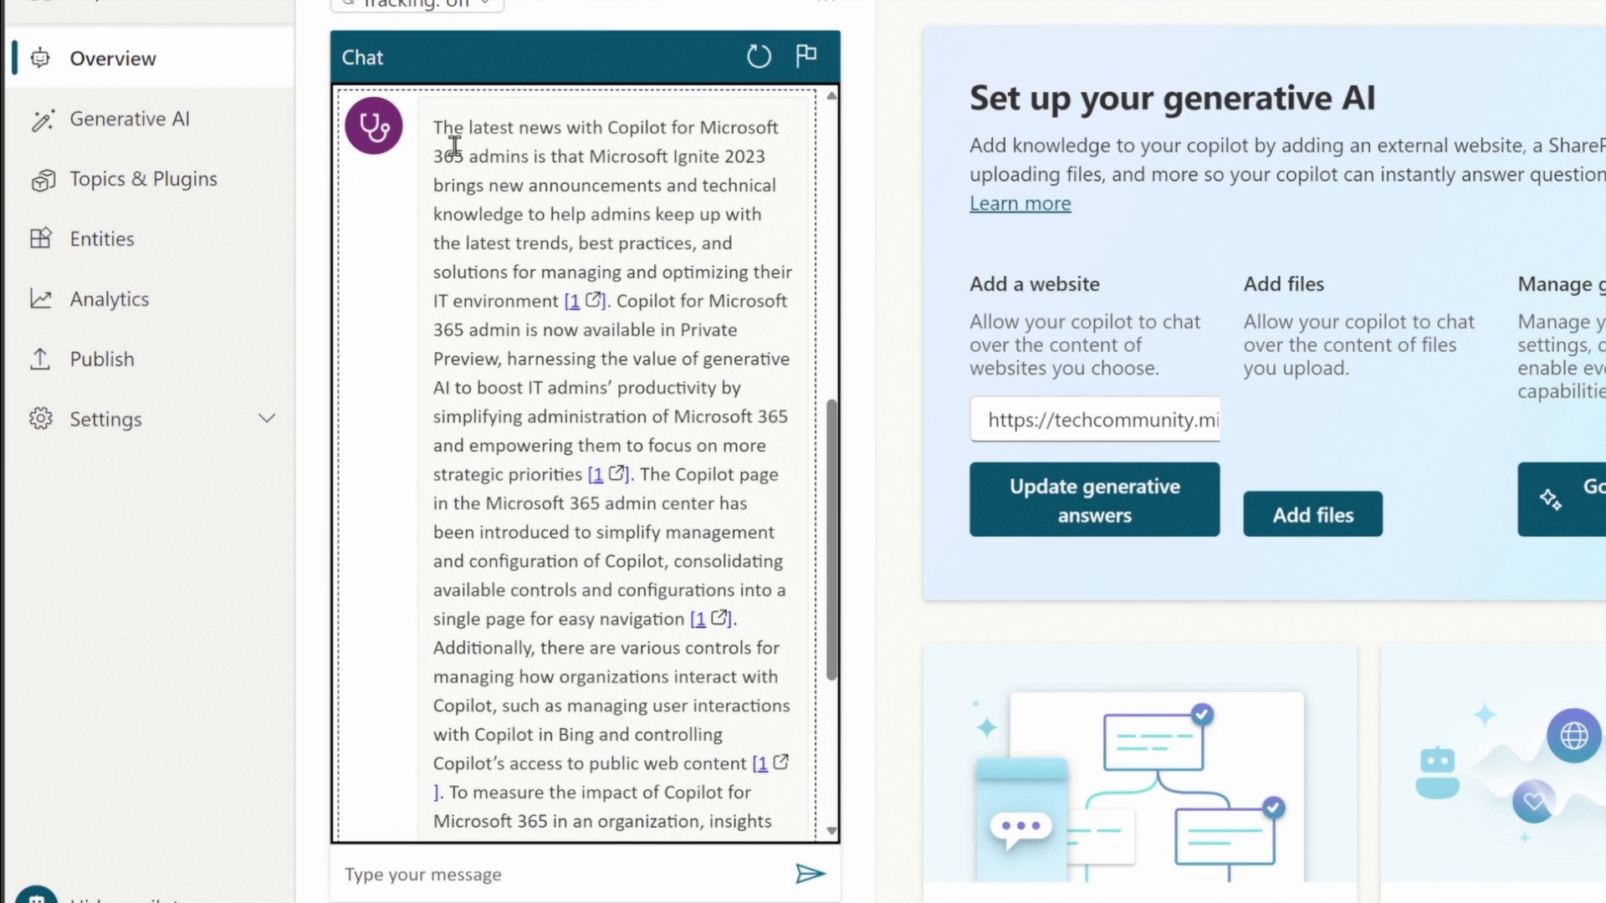
mouse_move(435, 188)
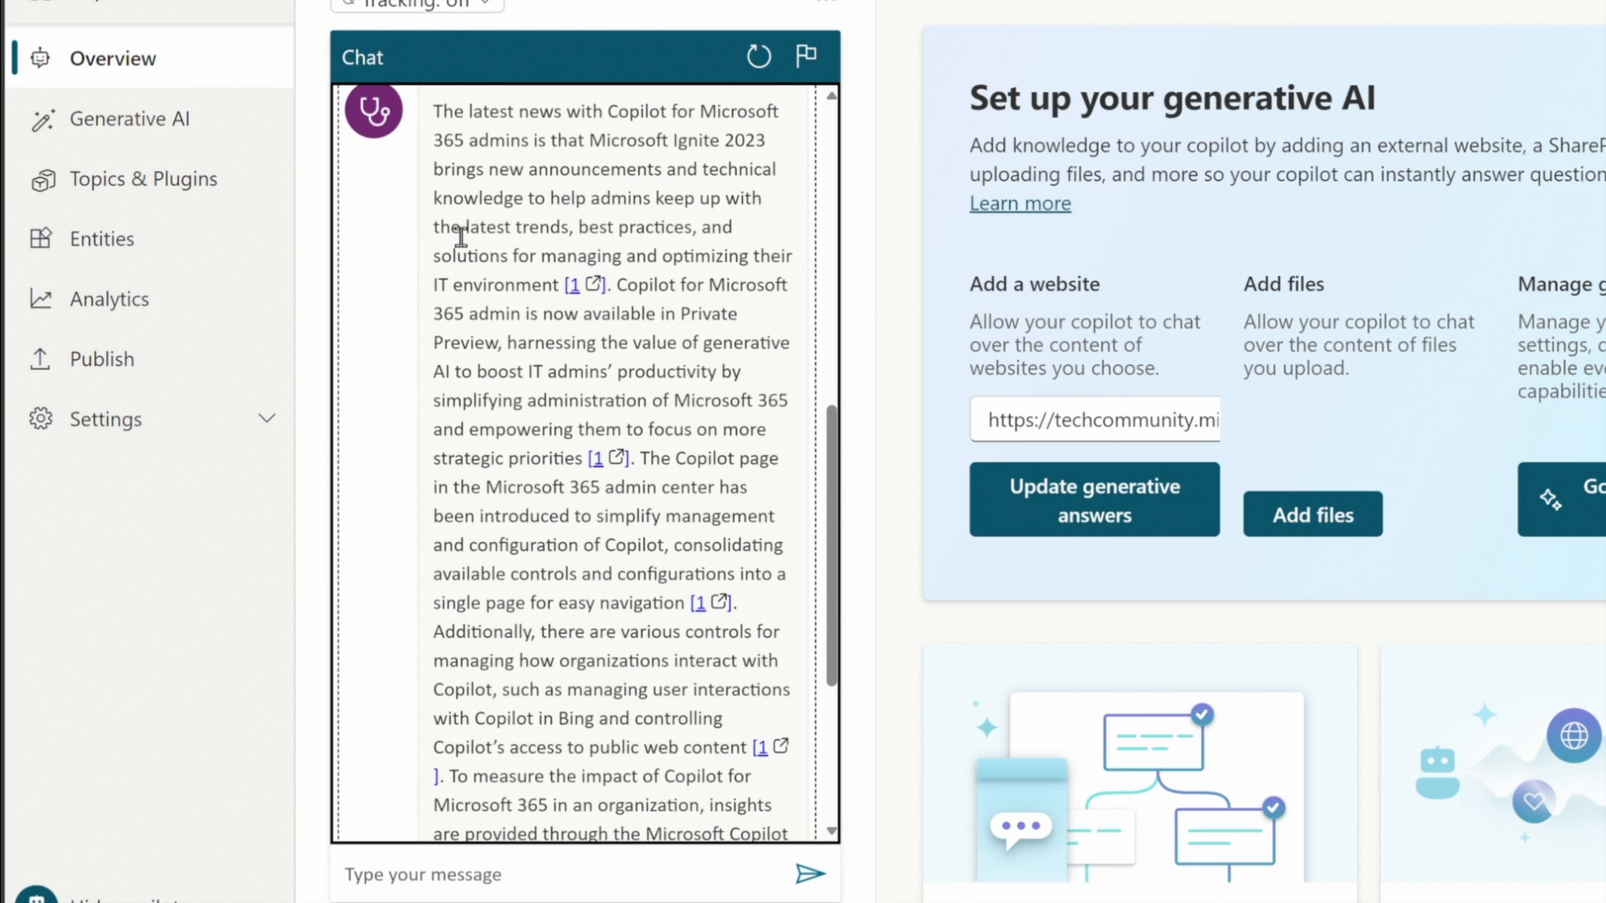
scroll(down, 3)
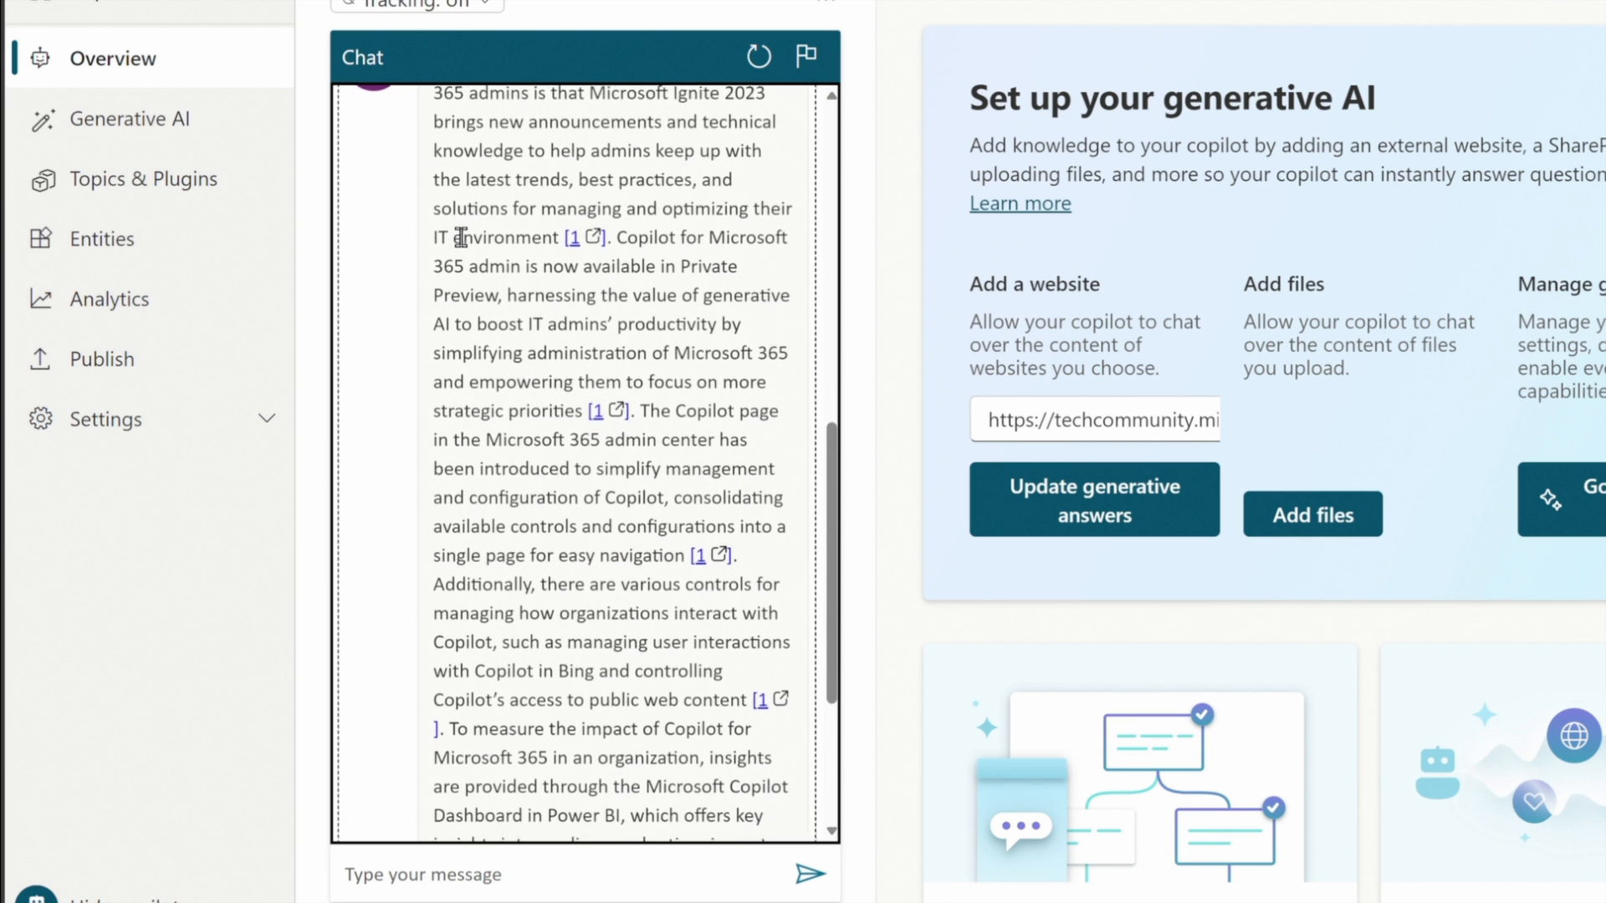
scroll(down, 3)
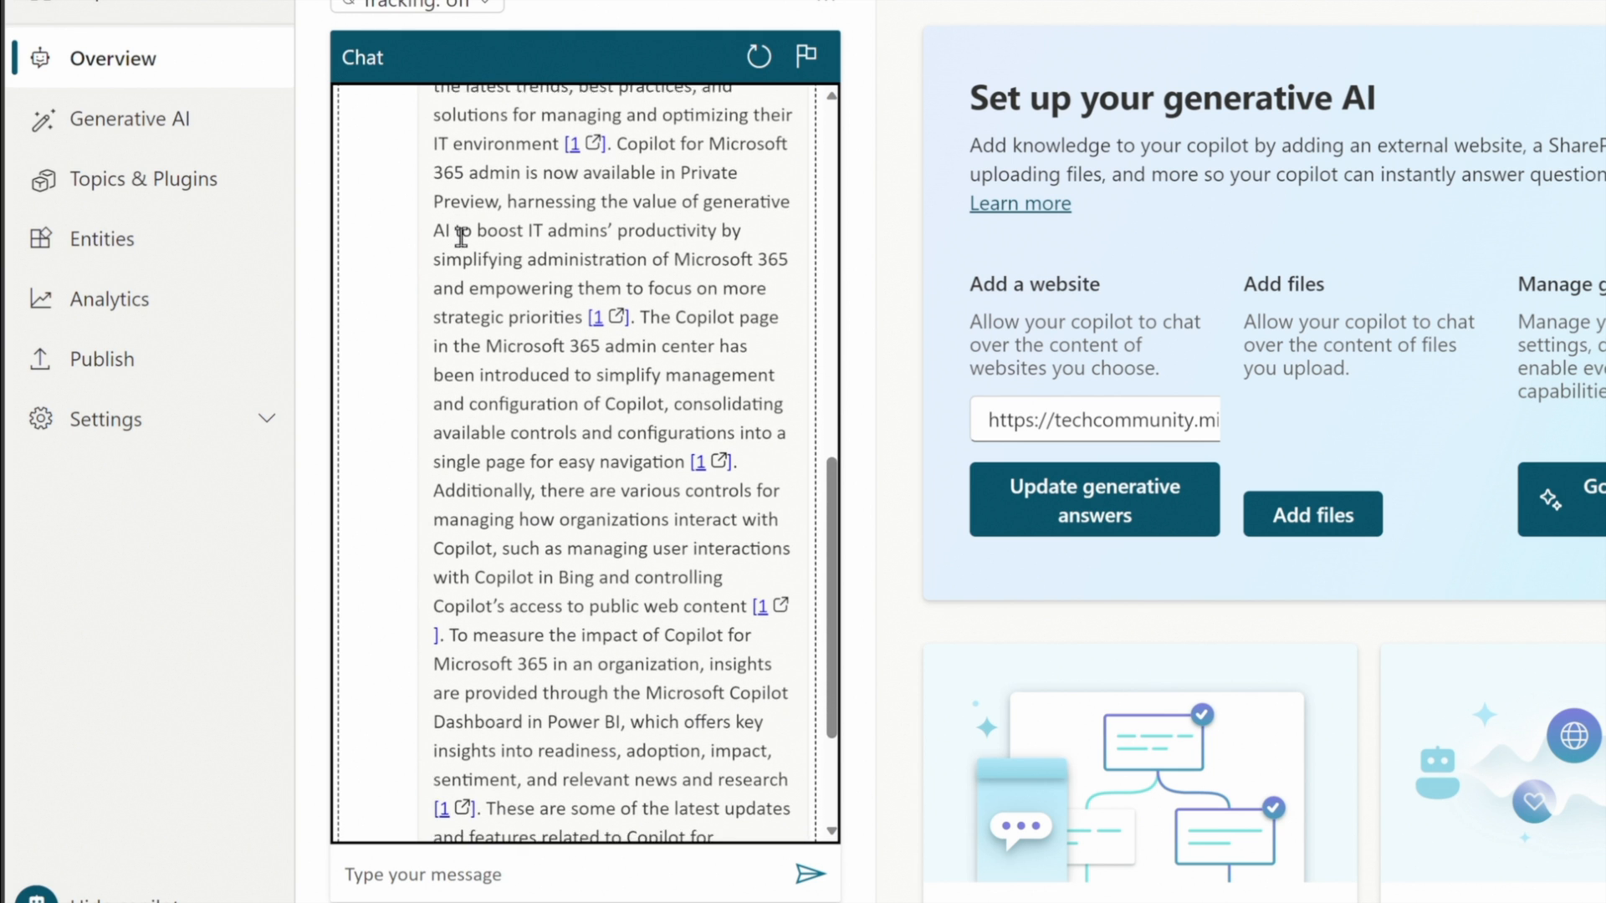
scroll(down, 3)
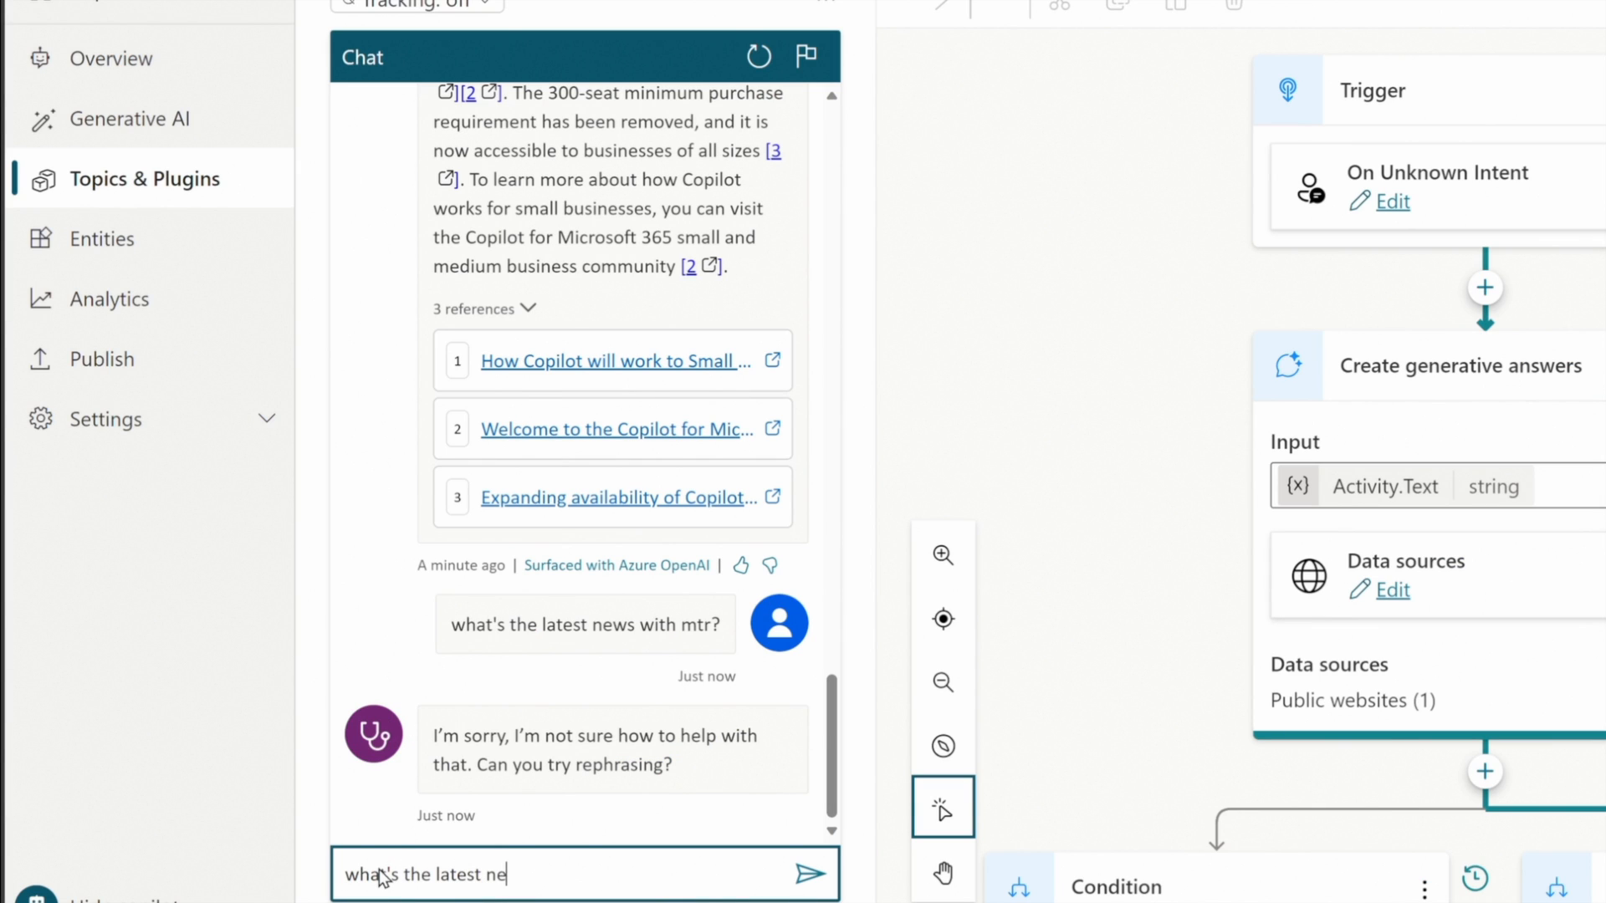
Ask 'what's the latest news with microsoft teams rooms' and review the cited reply.
text(ws with microsoft)
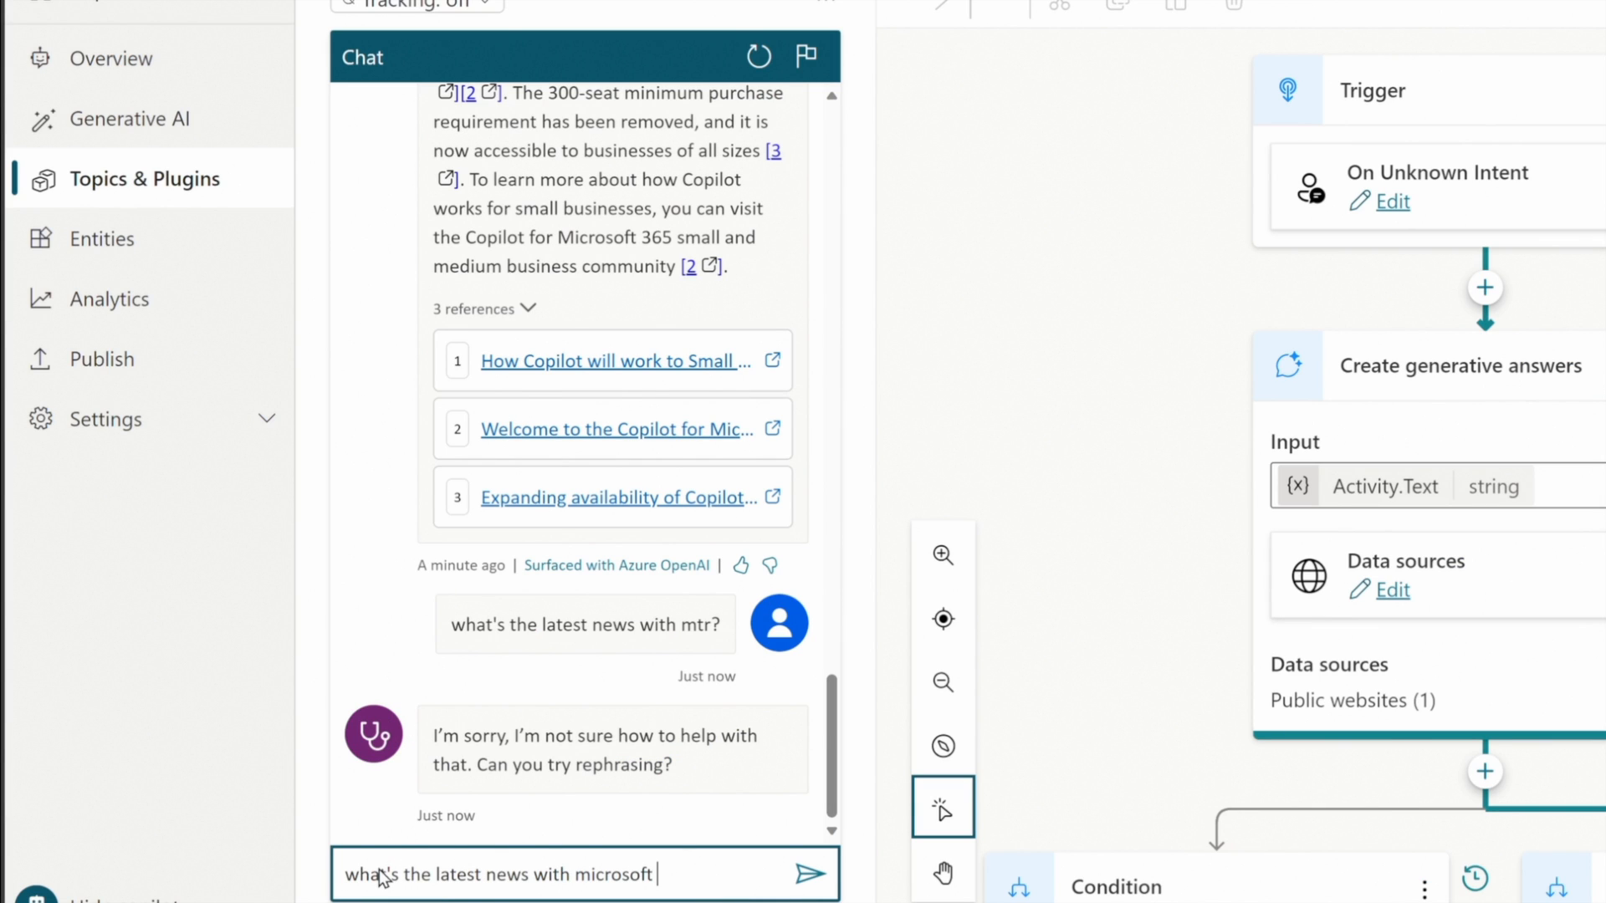
click(815, 873)
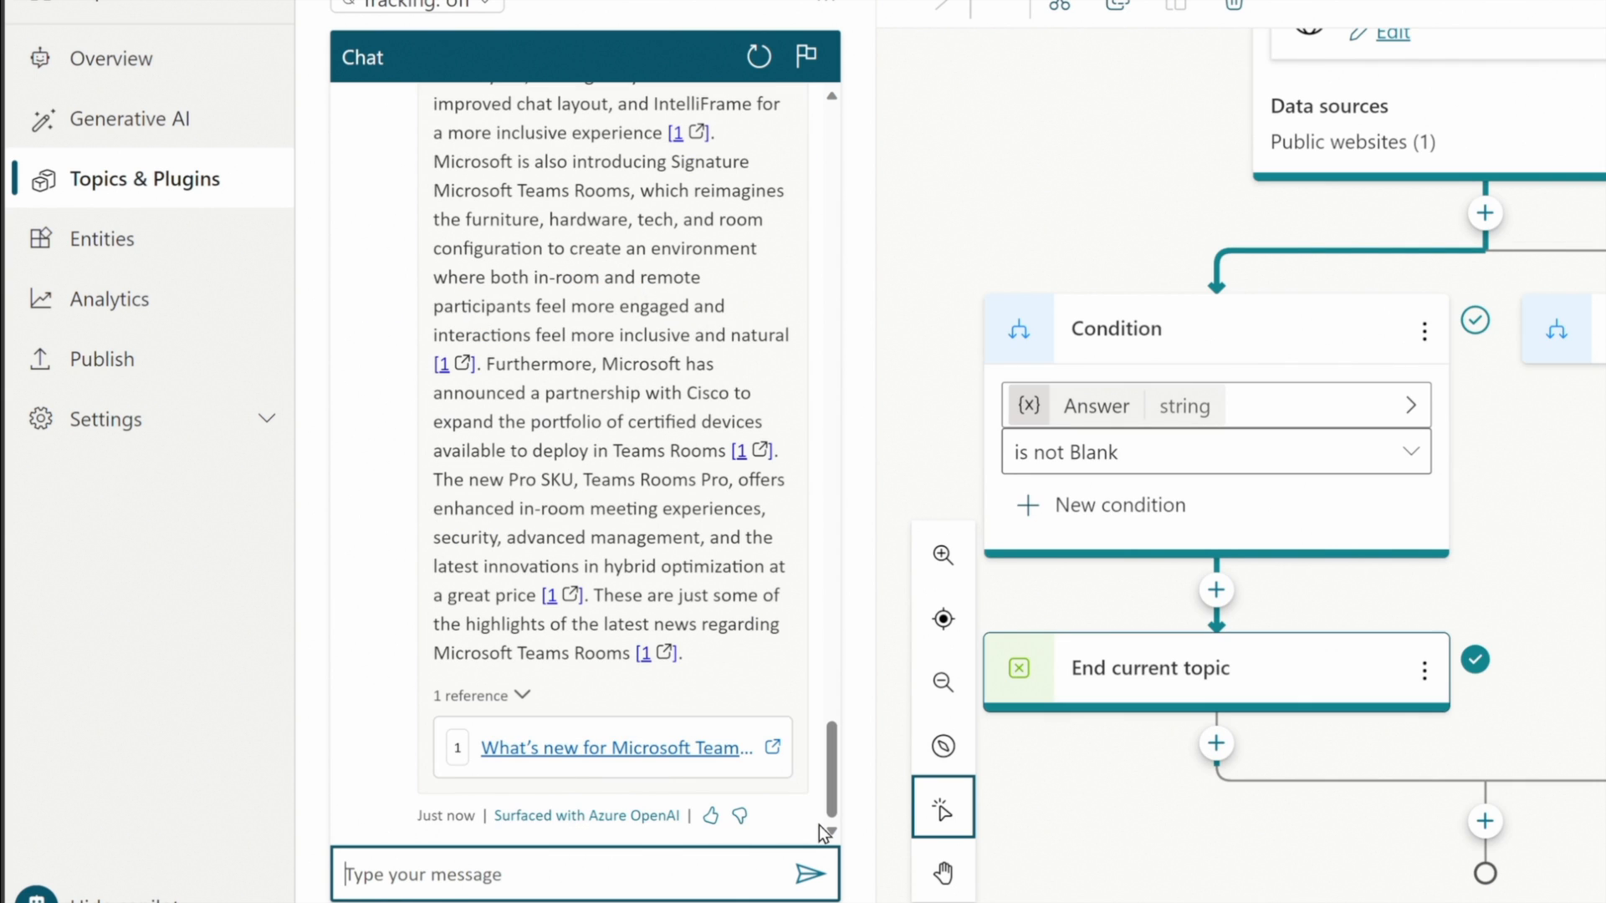
scroll(up, 3)
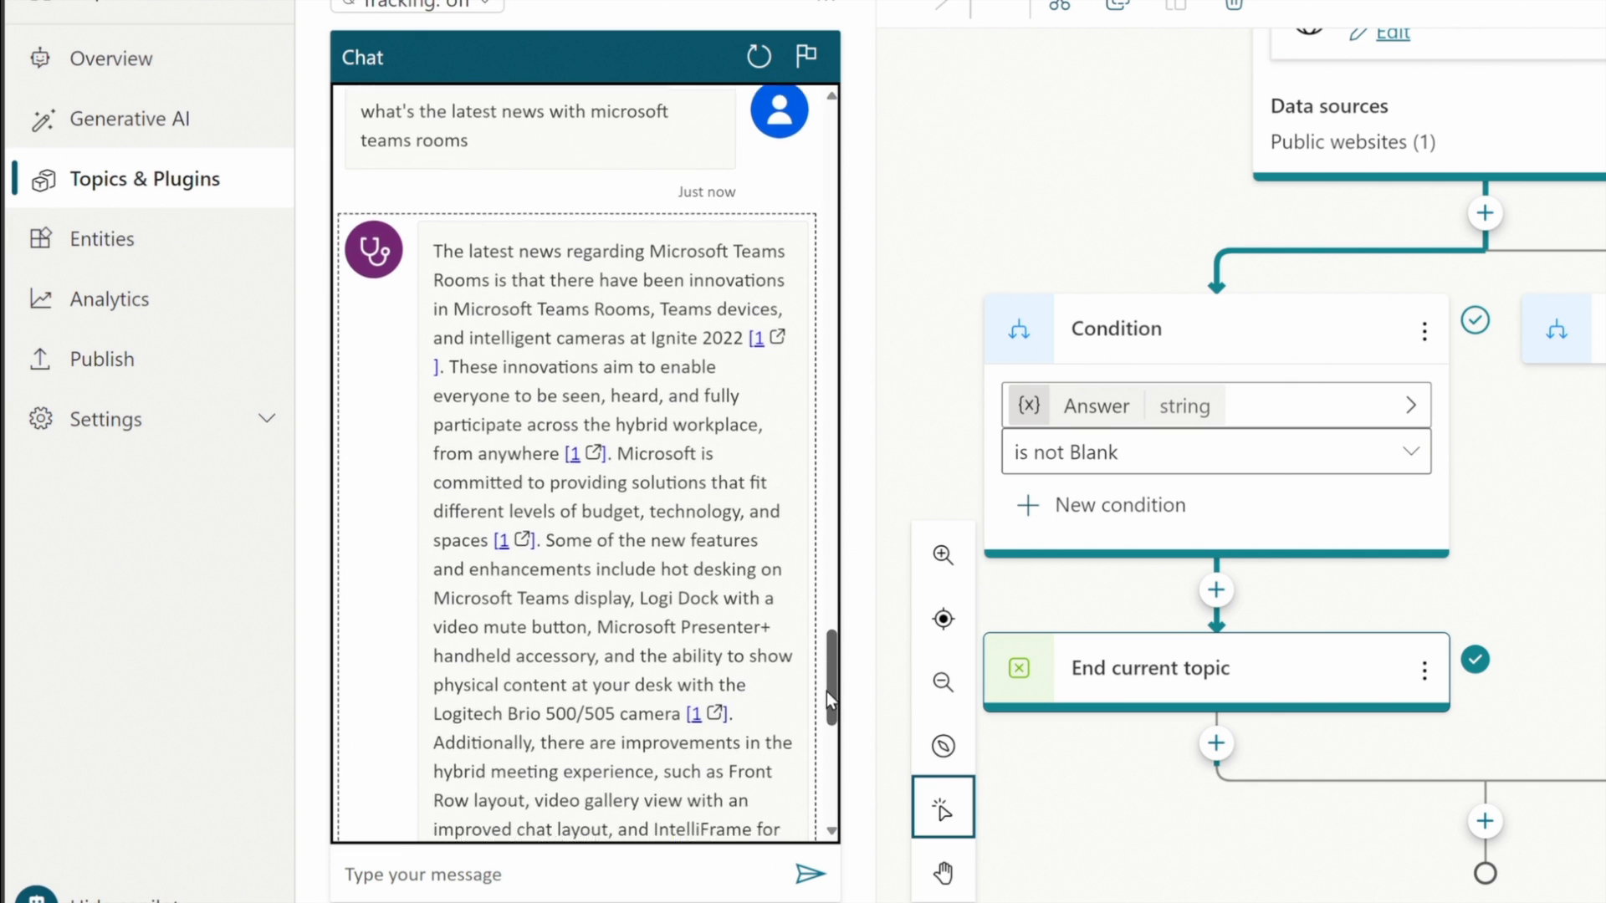
scroll(down, 3)
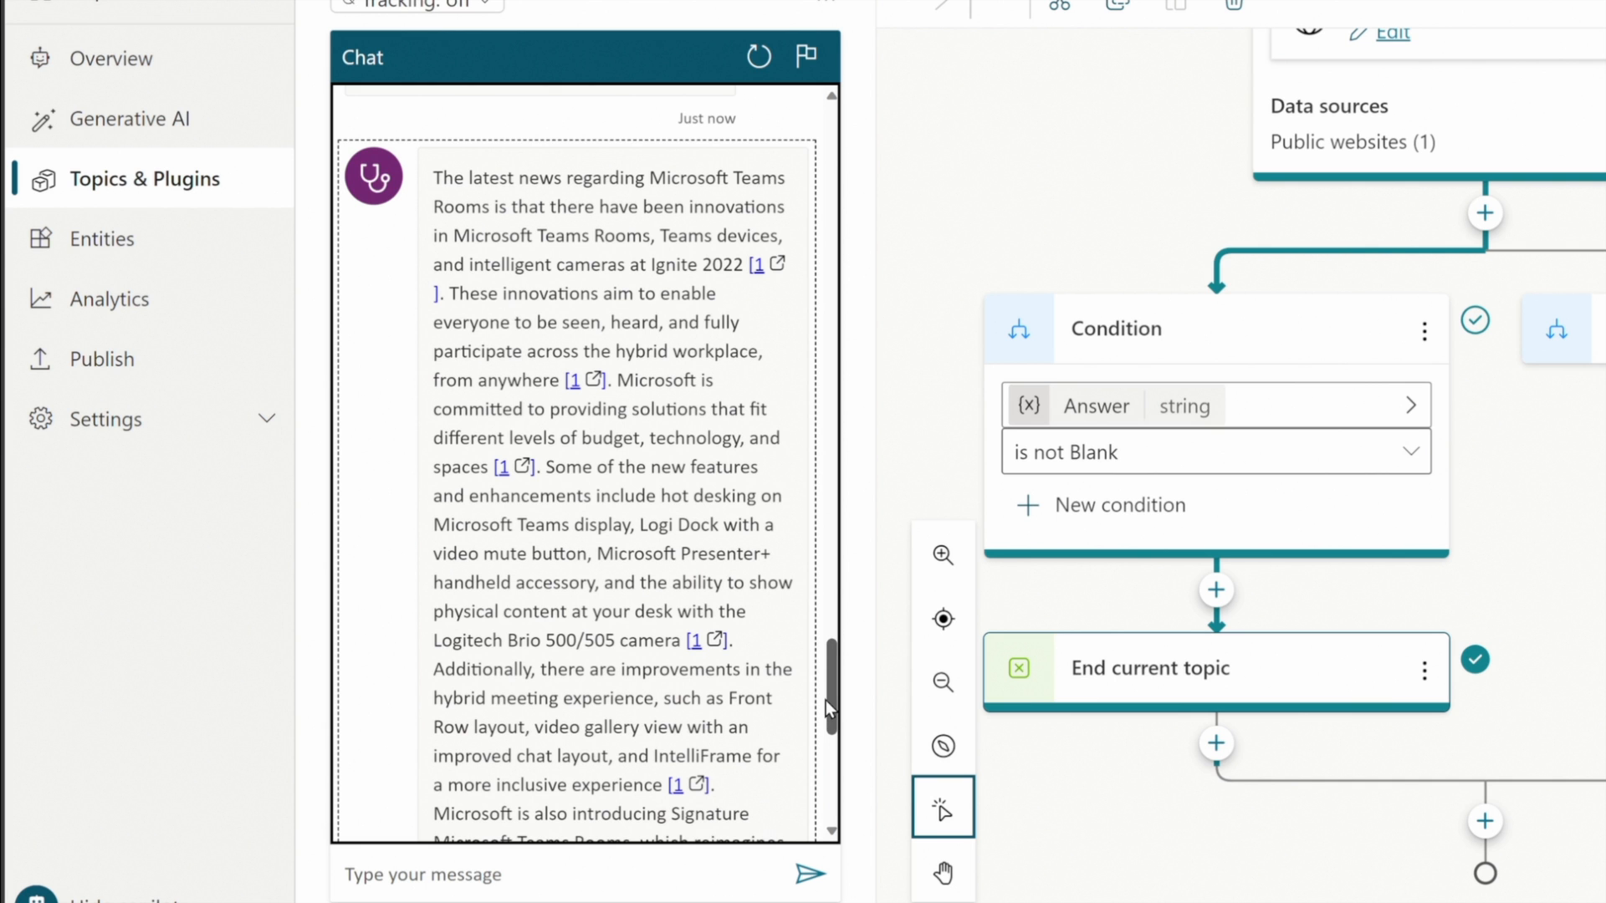
mouse_move(829, 704)
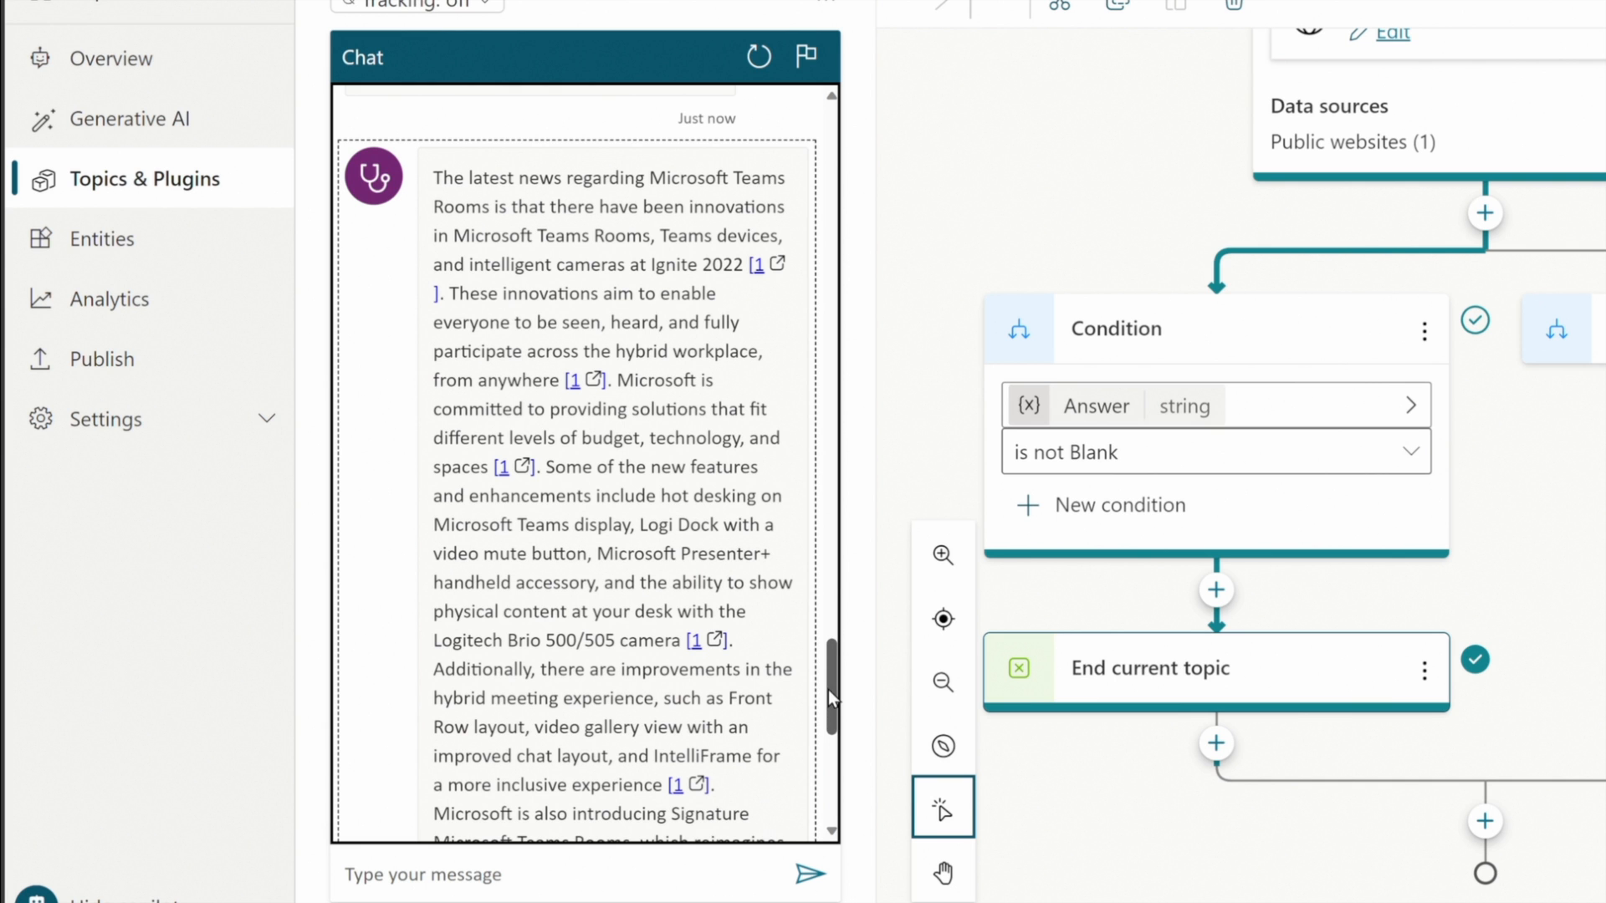
scroll(down, 3)
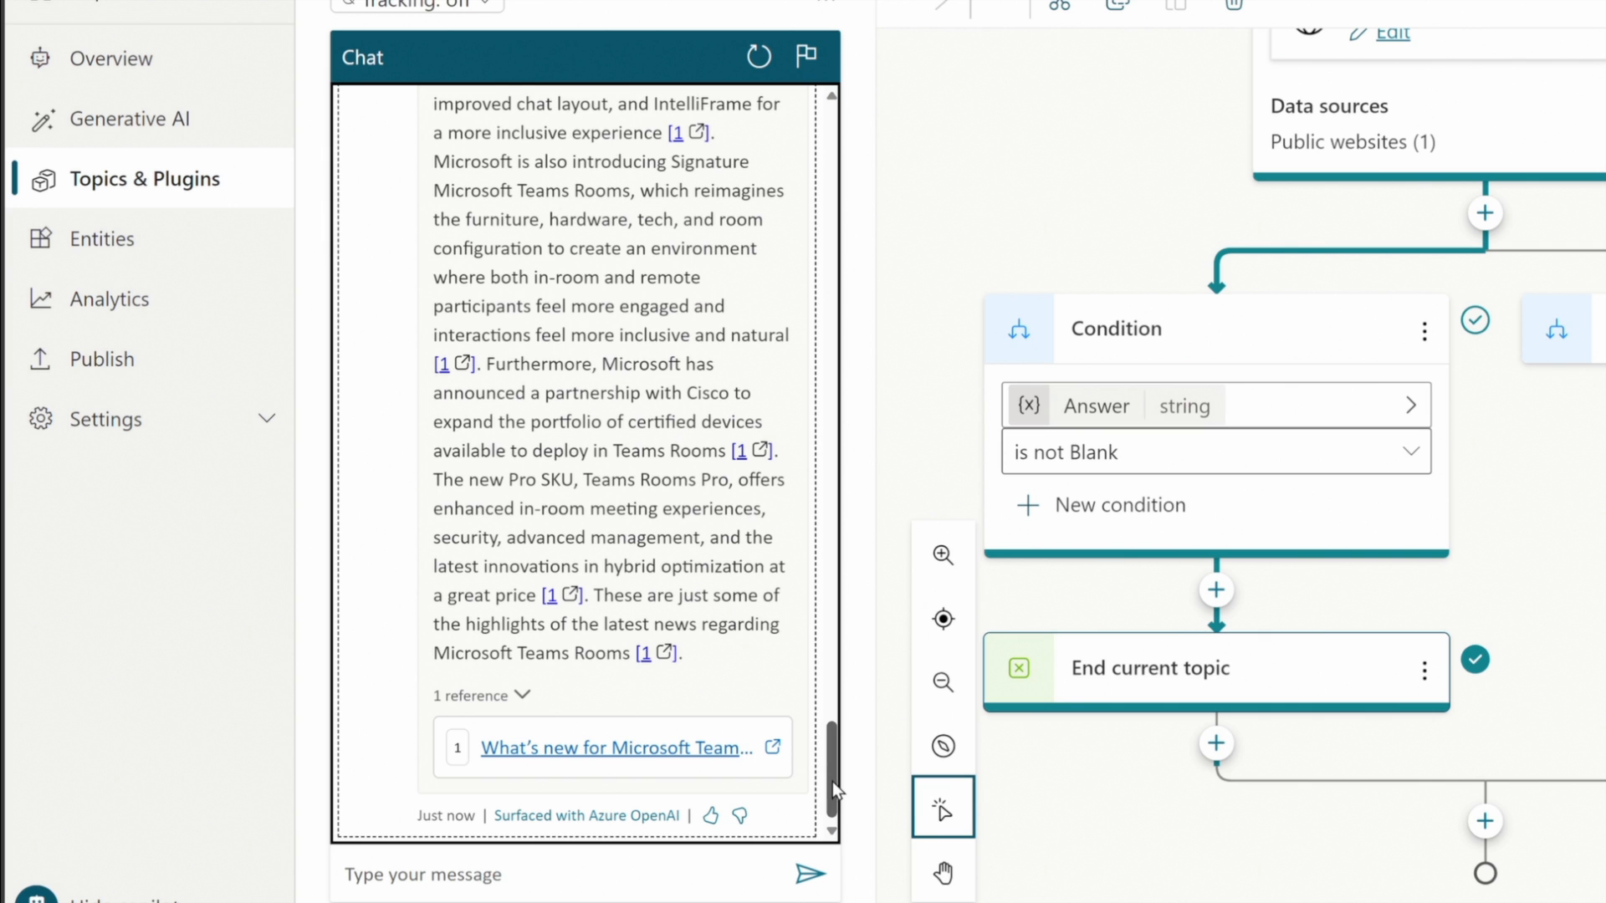
Begin a follow-up question about Teams Rooms updates in the last month.
click(574, 875)
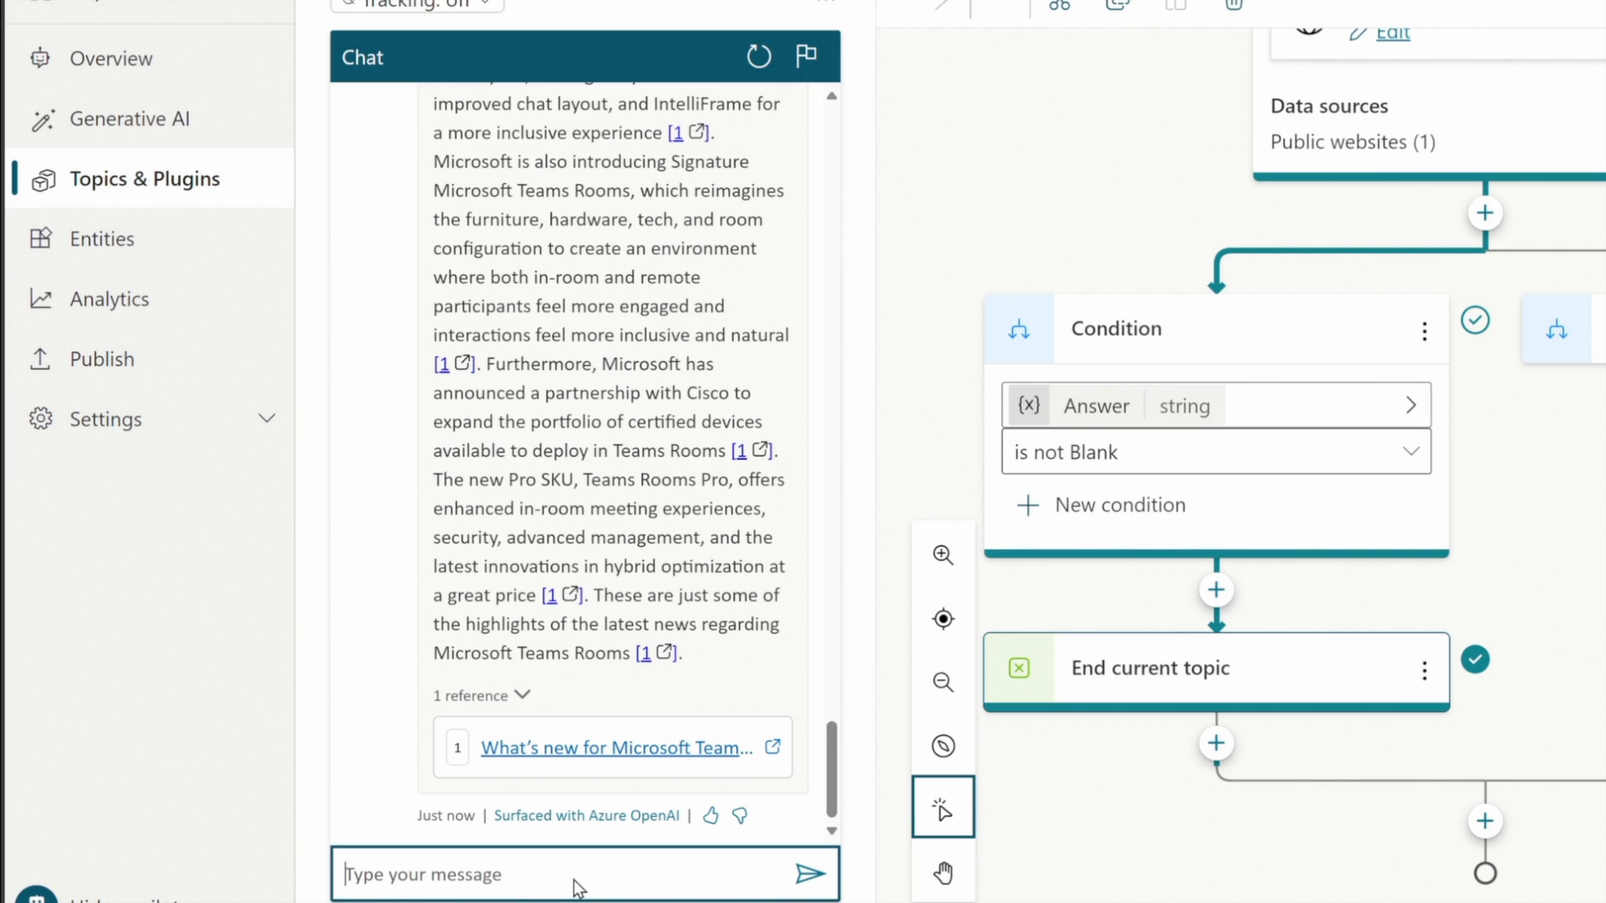
text(In the last mont)
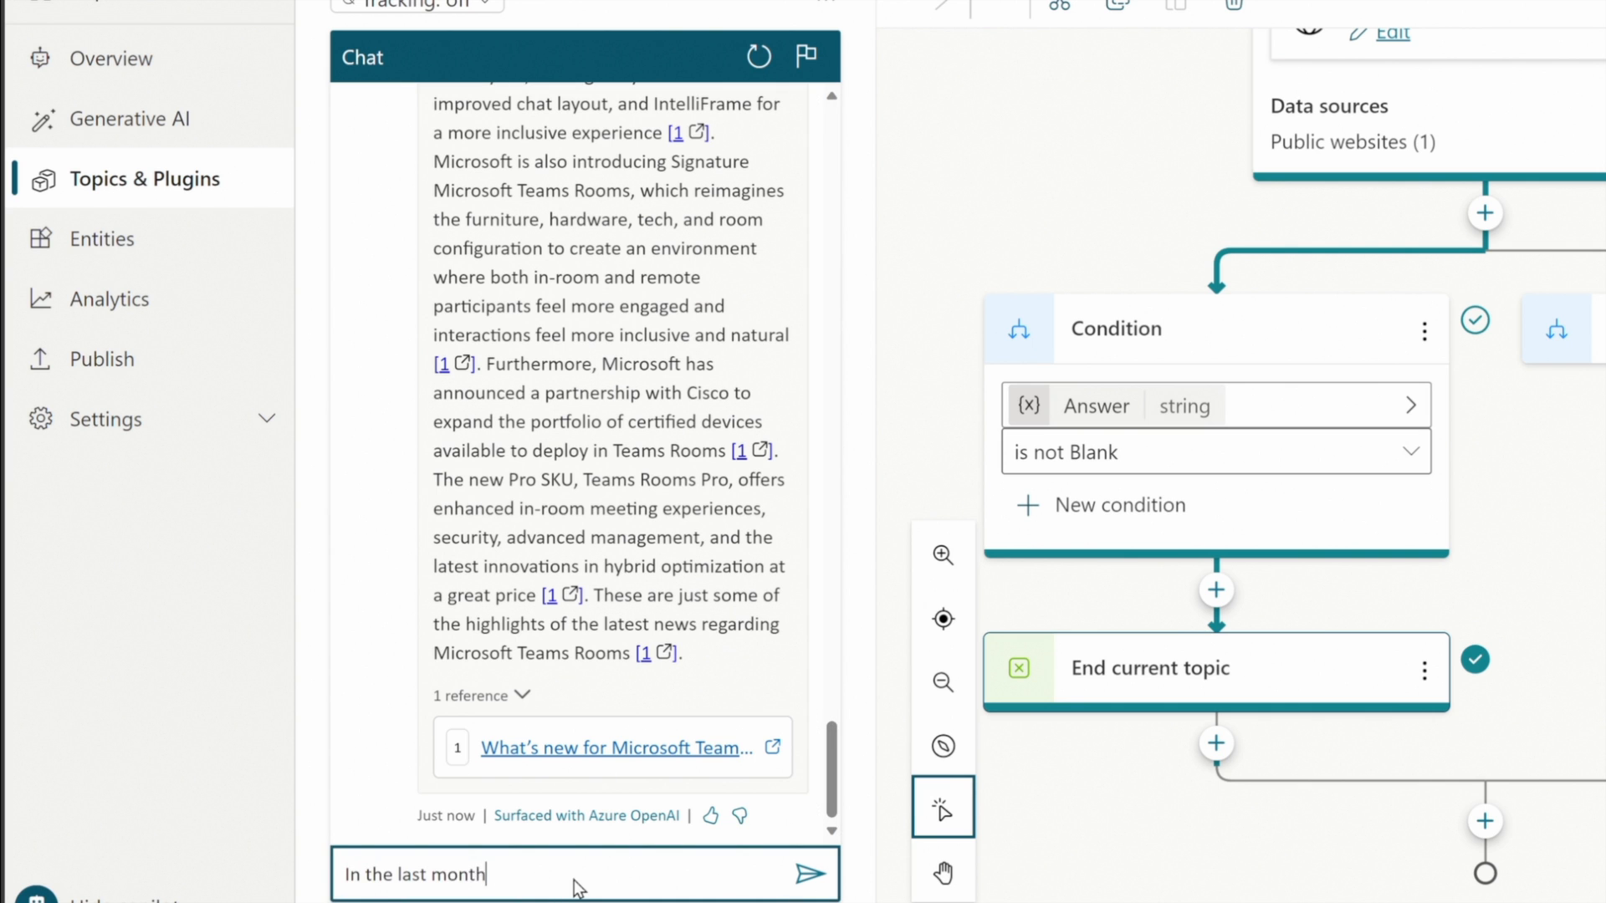
Ask whether there have been any Microsoft Teams Rooms updates in the last month and review the reply.
text(have there)
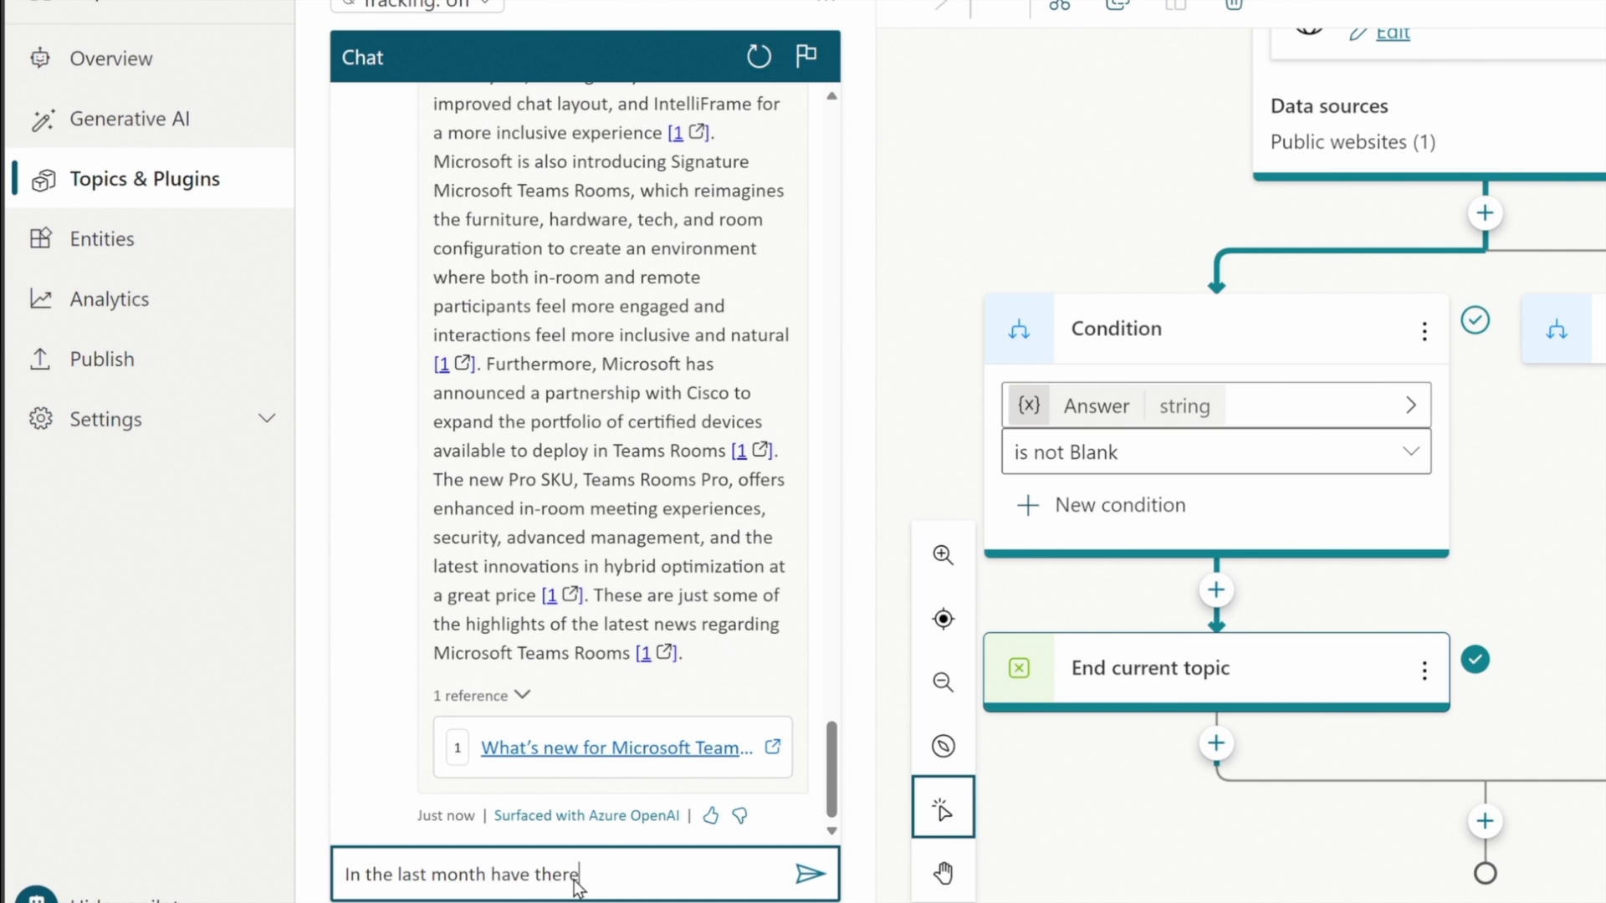
text(been any updates around)
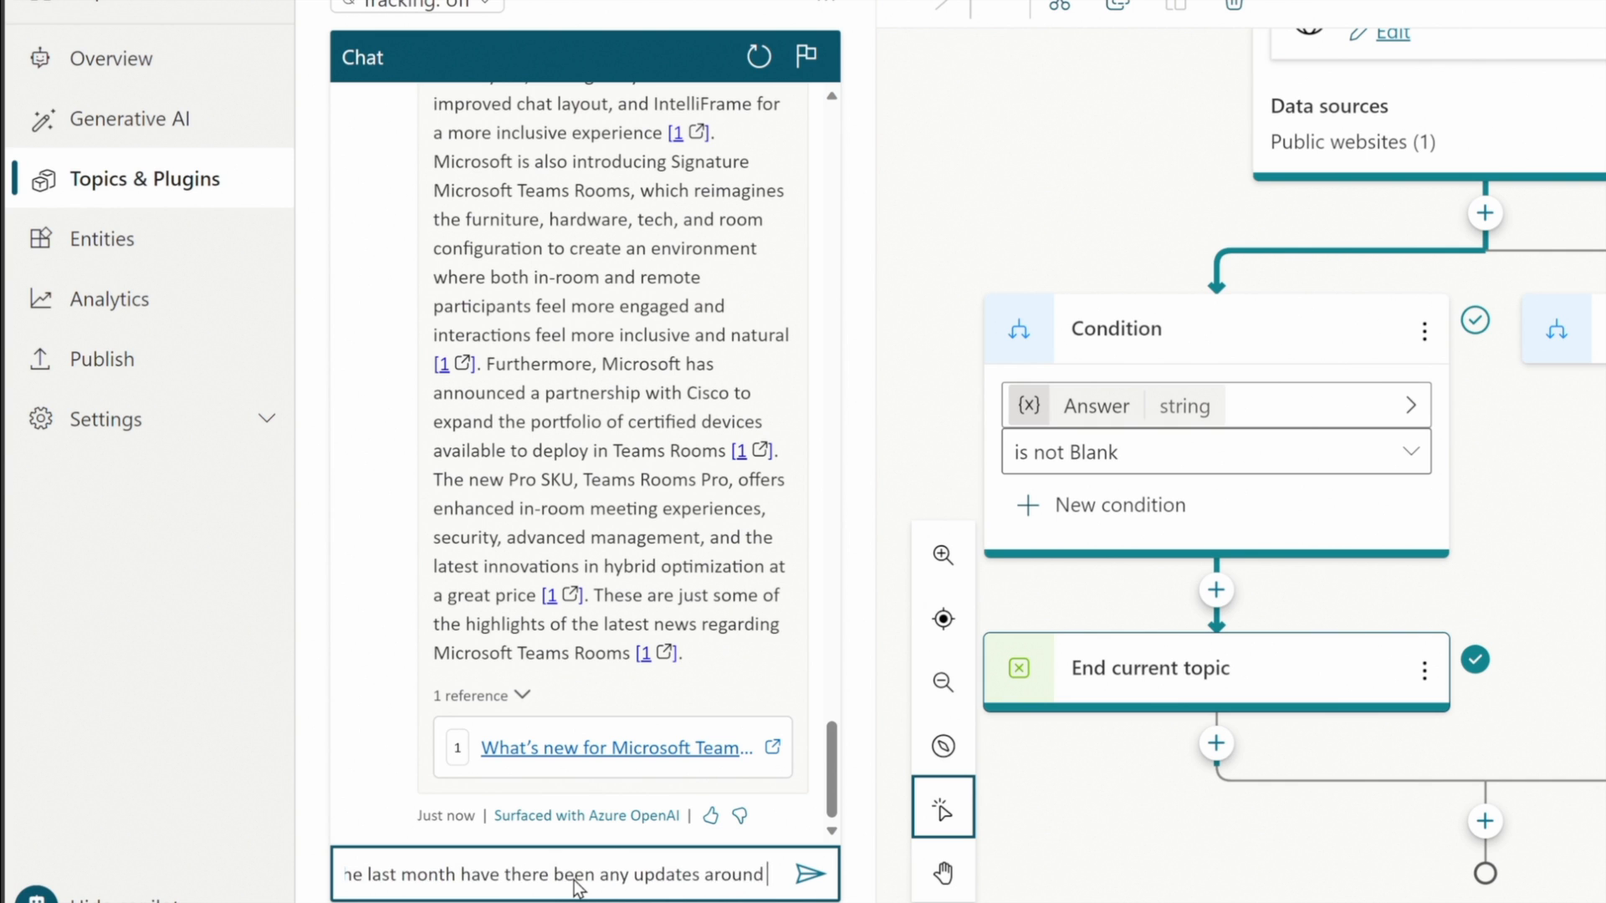
text(Microsoft Tea)
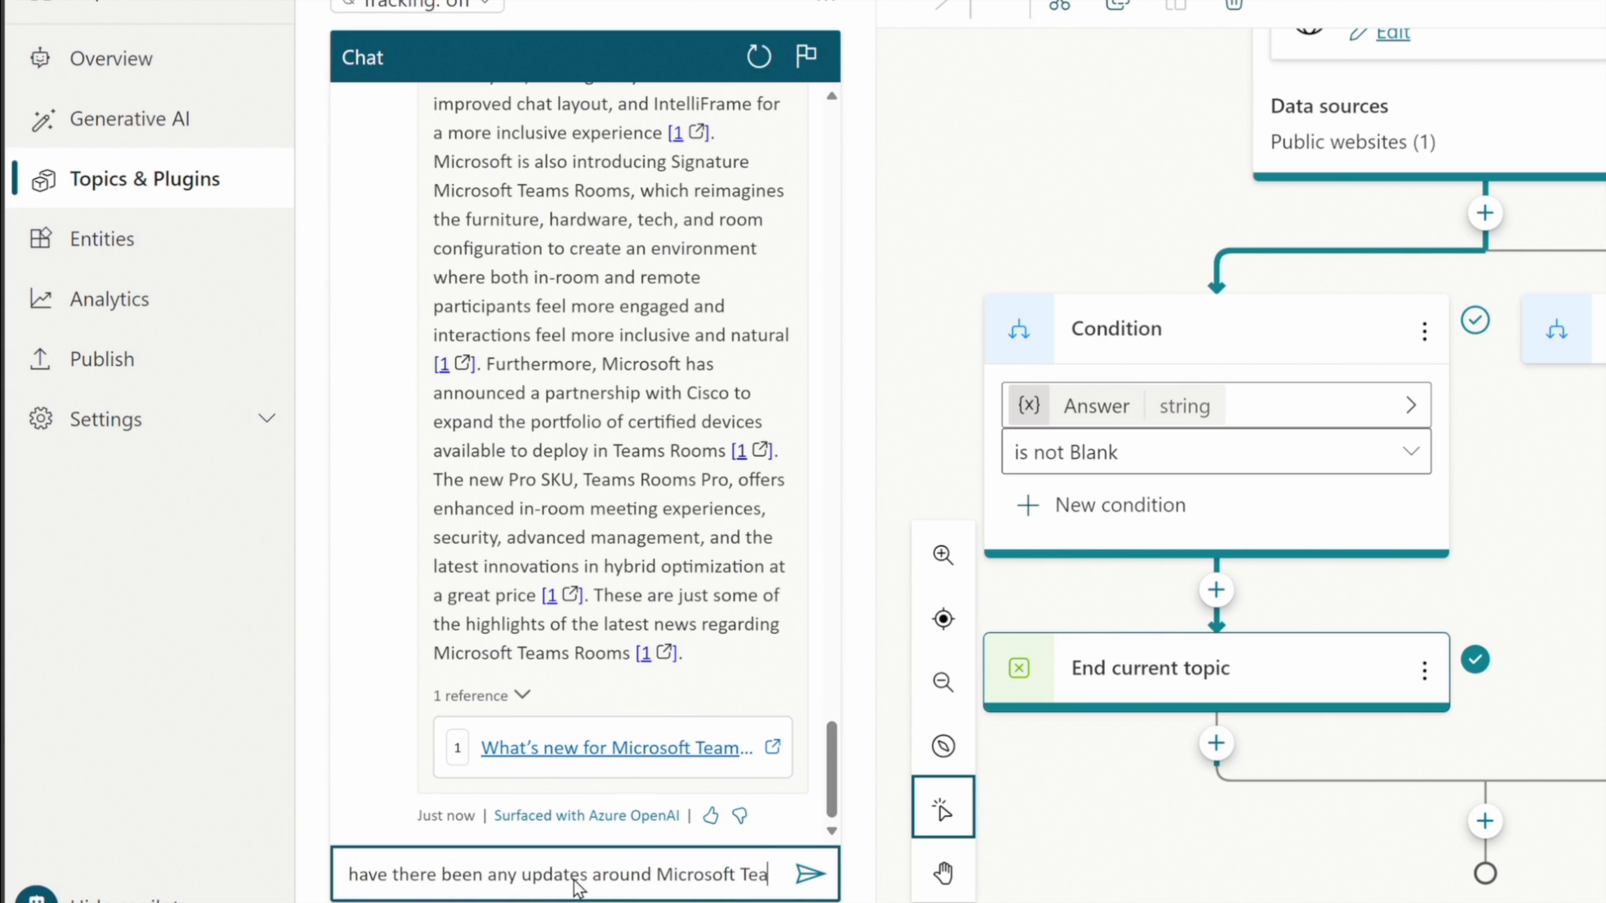
click(813, 873)
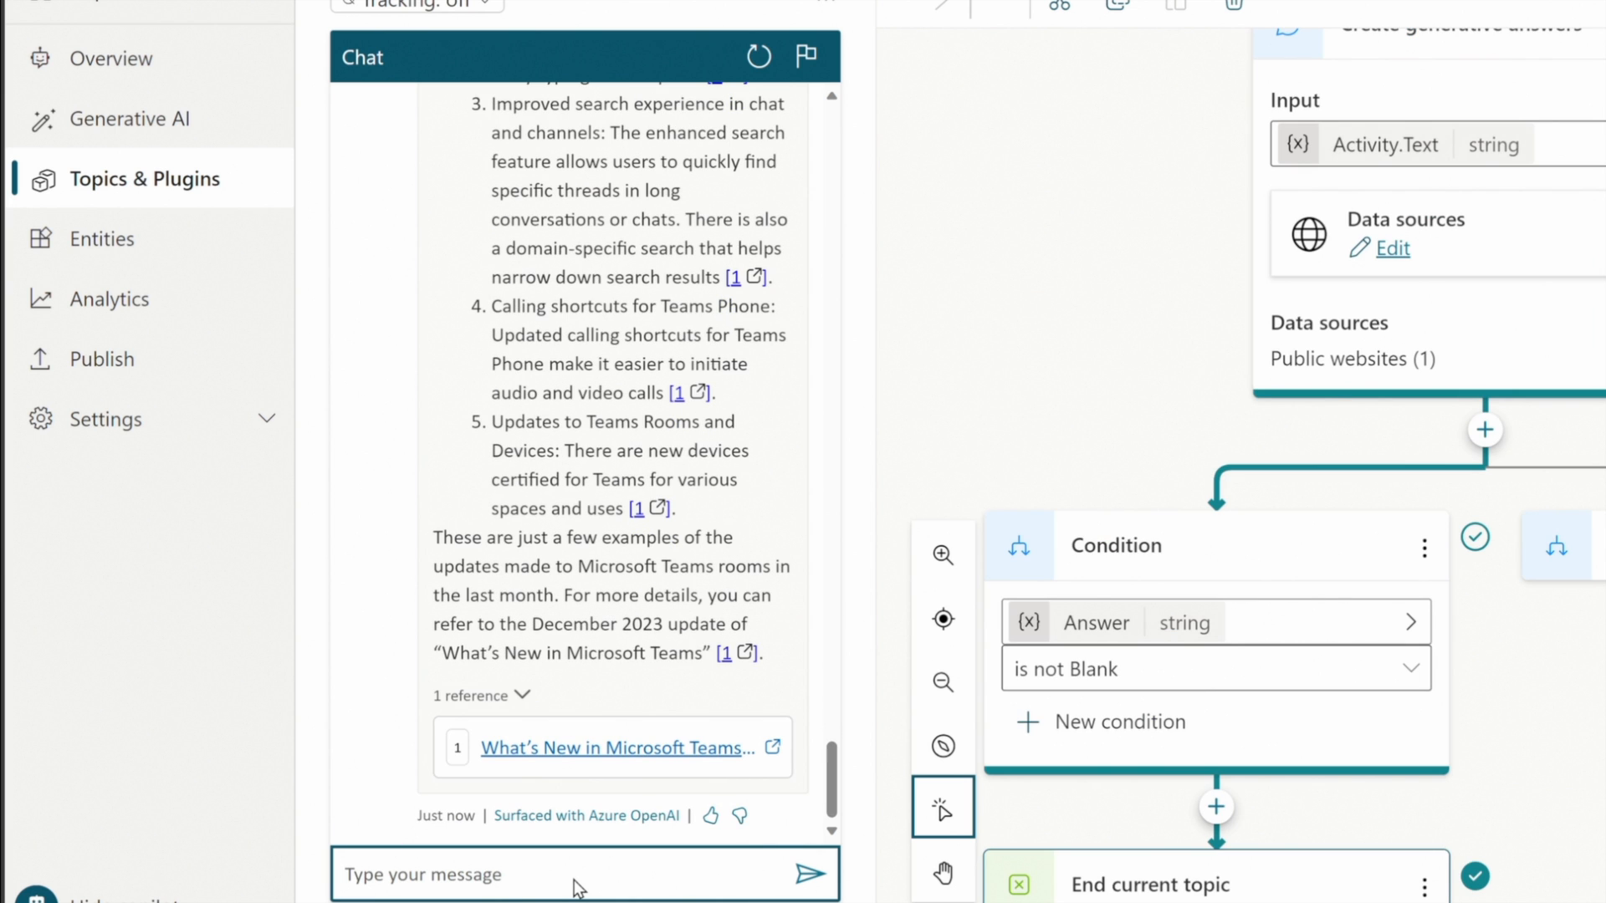
scroll(up, 3)
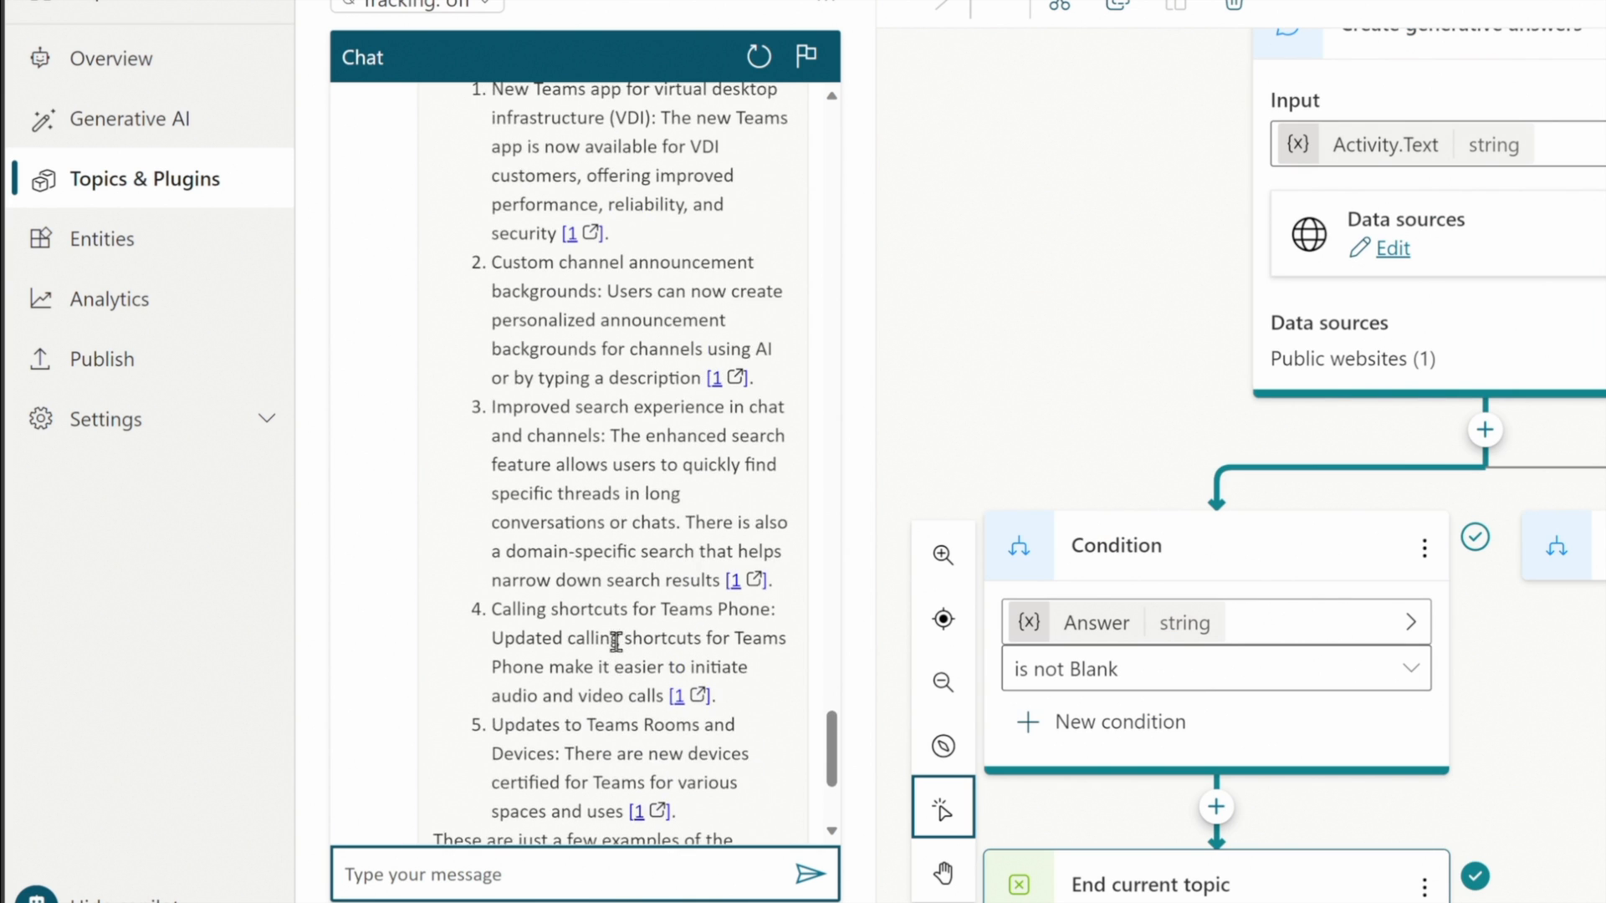
scroll(up, 3)
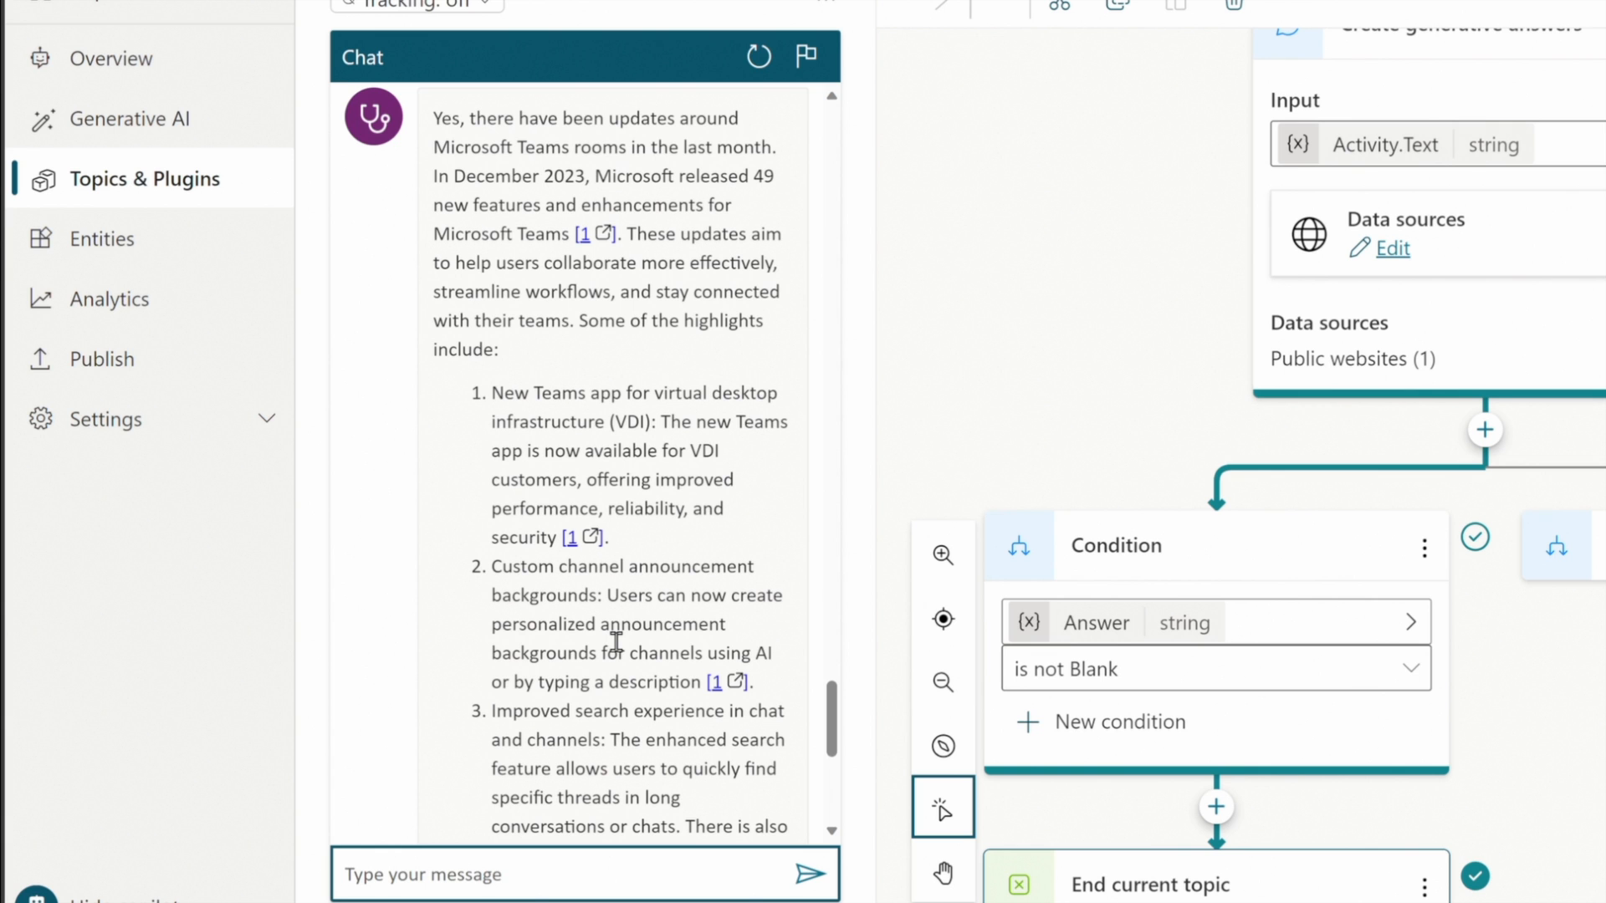
mouse_move(541, 279)
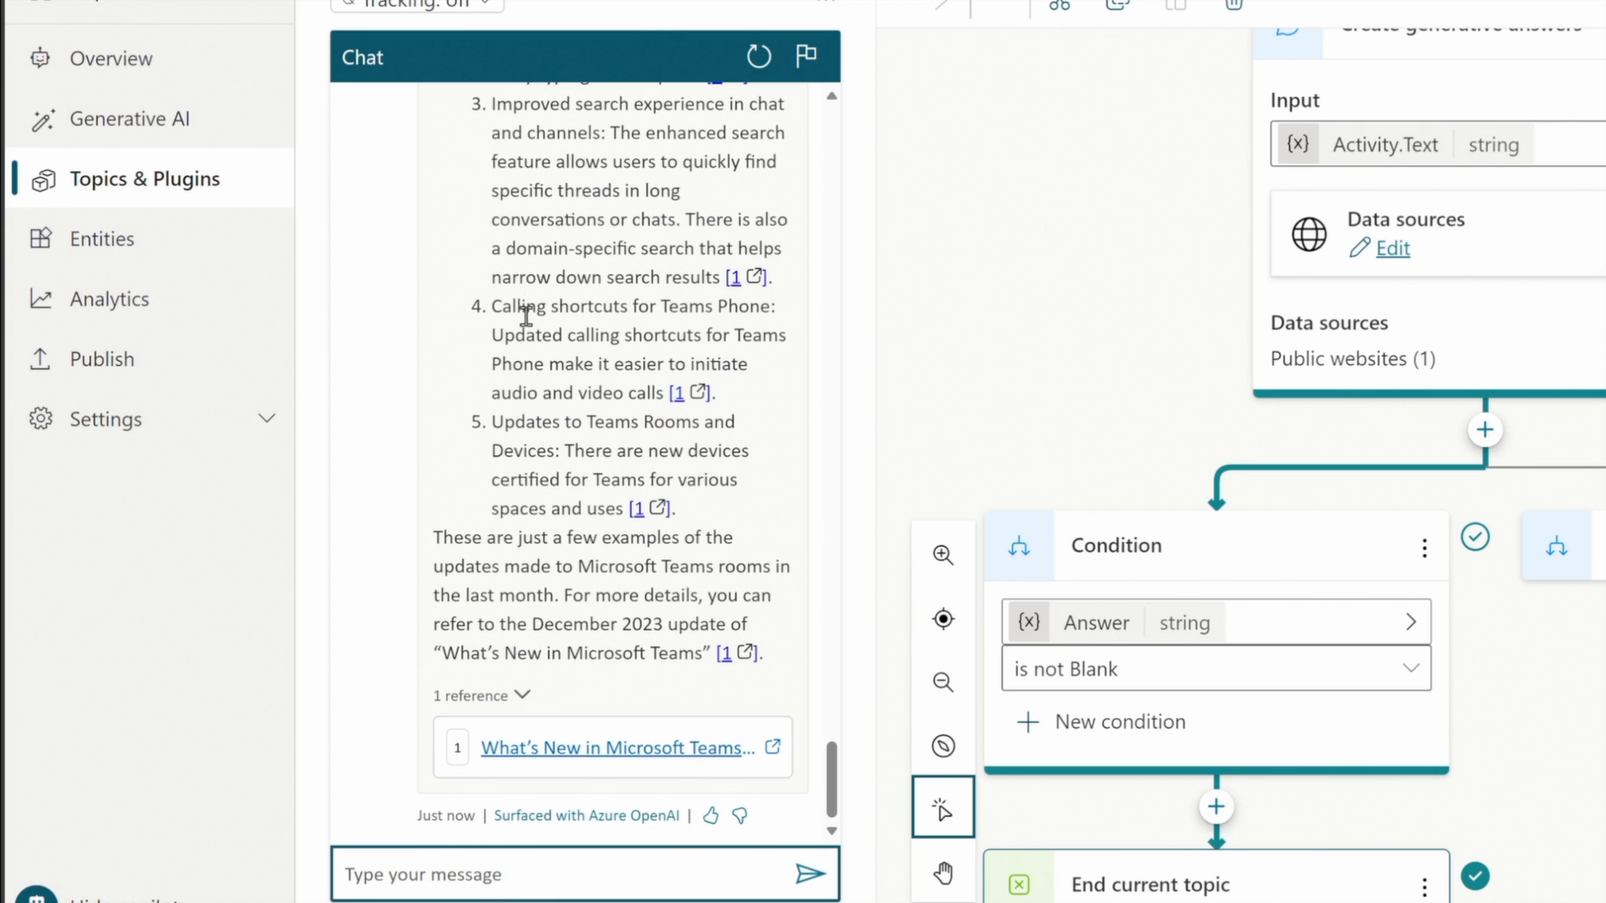
Follow the reply's citation to the December 2023 What's New in Microsoft Teams article.
click(612, 748)
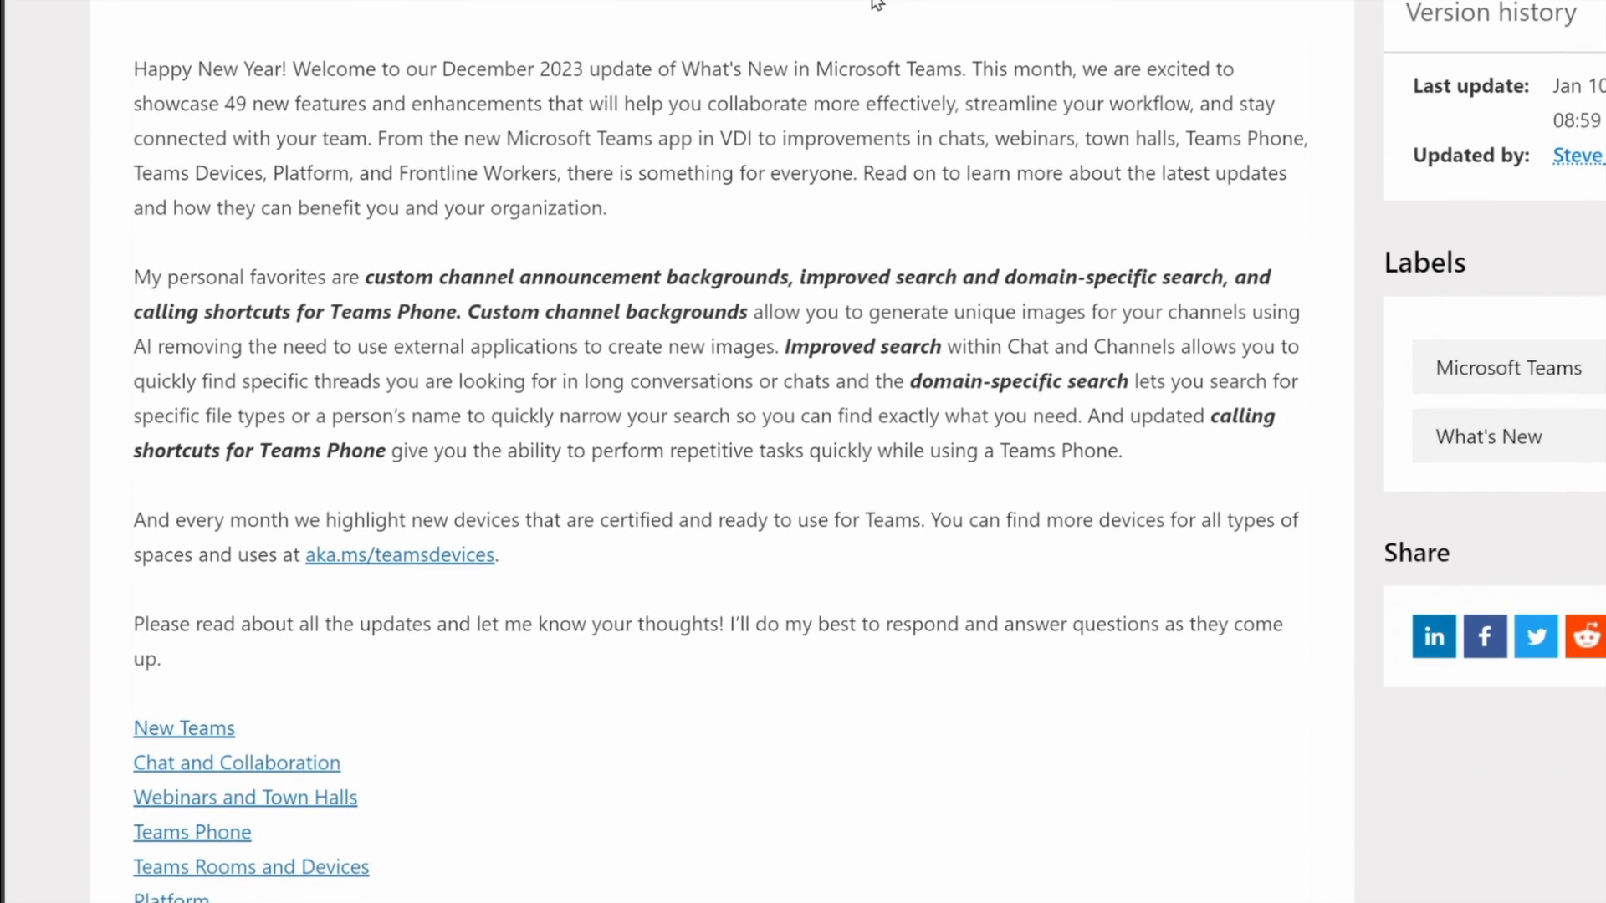
Scroll the December 2023 article down to its Teams Rooms and Devices updates.
scroll(down, 3)
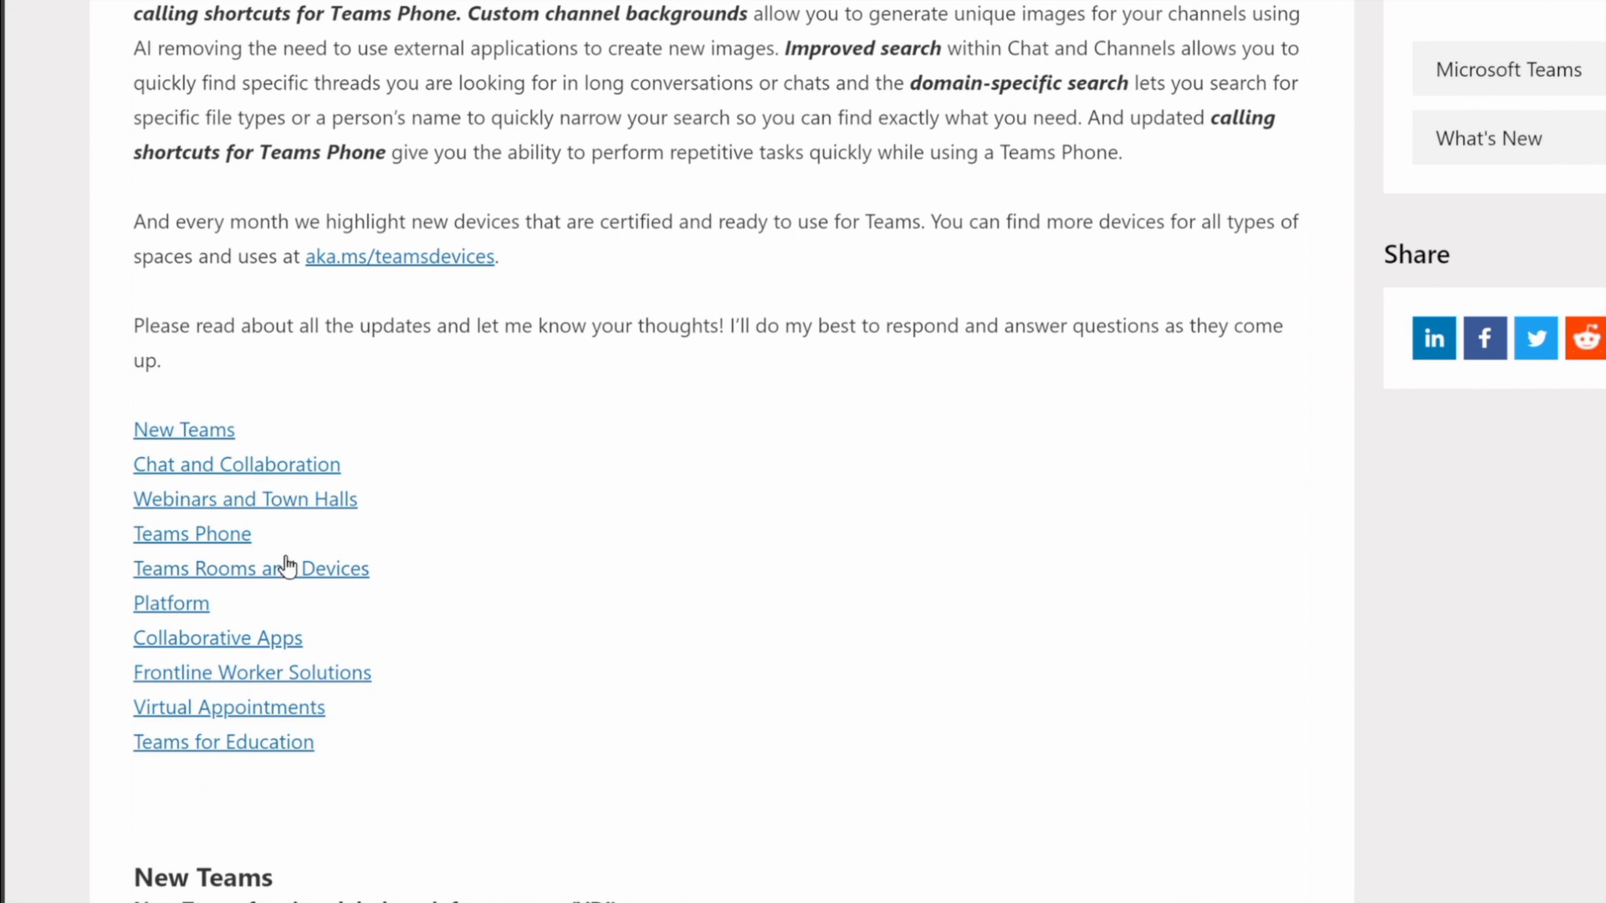
scroll(down, 3)
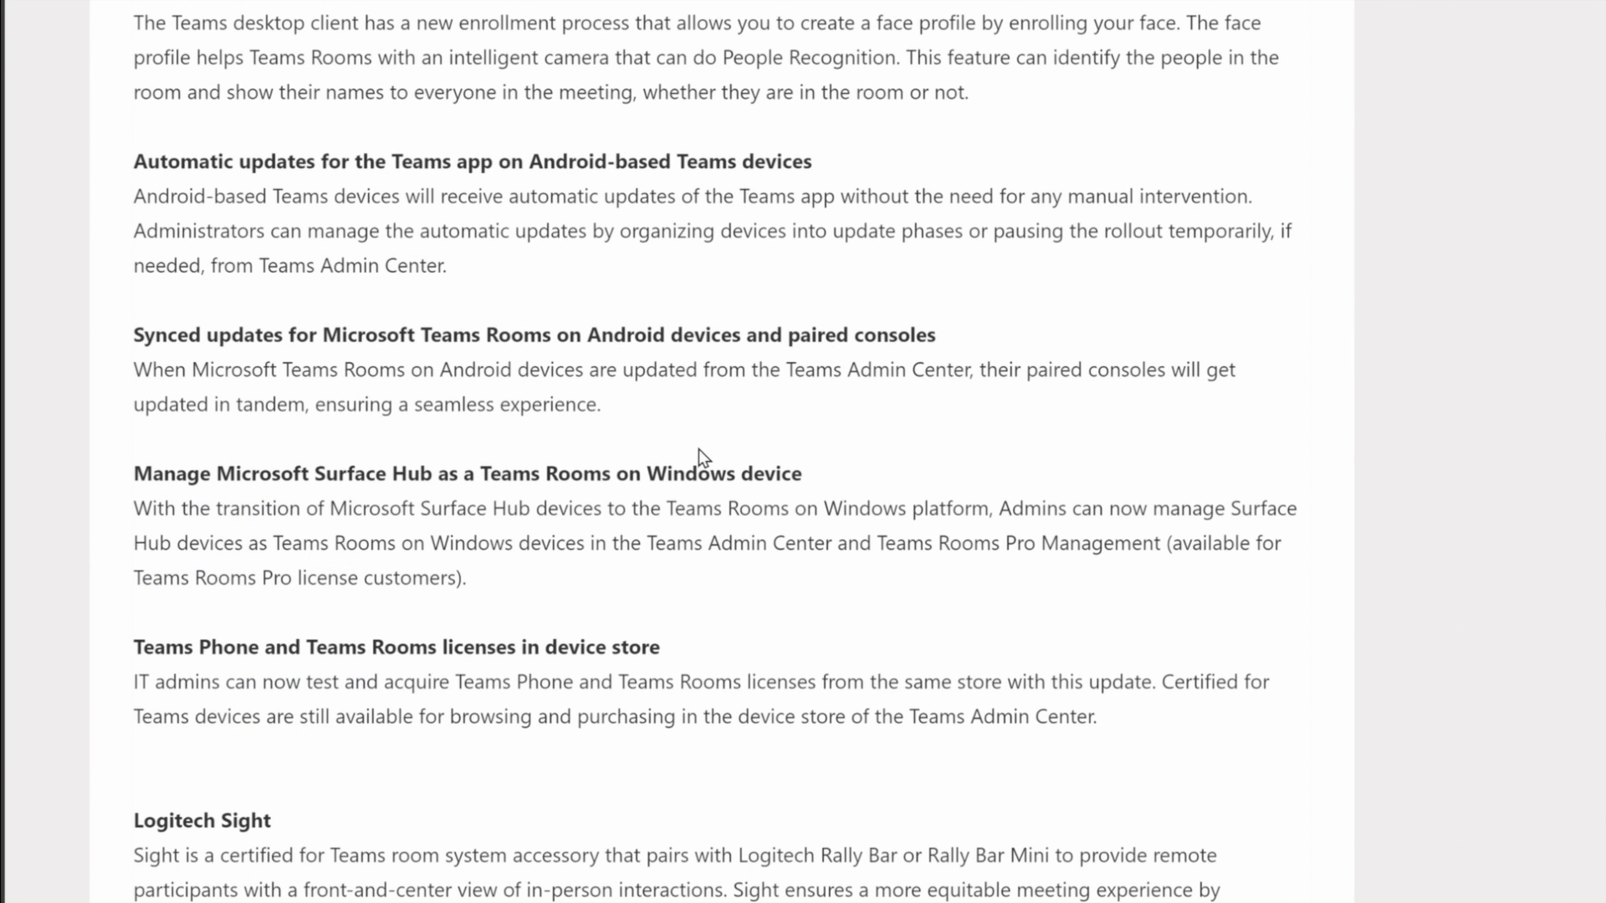
scroll(down, 3)
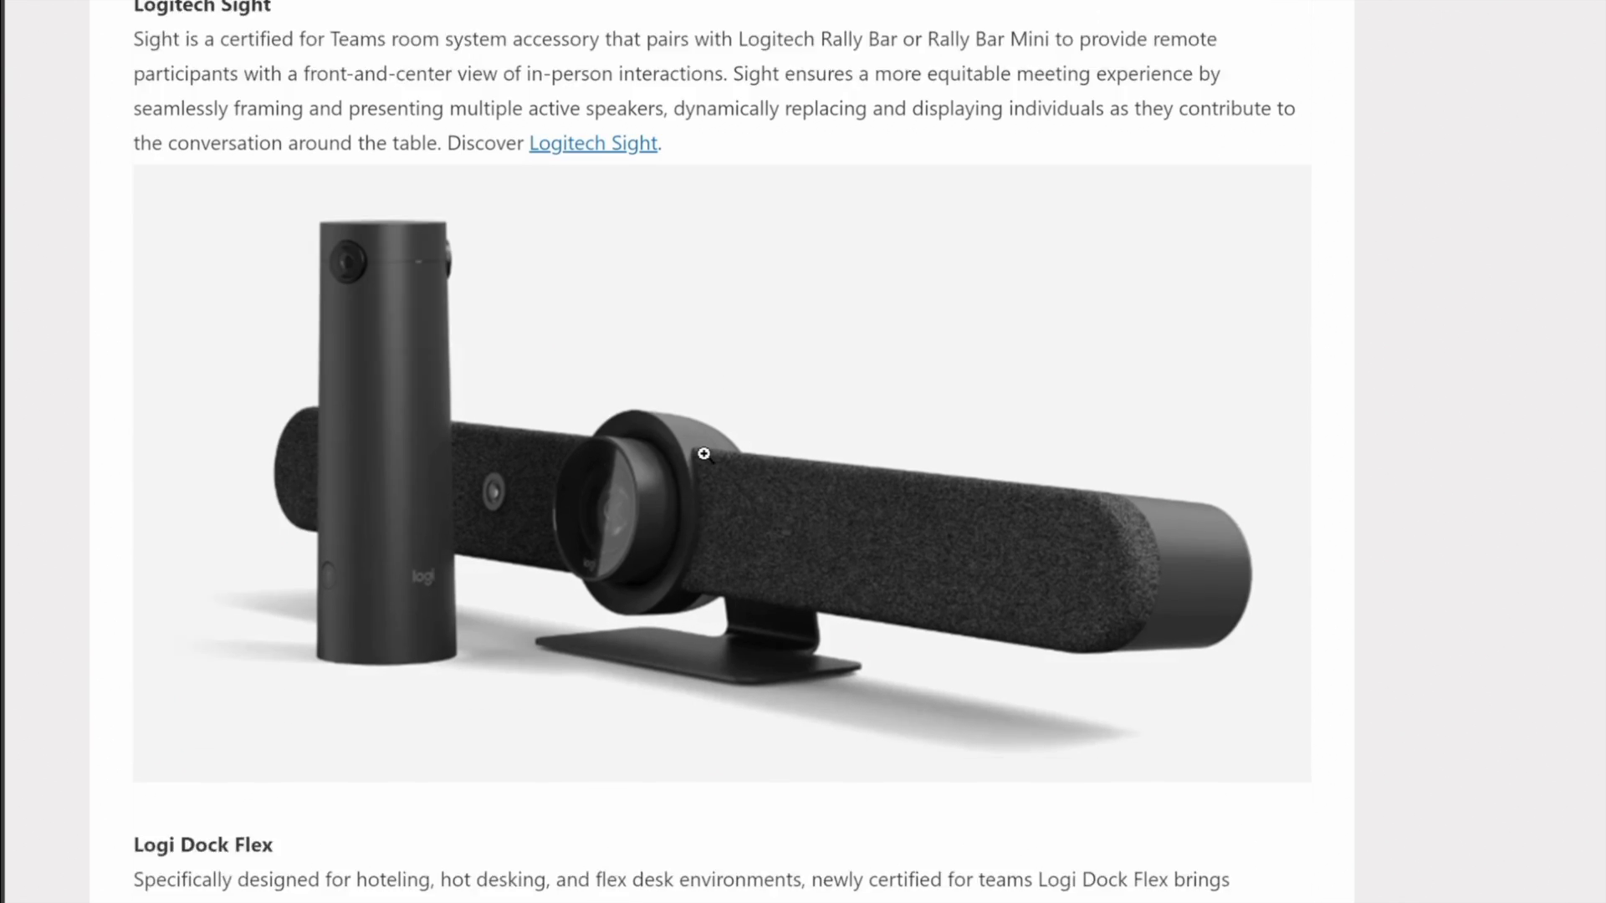
scroll(down, 3)
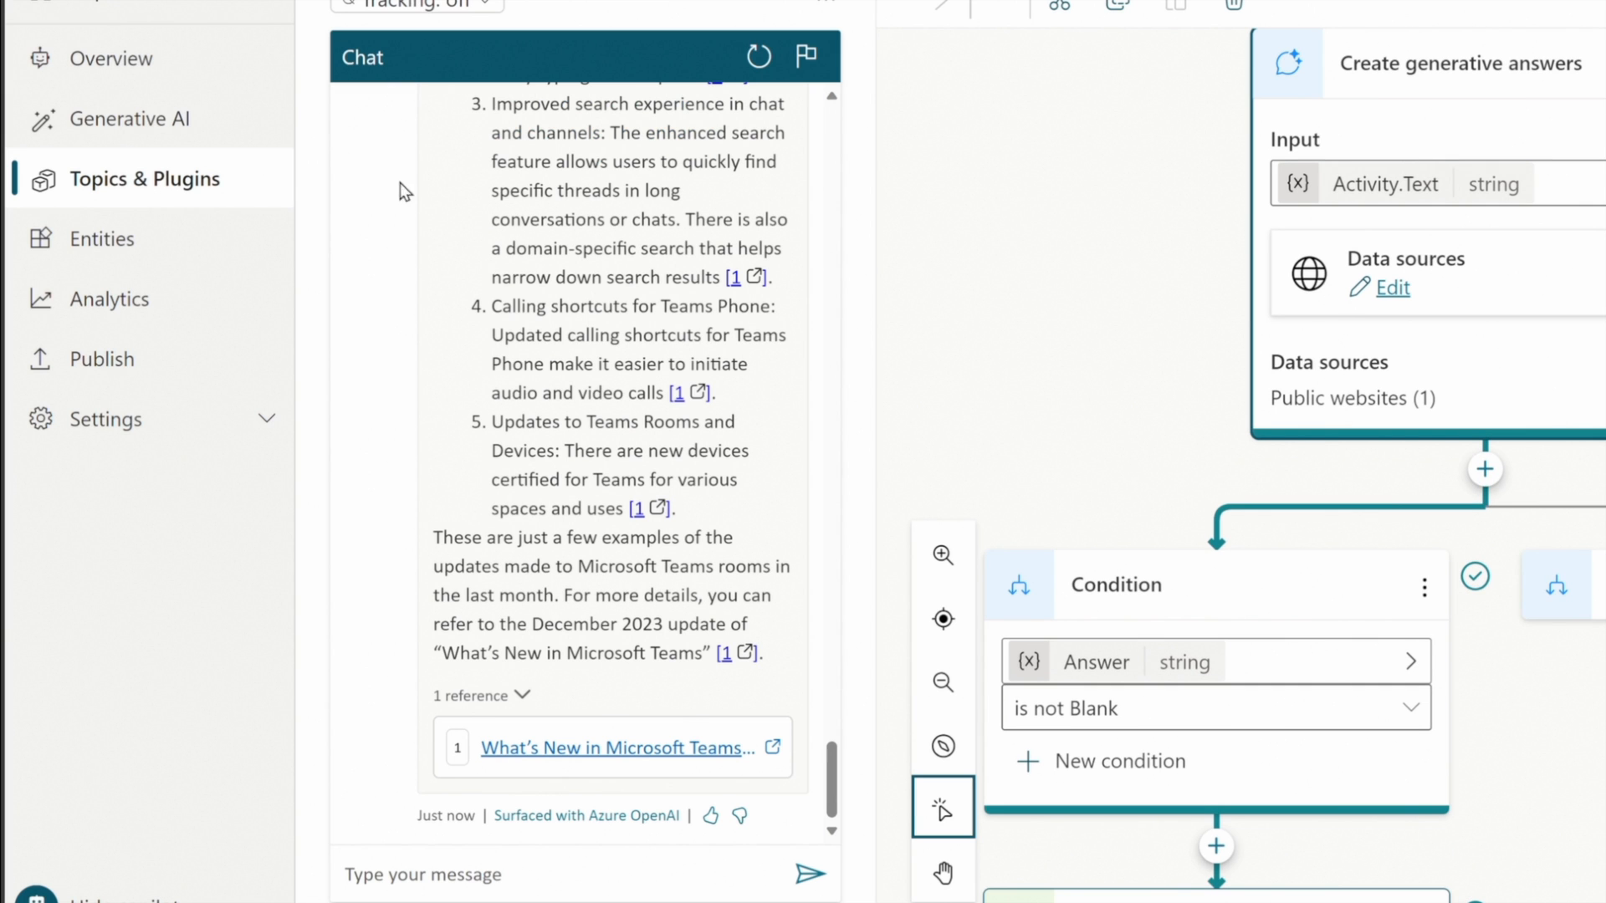
Ask 'Any new teams room hardware in the last 2 months?' in the test chat.
click(467, 873)
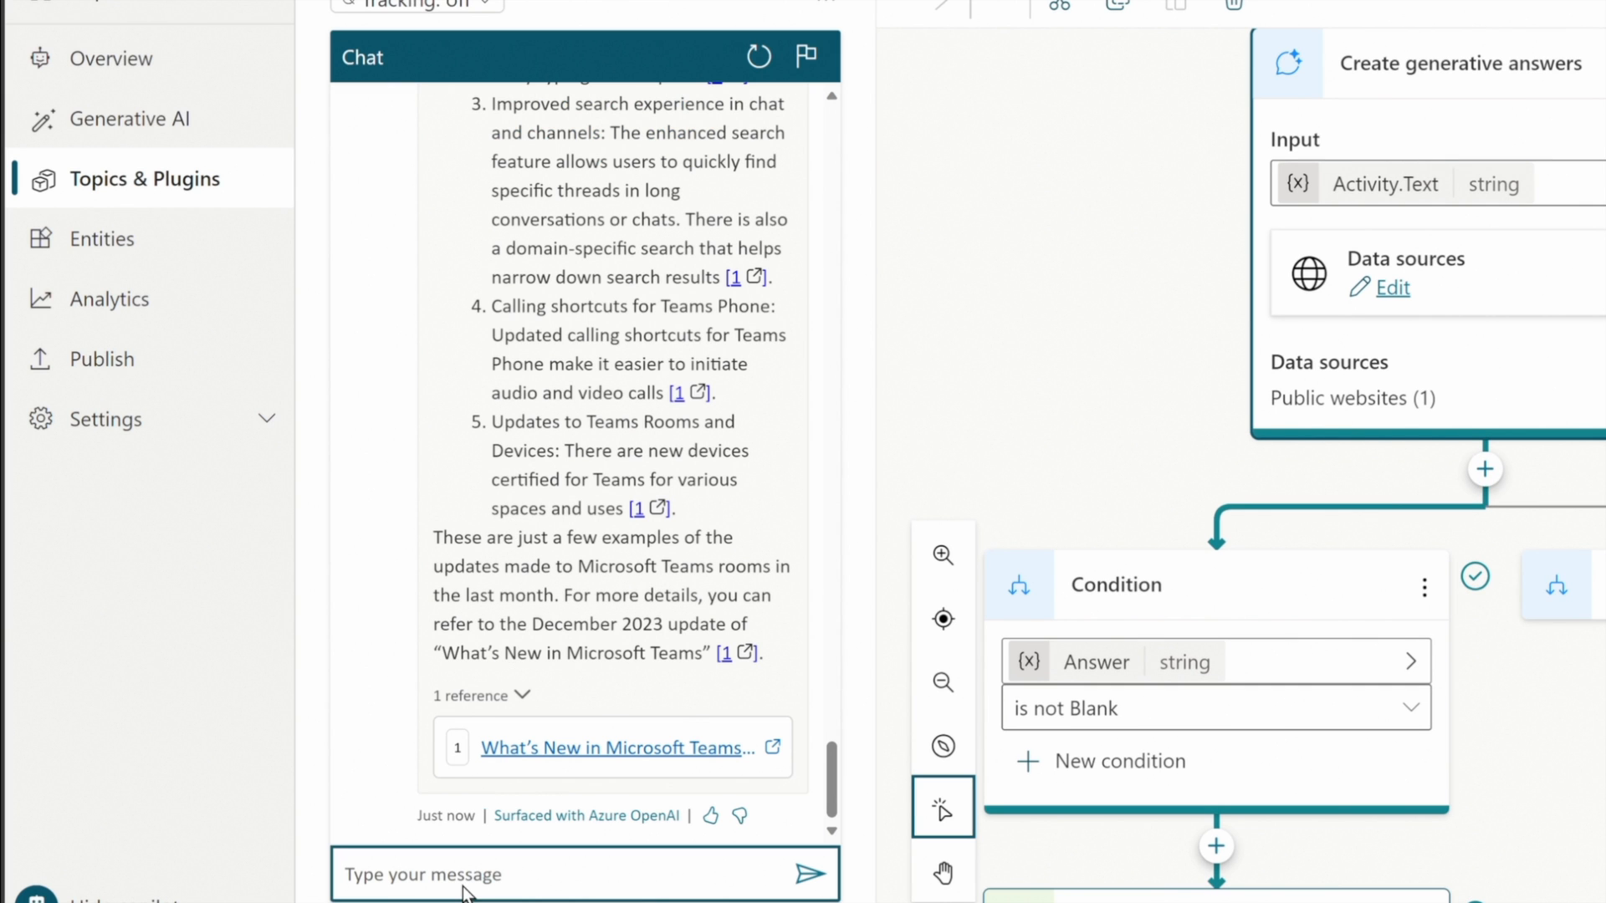
text(Any)
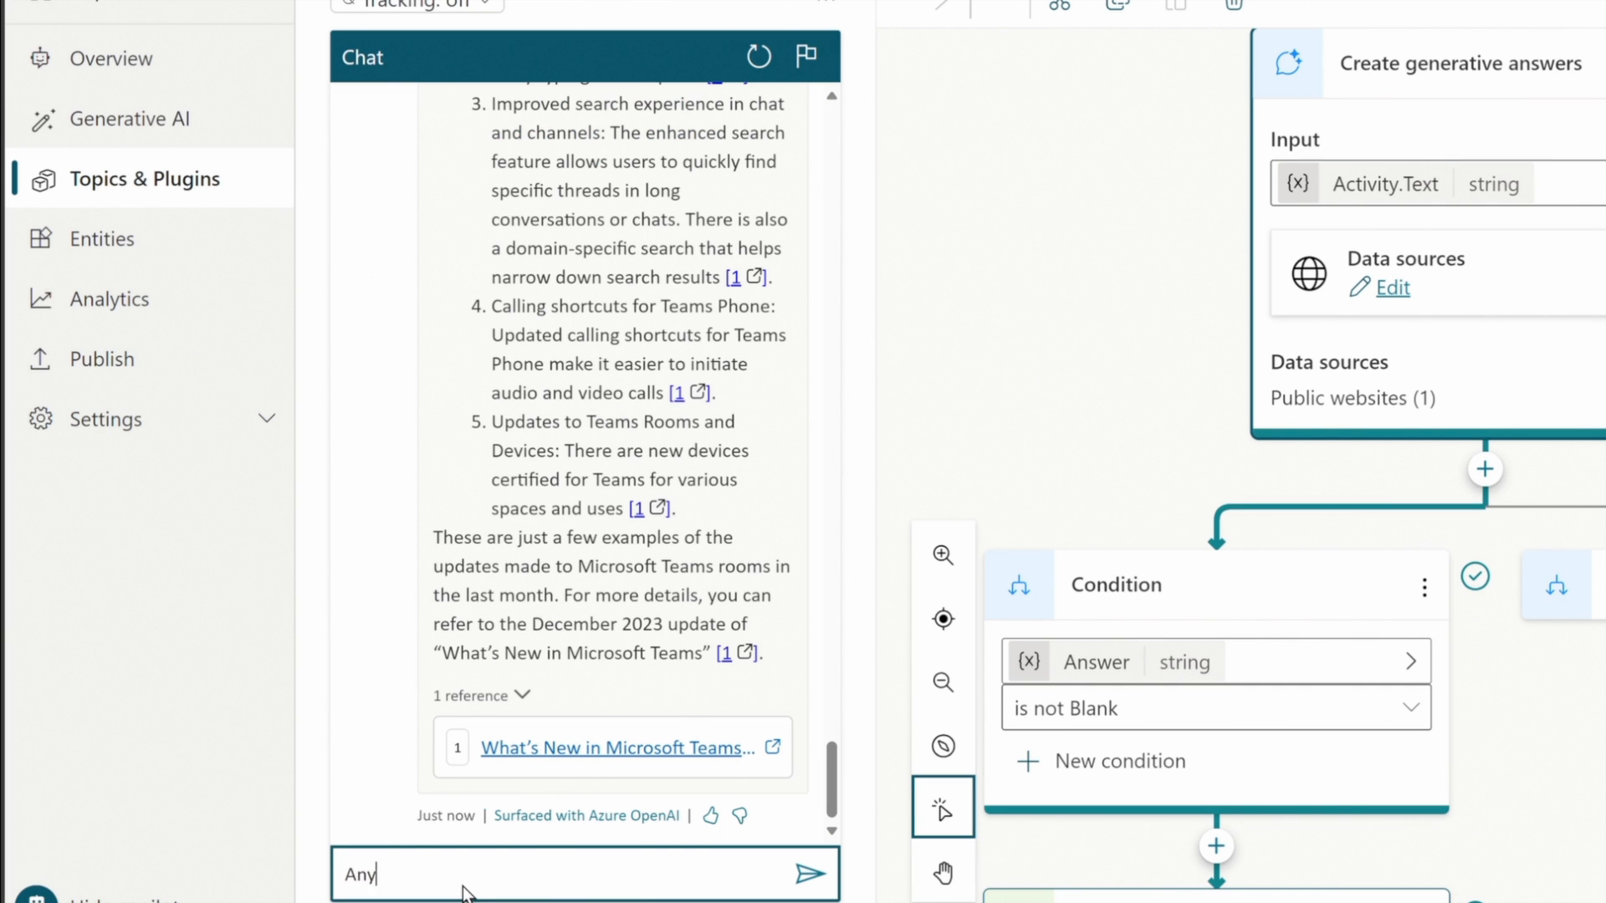
text(new tea)
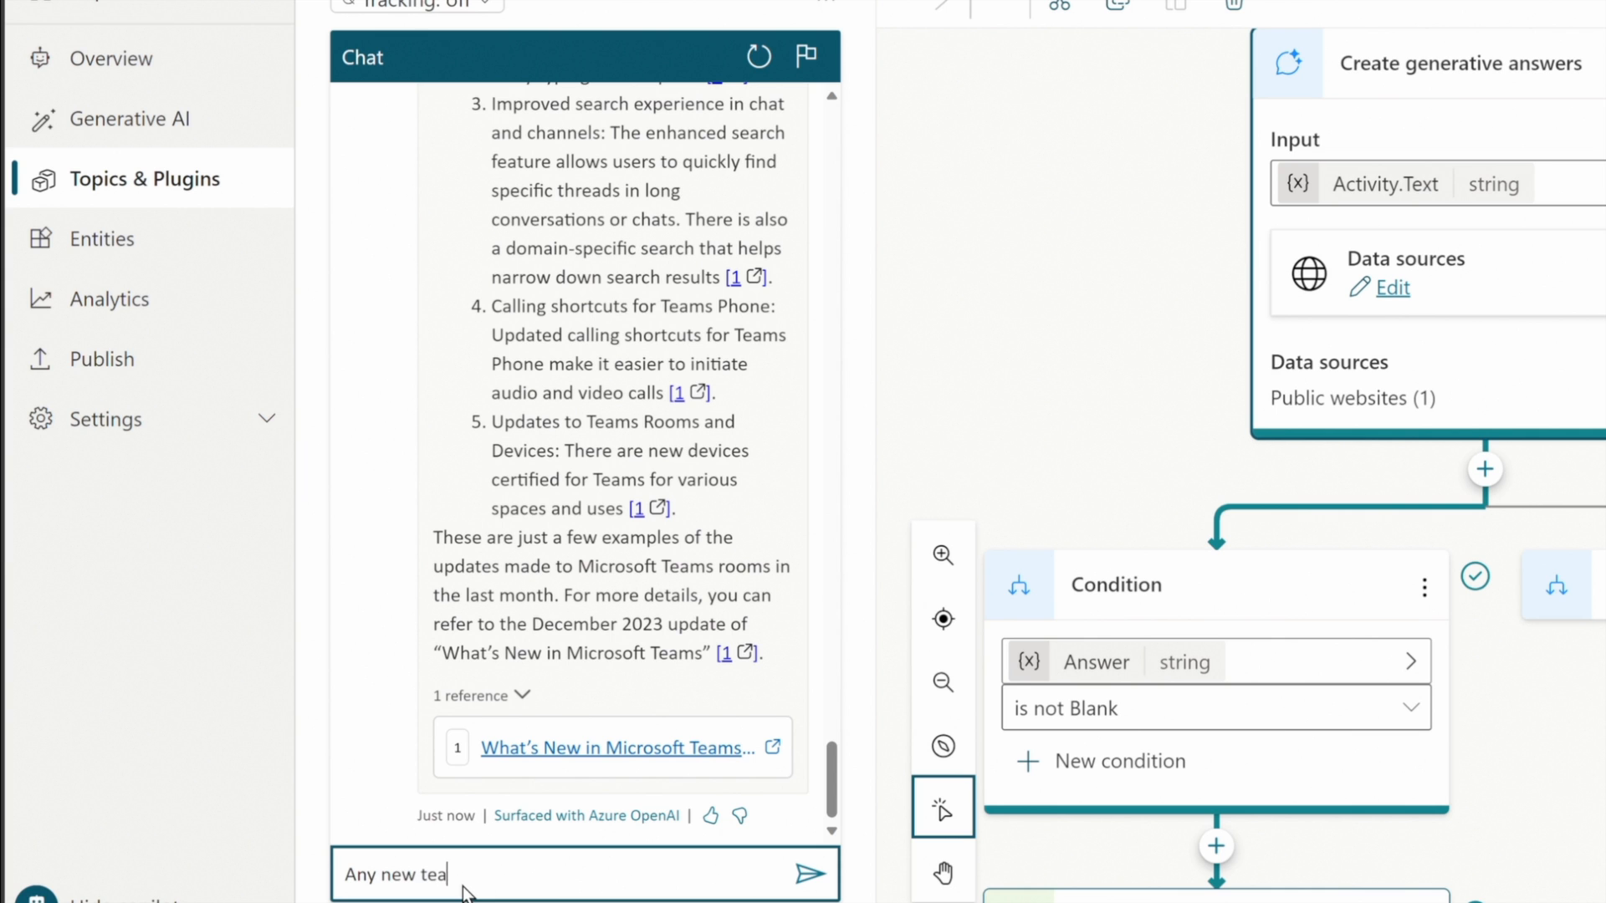
text(ms room hardware)
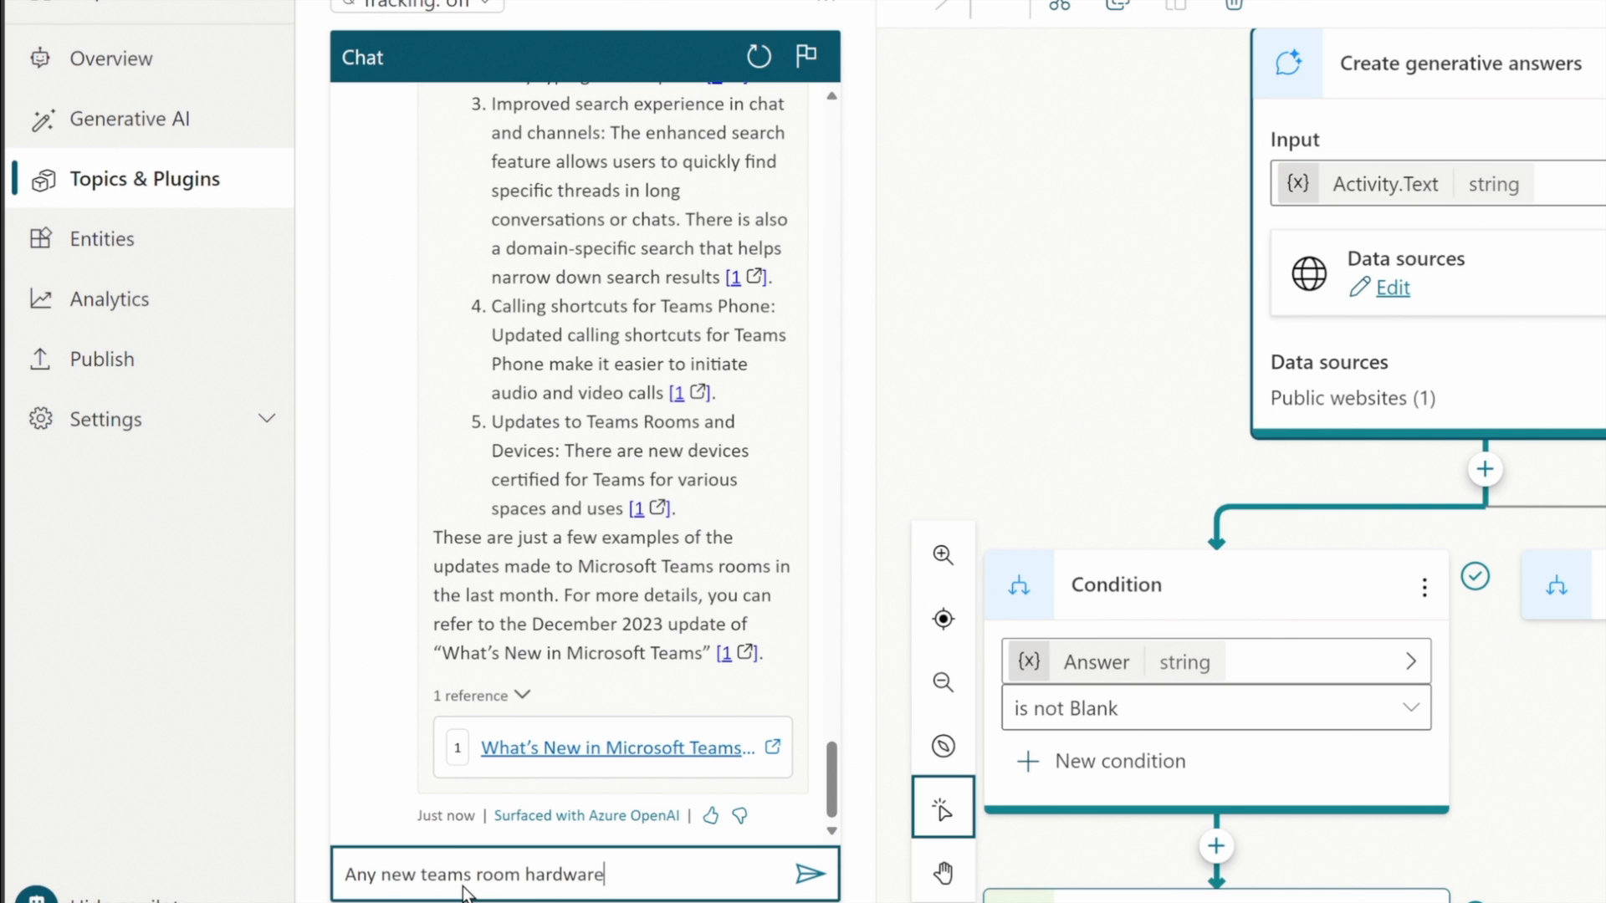
text(in the last 2)
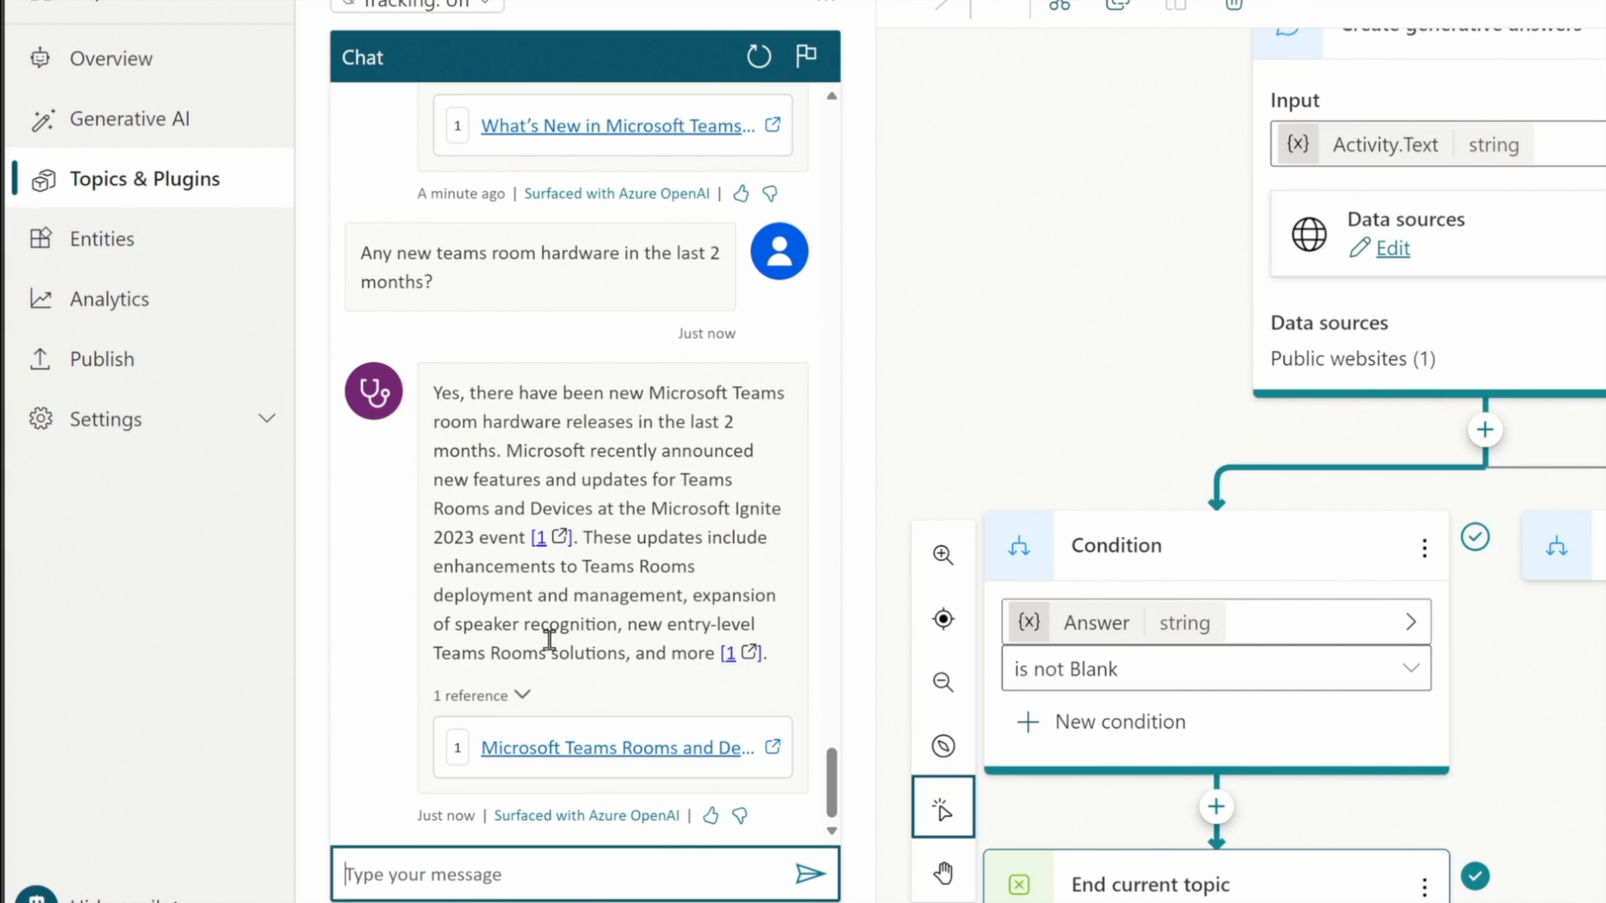
mouse_move(517, 517)
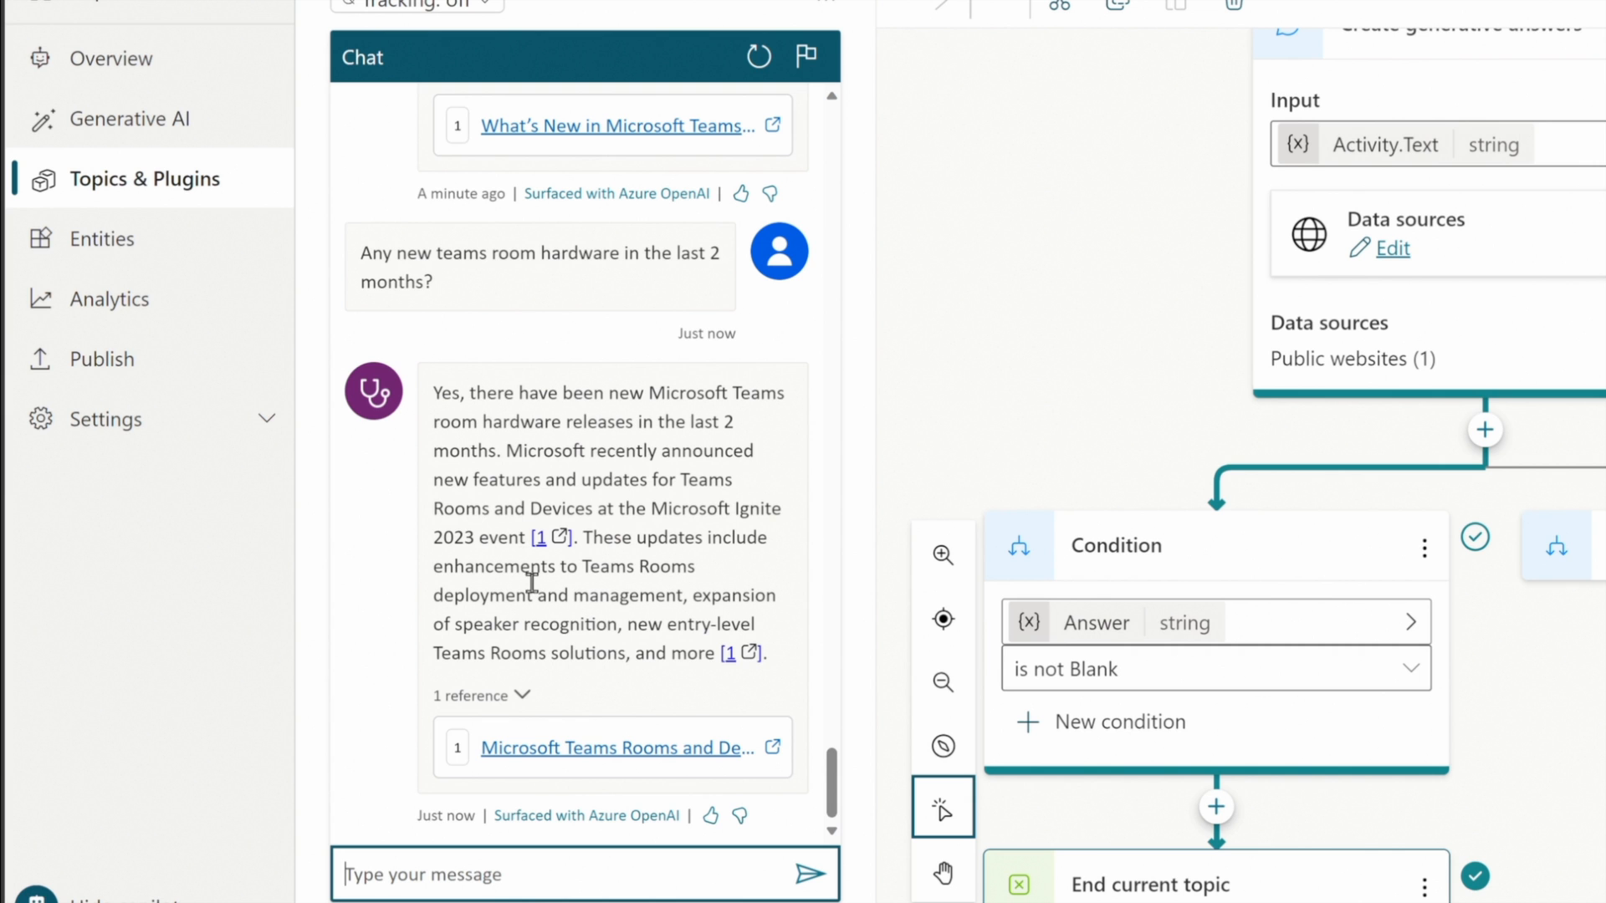
mouse_move(596, 758)
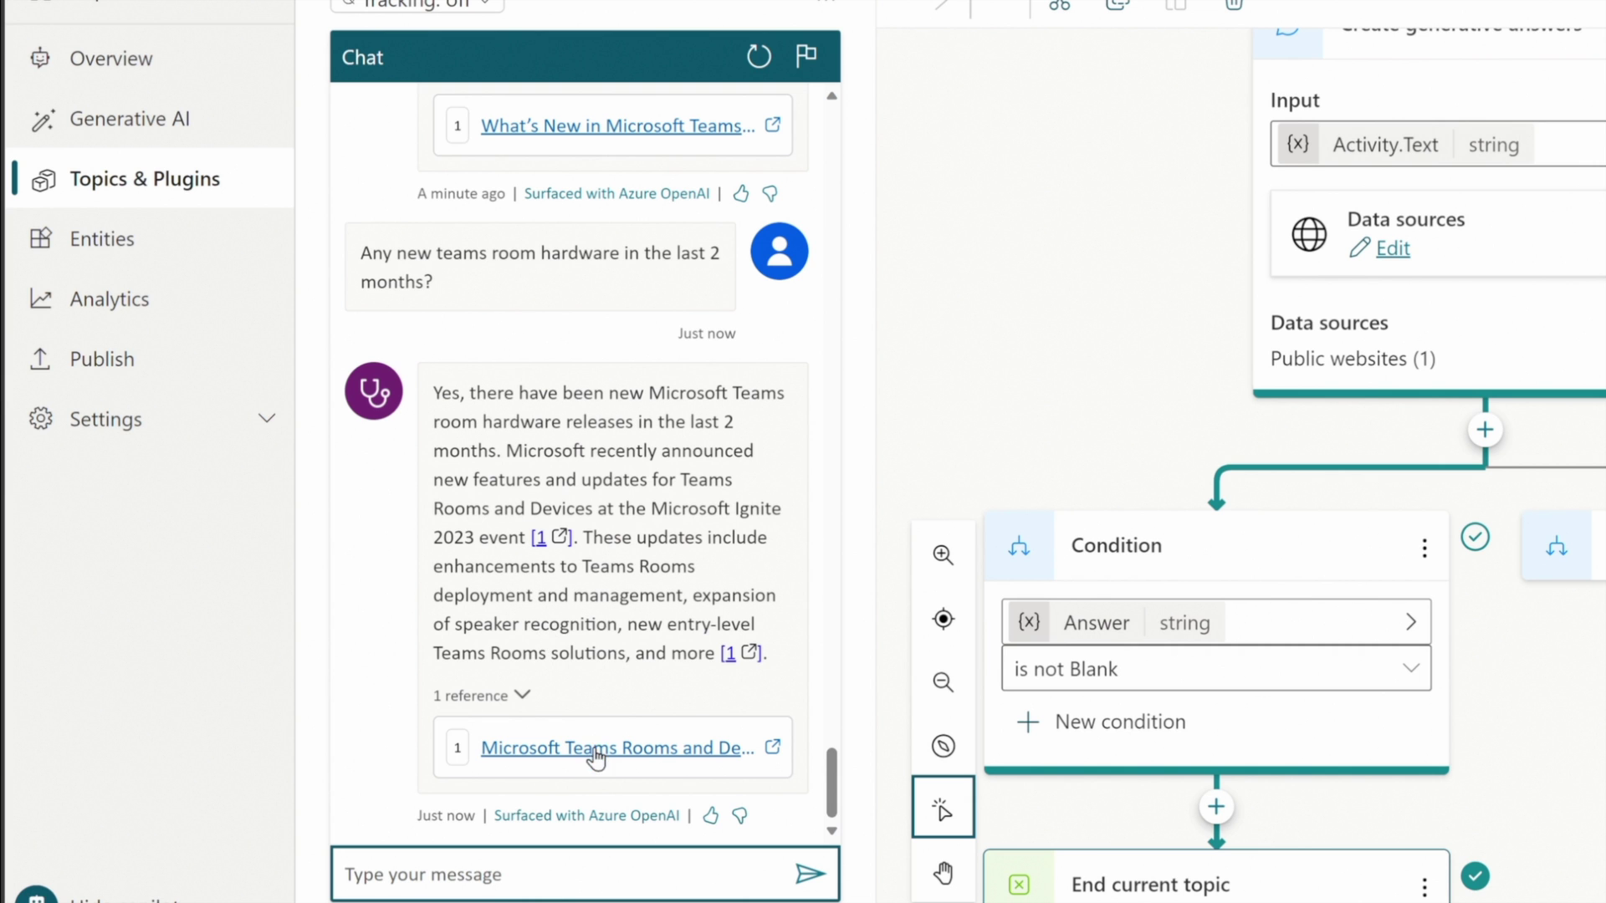
Follow the hardware answer's citation and read through the Ignite 2023 Teams Rooms and Devices article.
click(612, 747)
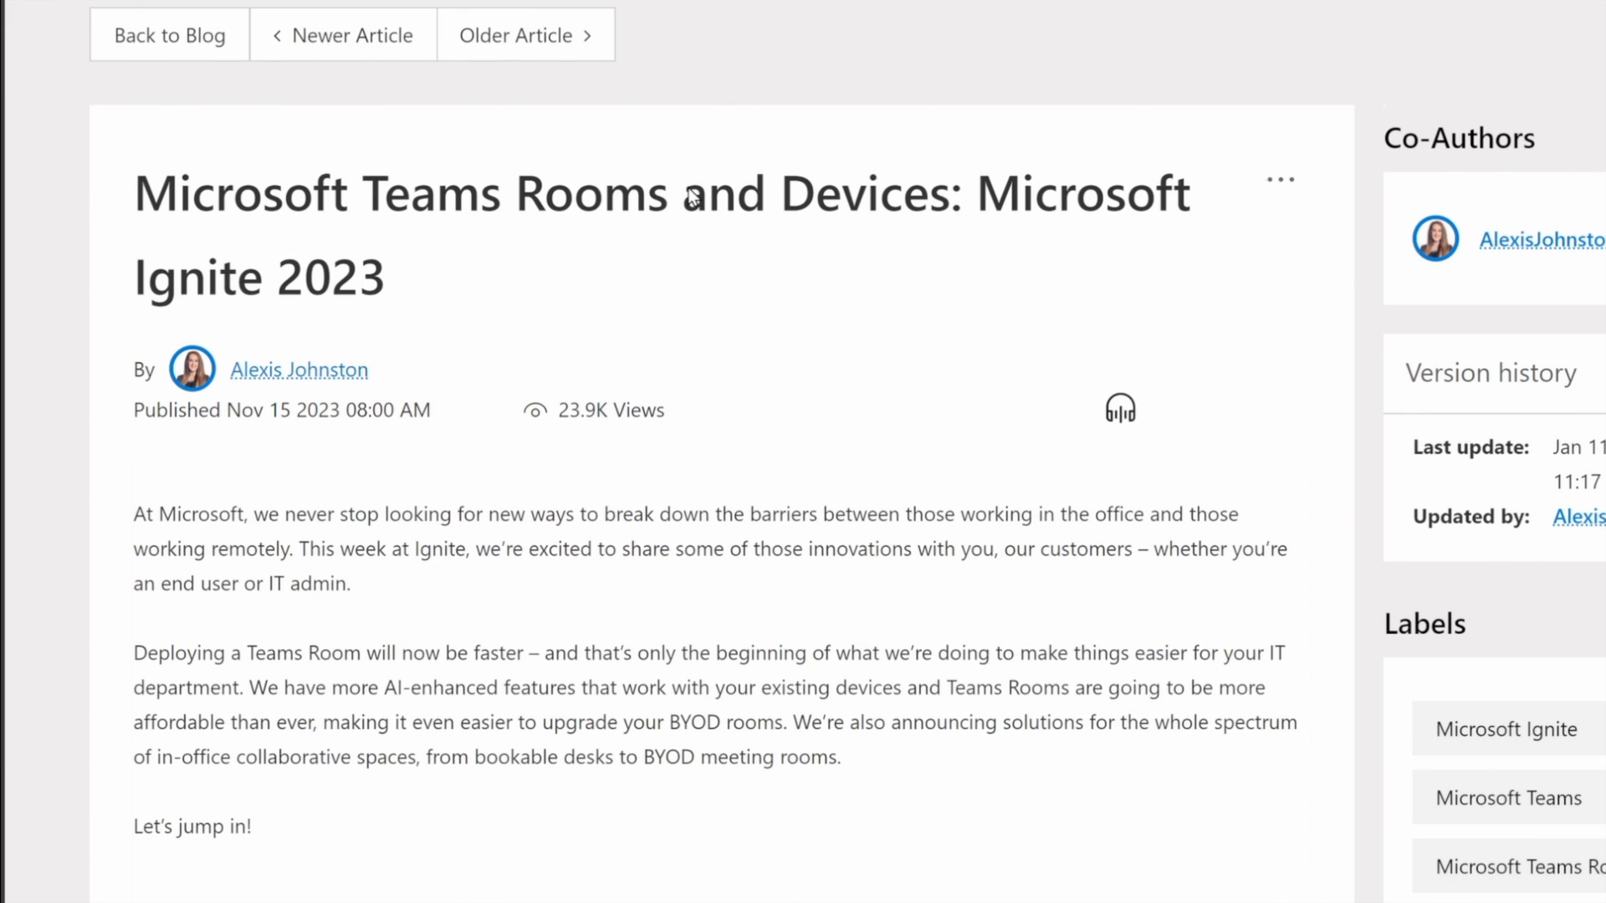
scroll(down, 3)
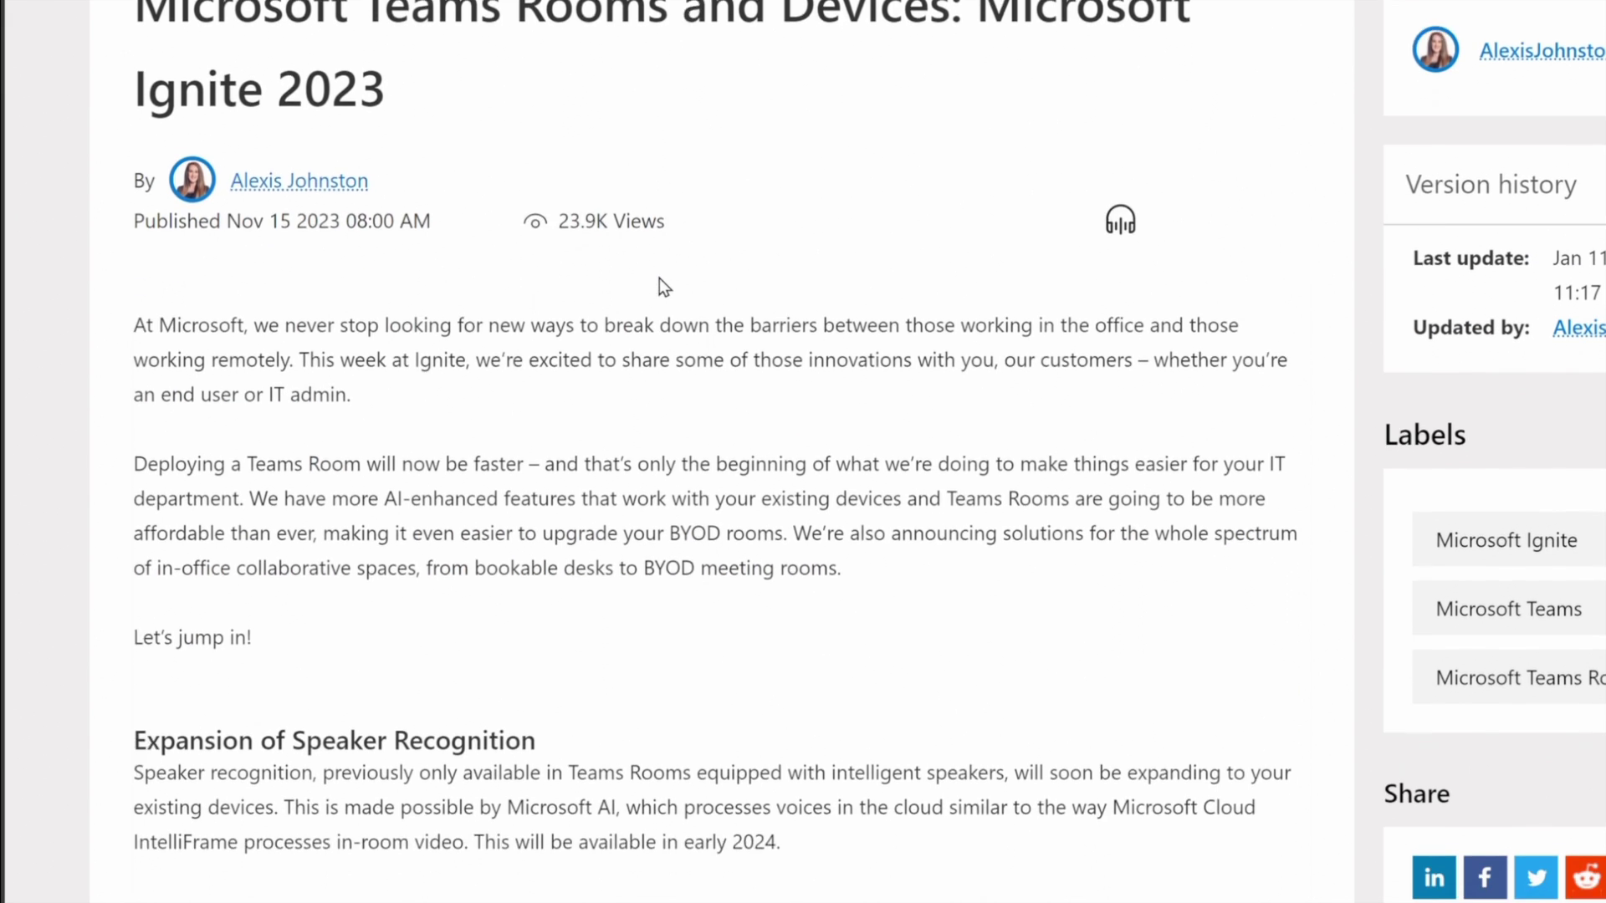
scroll(down, 3)
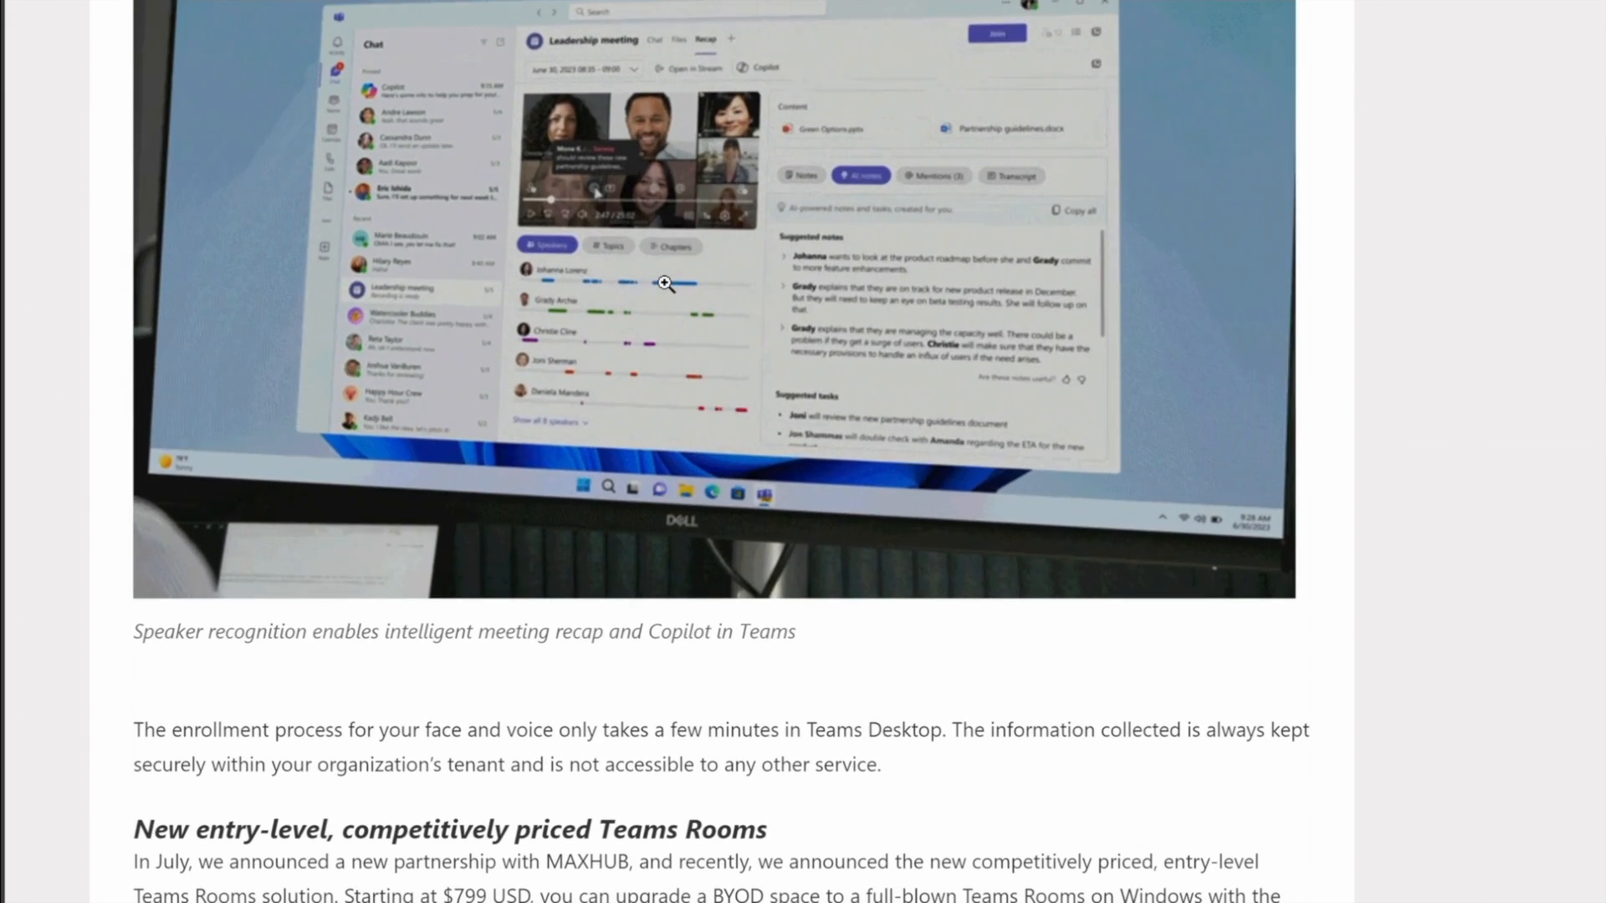
scroll(down, 3)
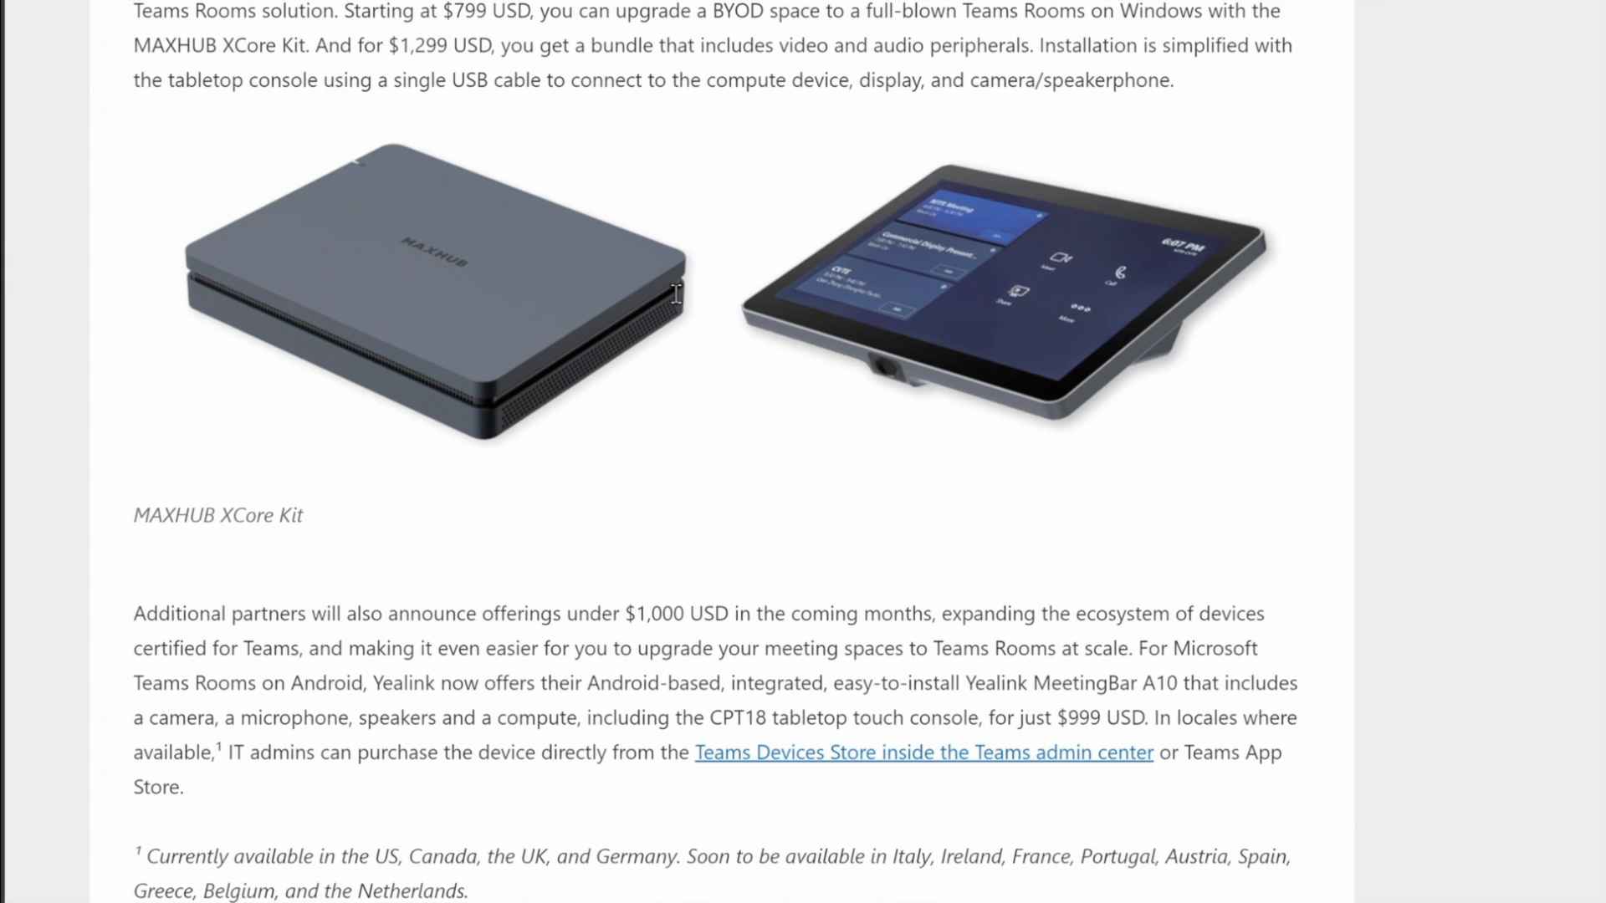
scroll(down, 3)
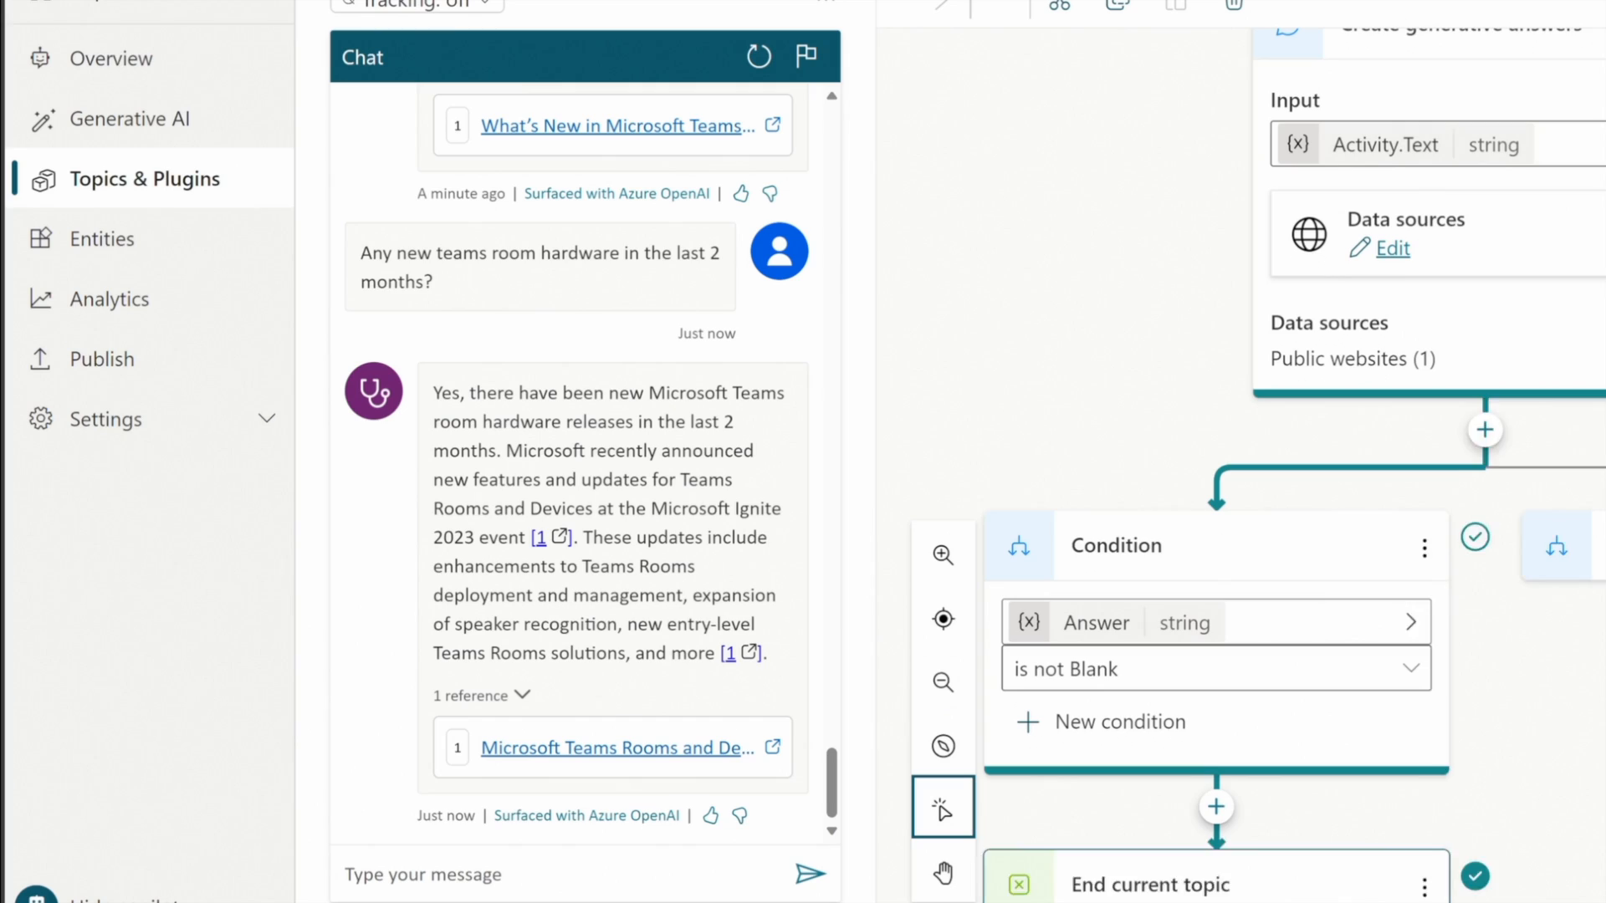
Ask 'In the last month any news on M365 copilot?', which the copilot cannot answer.
click(440, 873)
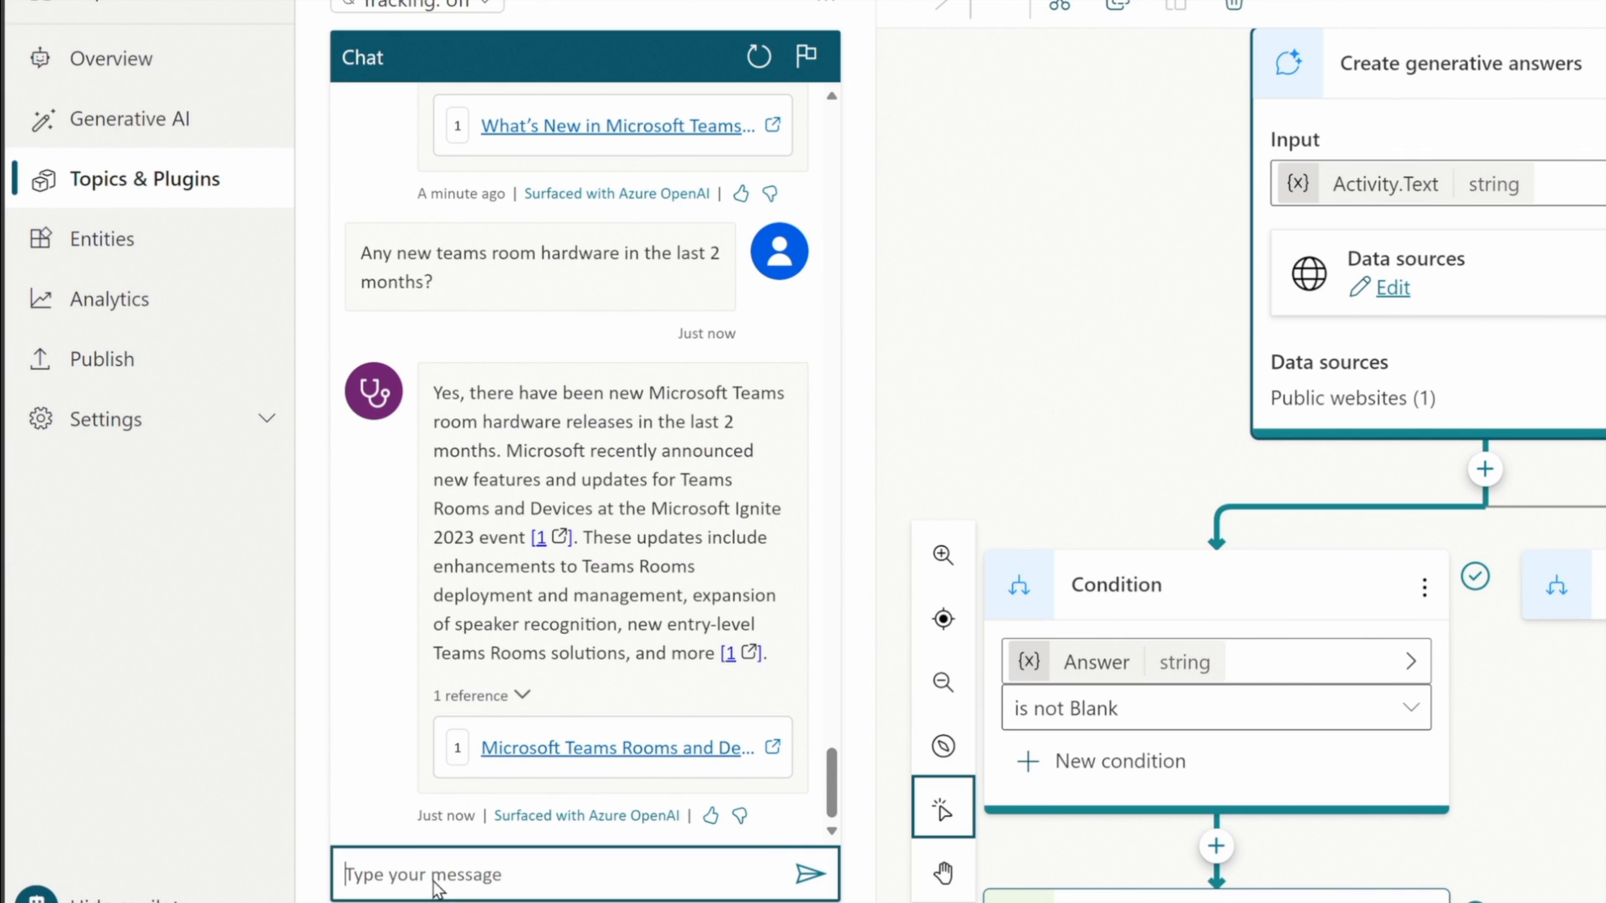
text(In)
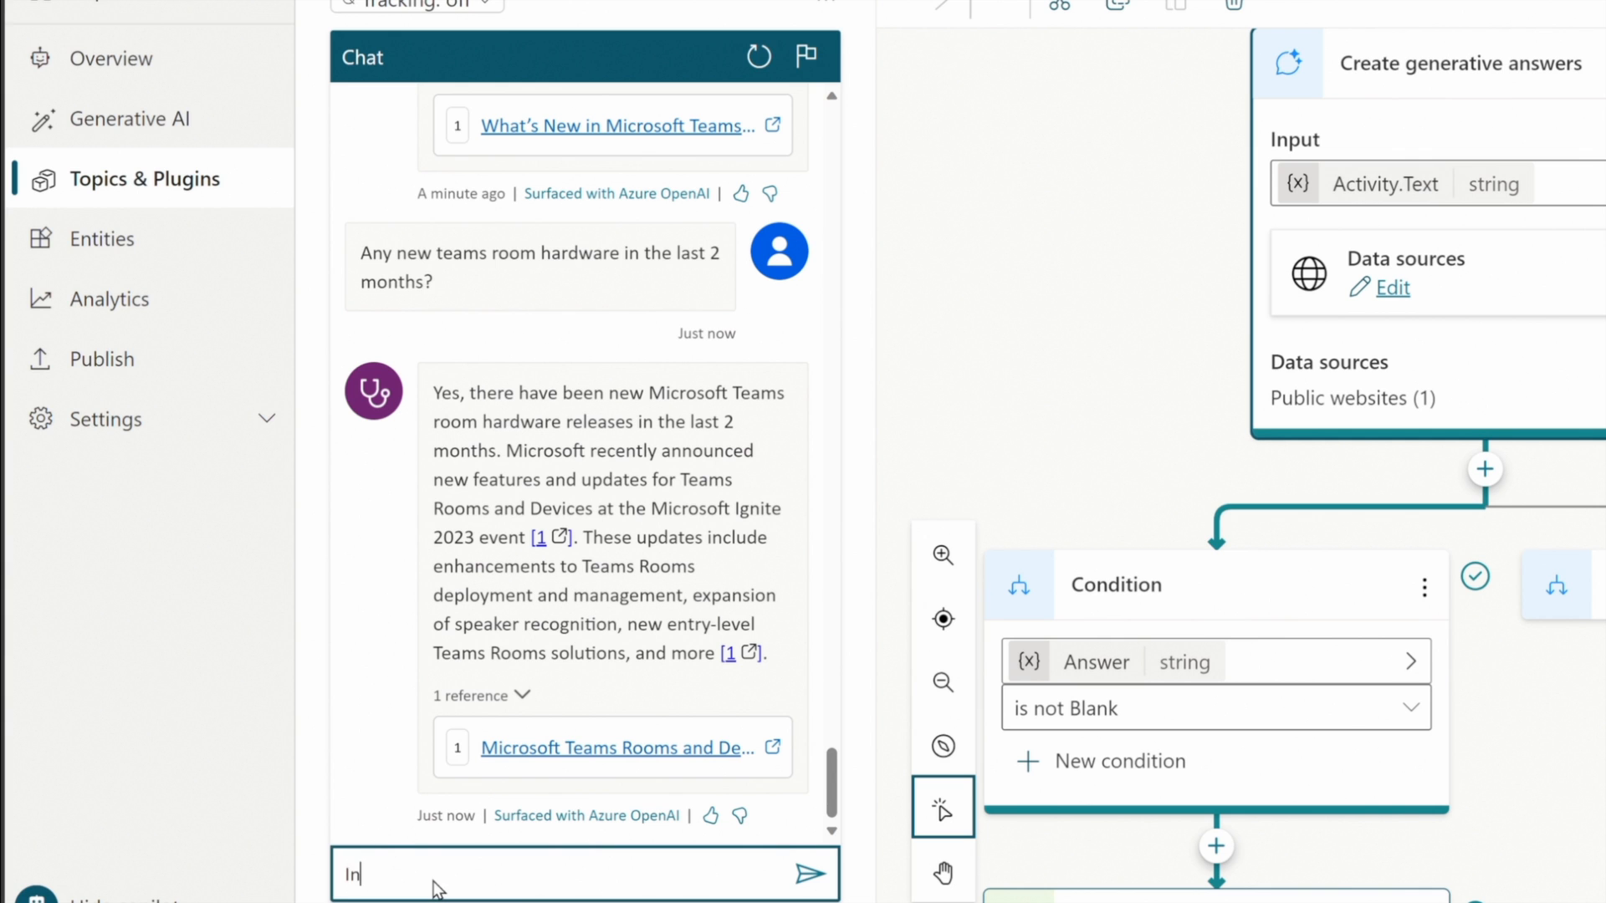
text(the last)
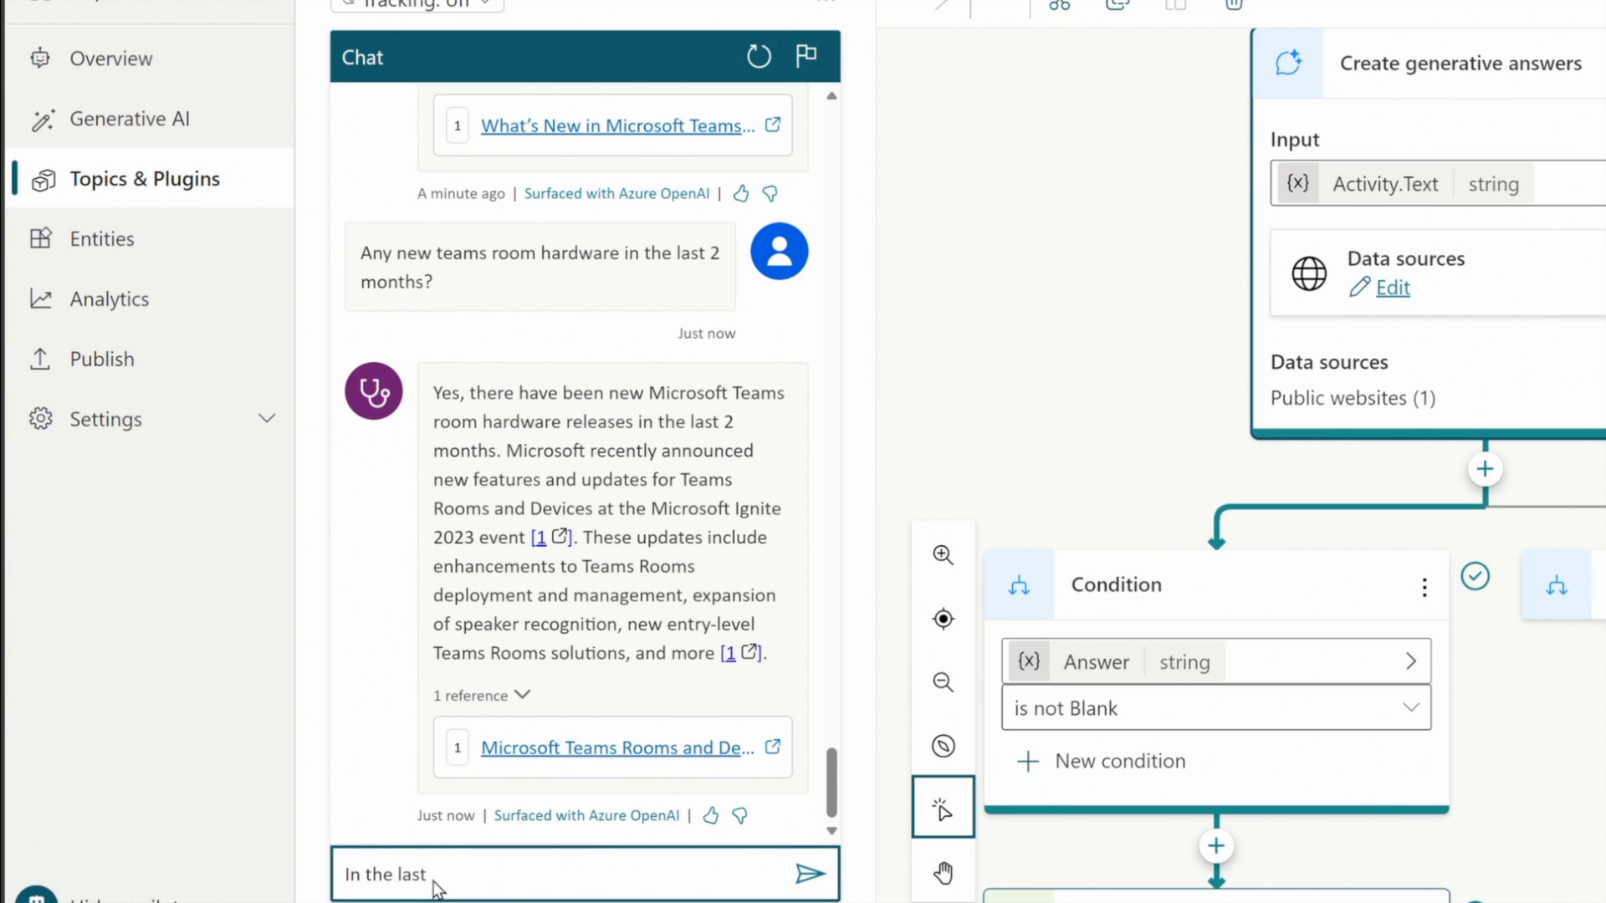
text(month a)
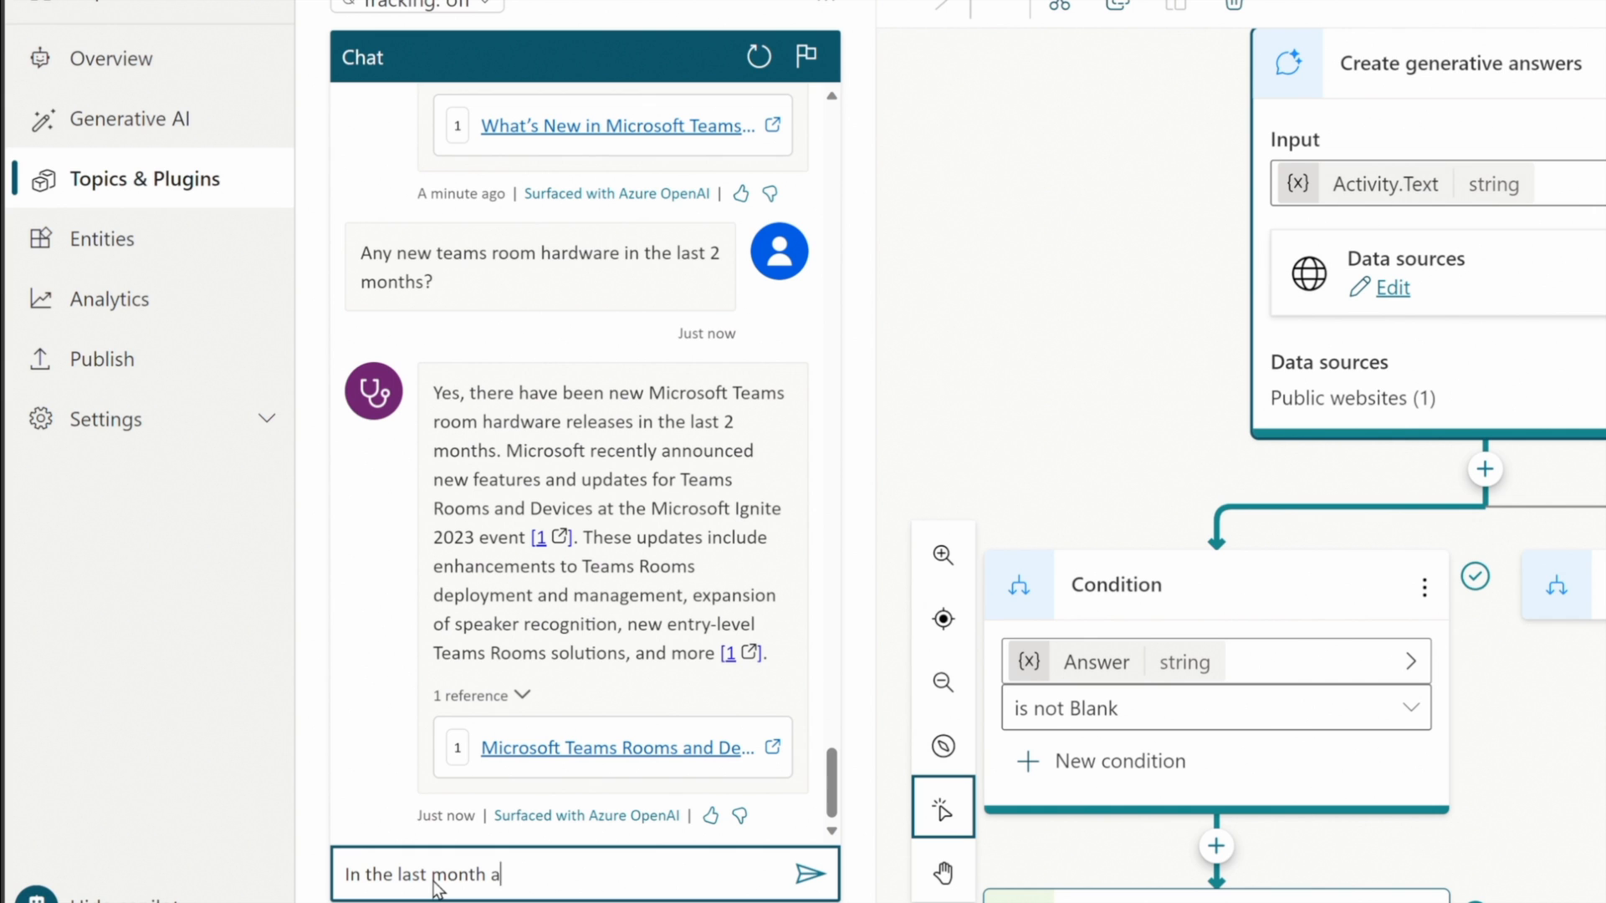
text(ny news on M)
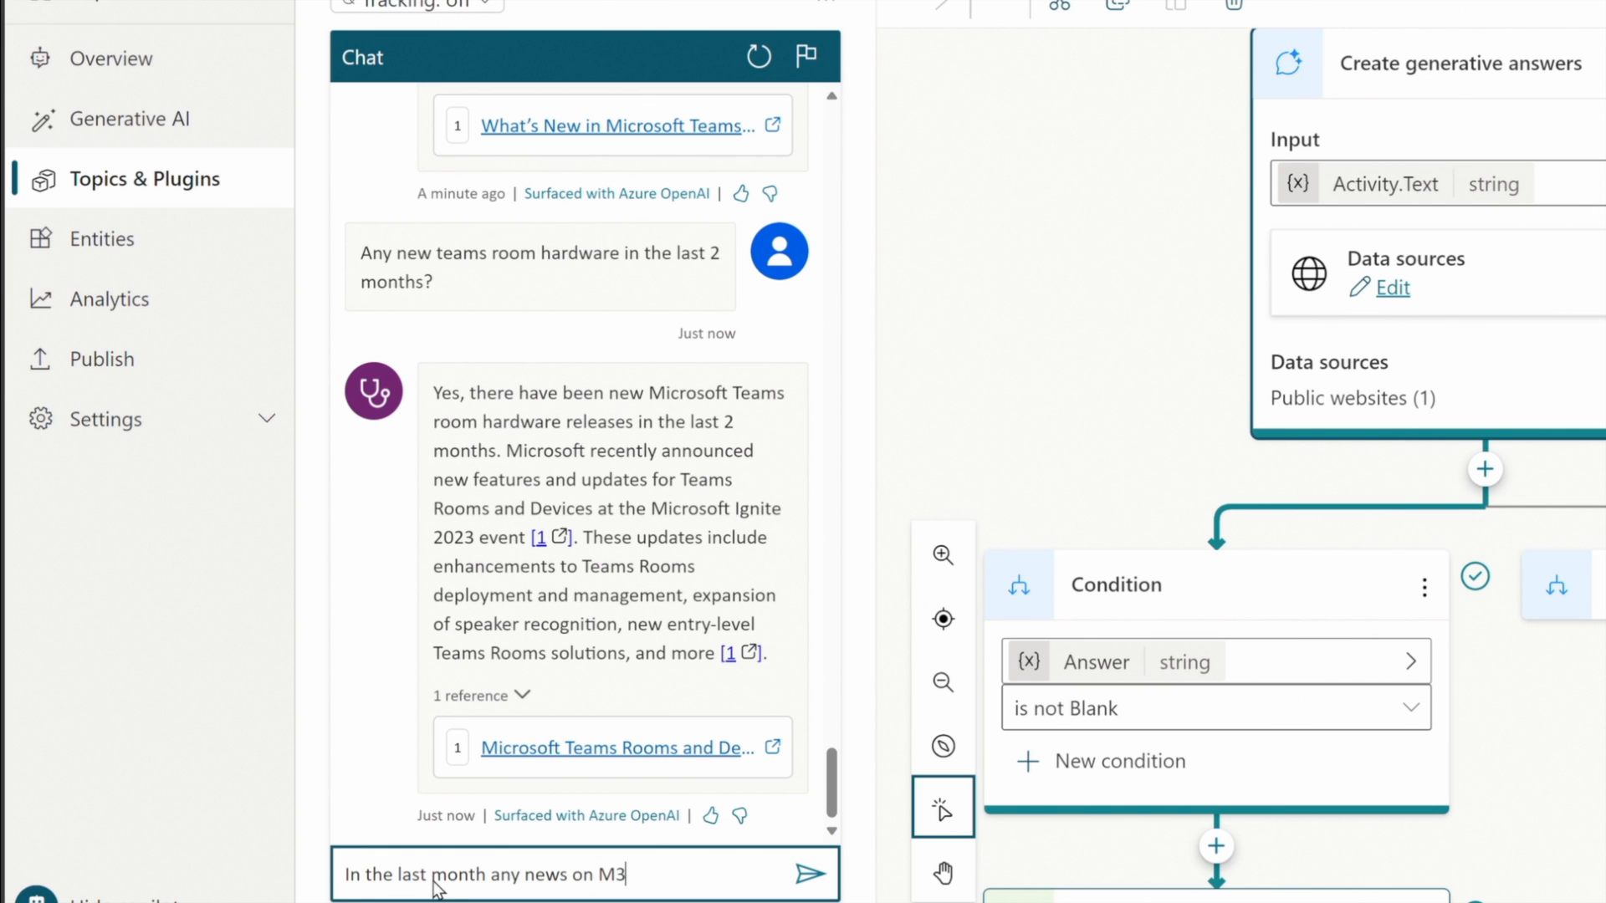
text(365 COP)
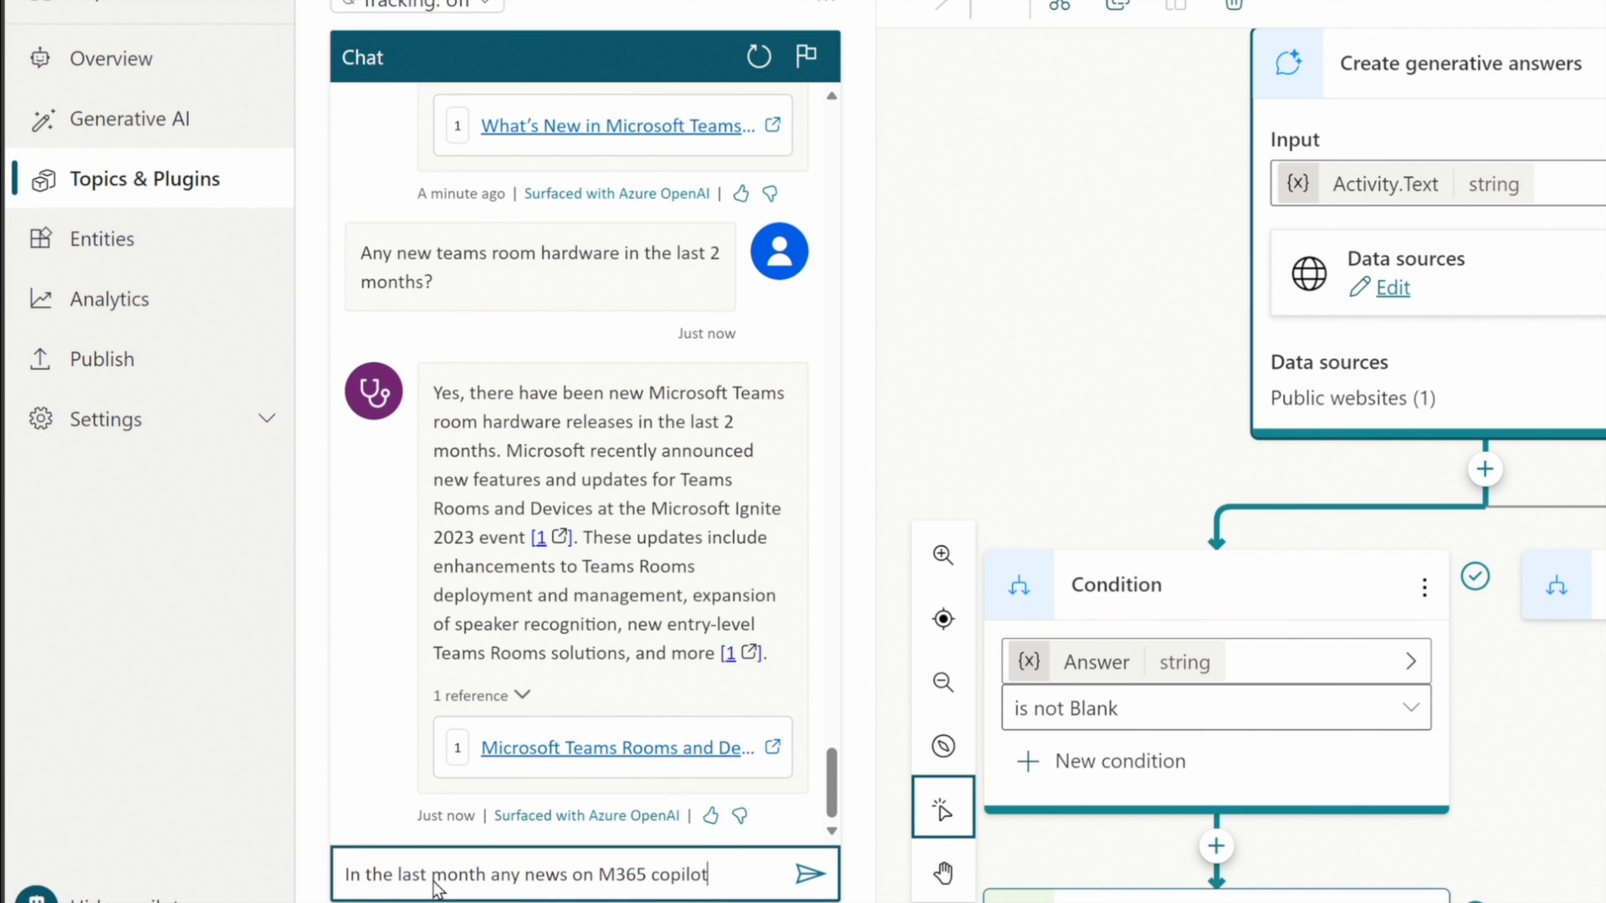
click(813, 873)
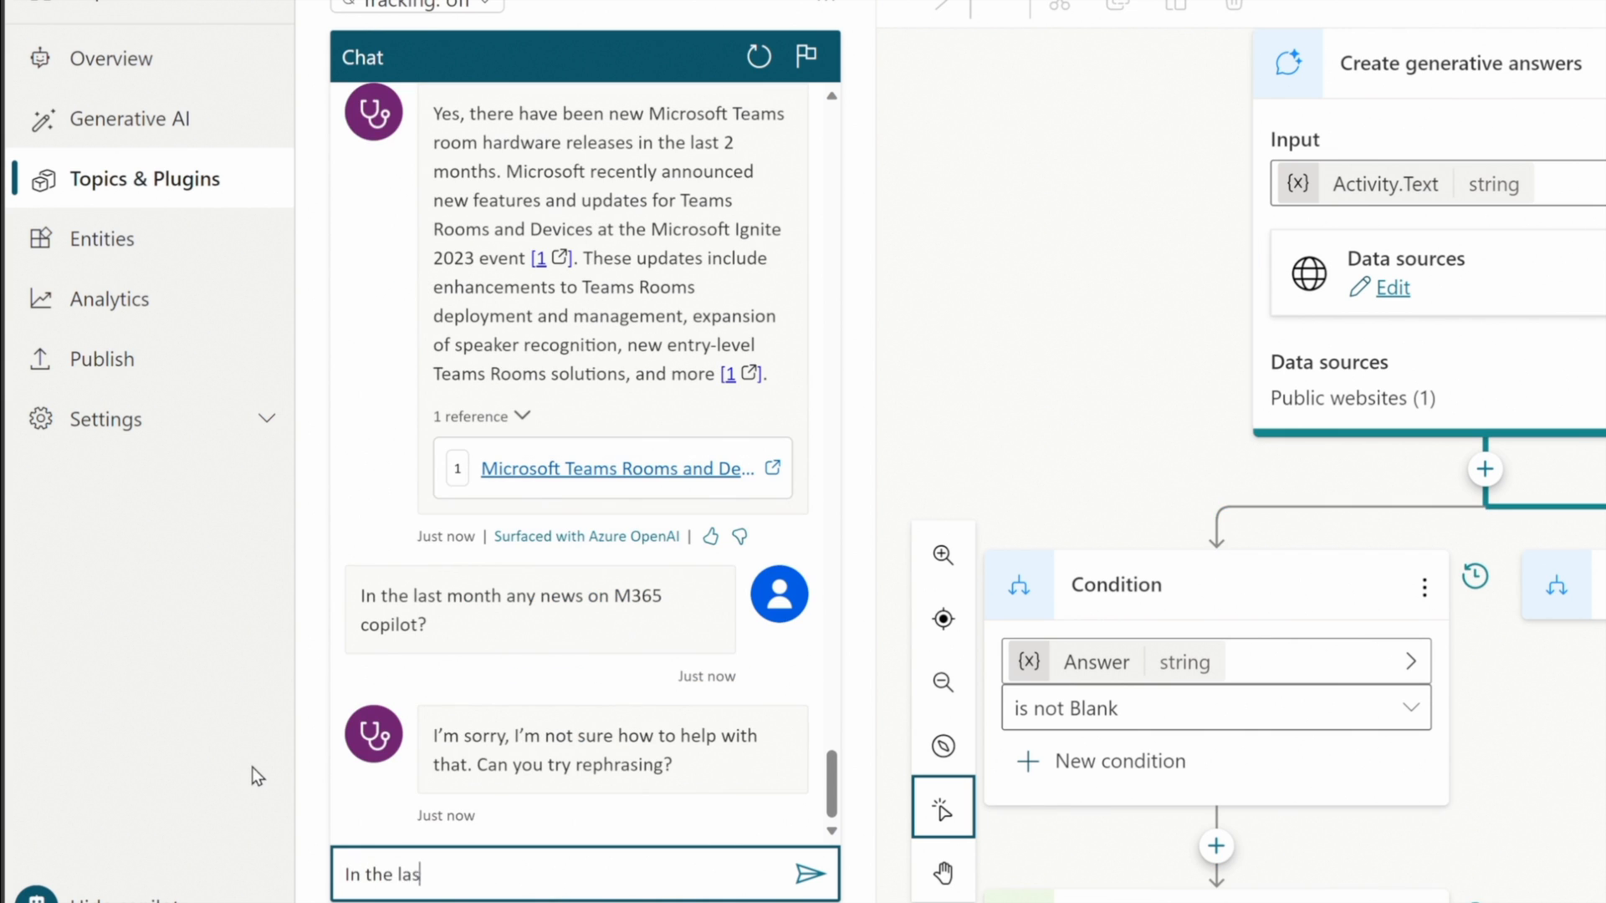
Rephrase the question as last month's news on 'microsoft 365 copilot' to get a cited answer.
text(t month any ne)
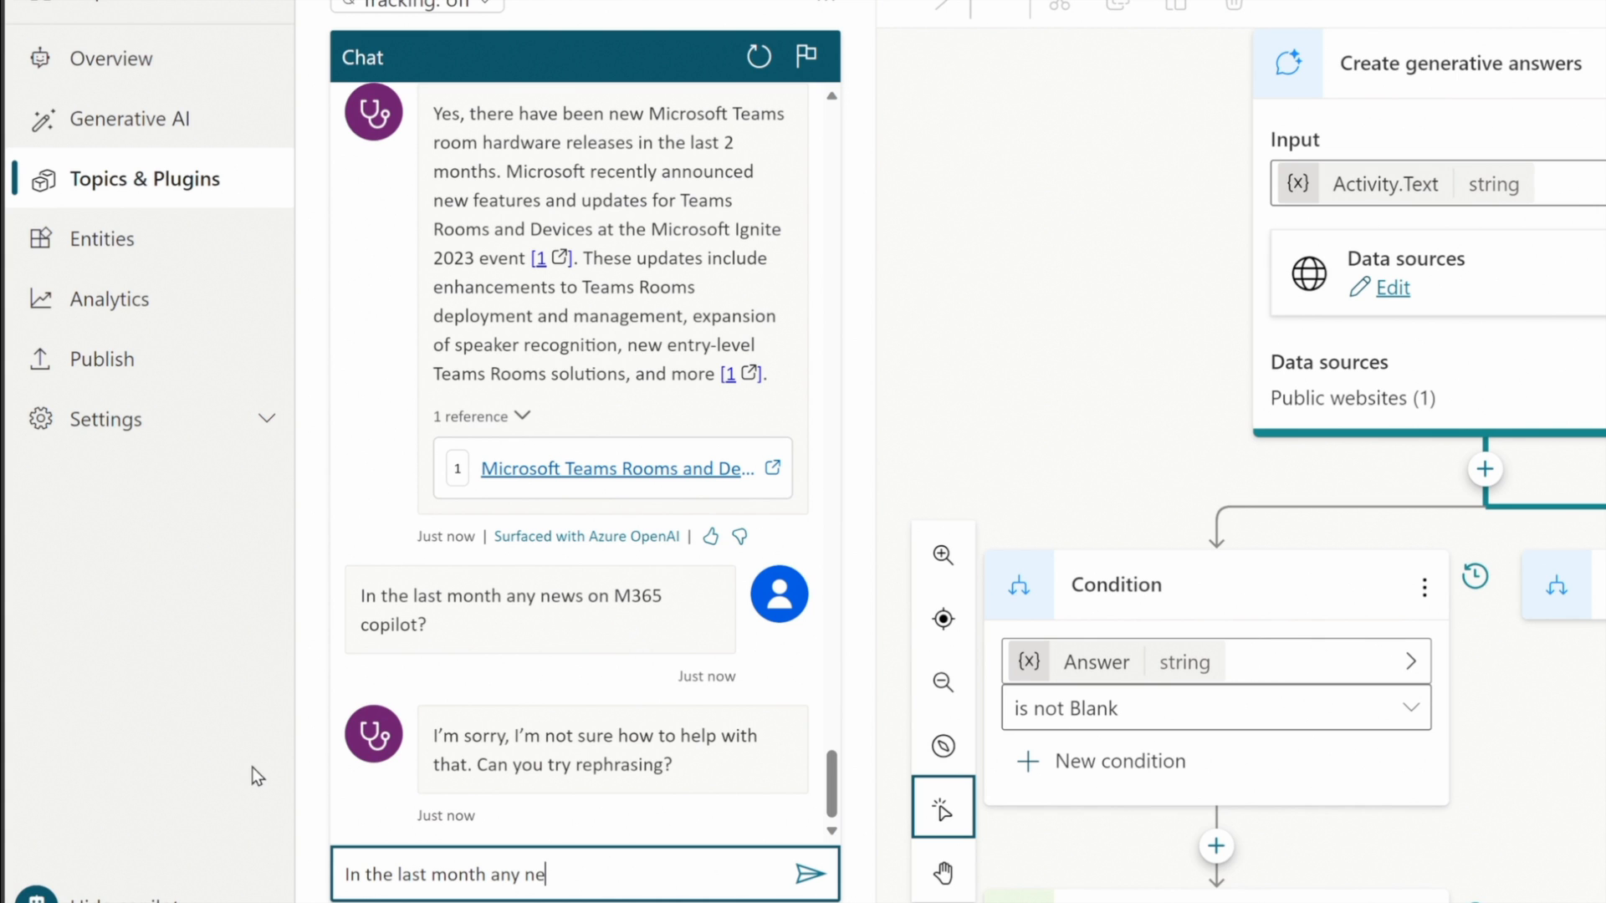
text(ws on mic)
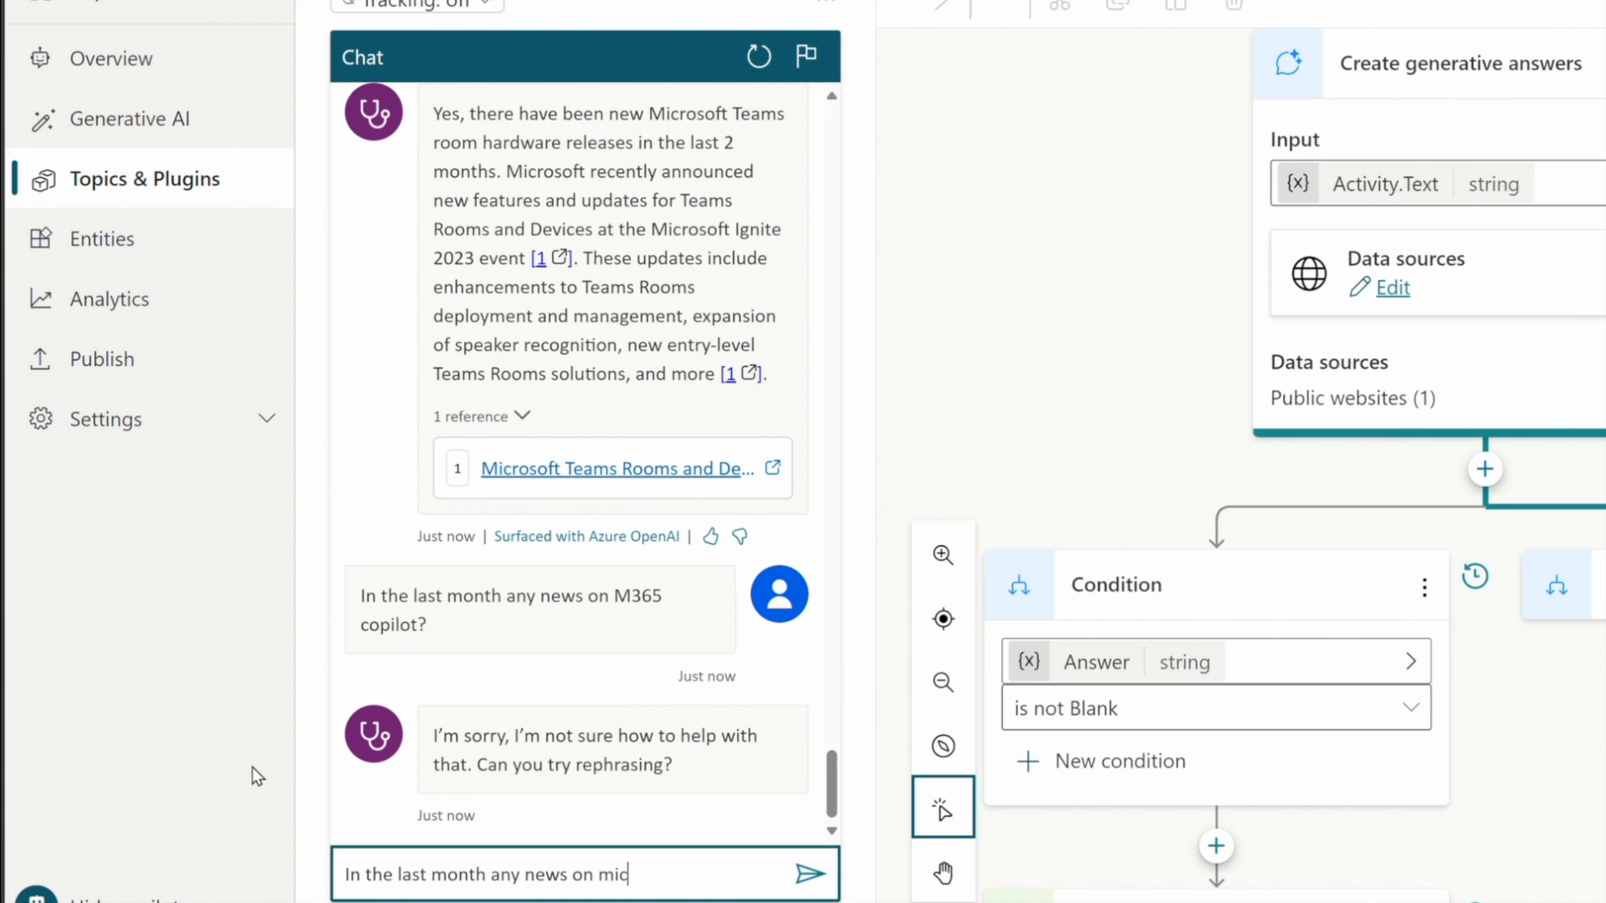
text(rosoft 365)
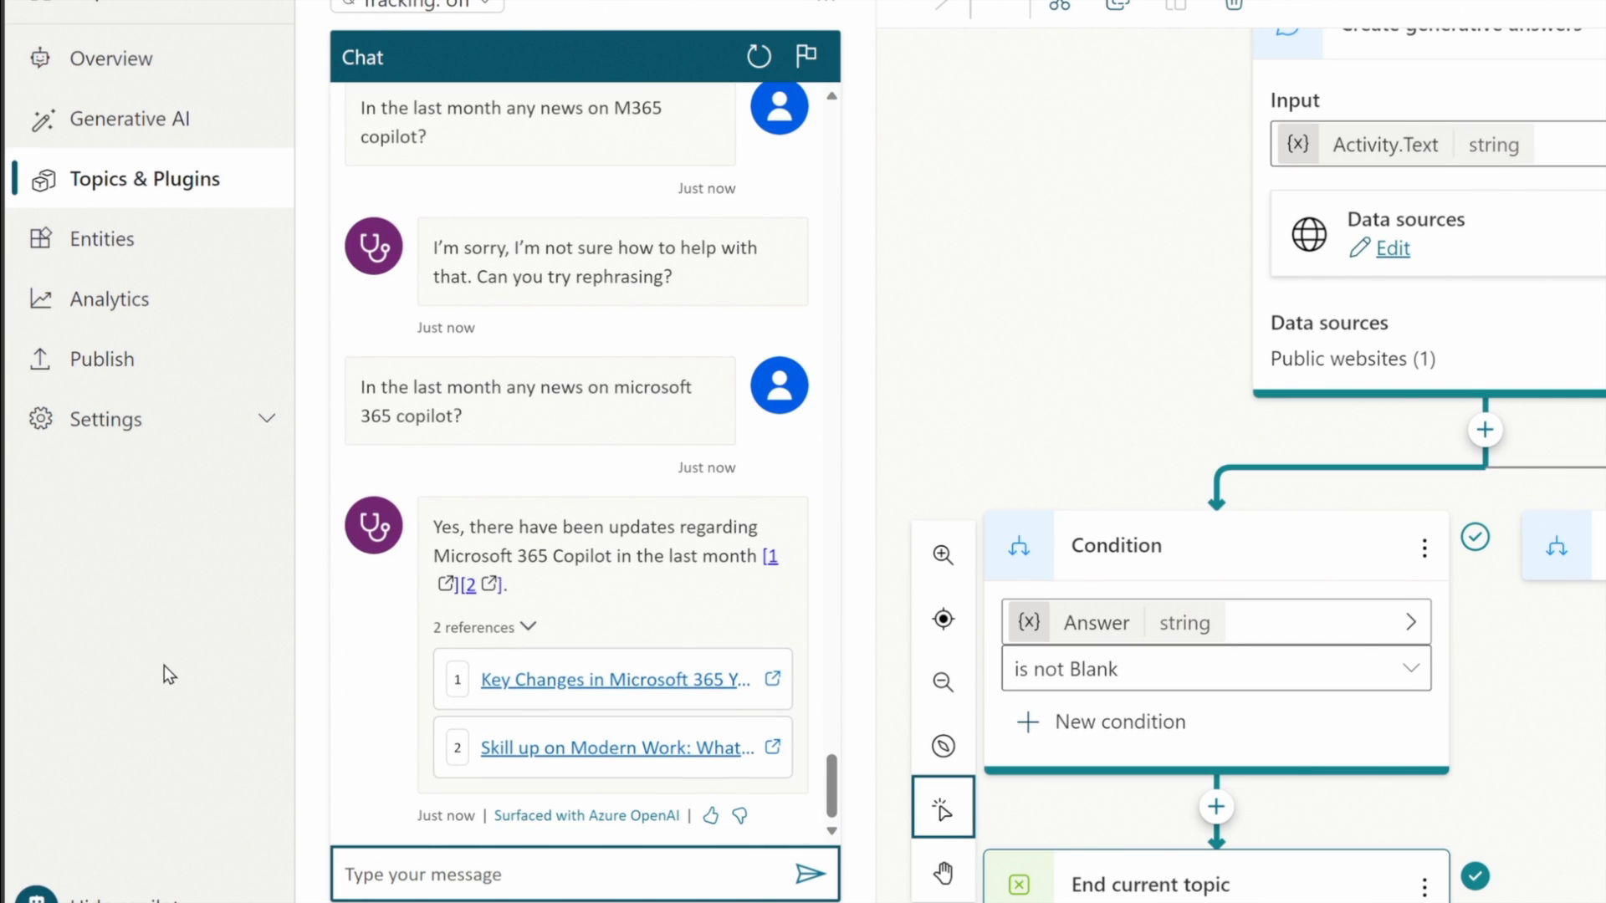
mouse_move(544, 752)
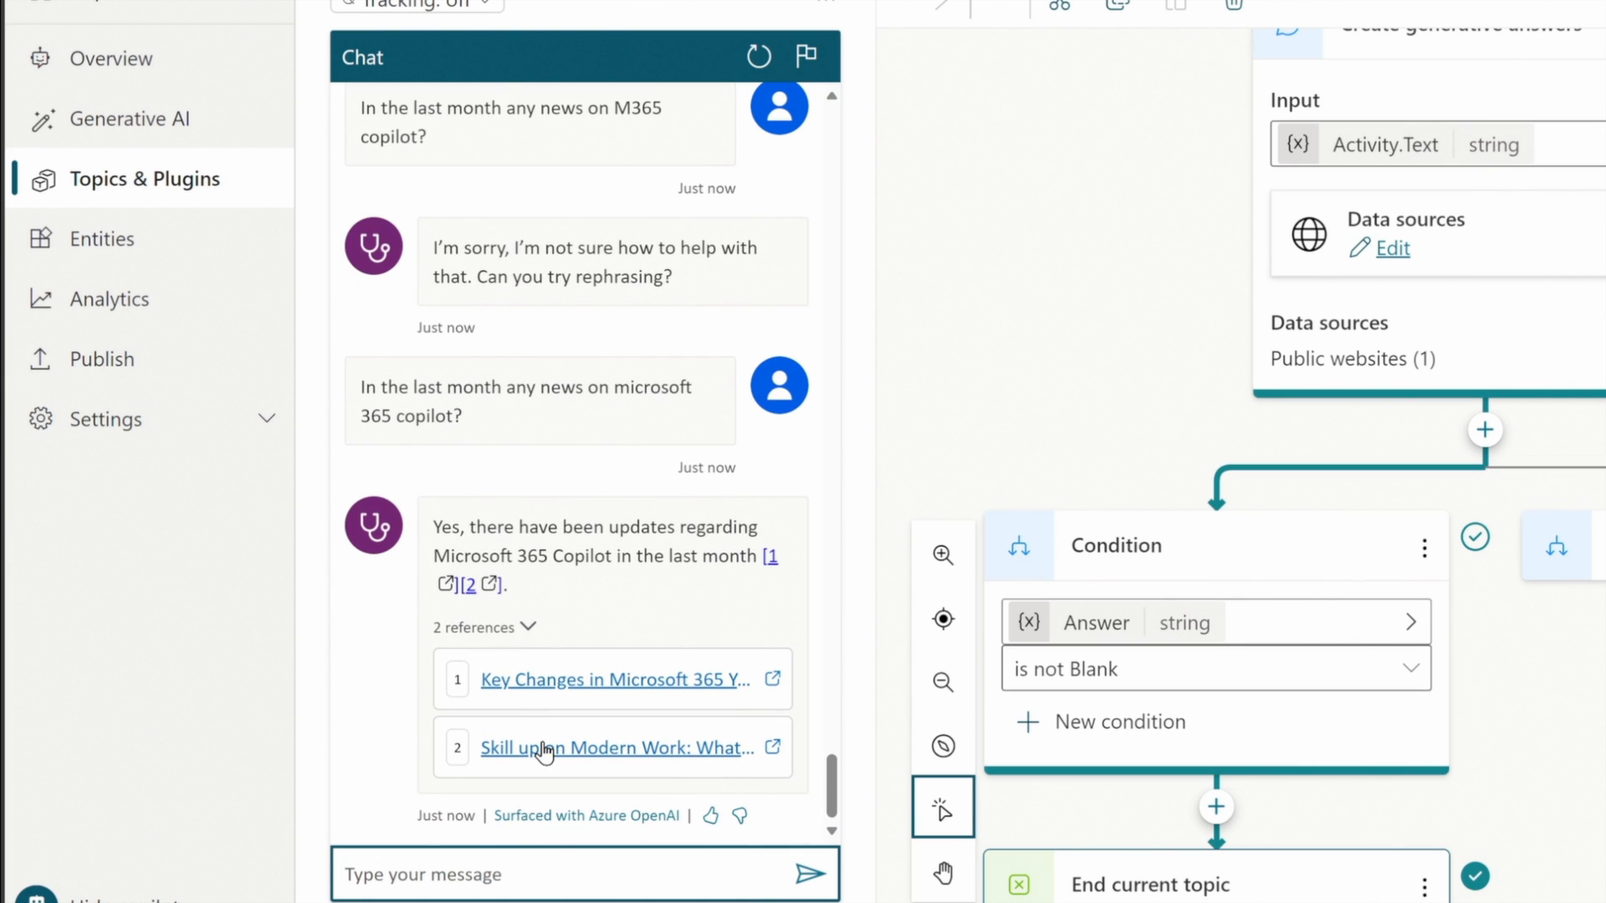
Follow the first citation and read through the Key Changes in Microsoft 365 November 2023 Update article.
click(594, 679)
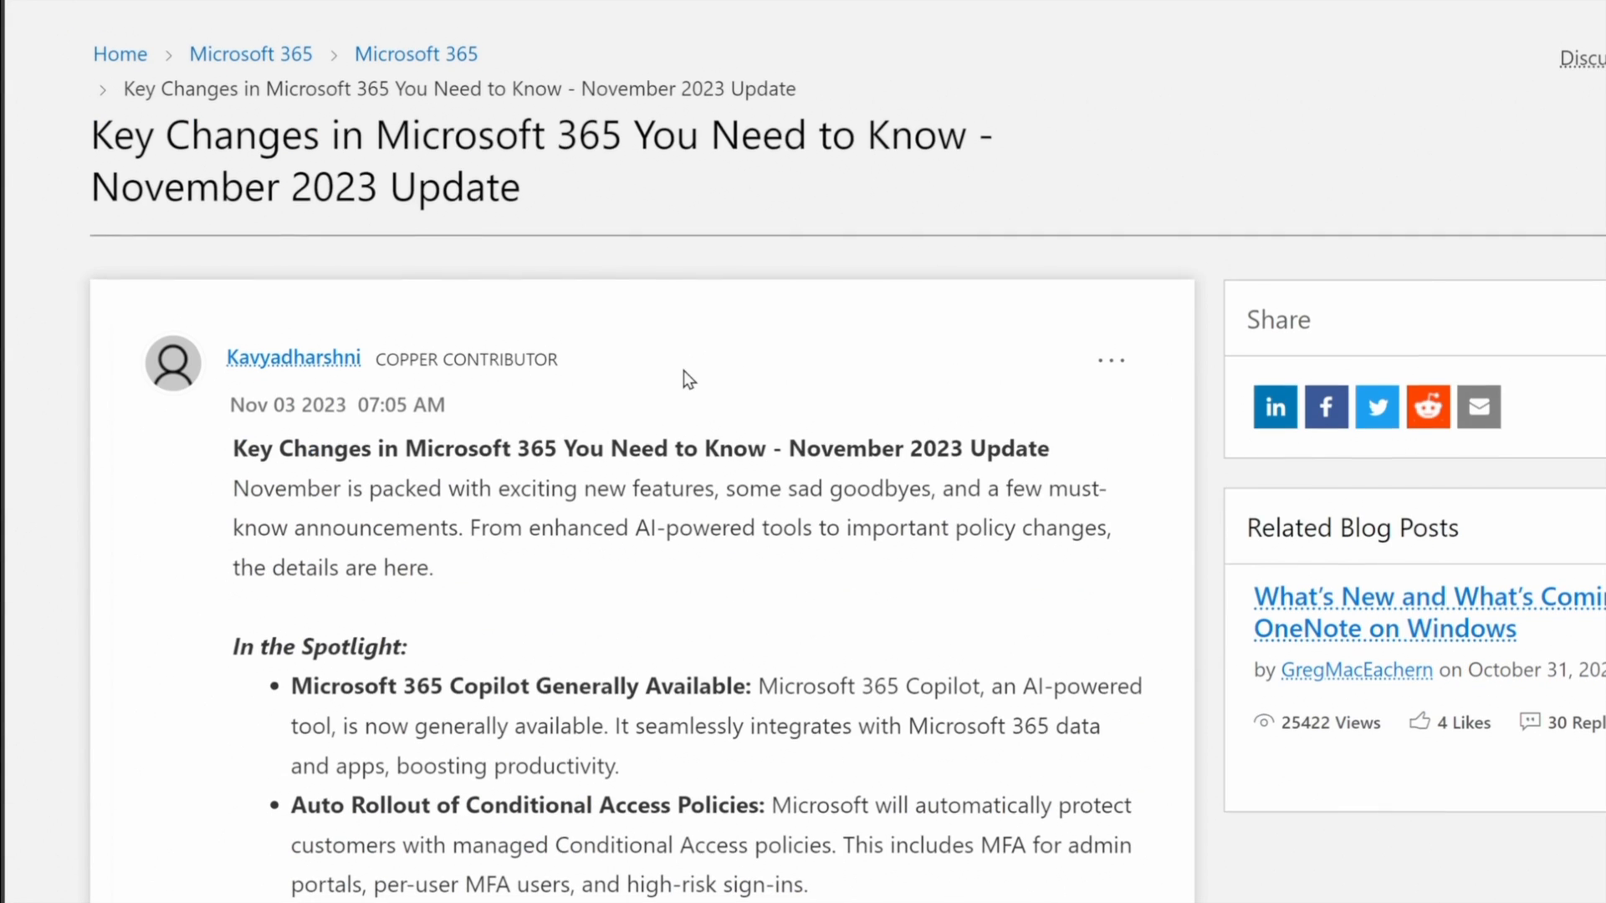
scroll(down, 3)
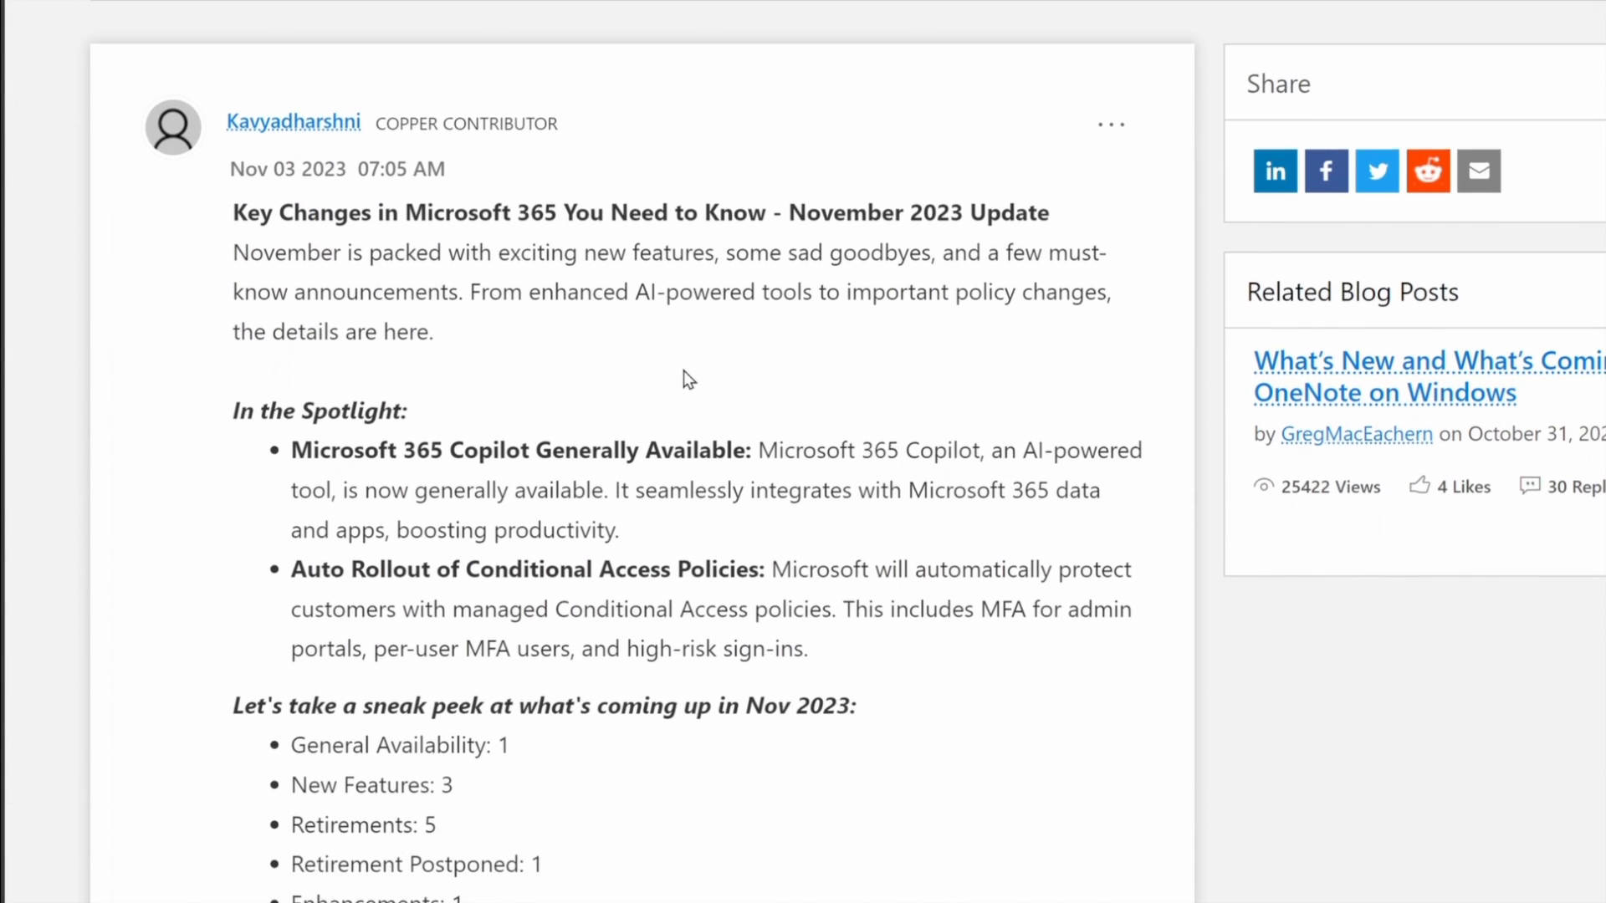
scroll(down, 3)
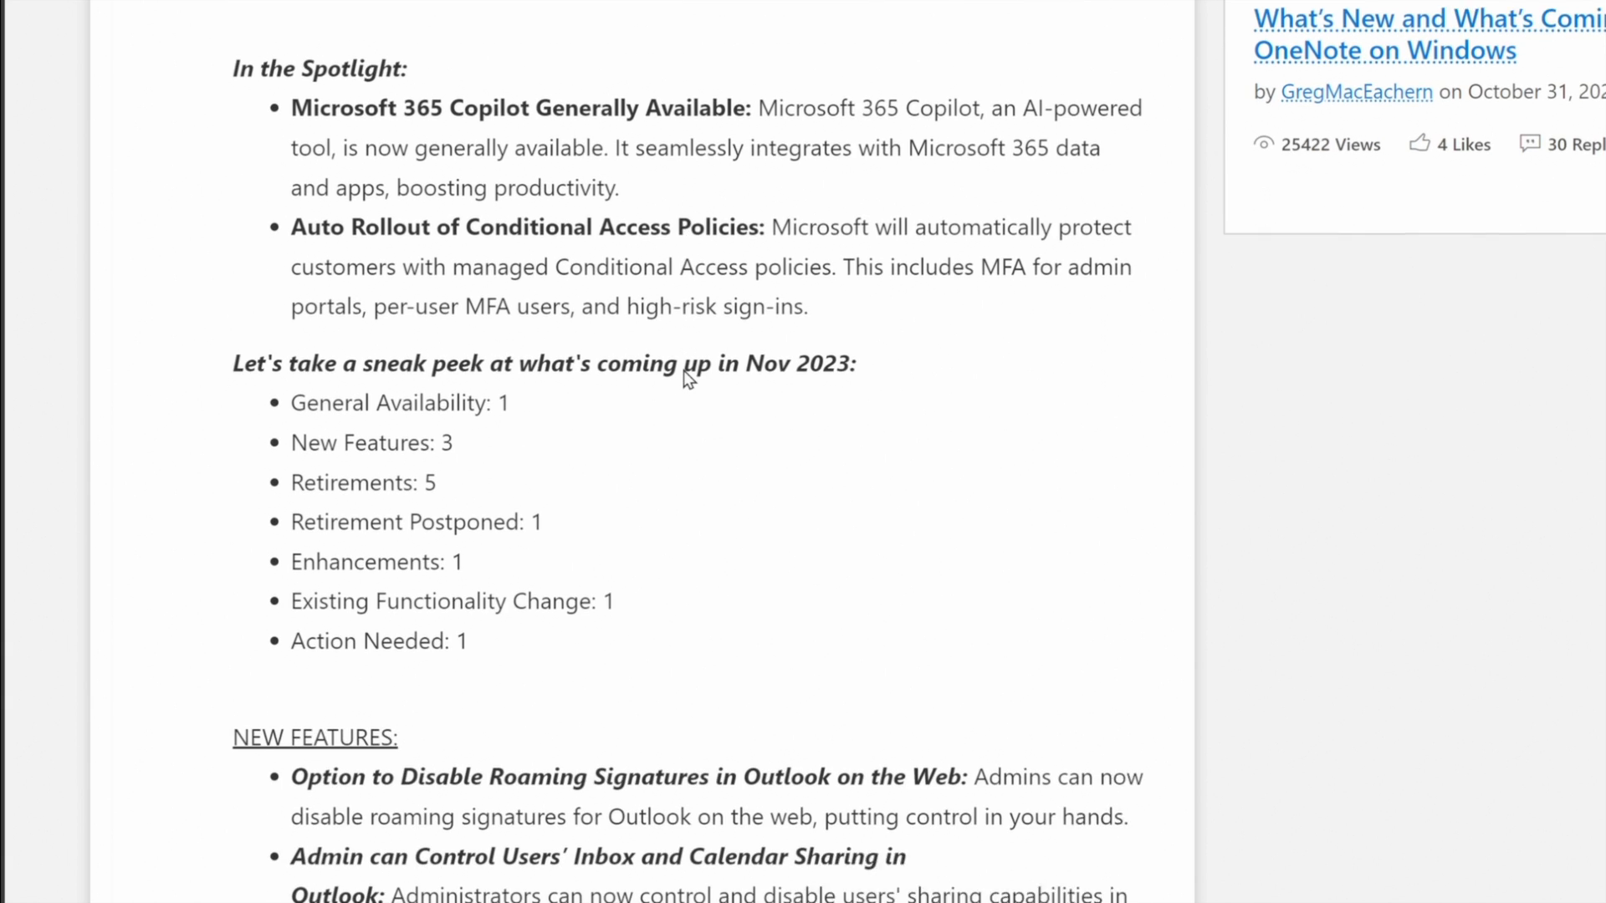
scroll(down, 3)
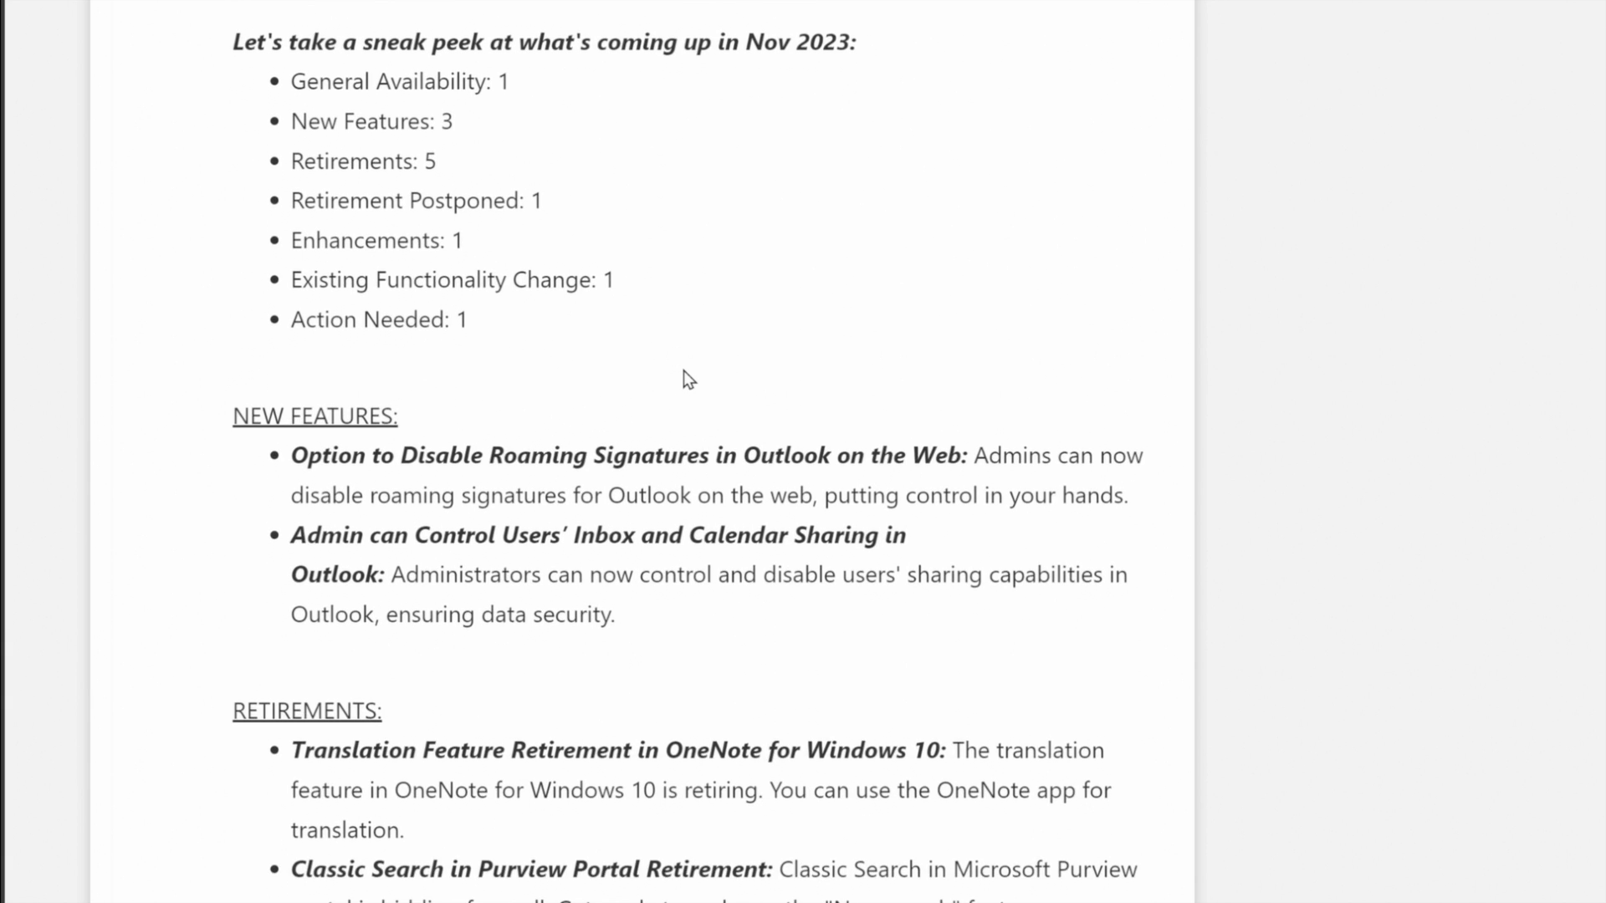
scroll(down, 3)
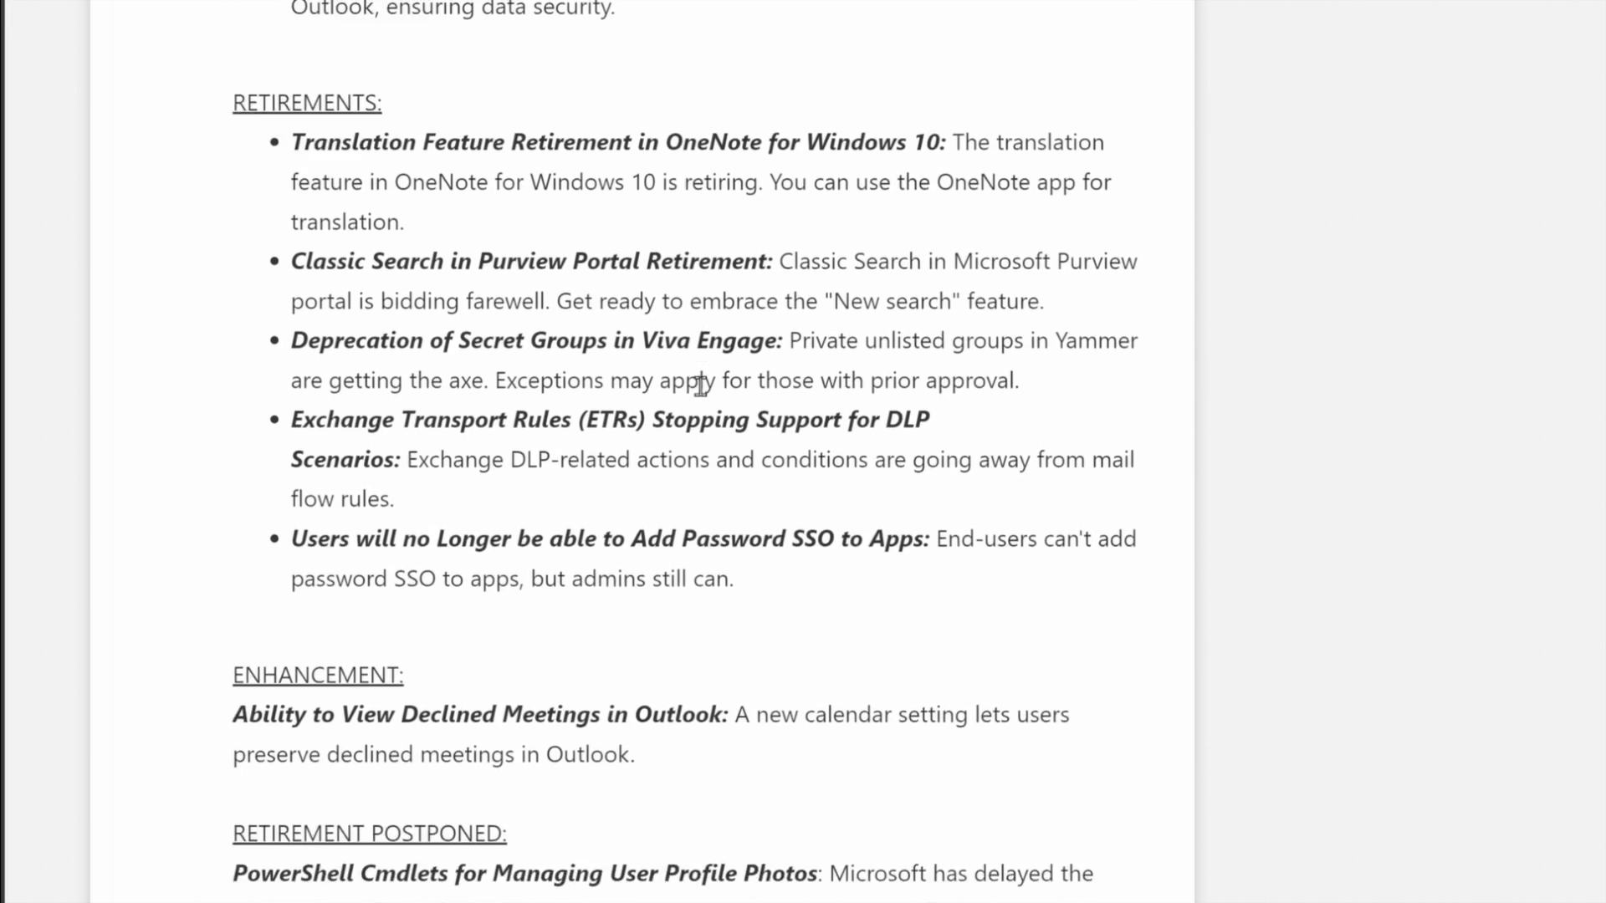
scroll(down, 3)
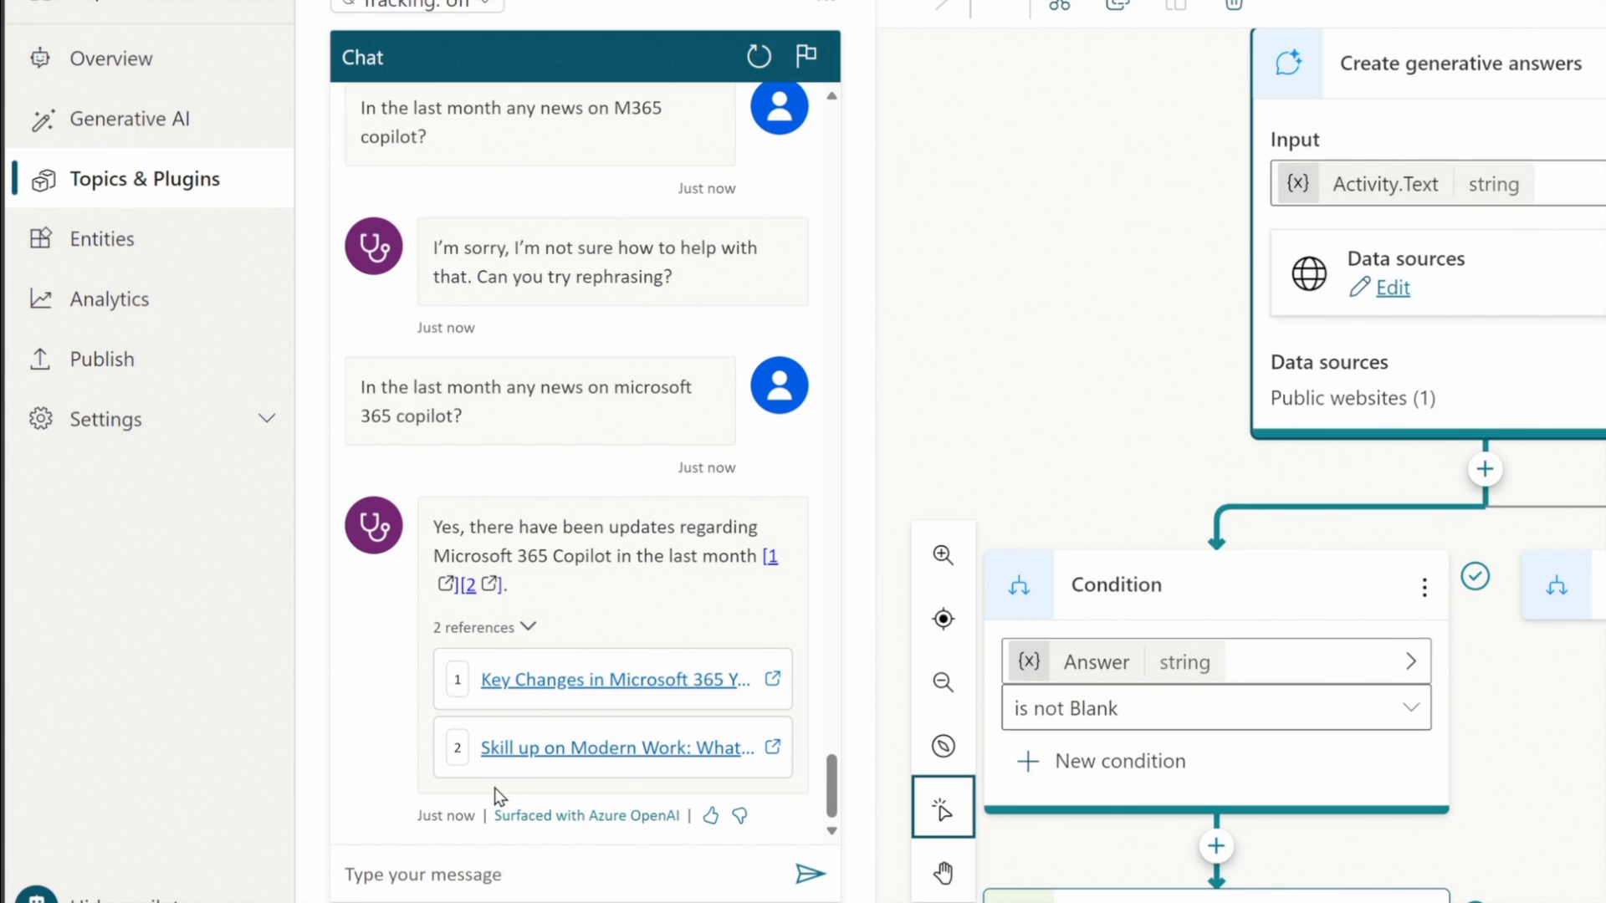
Publish the Tech Community copilot's latest content and confirm the publish prompt.
click(1014, 142)
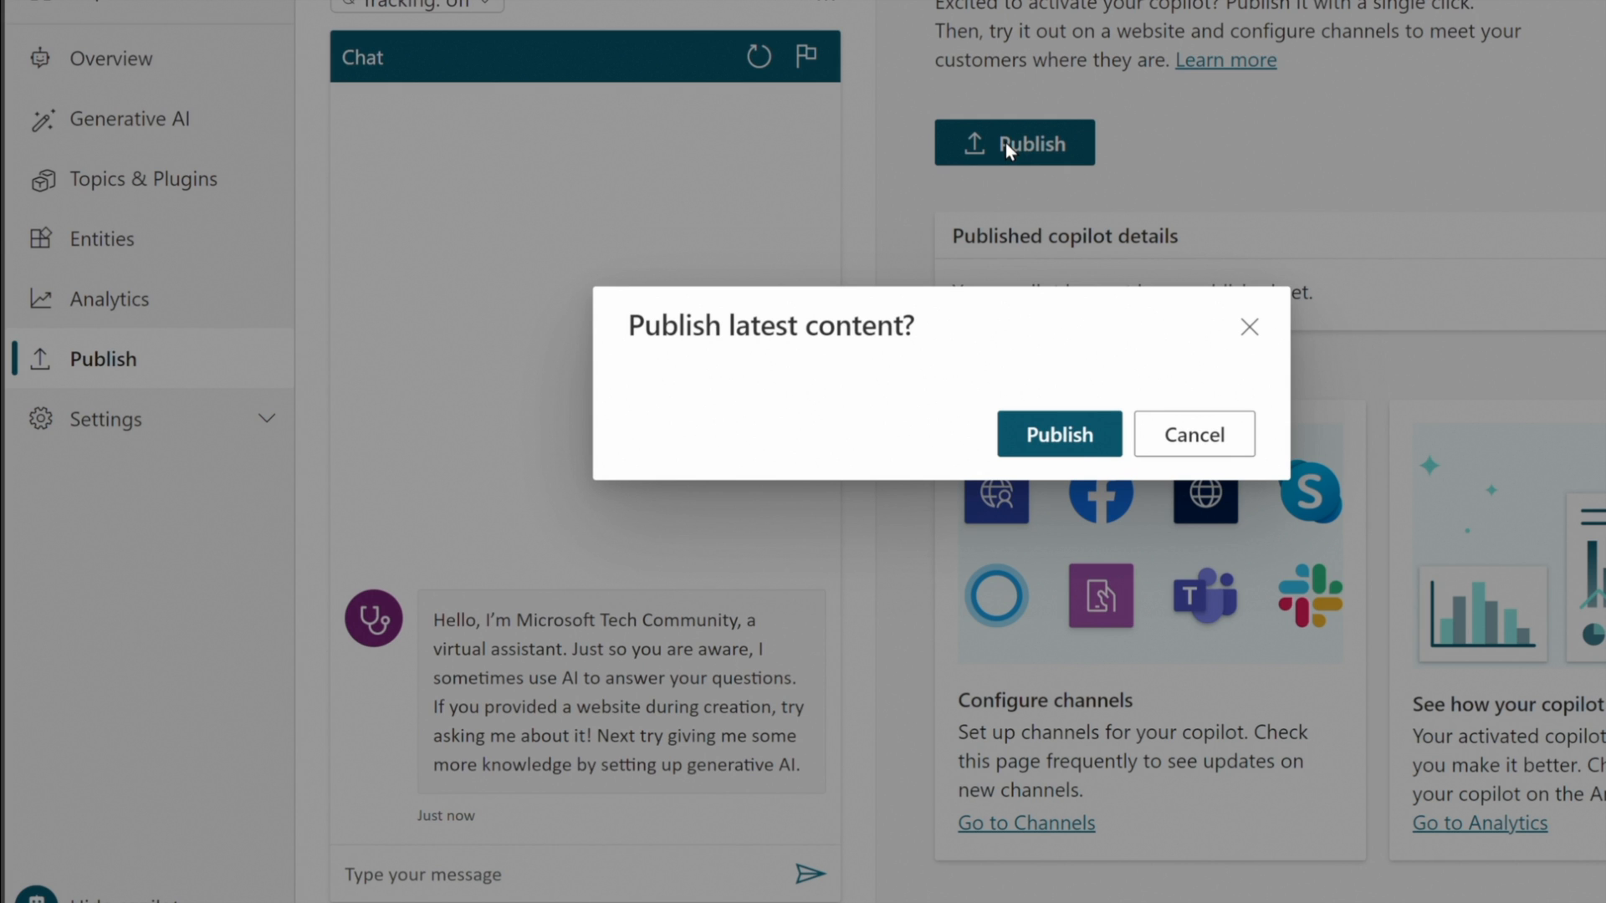
click(1057, 433)
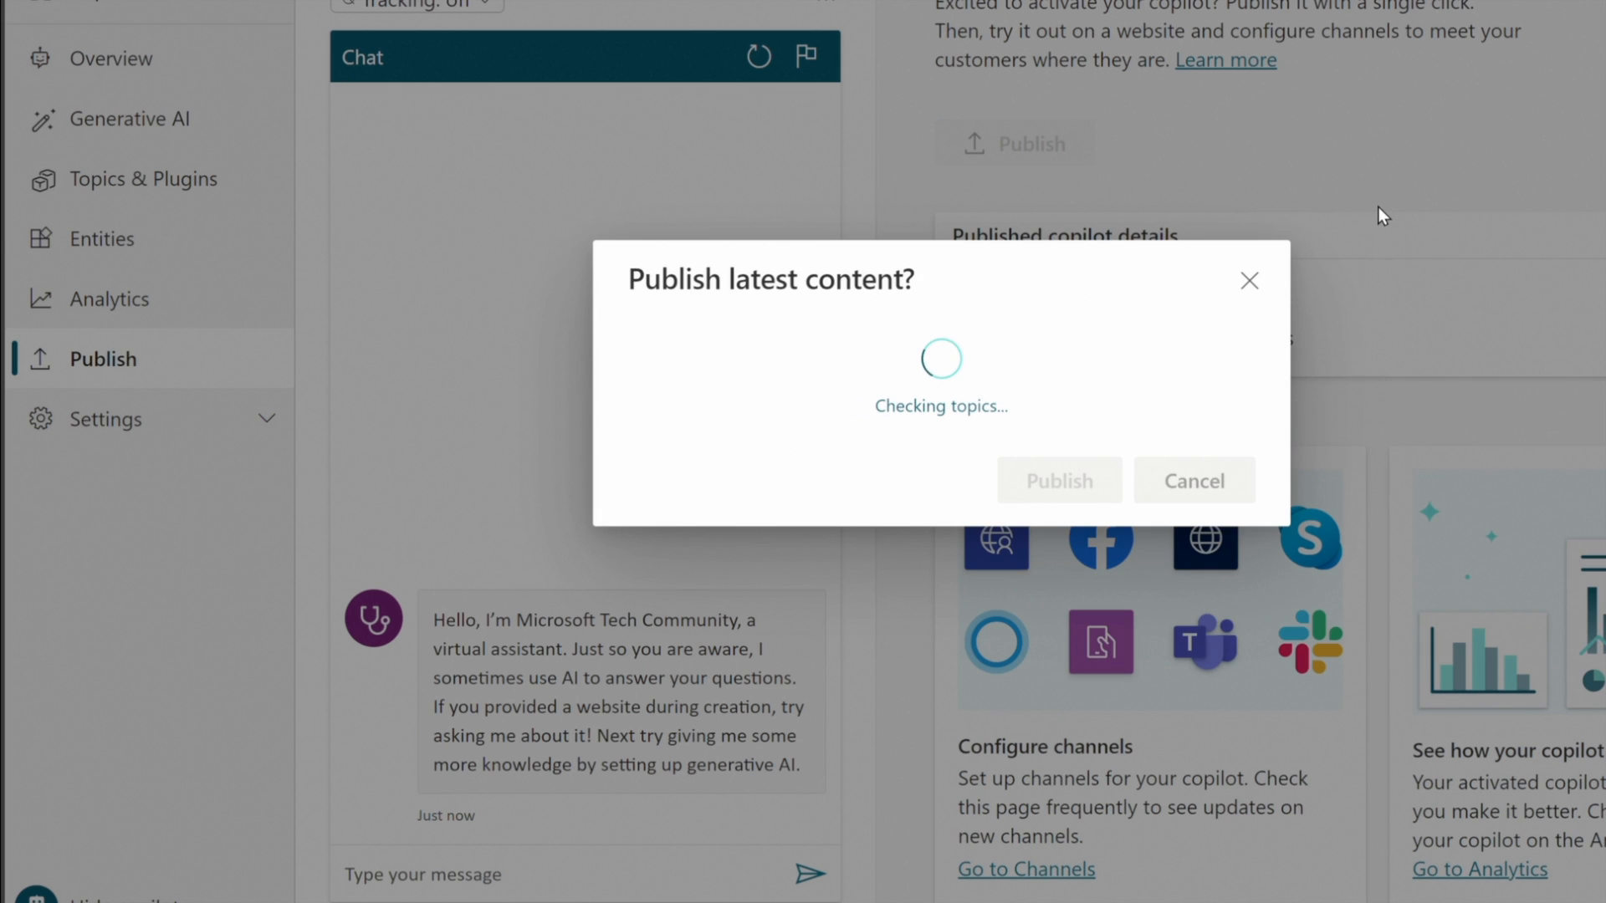